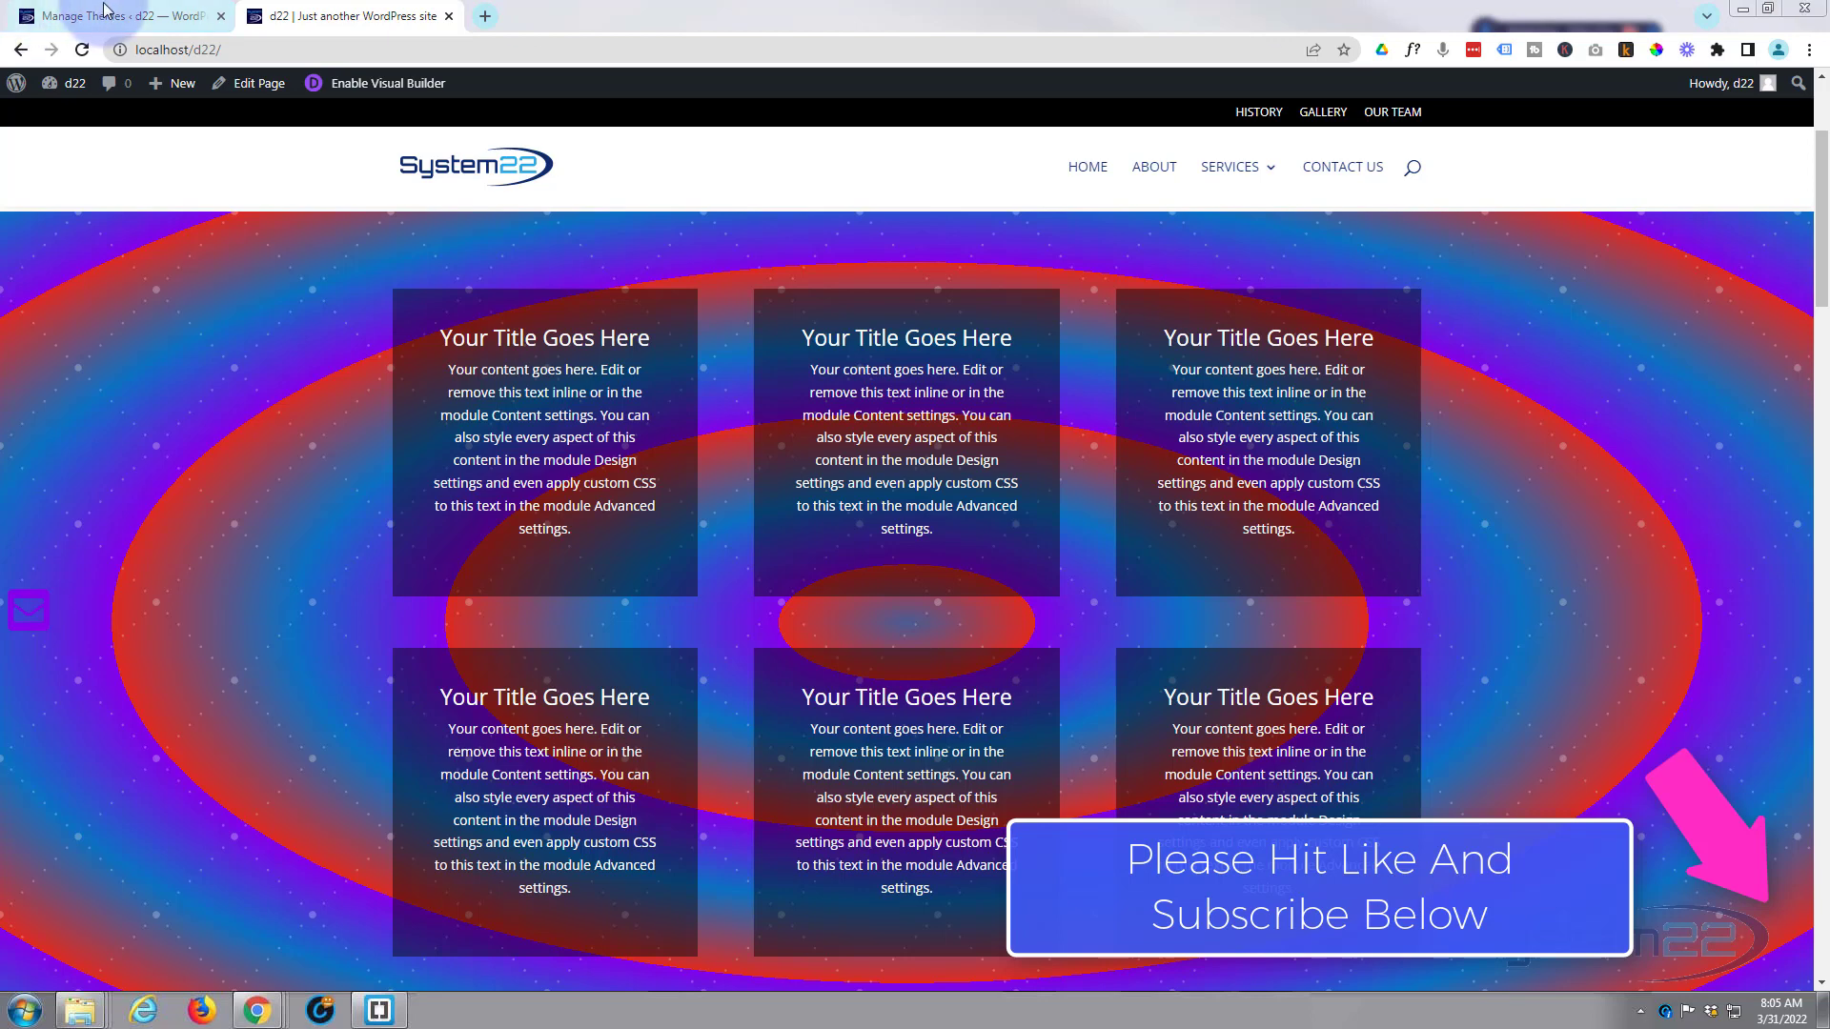
Return from the theme page to the site and enable the Visual Builder.
{"action": "left_click", "coordinate": [111, 16]}
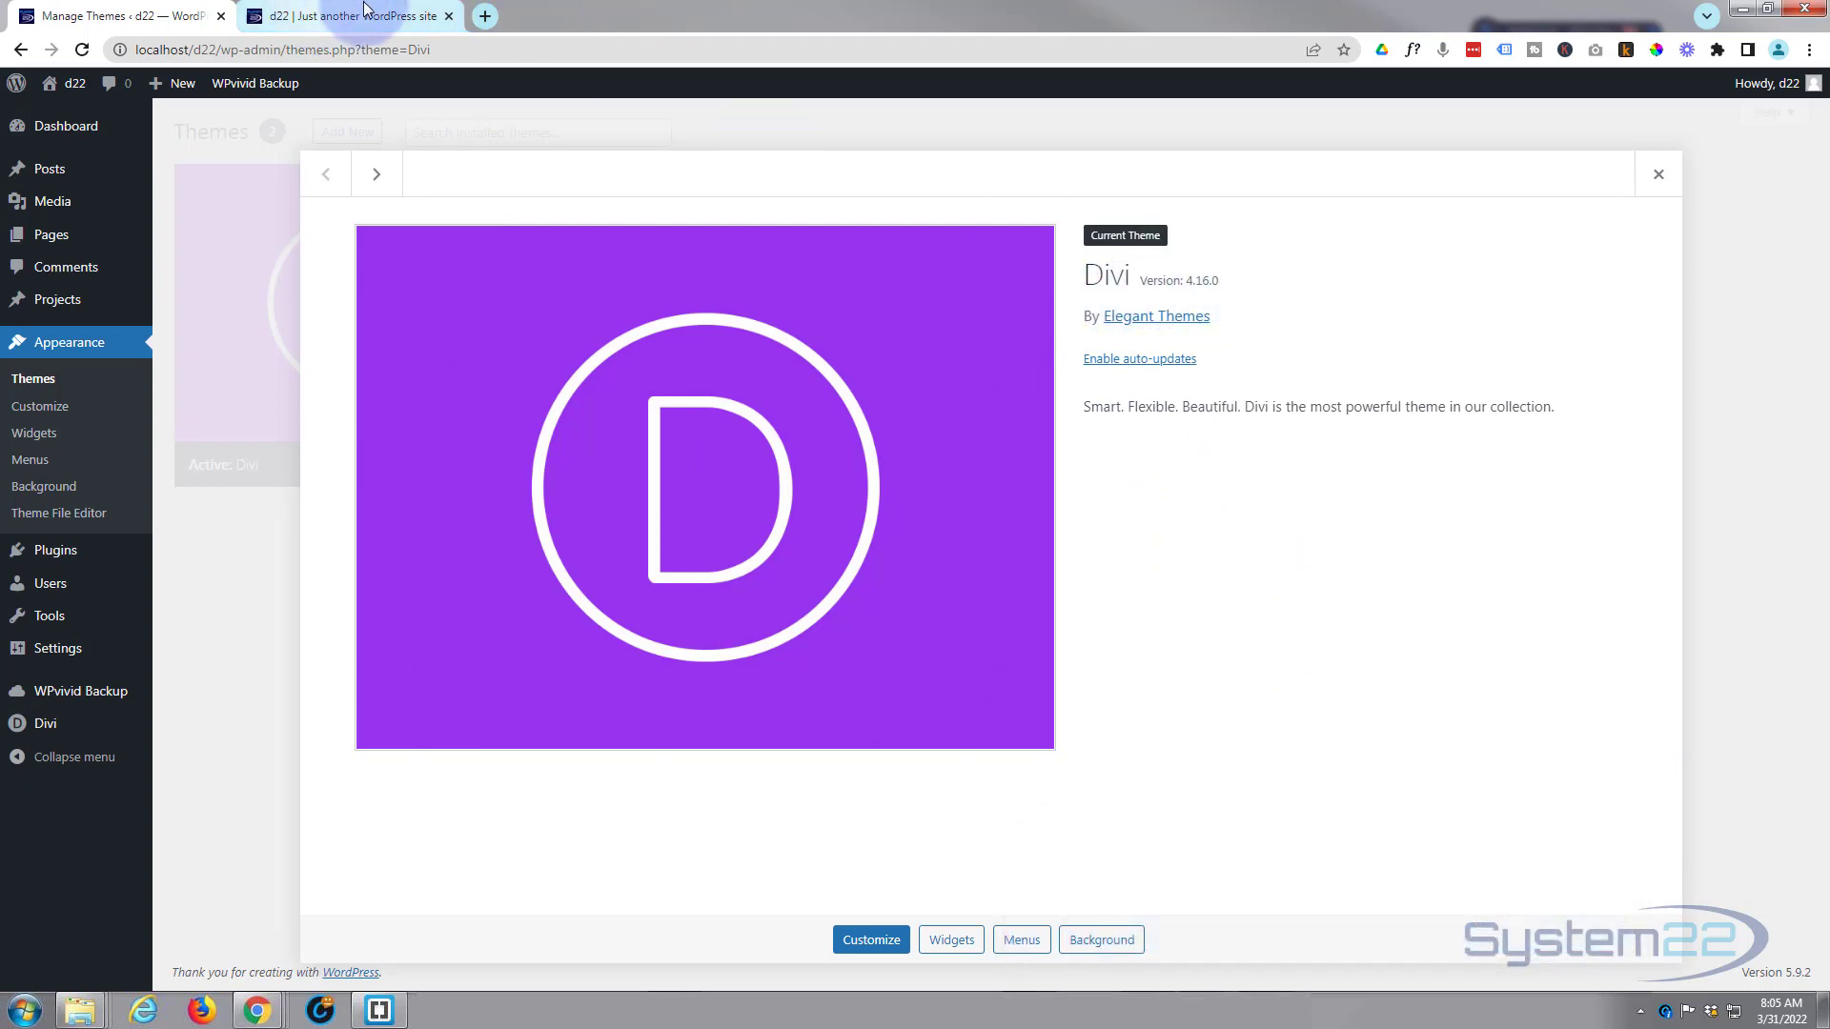
{"action": "left_click", "coordinate": [350, 15]}
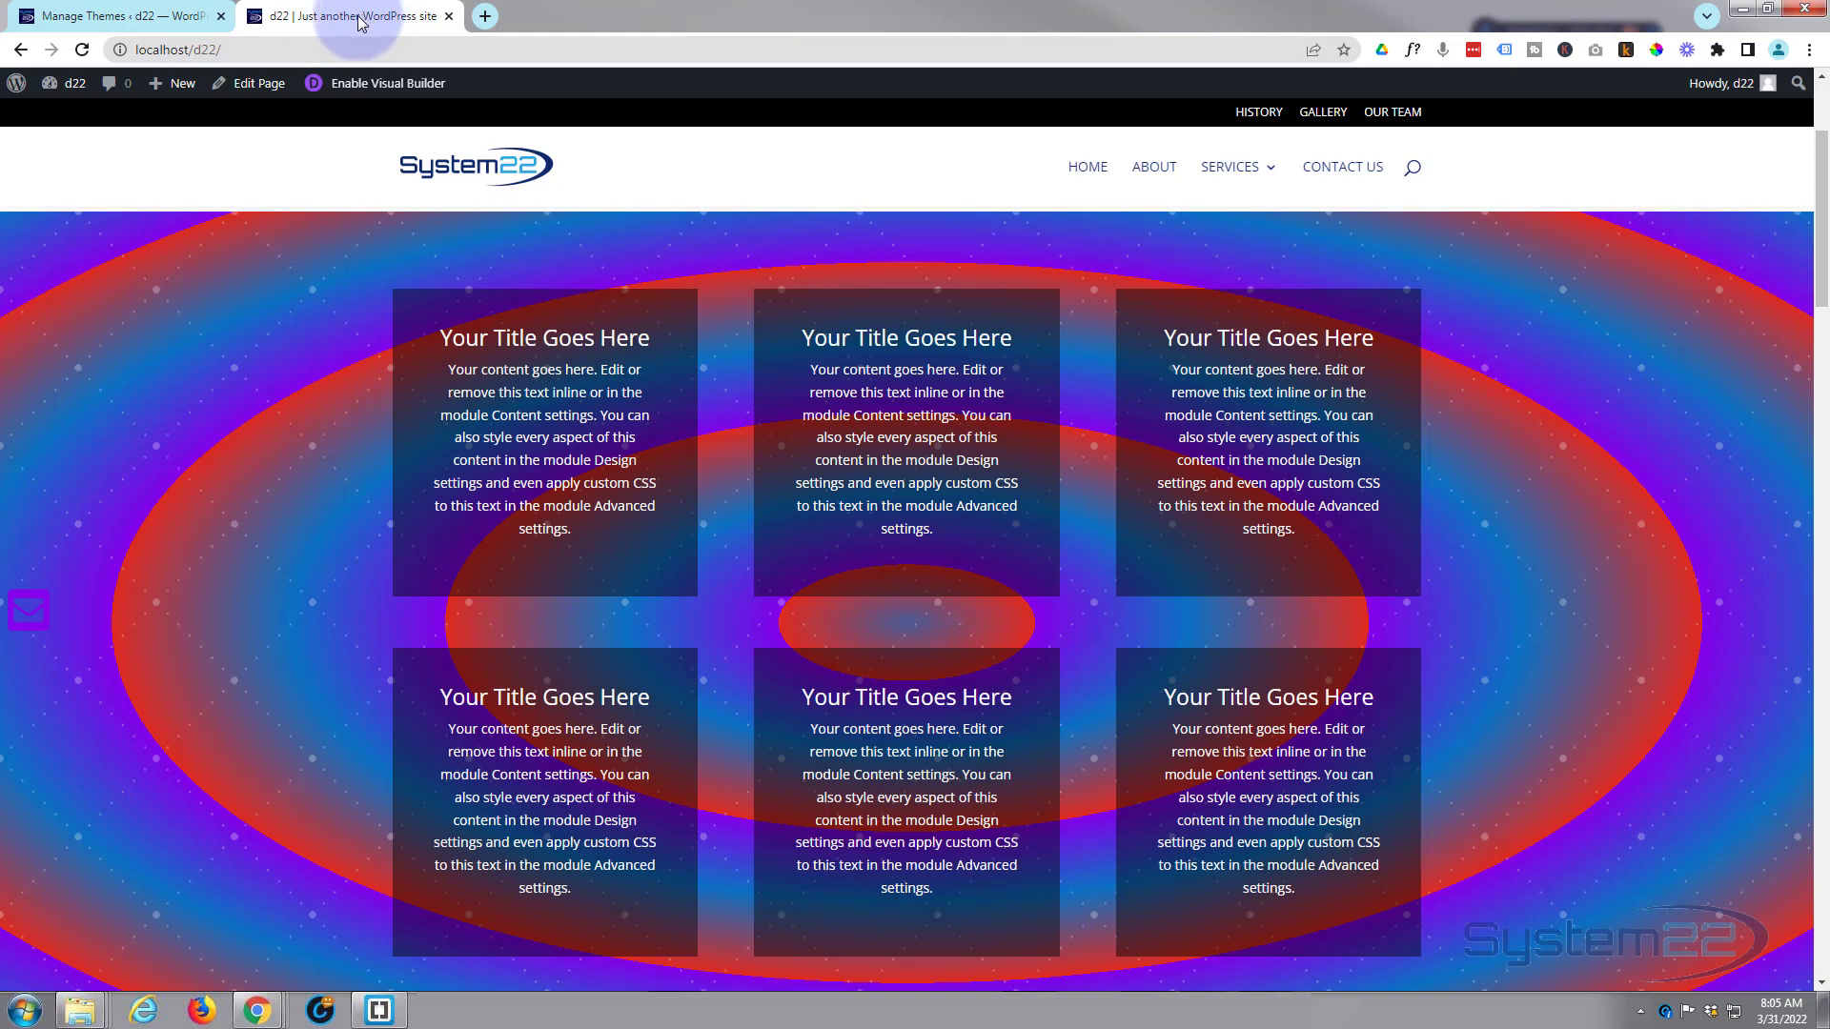
{"action": "mouse_move", "coordinate": [339, 116]}
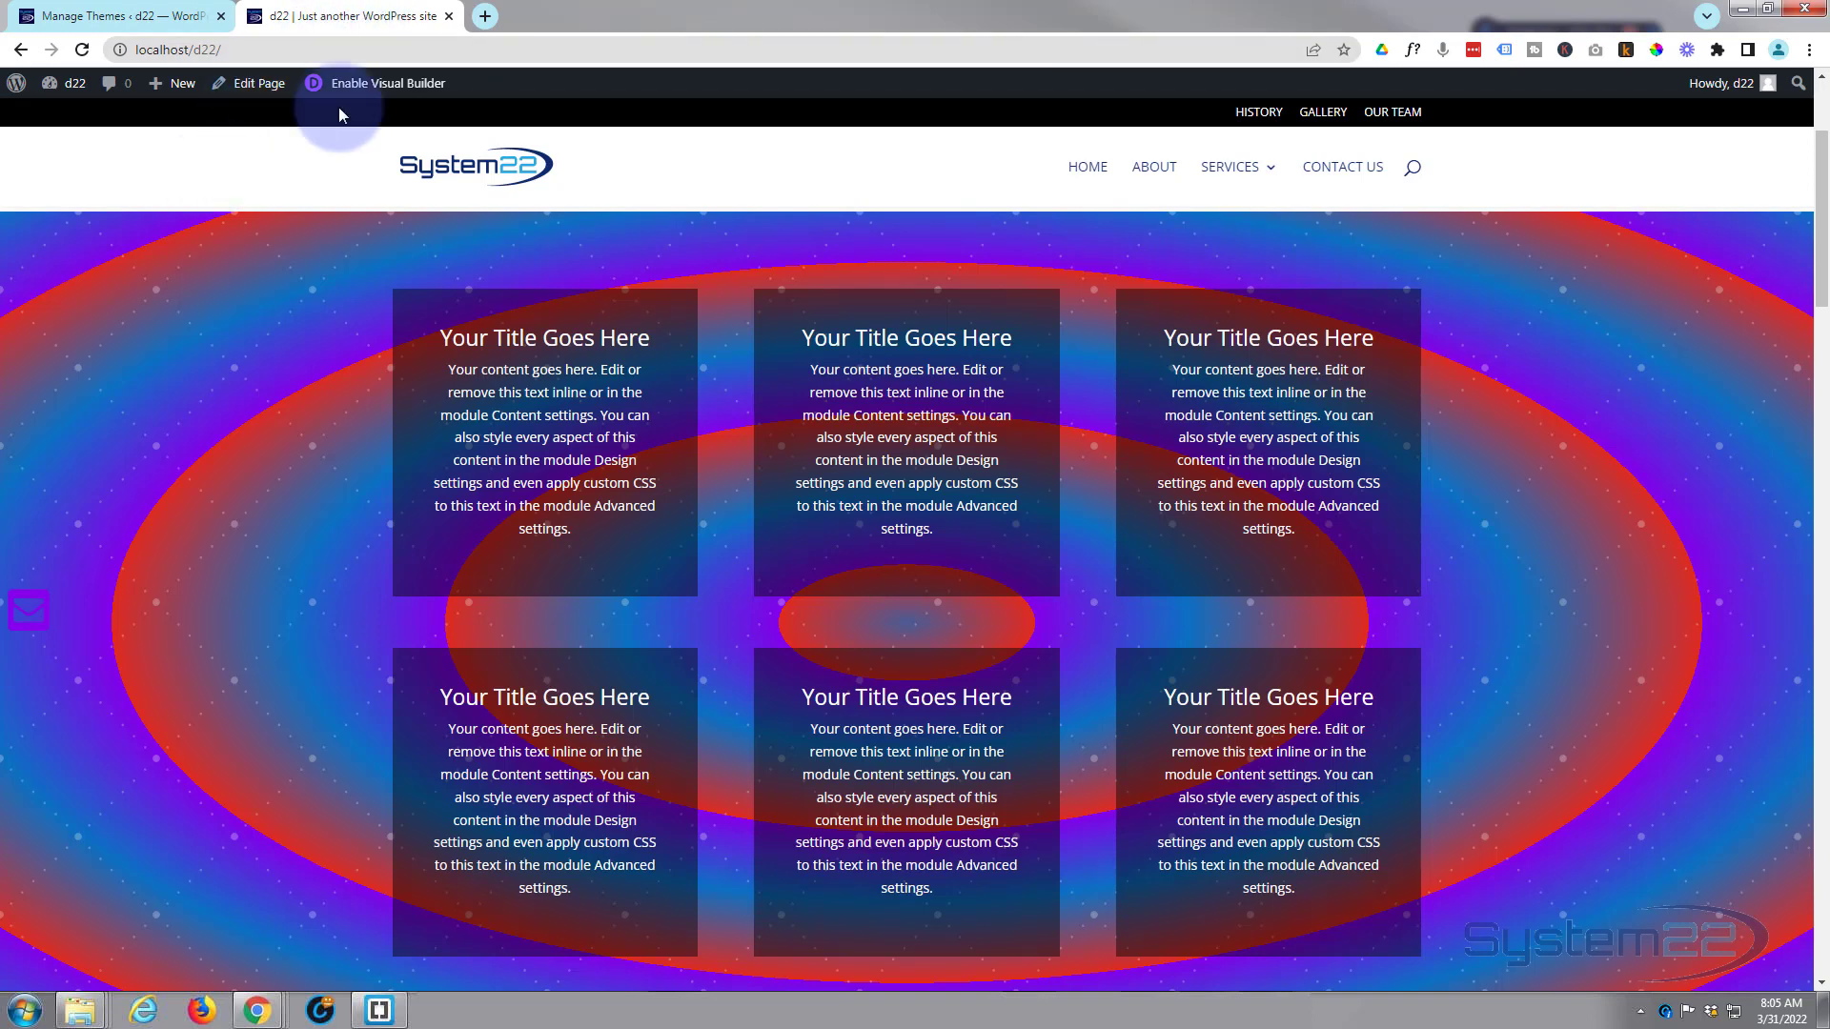
{"action": "left_click", "coordinate": [386, 82]}
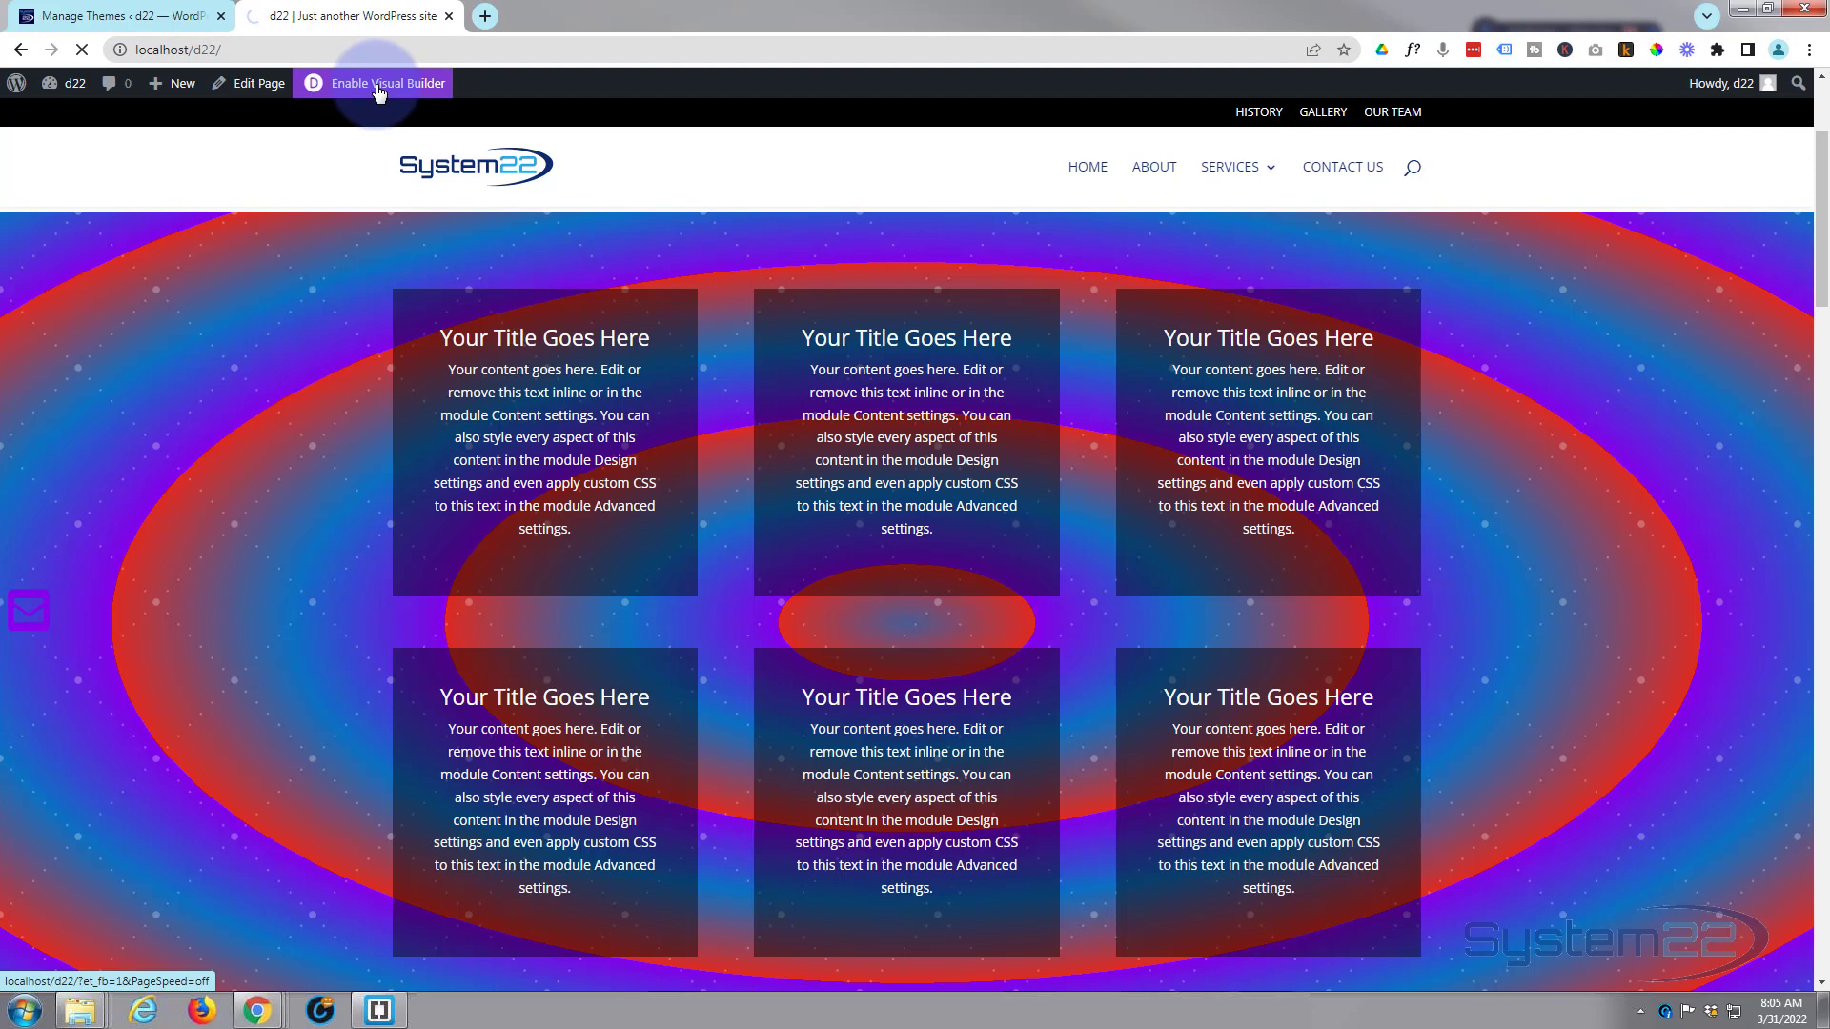
{"action": "left_click", "coordinate": [385, 83]}
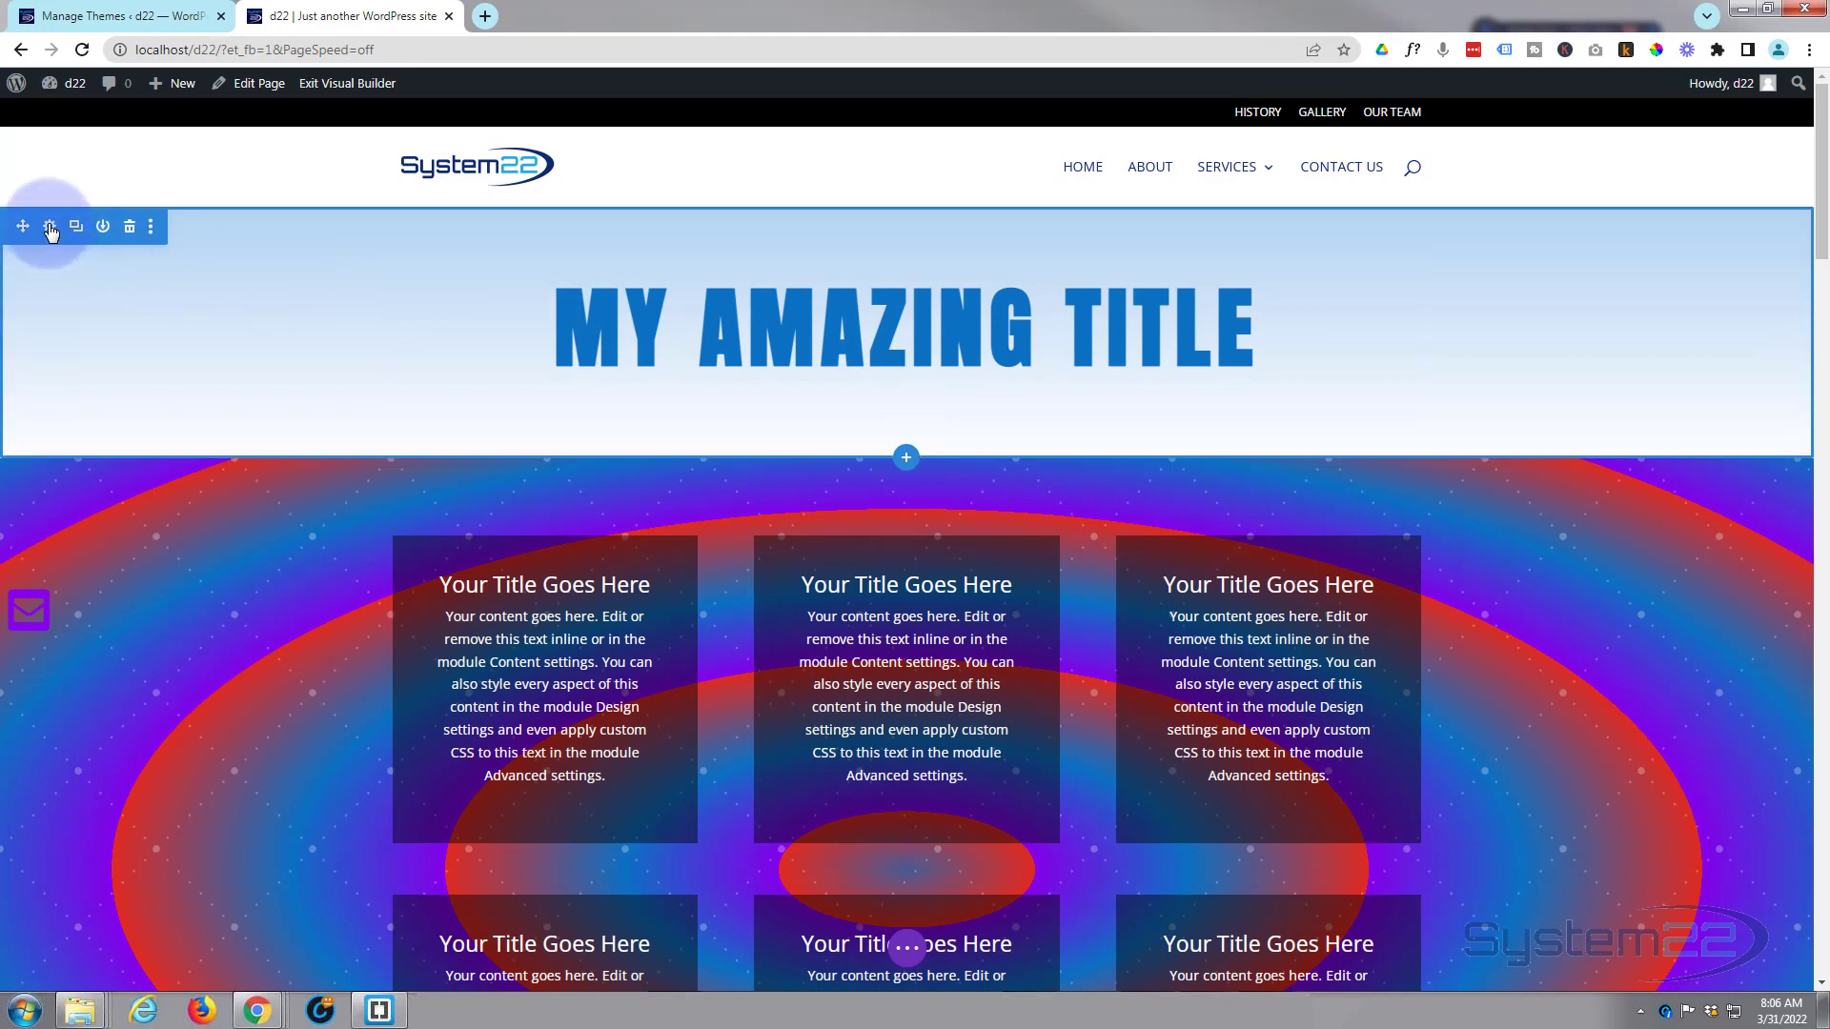
Set the top section's linked top and bottom padding to 25vh.
{"action": "left_click", "coordinate": [48, 227]}
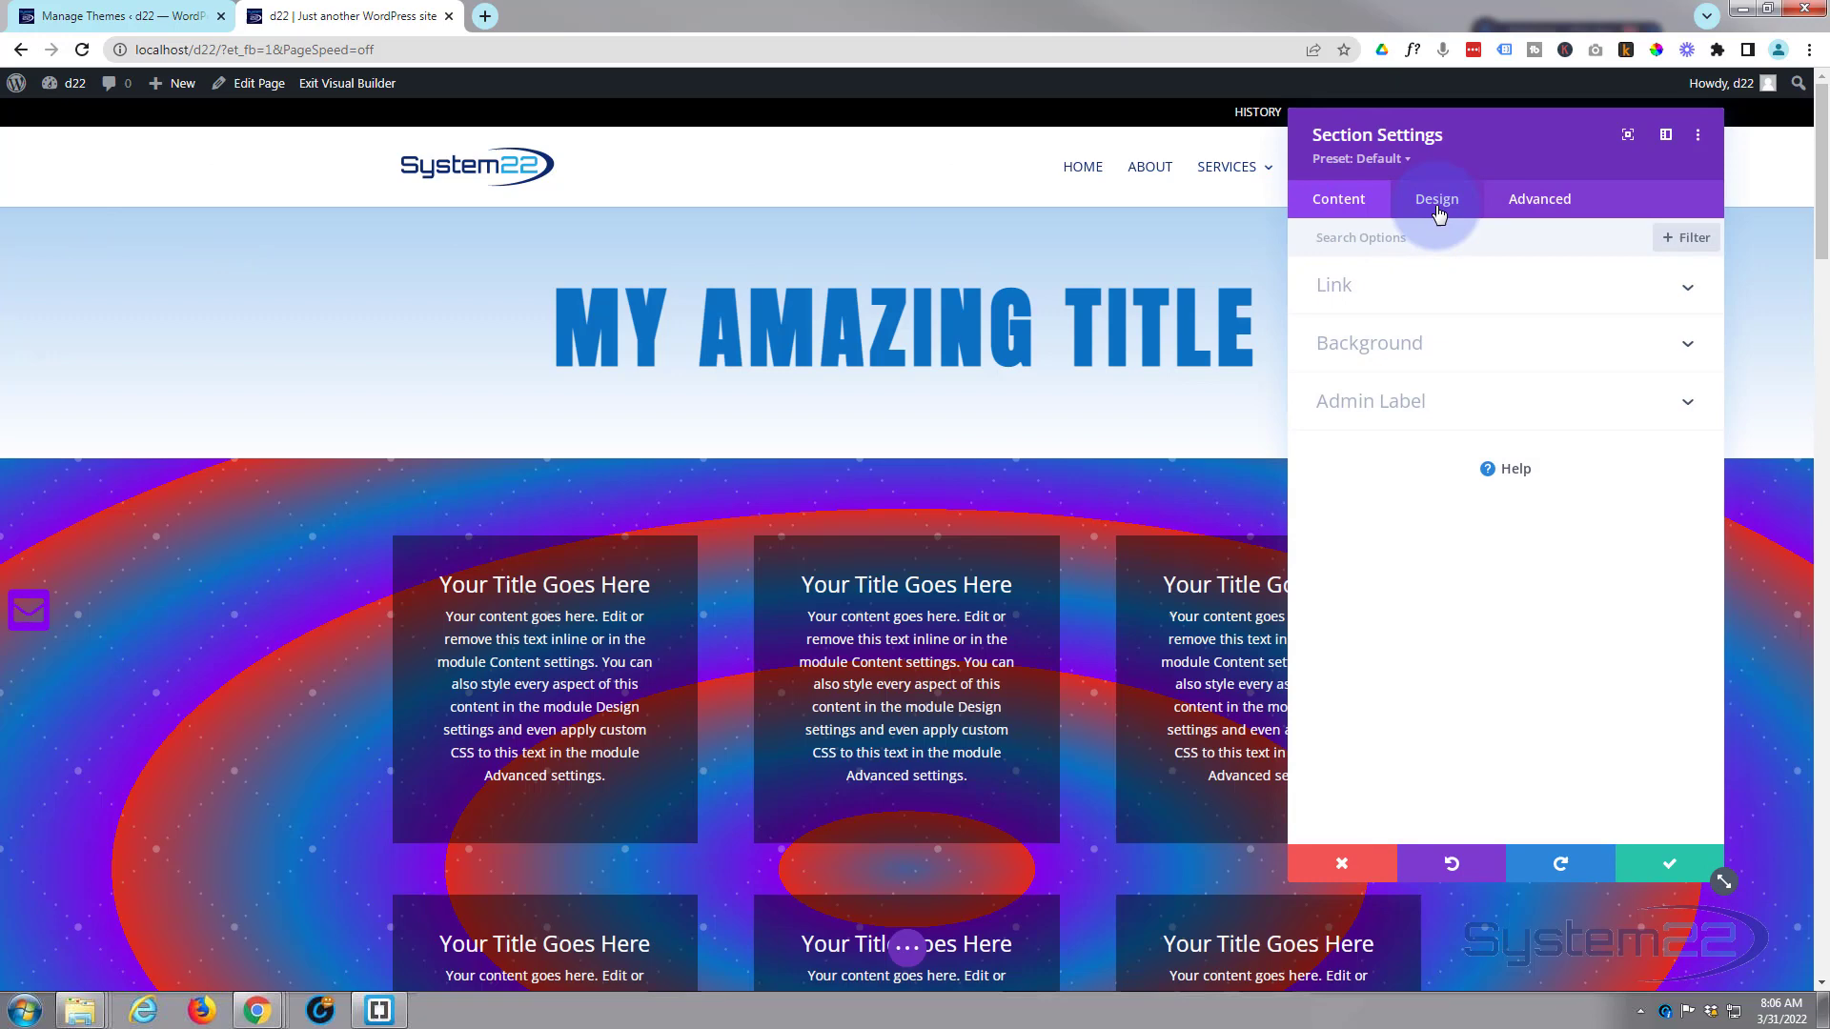
{"action": "left_click", "coordinate": [1436, 198]}
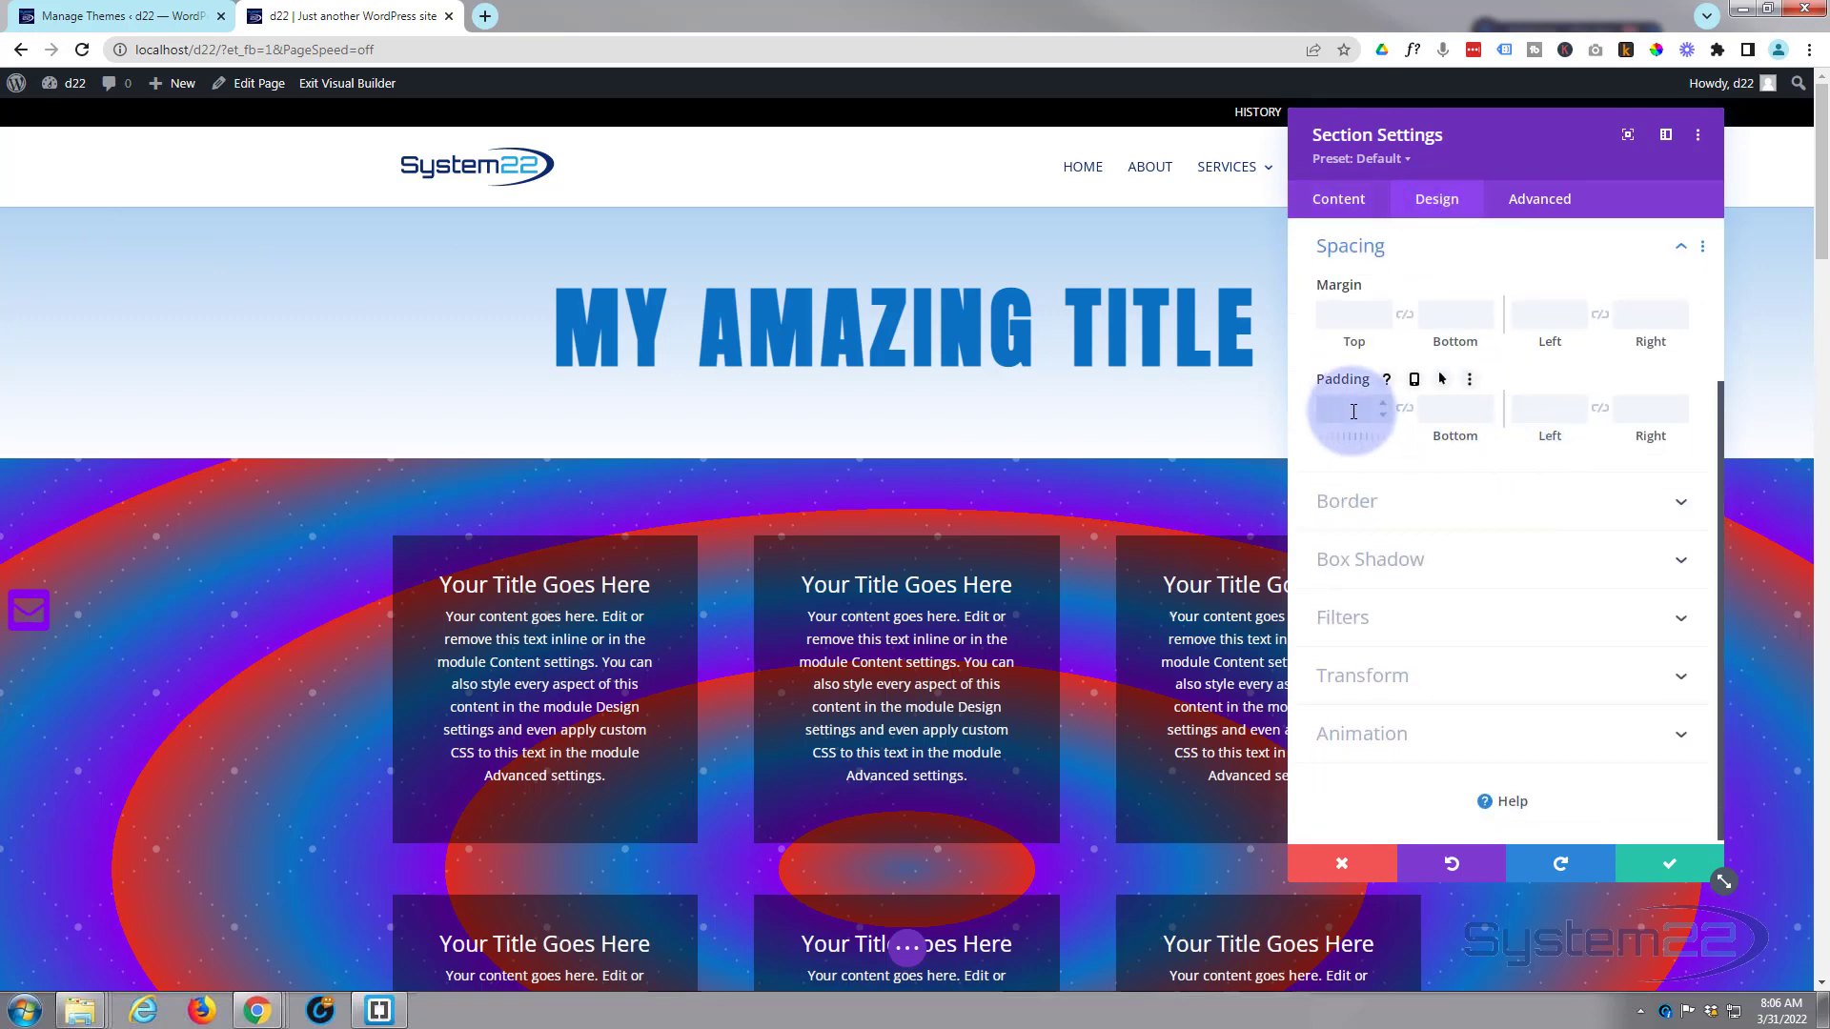
{"action": "type", "text": "20vh"}
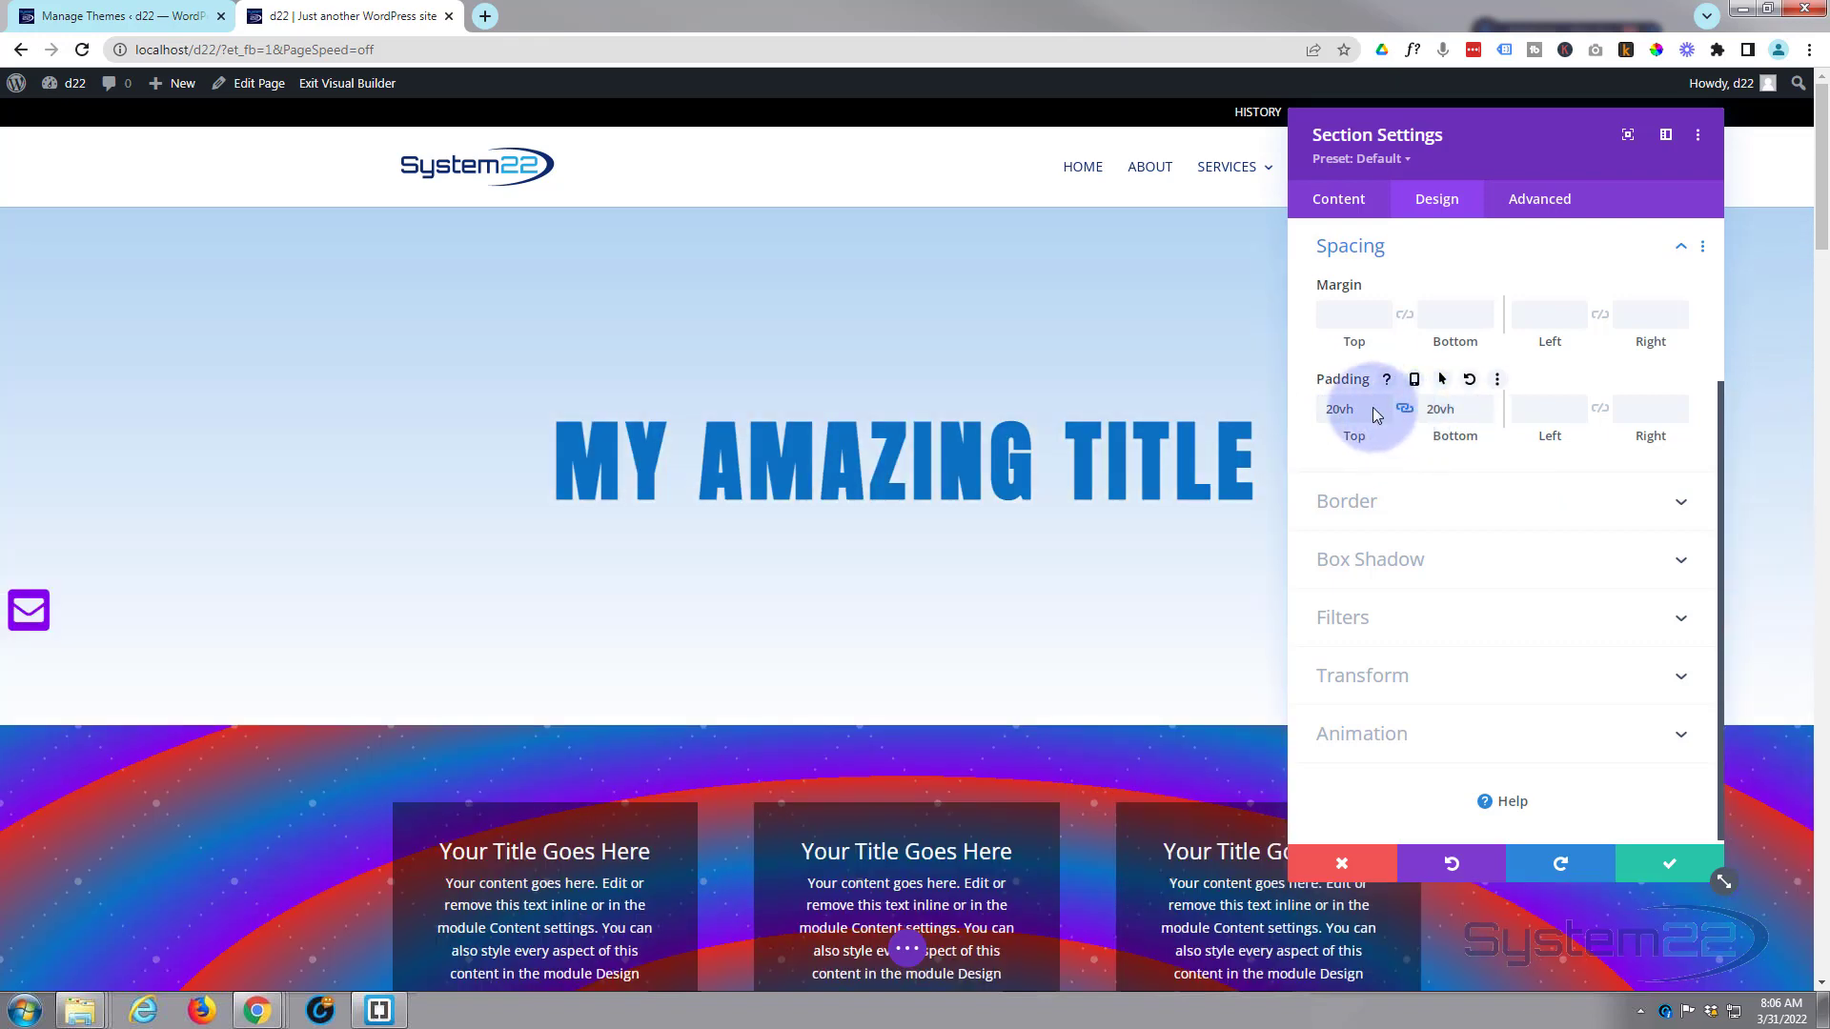
{"action": "left_click", "coordinate": [1353, 409]}
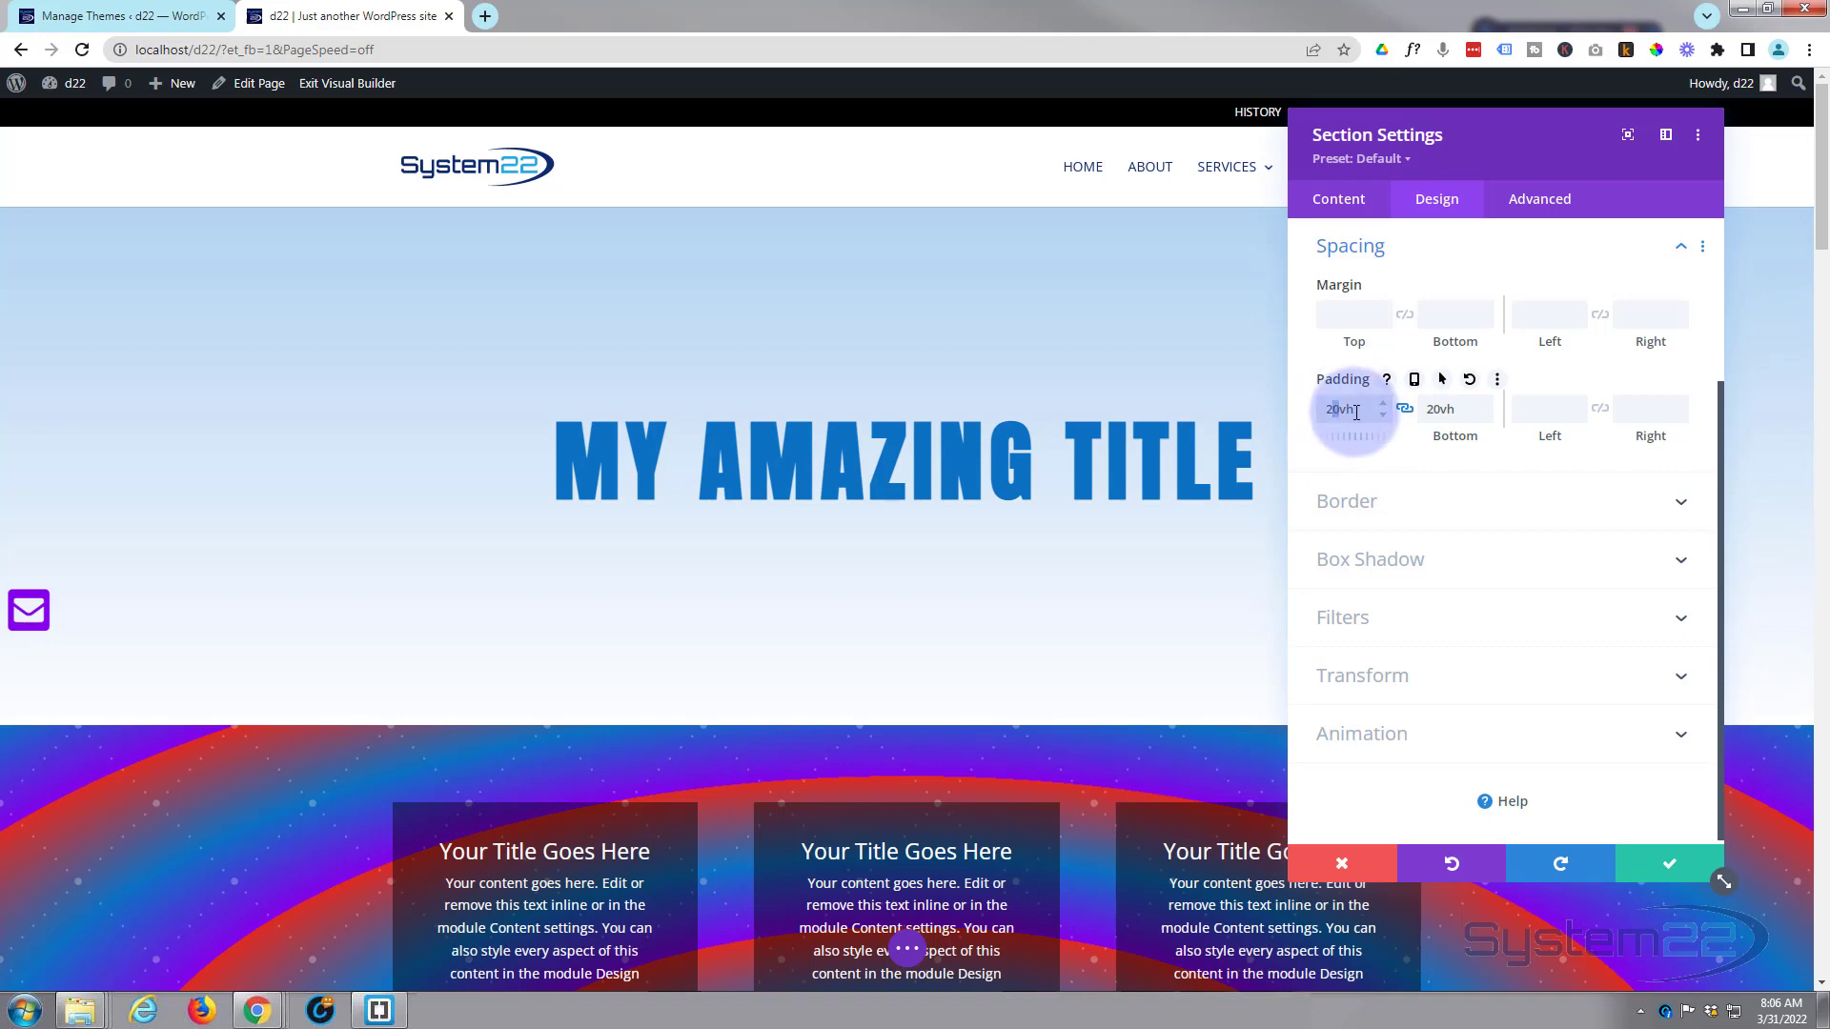
{"action": "type", "text": "25vh"}
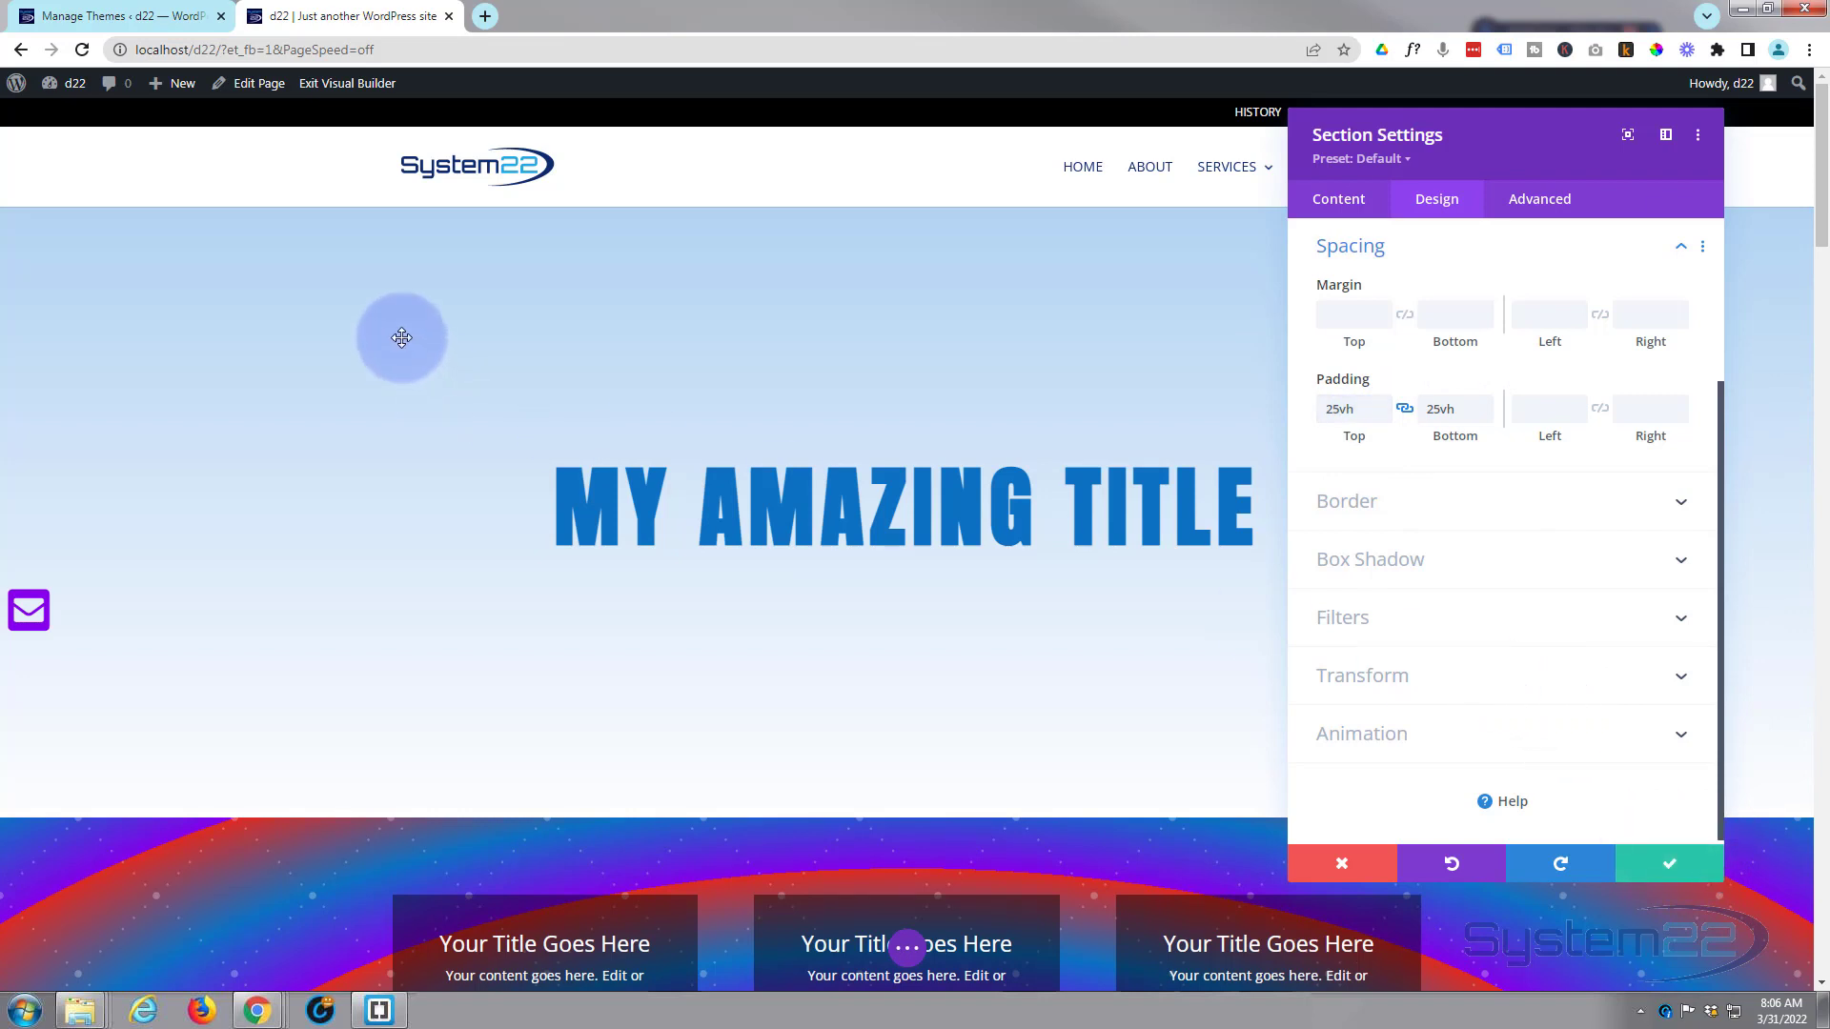
{"action": "mouse_move", "coordinate": [885, 663]}
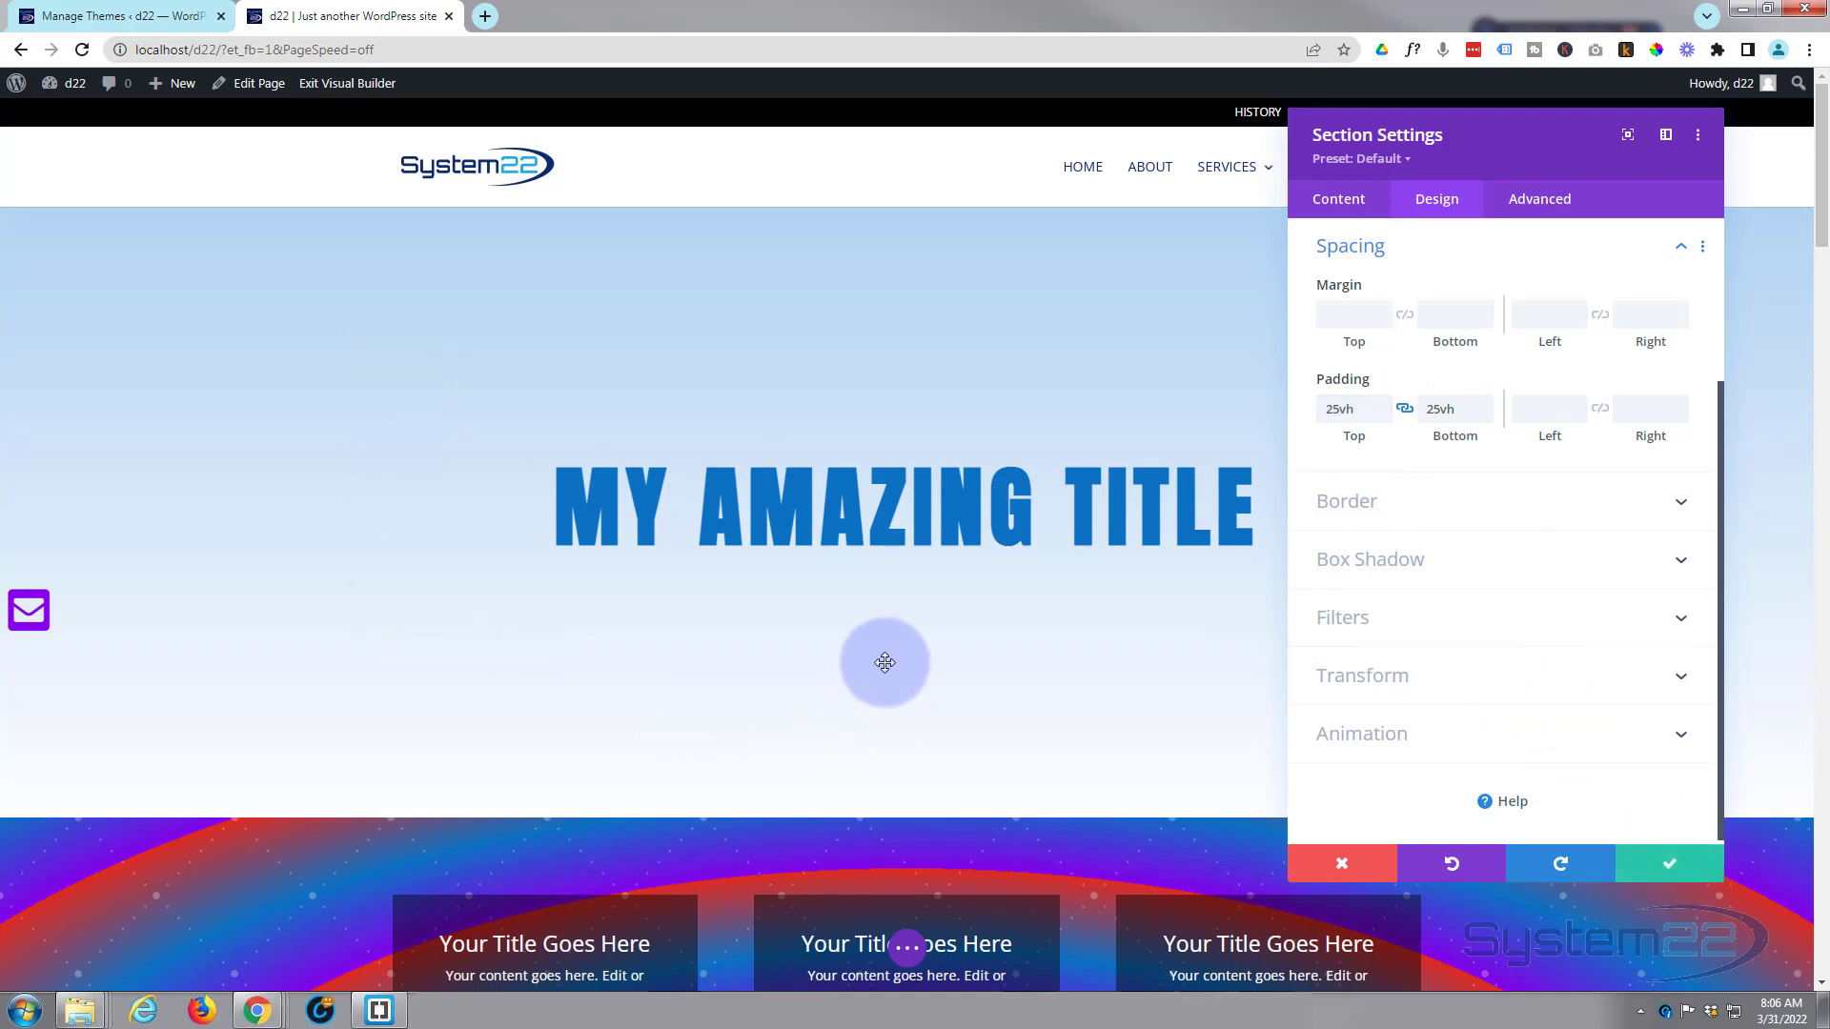
Show the section's Background Gradient tab with its 180° light-blue-to-white gradient.
{"action": "left_click", "coordinate": [1338, 198]}
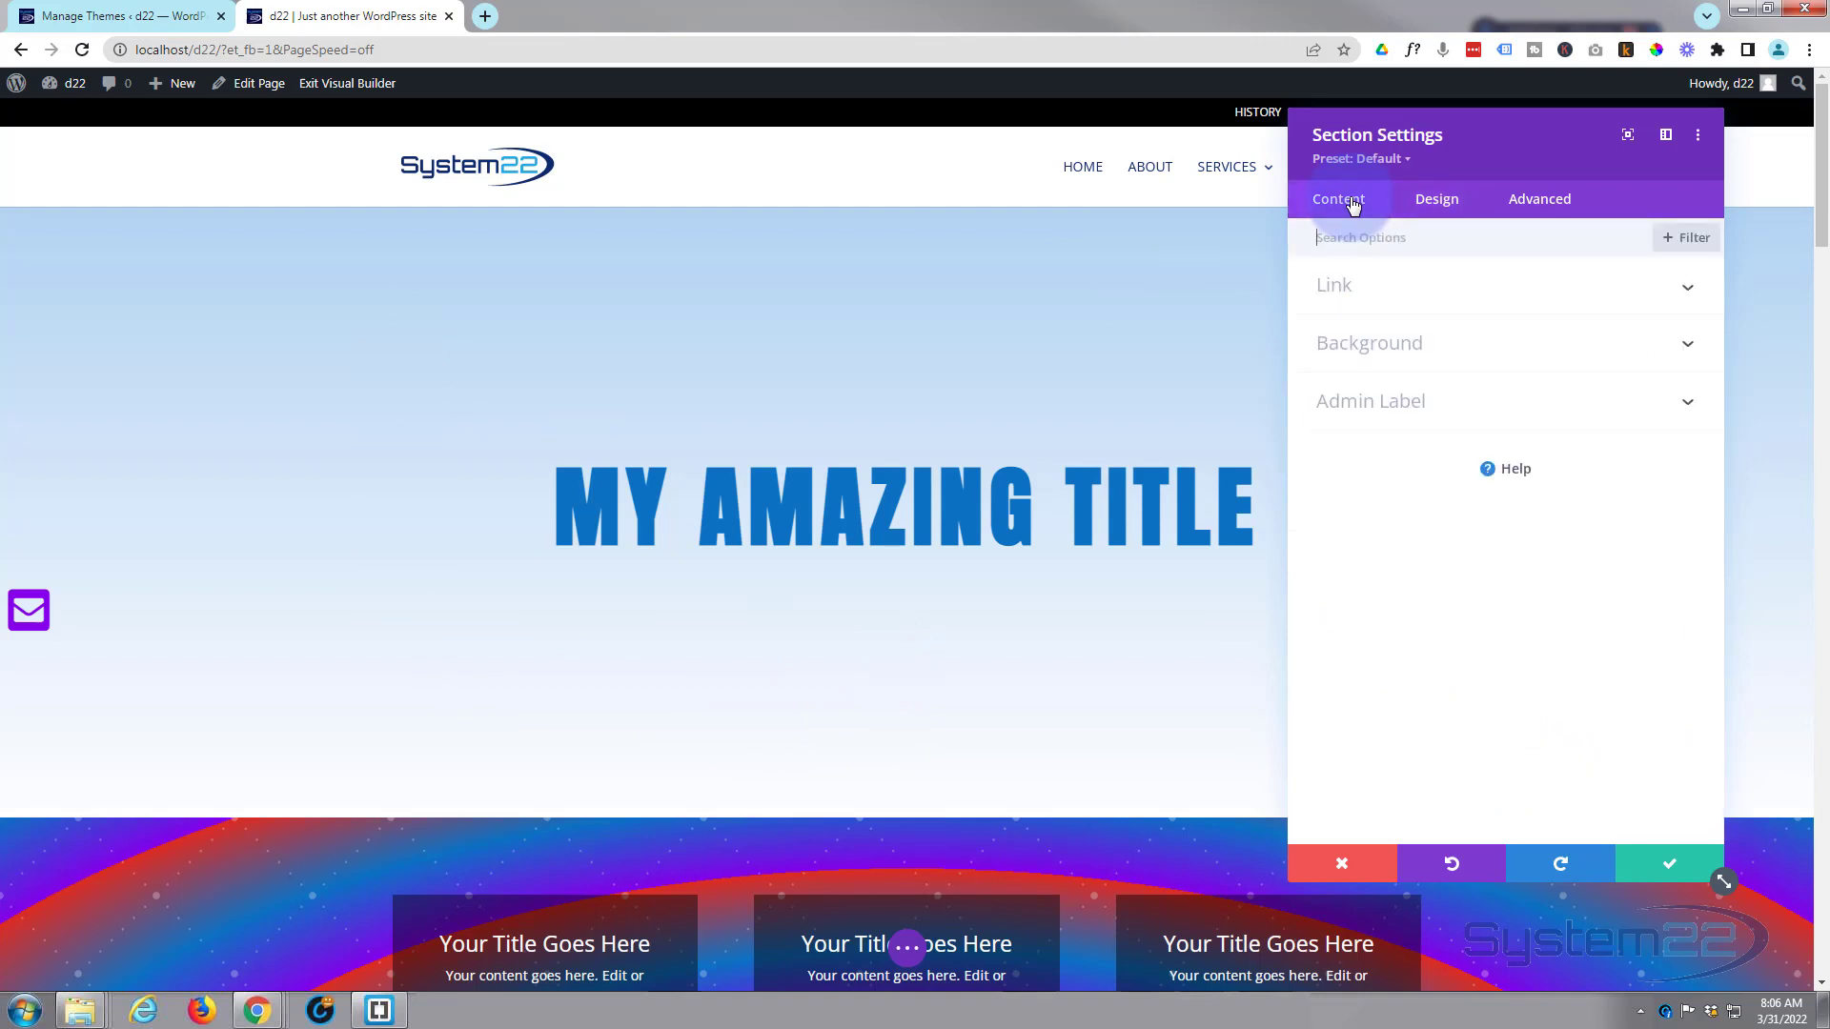
{"action": "left_click", "coordinate": [1367, 342]}
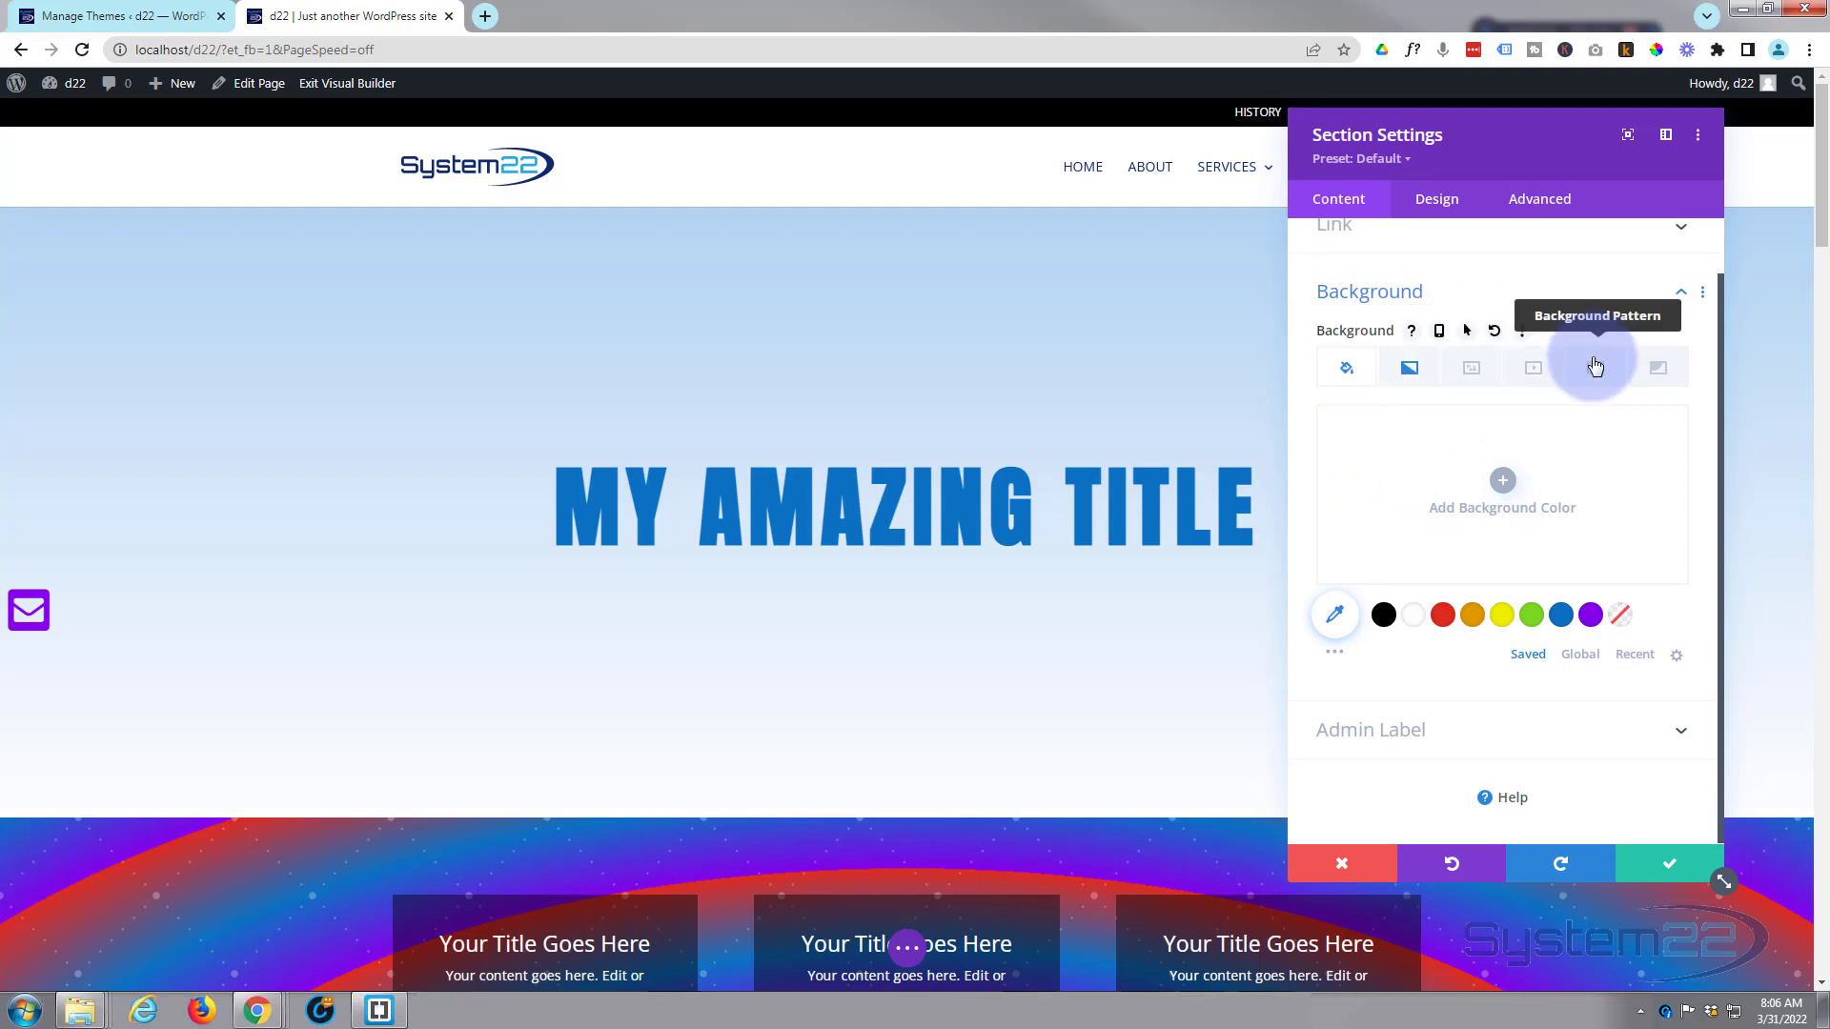
{"action": "mouse_move", "coordinate": [1657, 368]}
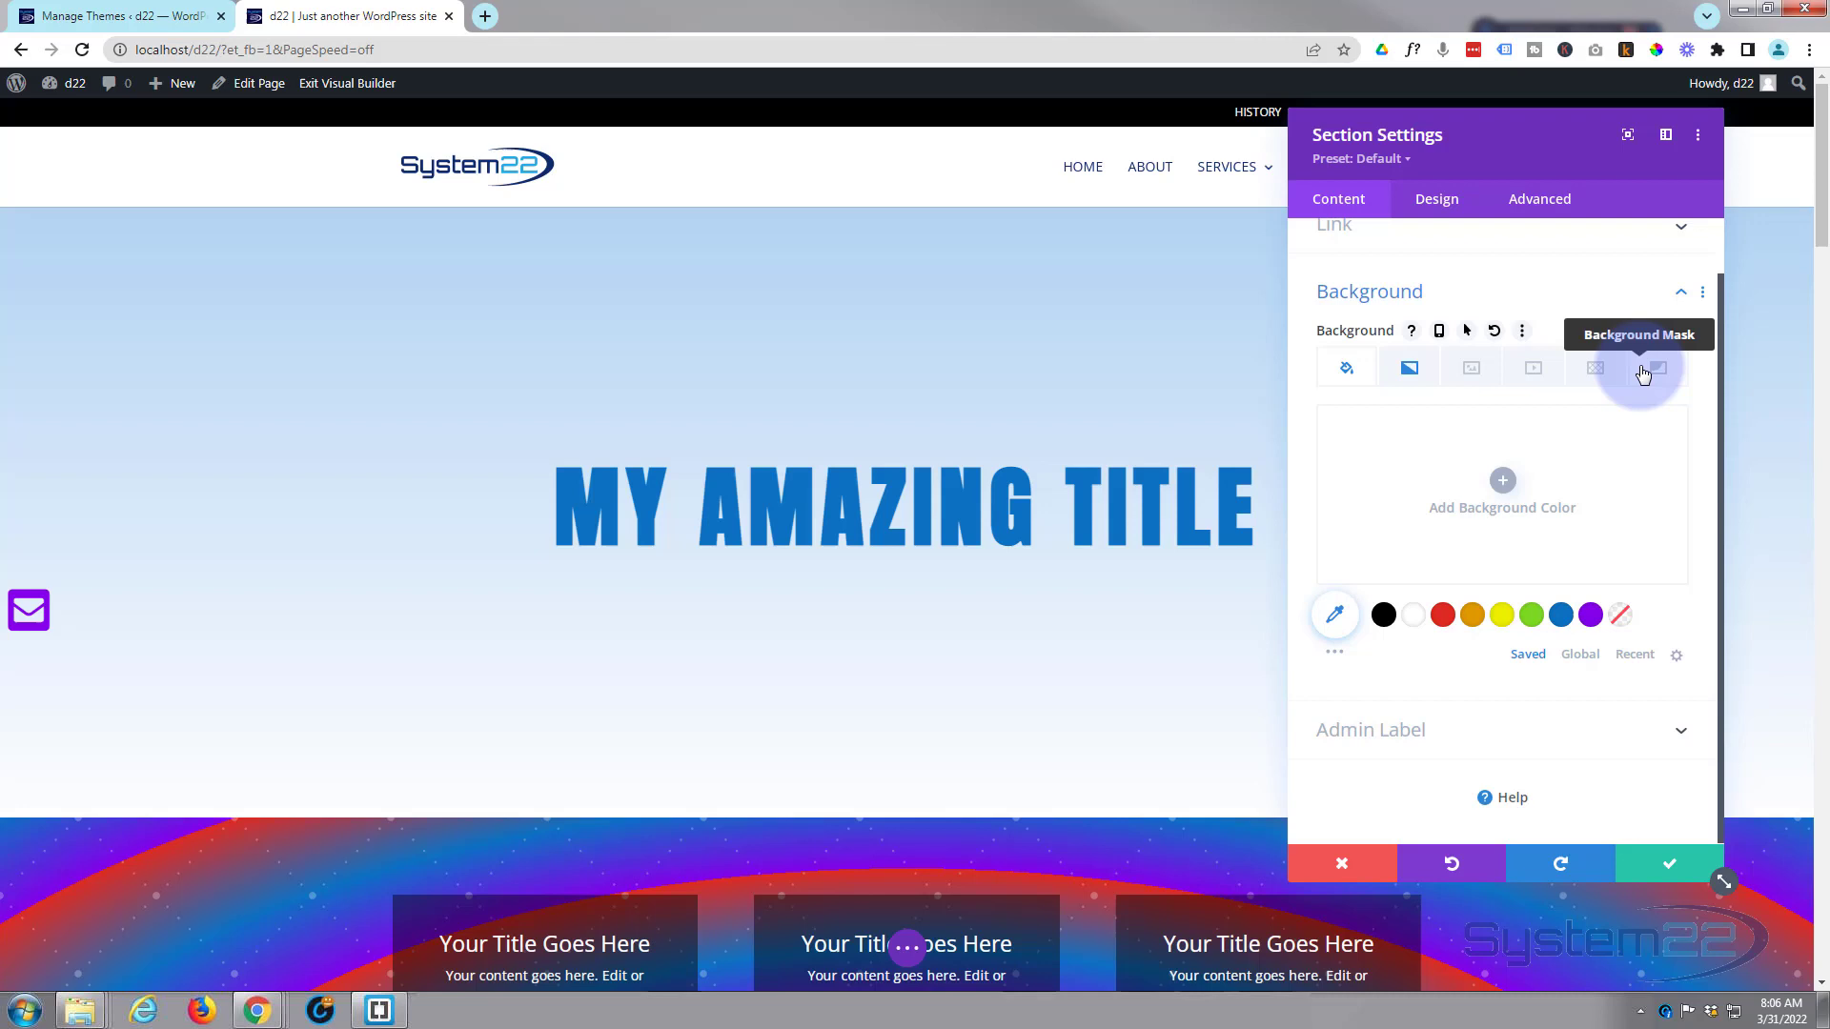
{"action": "mouse_move", "coordinate": [1585, 371]}
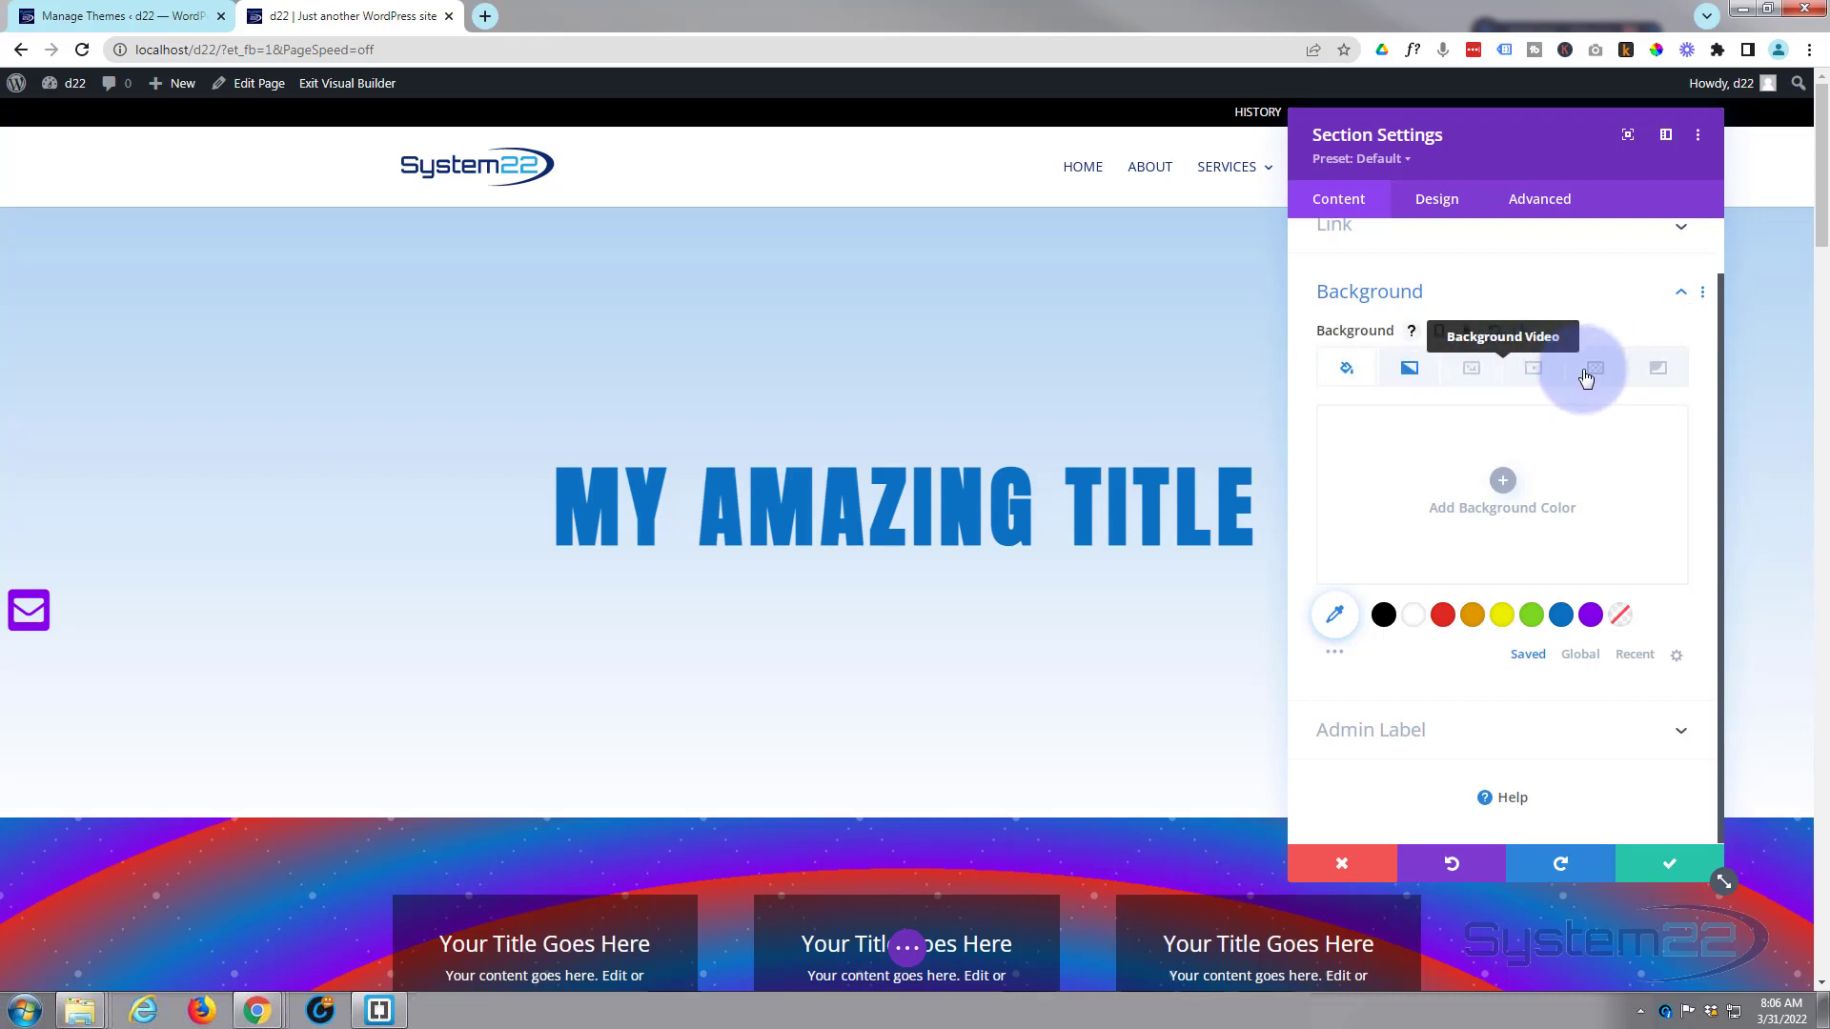
{"action": "mouse_move", "coordinate": [1657, 369]}
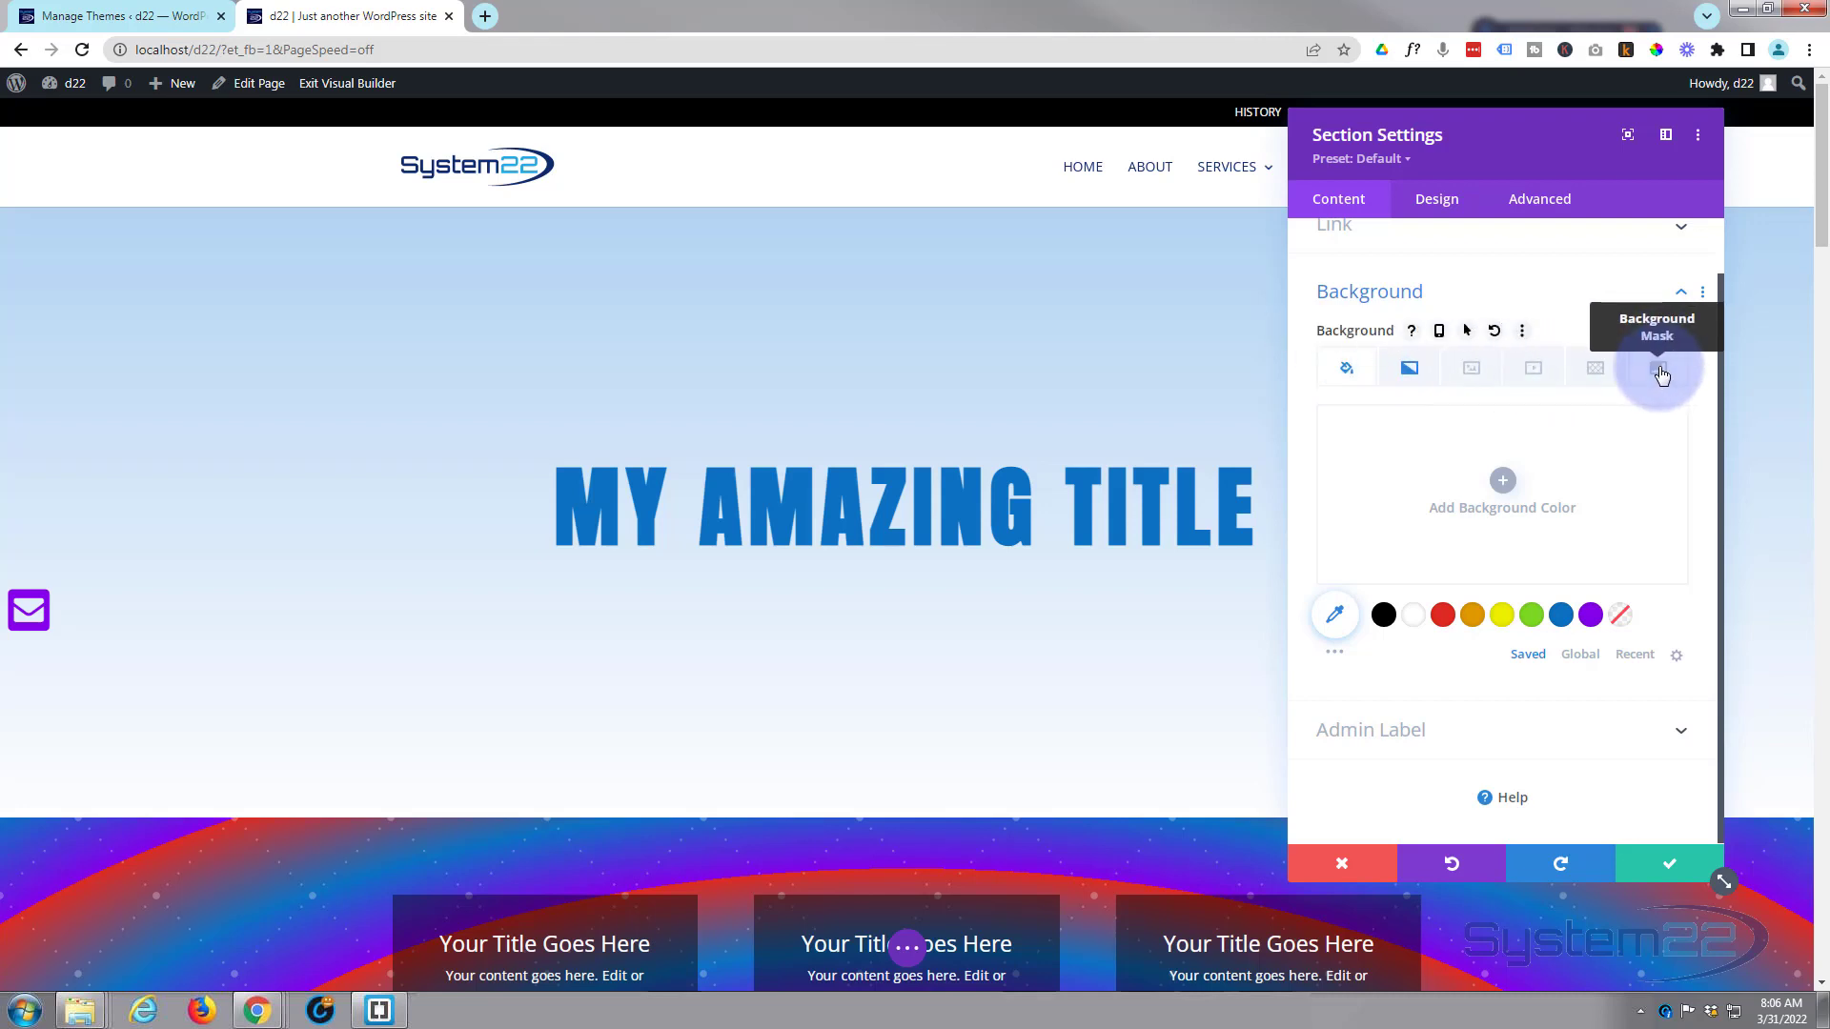
{"action": "mouse_move", "coordinate": [1409, 368]}
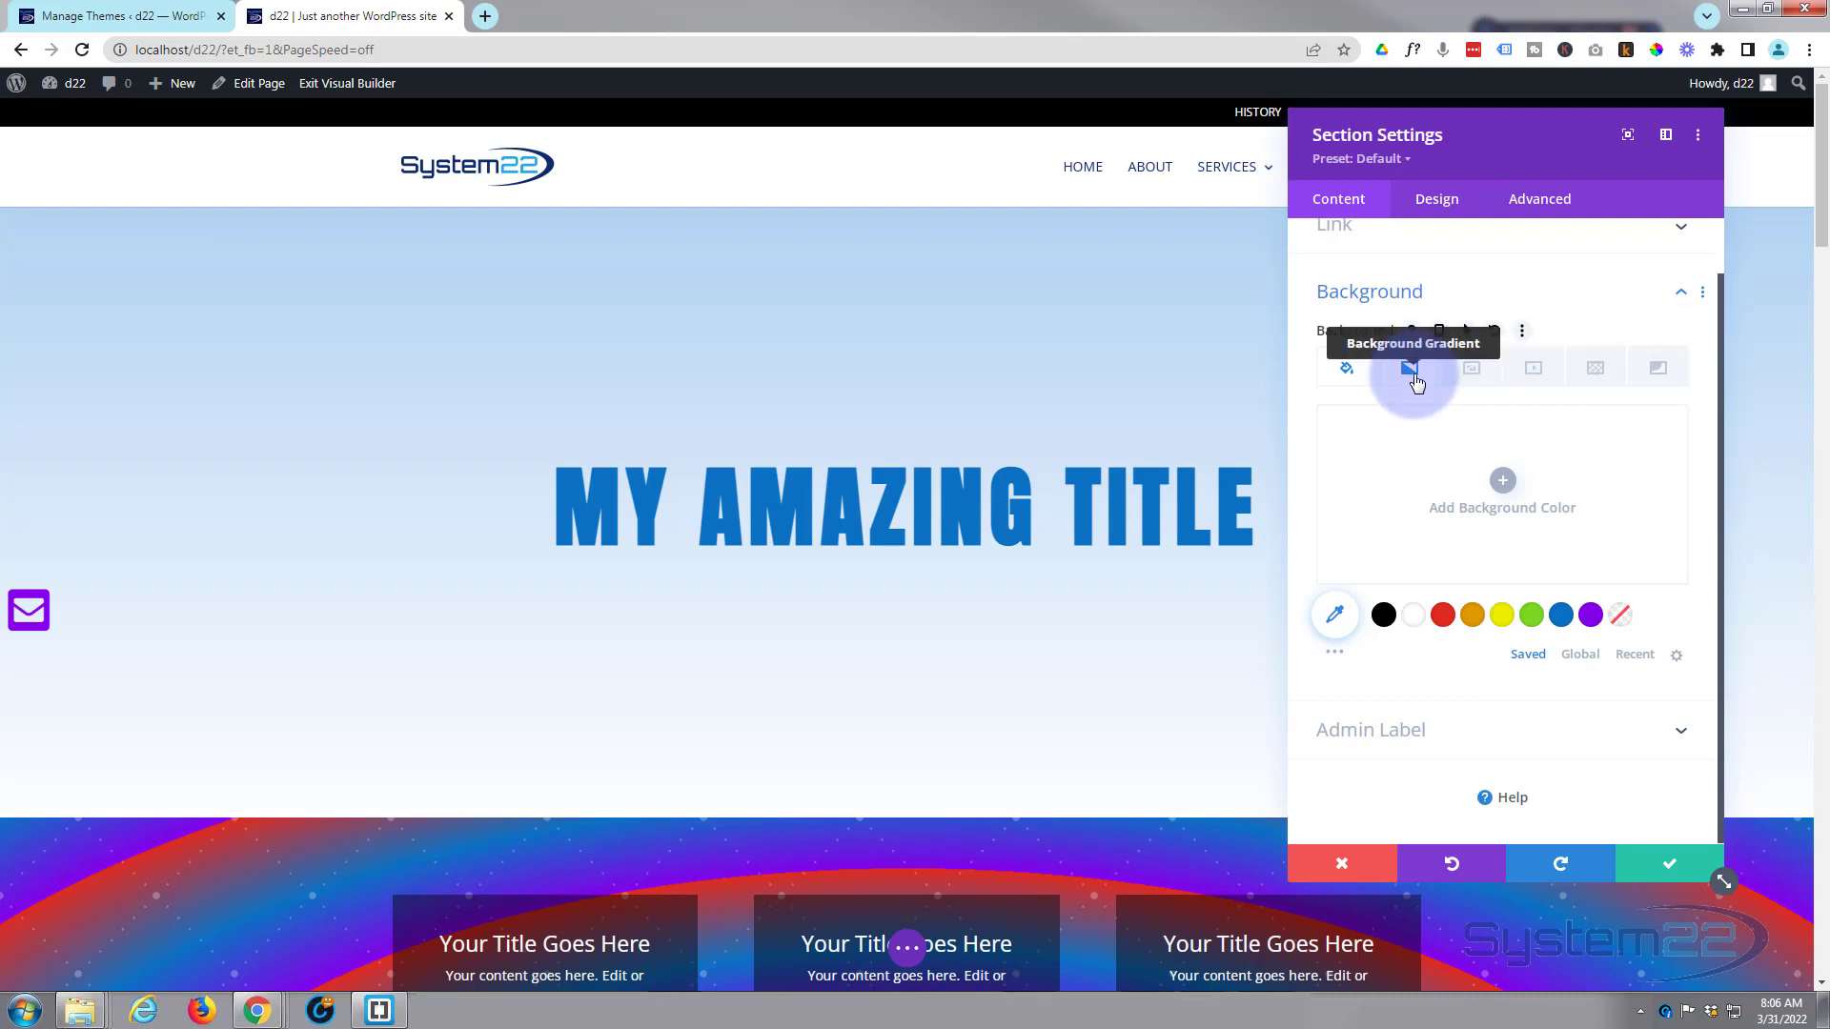
{"action": "left_click", "coordinate": [1412, 366]}
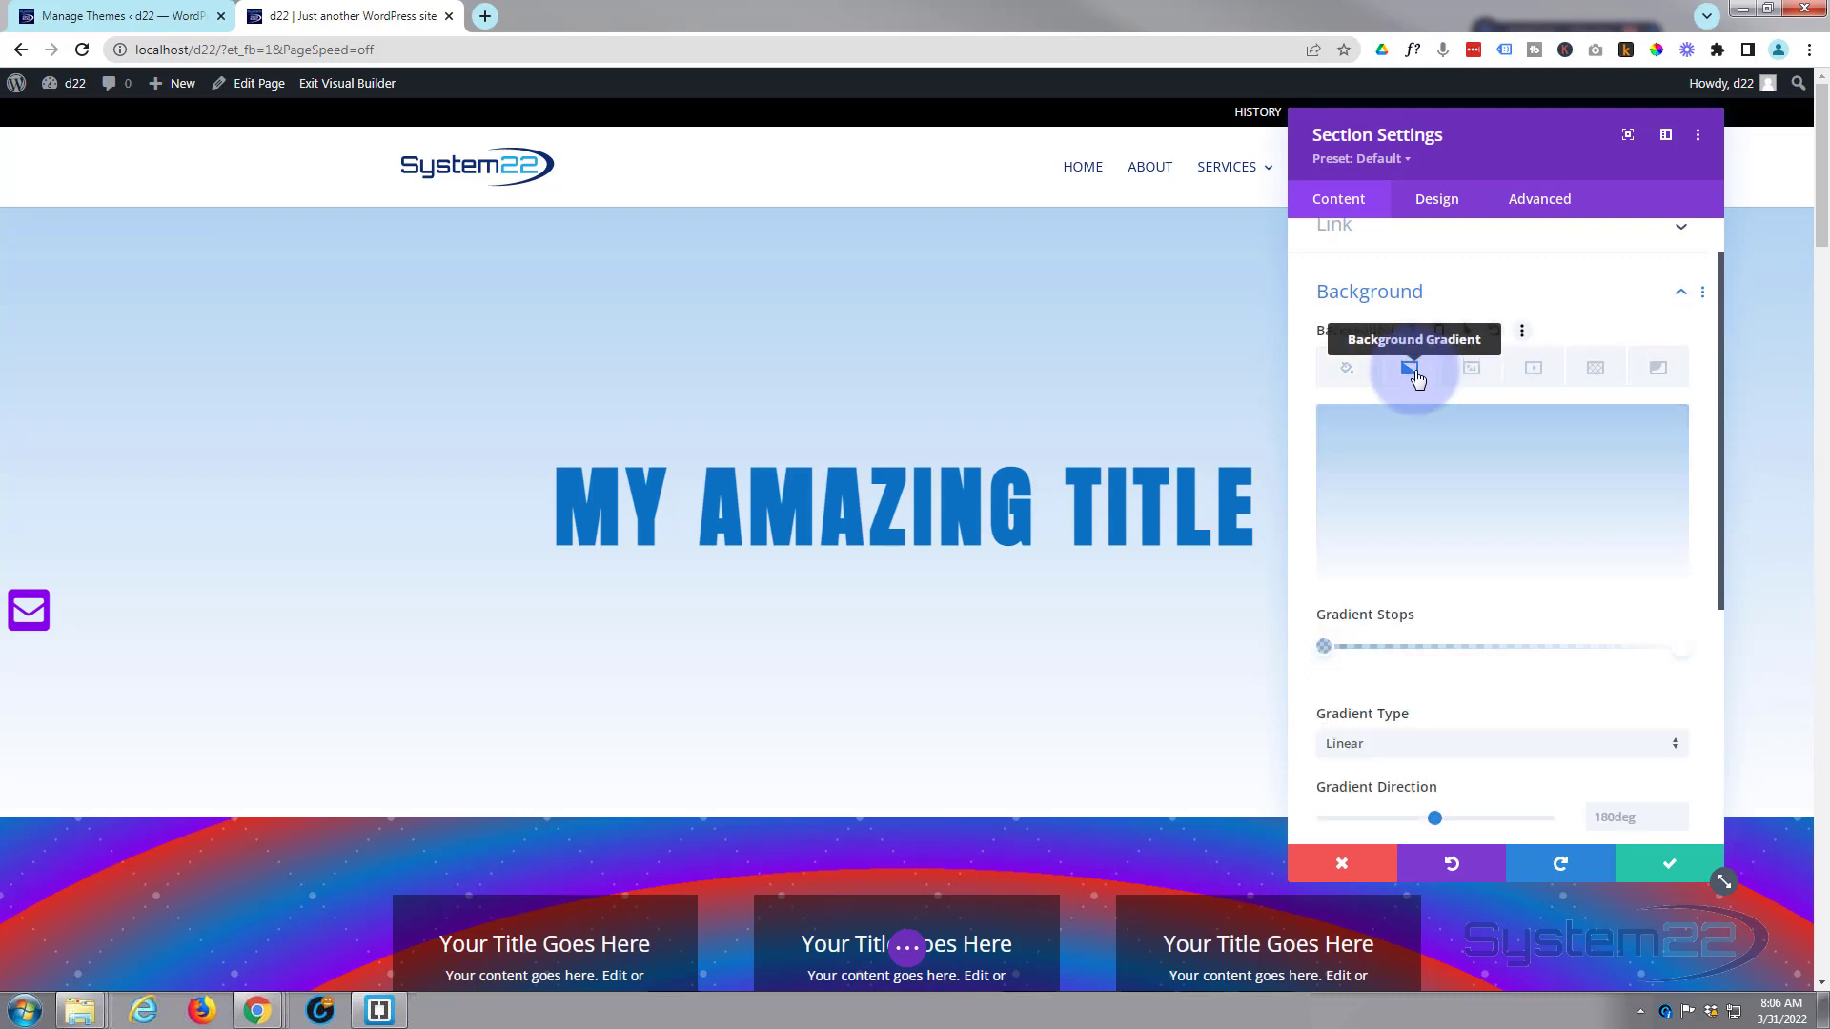
{"action": "left_click", "coordinate": [1408, 368]}
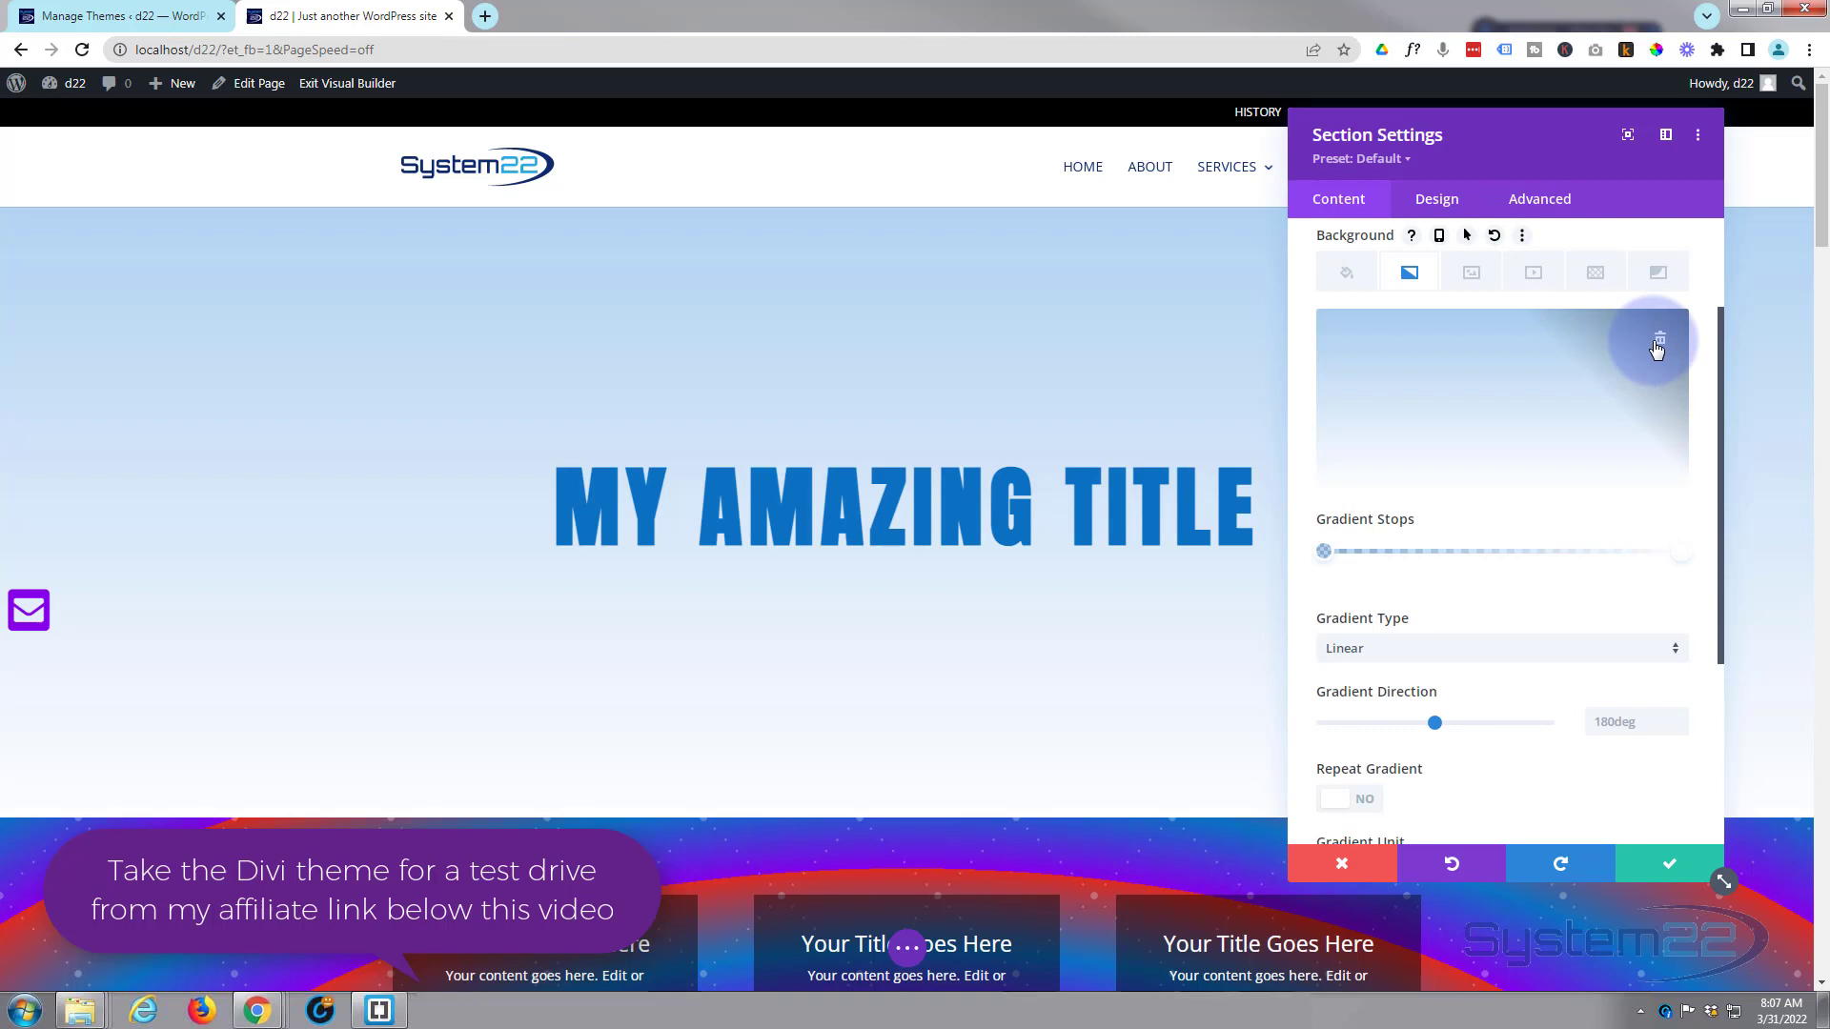
Delete the pale gradient, add a blue-to-purple one, and place a middle stop.
{"action": "left_click", "coordinate": [1658, 341]}
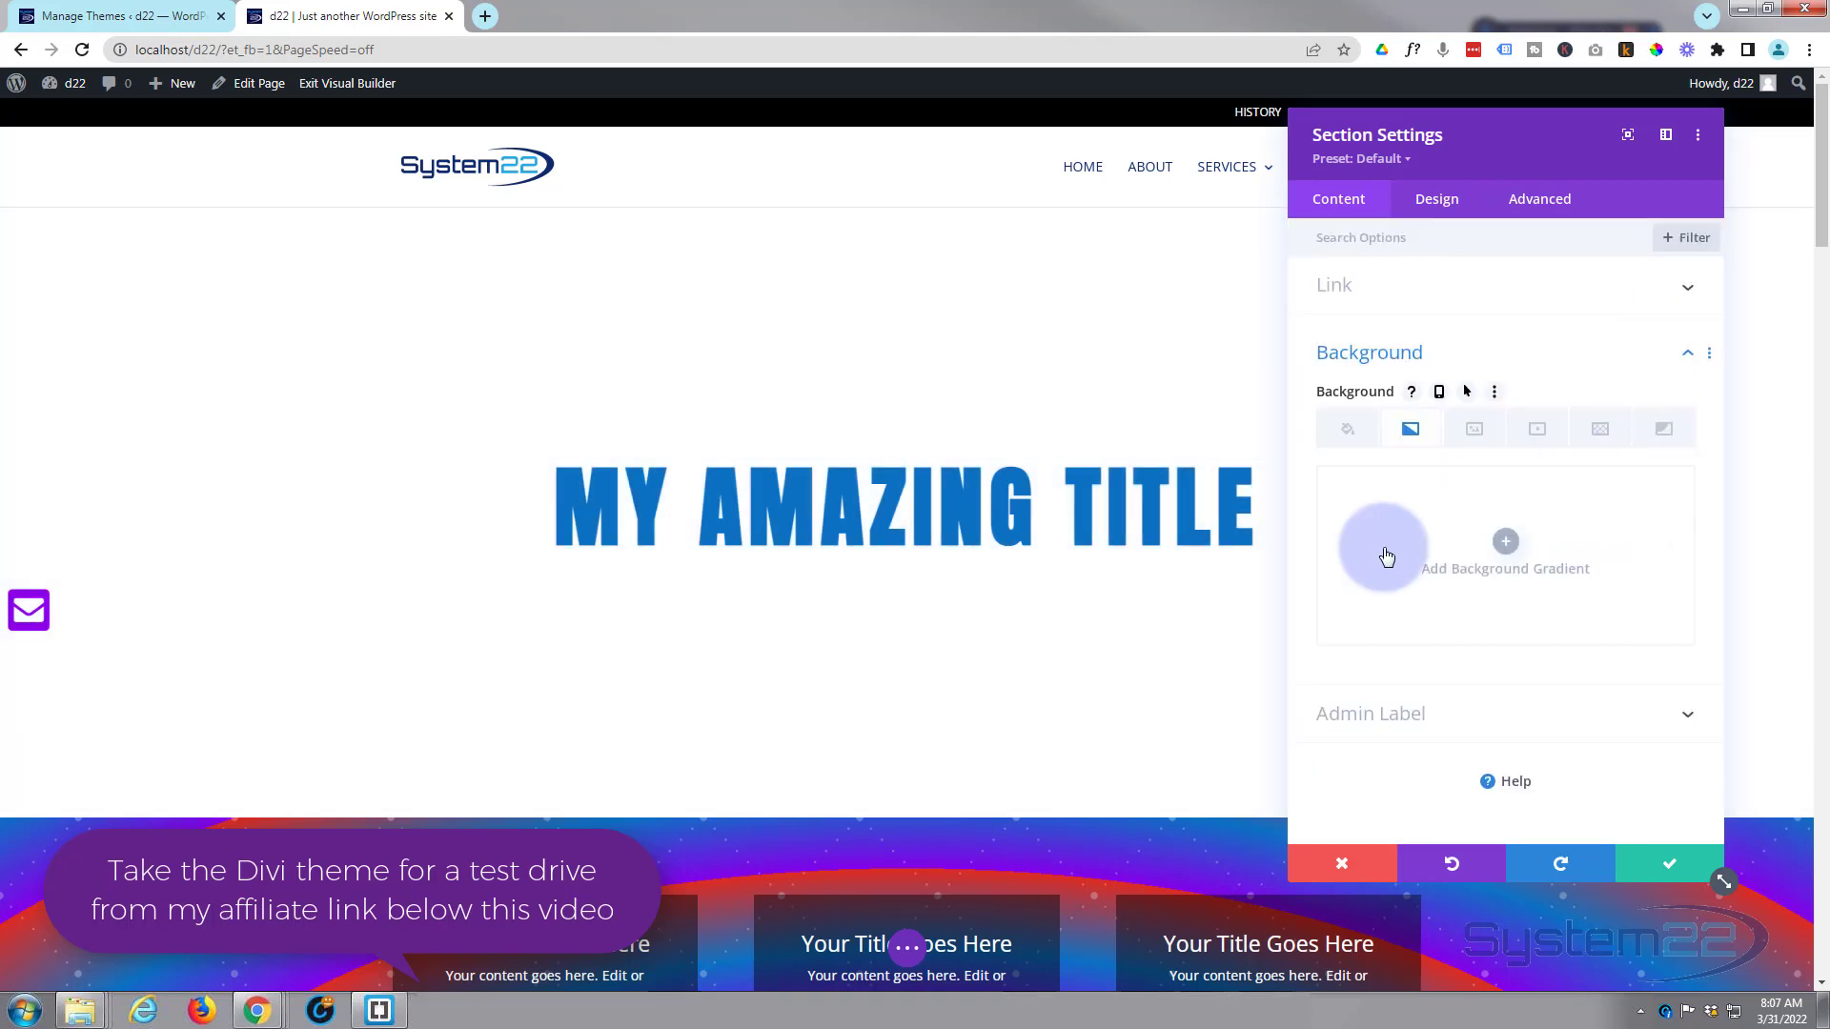
{"action": "left_click", "coordinate": [1504, 555]}
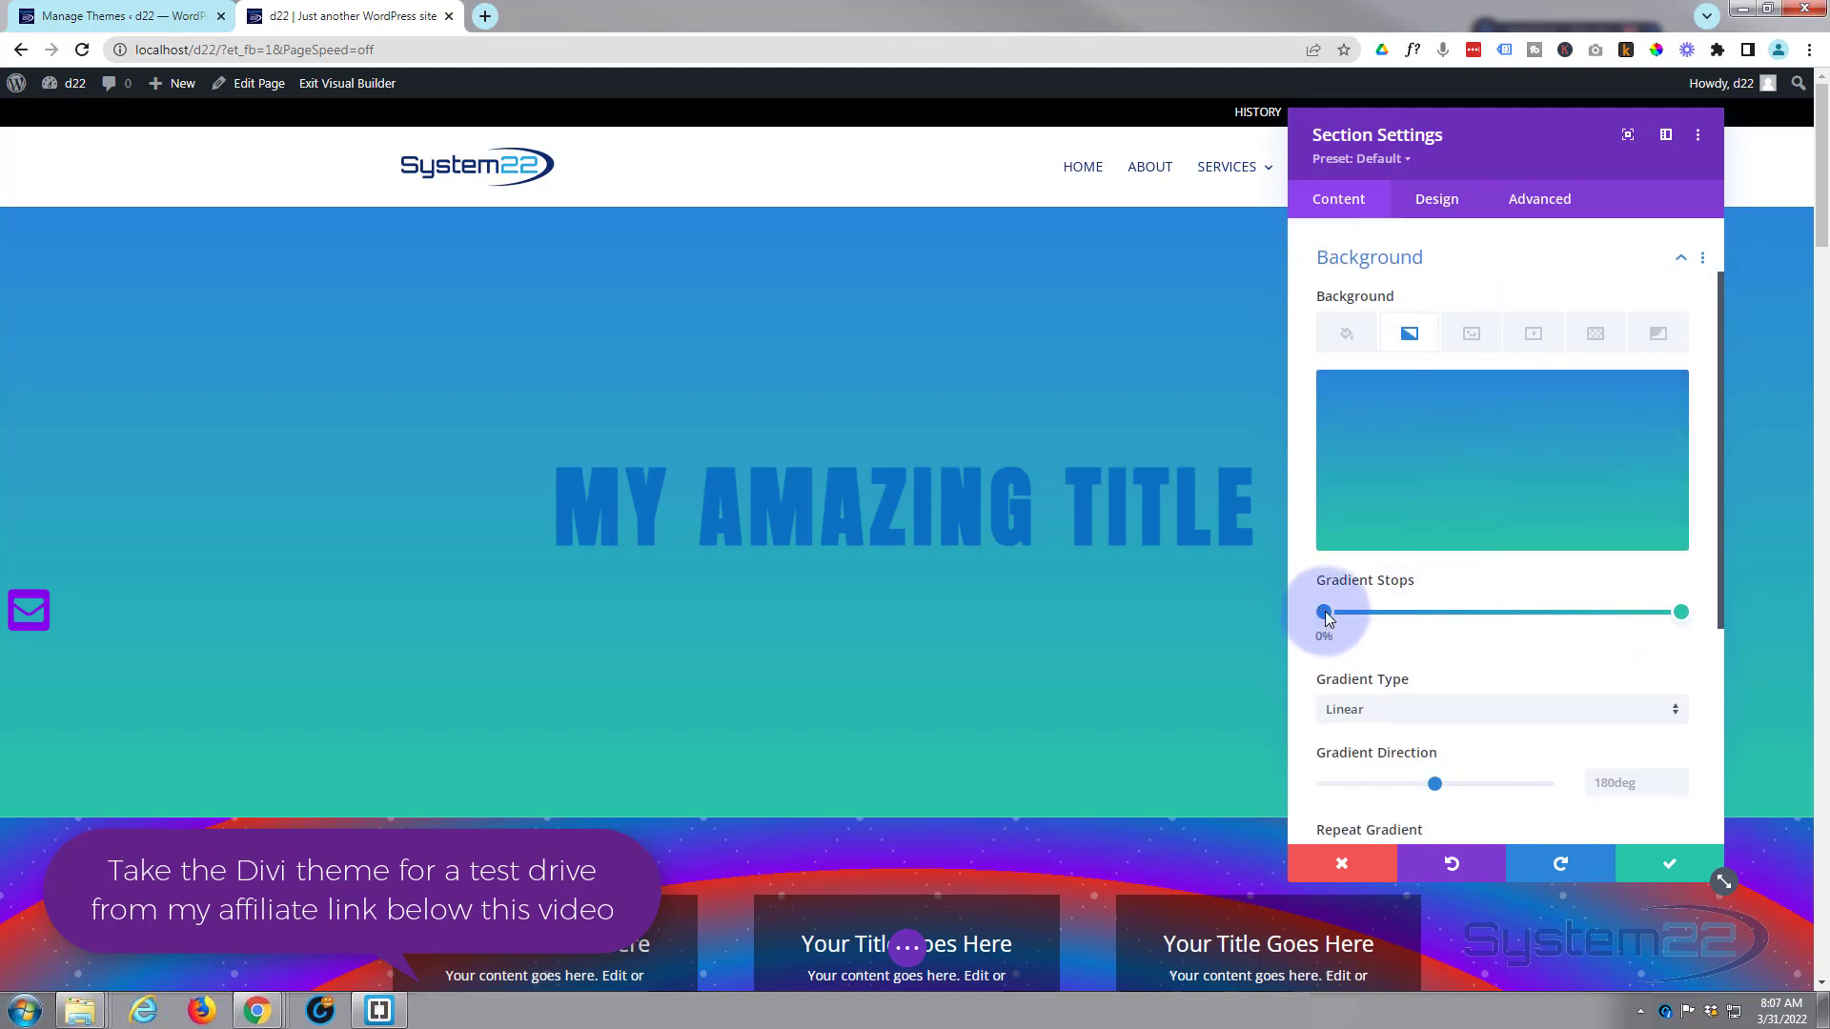
{"action": "left_click", "coordinate": [1322, 612]}
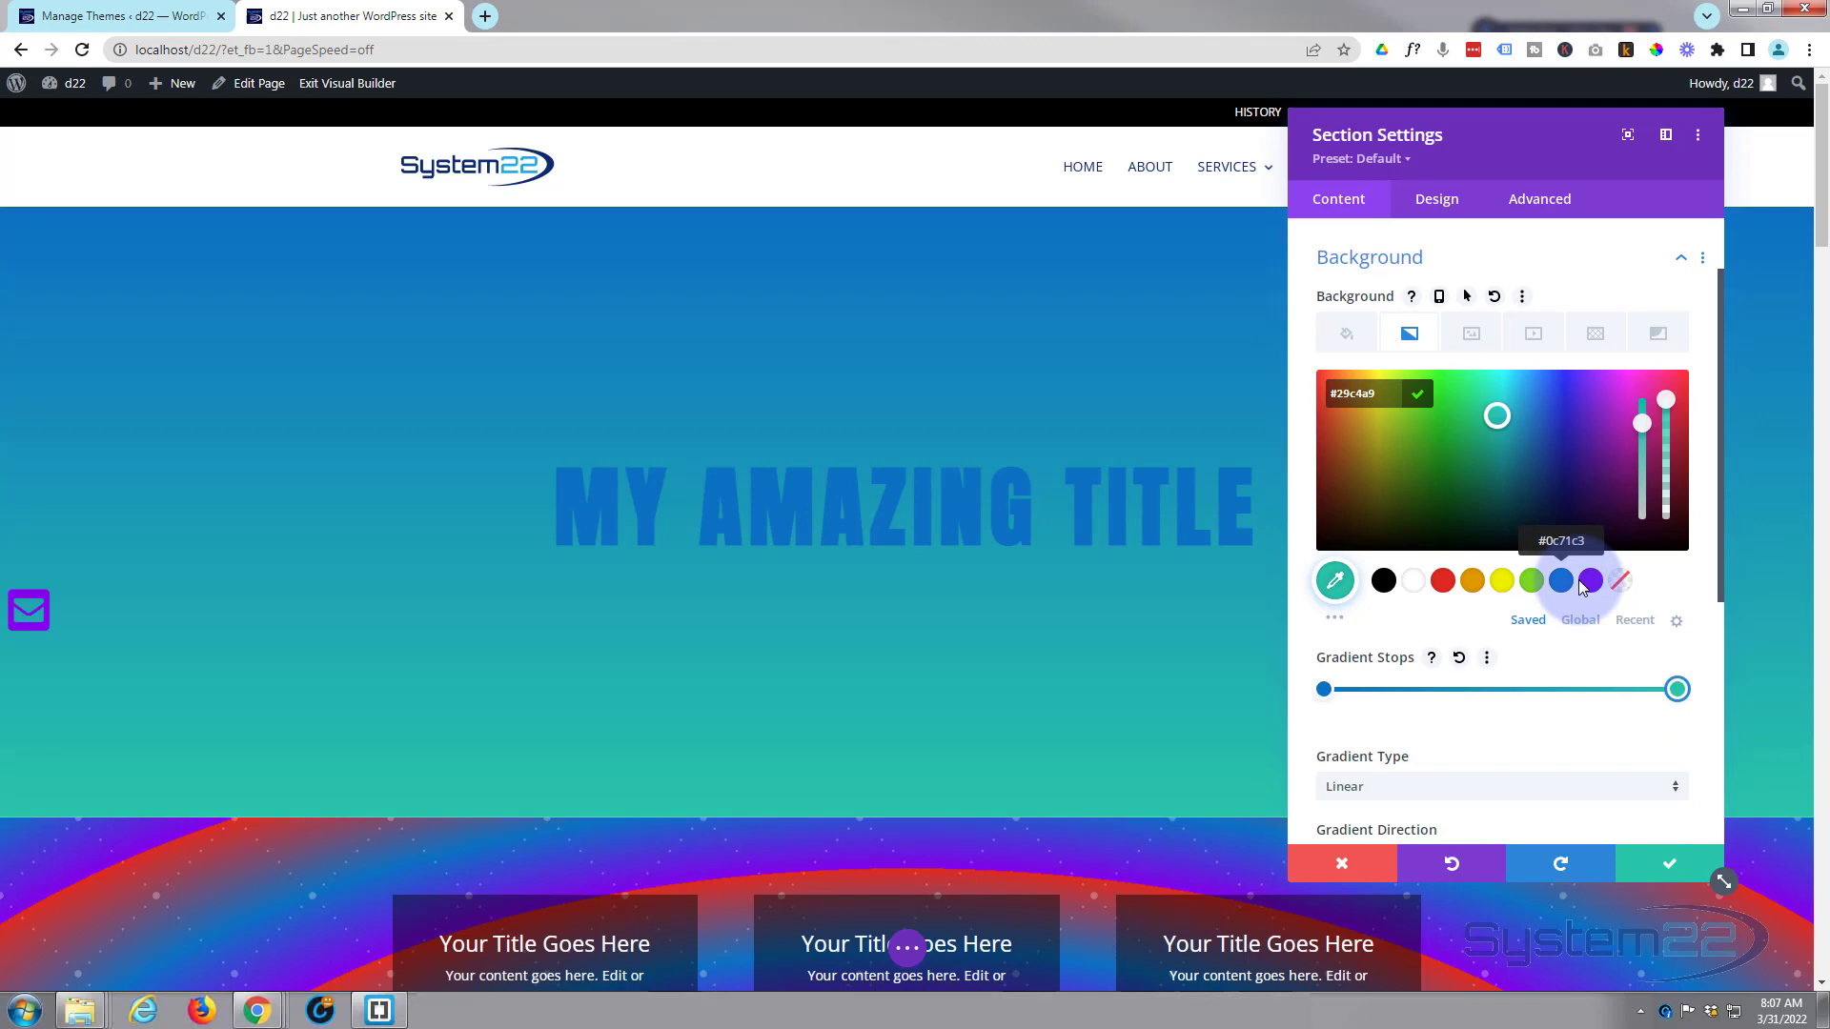
{"action": "left_click", "coordinate": [1590, 581]}
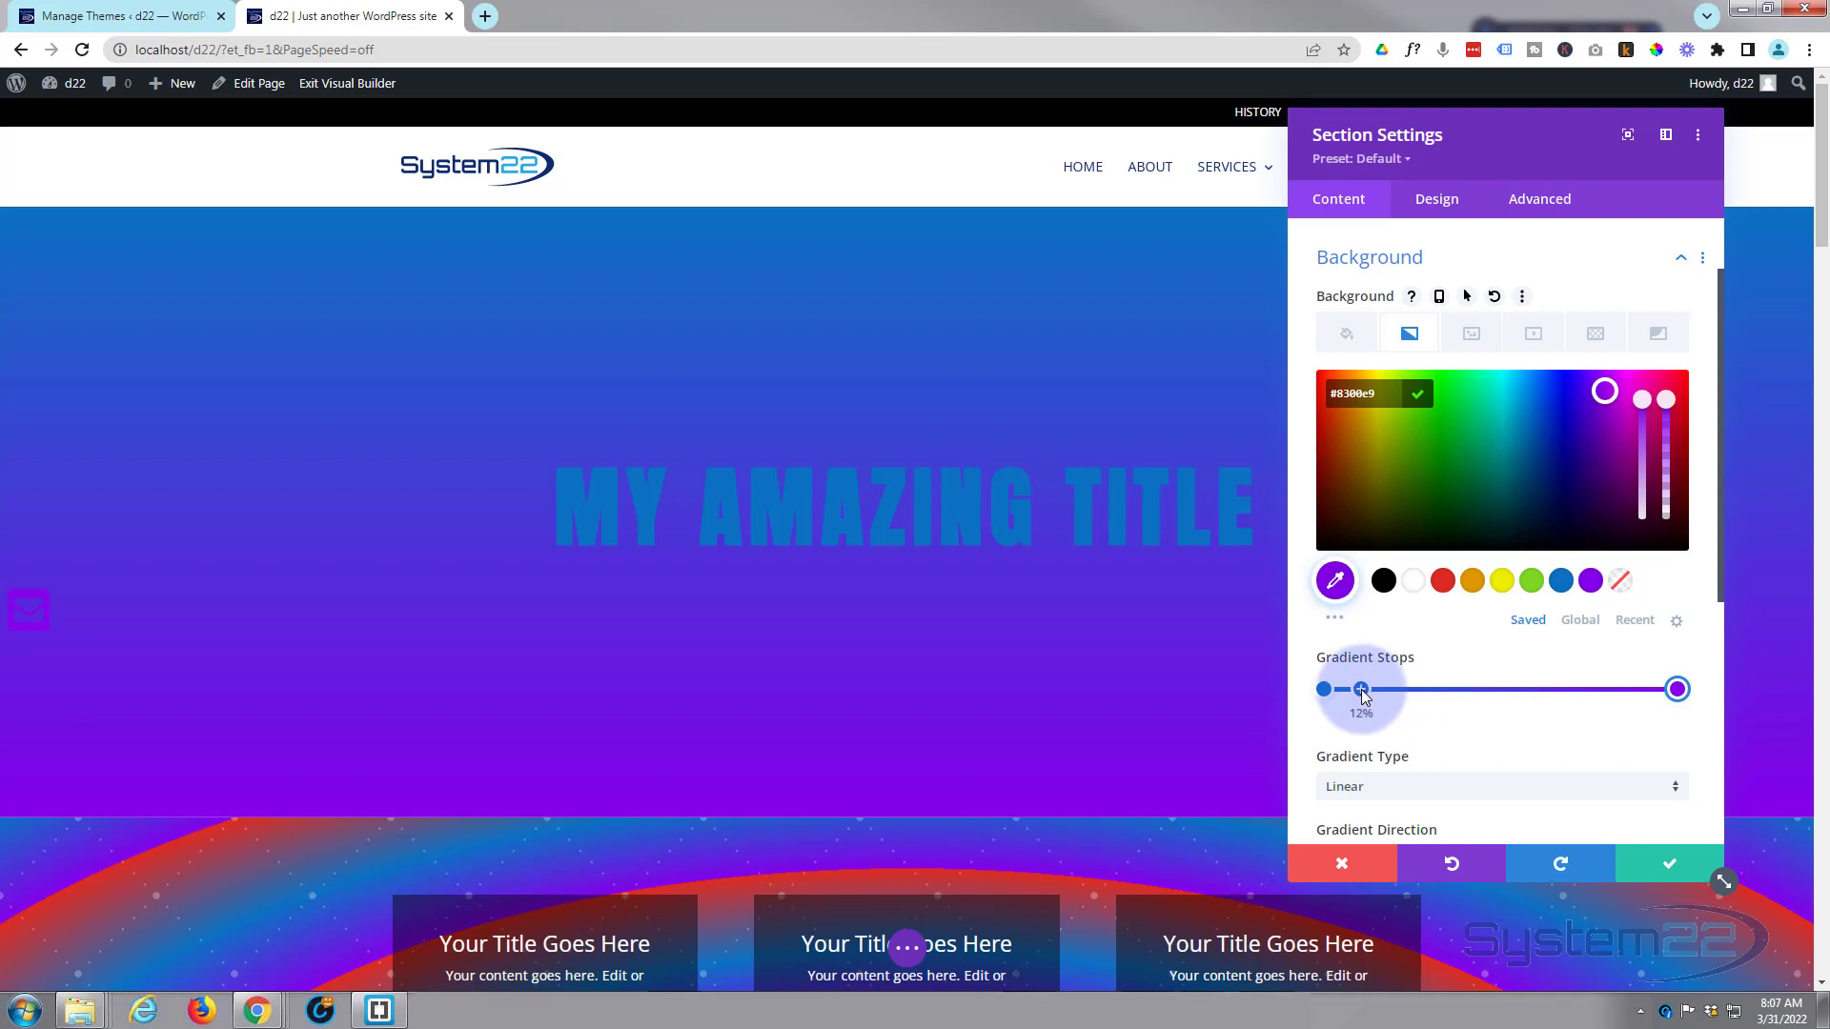
{"action": "left_click_drag", "start_coordinate": [1357, 688], "coordinate": [1428, 688]}
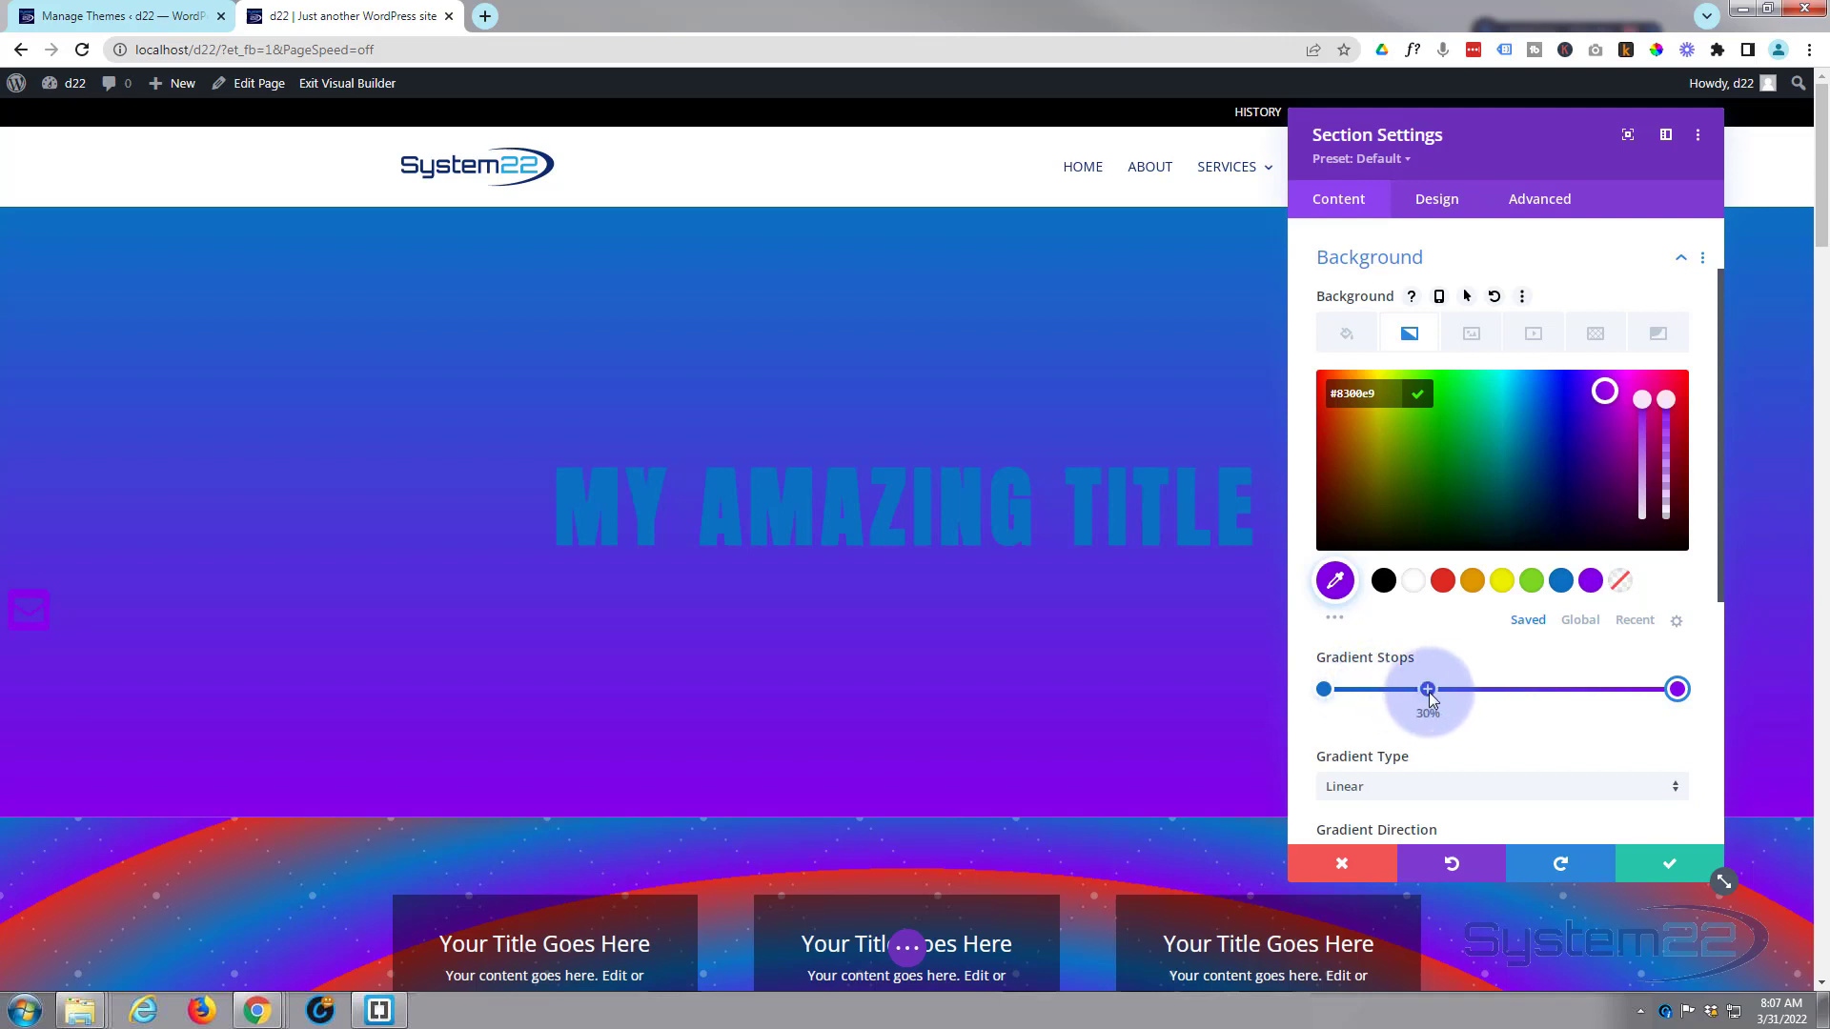
{"action": "left_click_drag", "start_coordinate": [1429, 688], "coordinate": [1390, 688]}
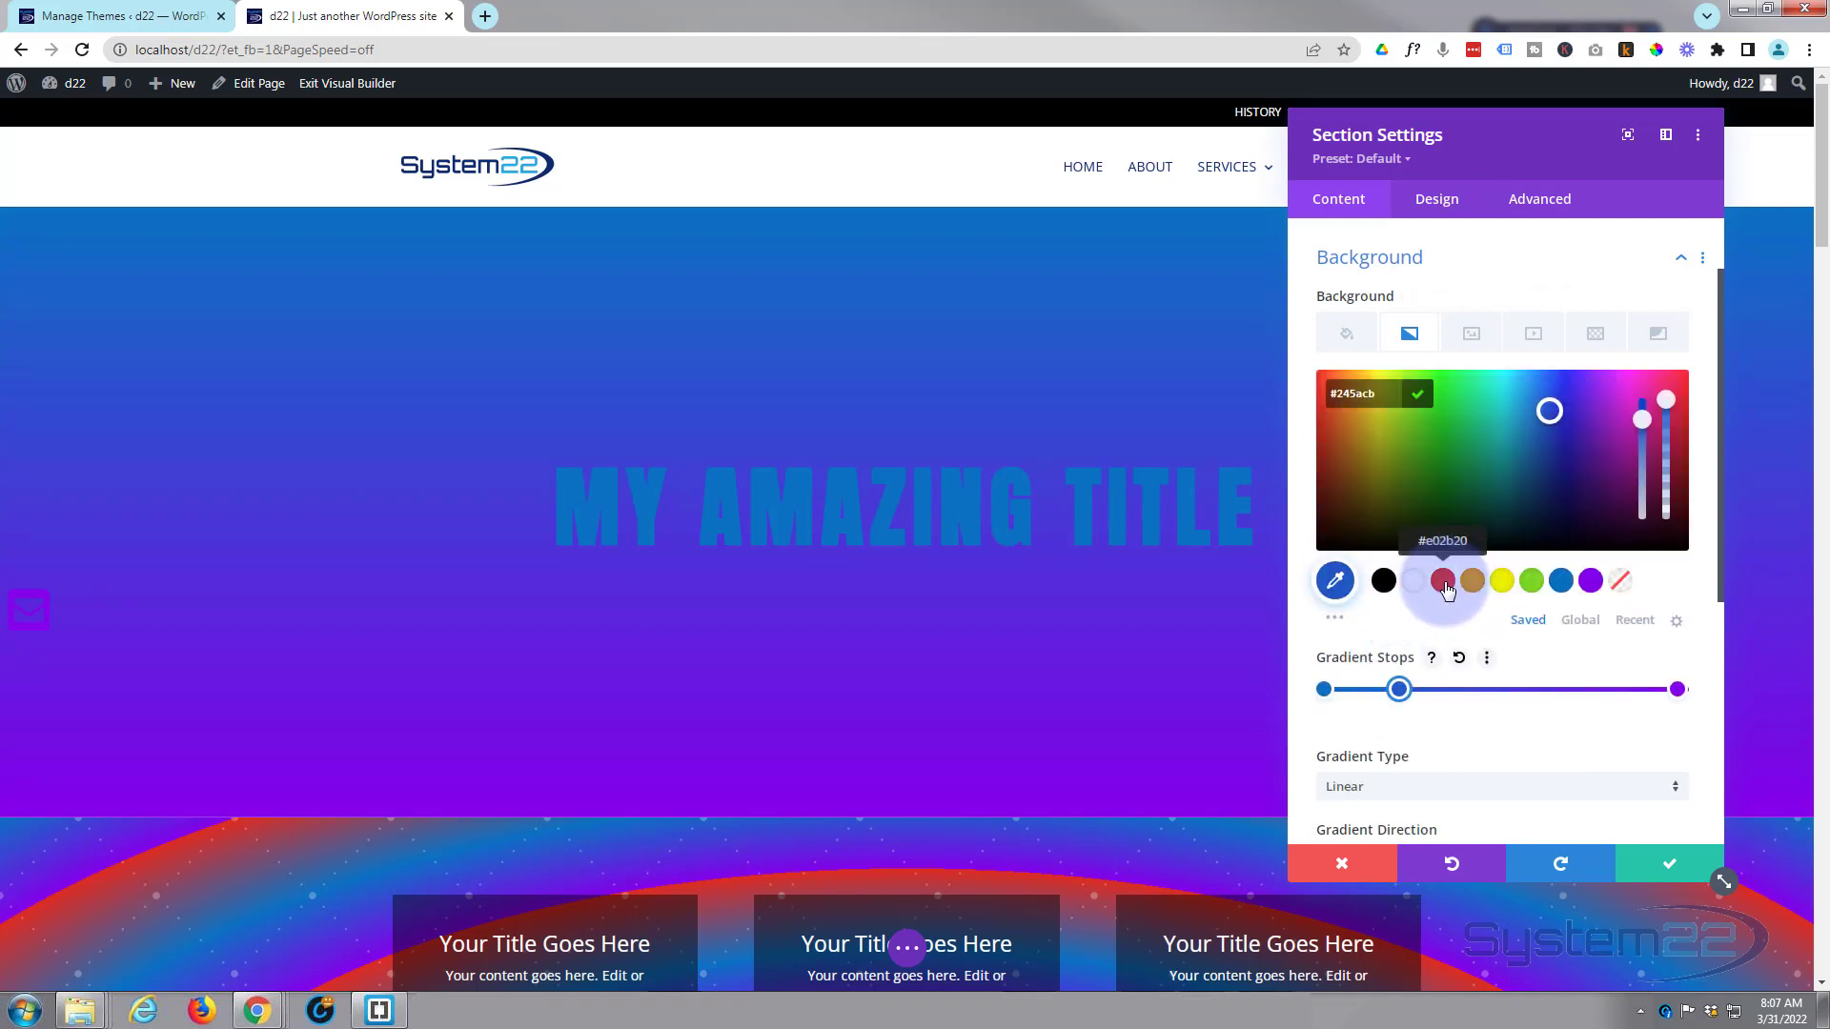
Make the middle gradient stop red and move it to about 39%.
{"action": "left_click", "coordinate": [1444, 581]}
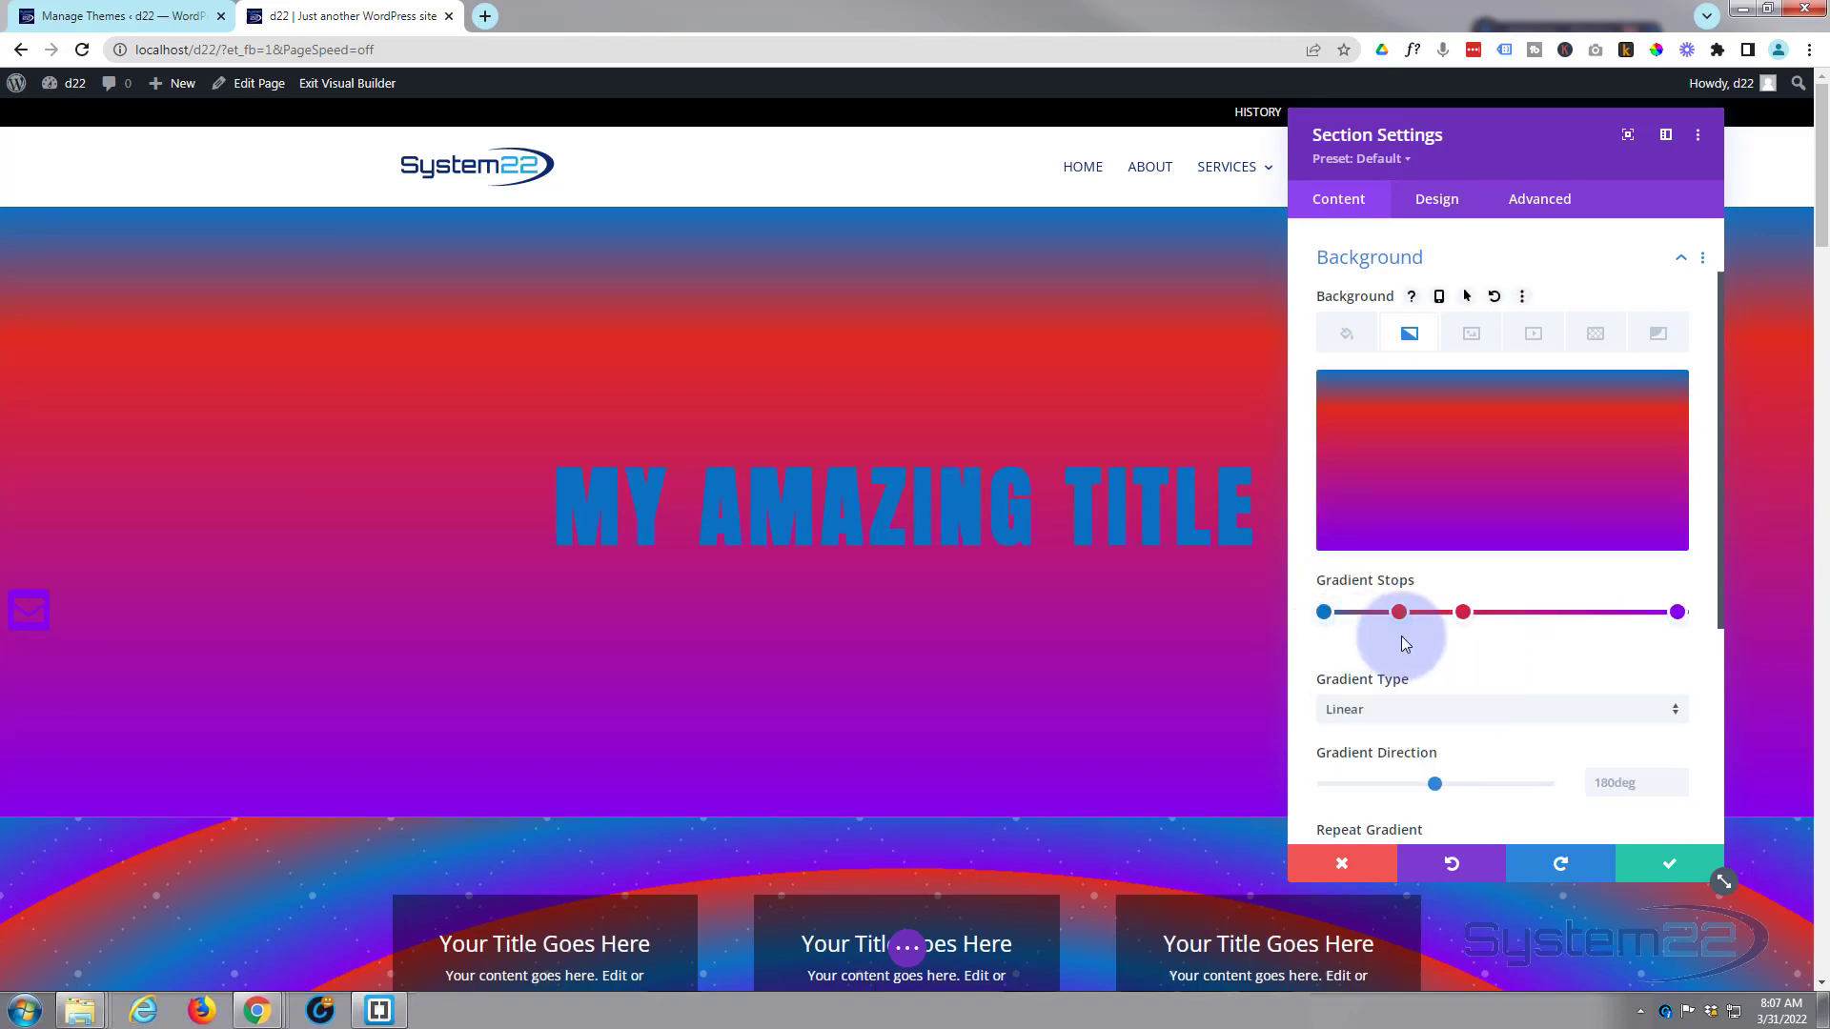
{"action": "left_click_drag", "start_coordinate": [1403, 612], "coordinate": [1465, 612]}
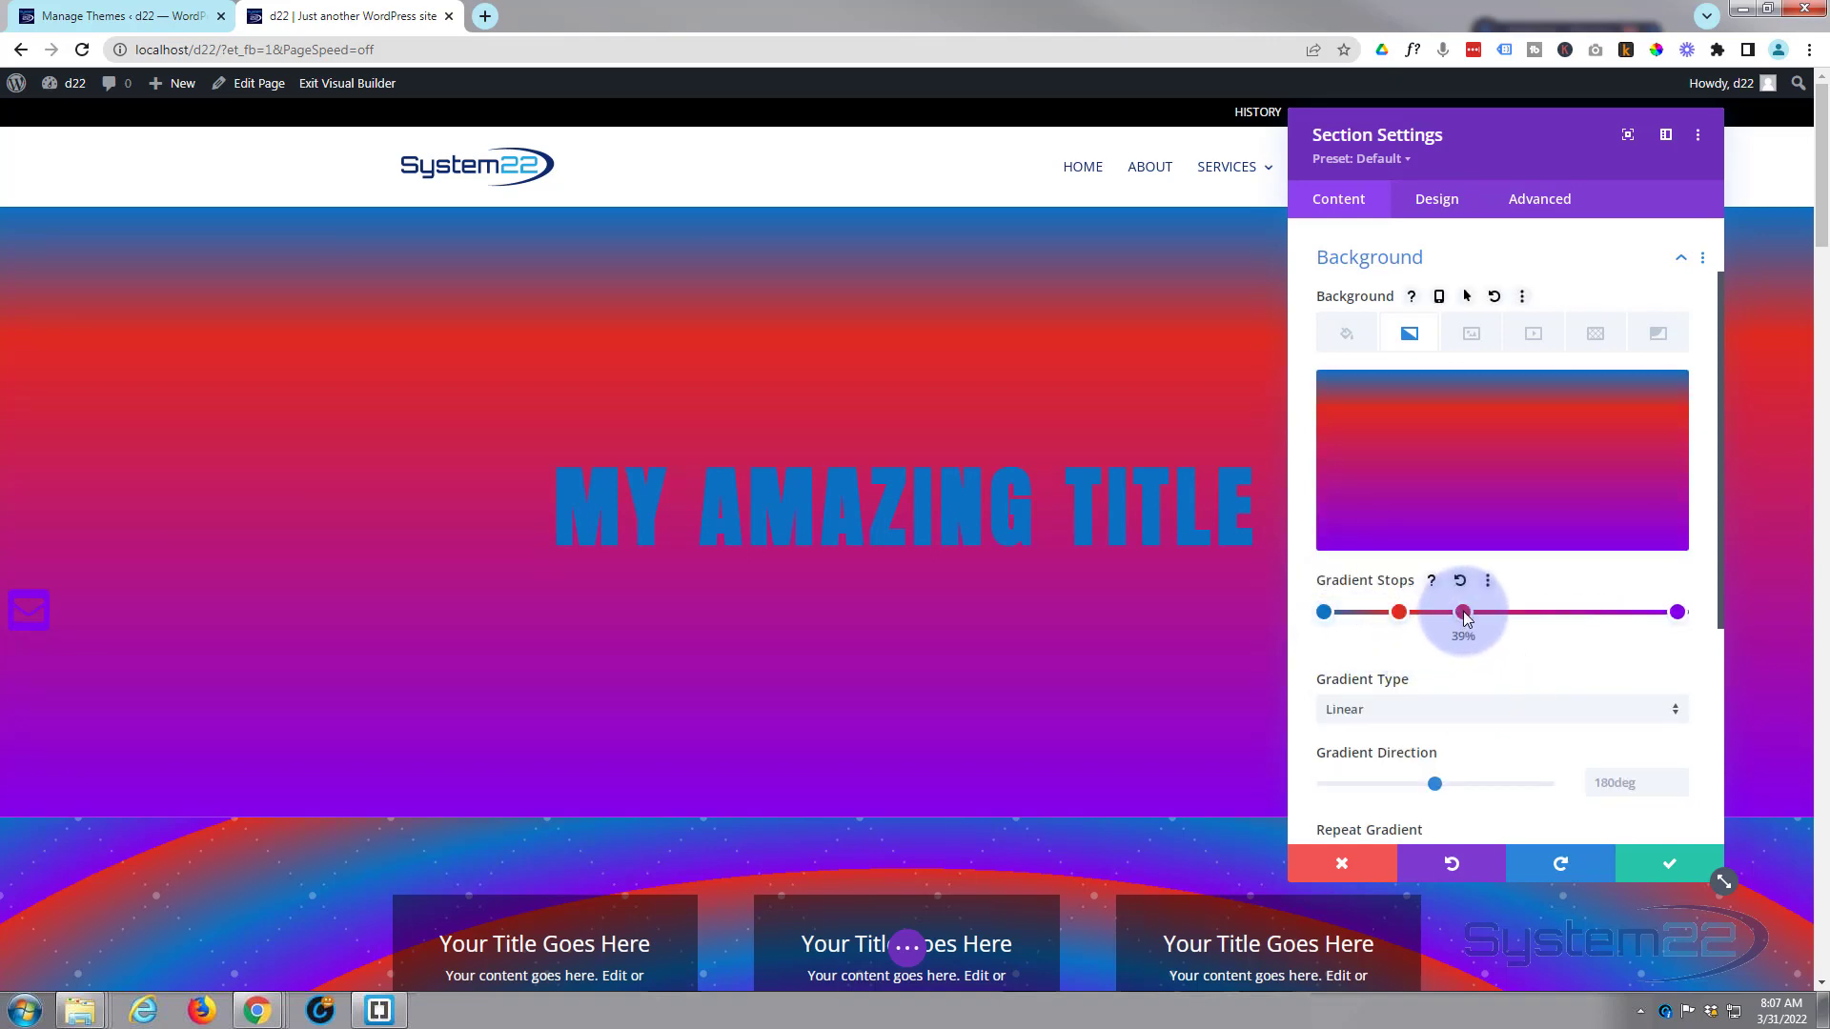
{"action": "left_click", "coordinate": [1464, 613]}
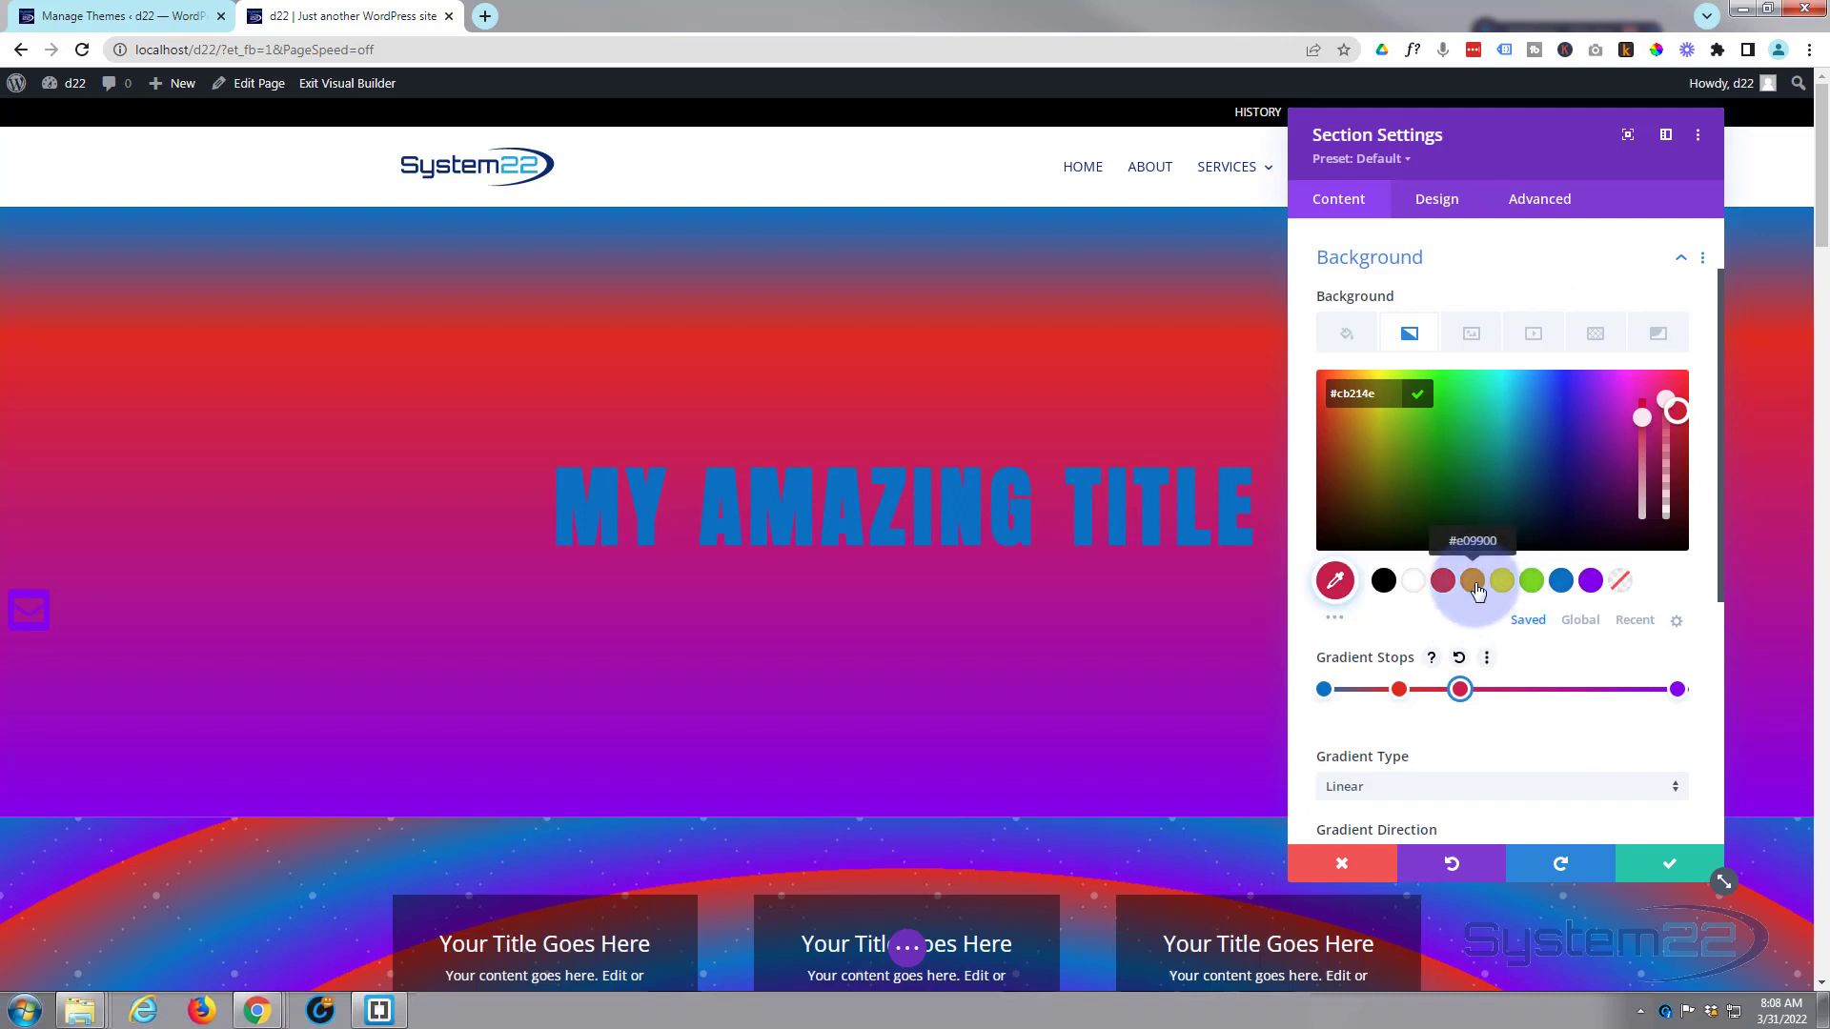
Turn the pink stop orange at 60%, shift red, purple, and blue ~10%.
{"action": "left_click", "coordinate": [1473, 580]}
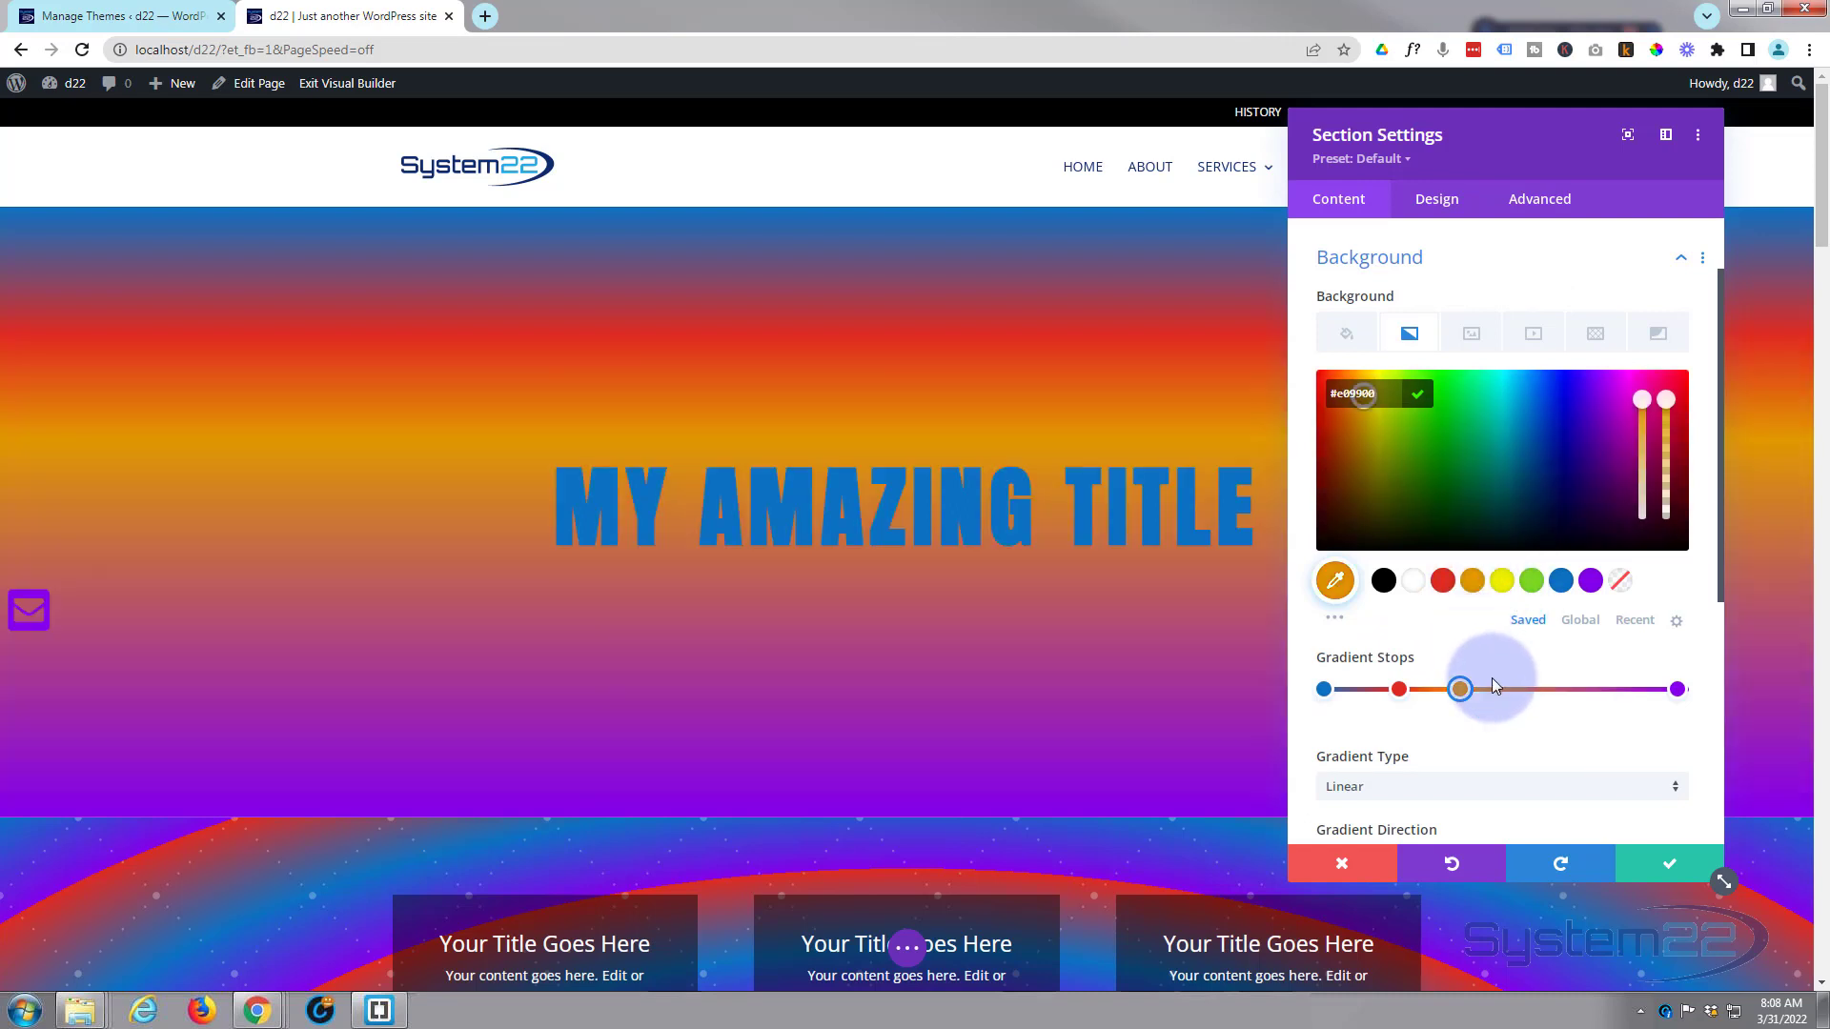
{"action": "left_click_drag", "start_coordinate": [1459, 688], "coordinate": [1538, 688]}
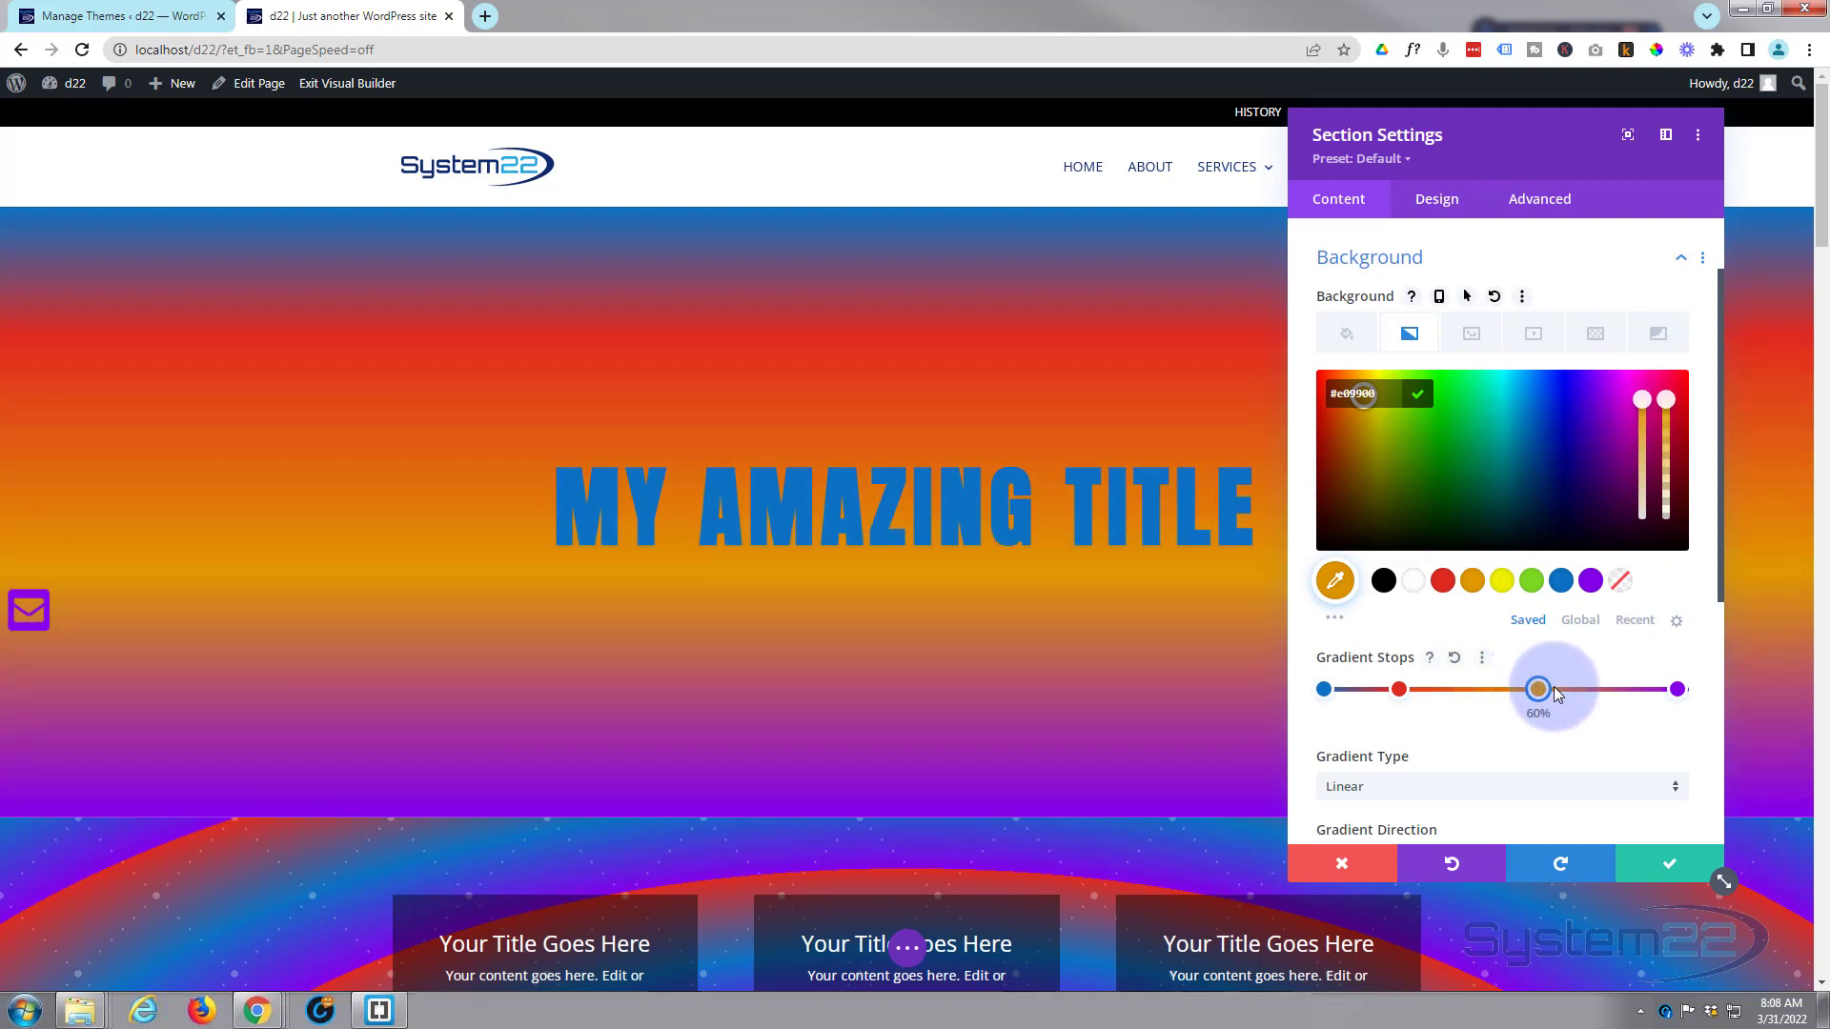
{"action": "left_click_drag", "start_coordinate": [1539, 688], "coordinate": [1407, 688]}
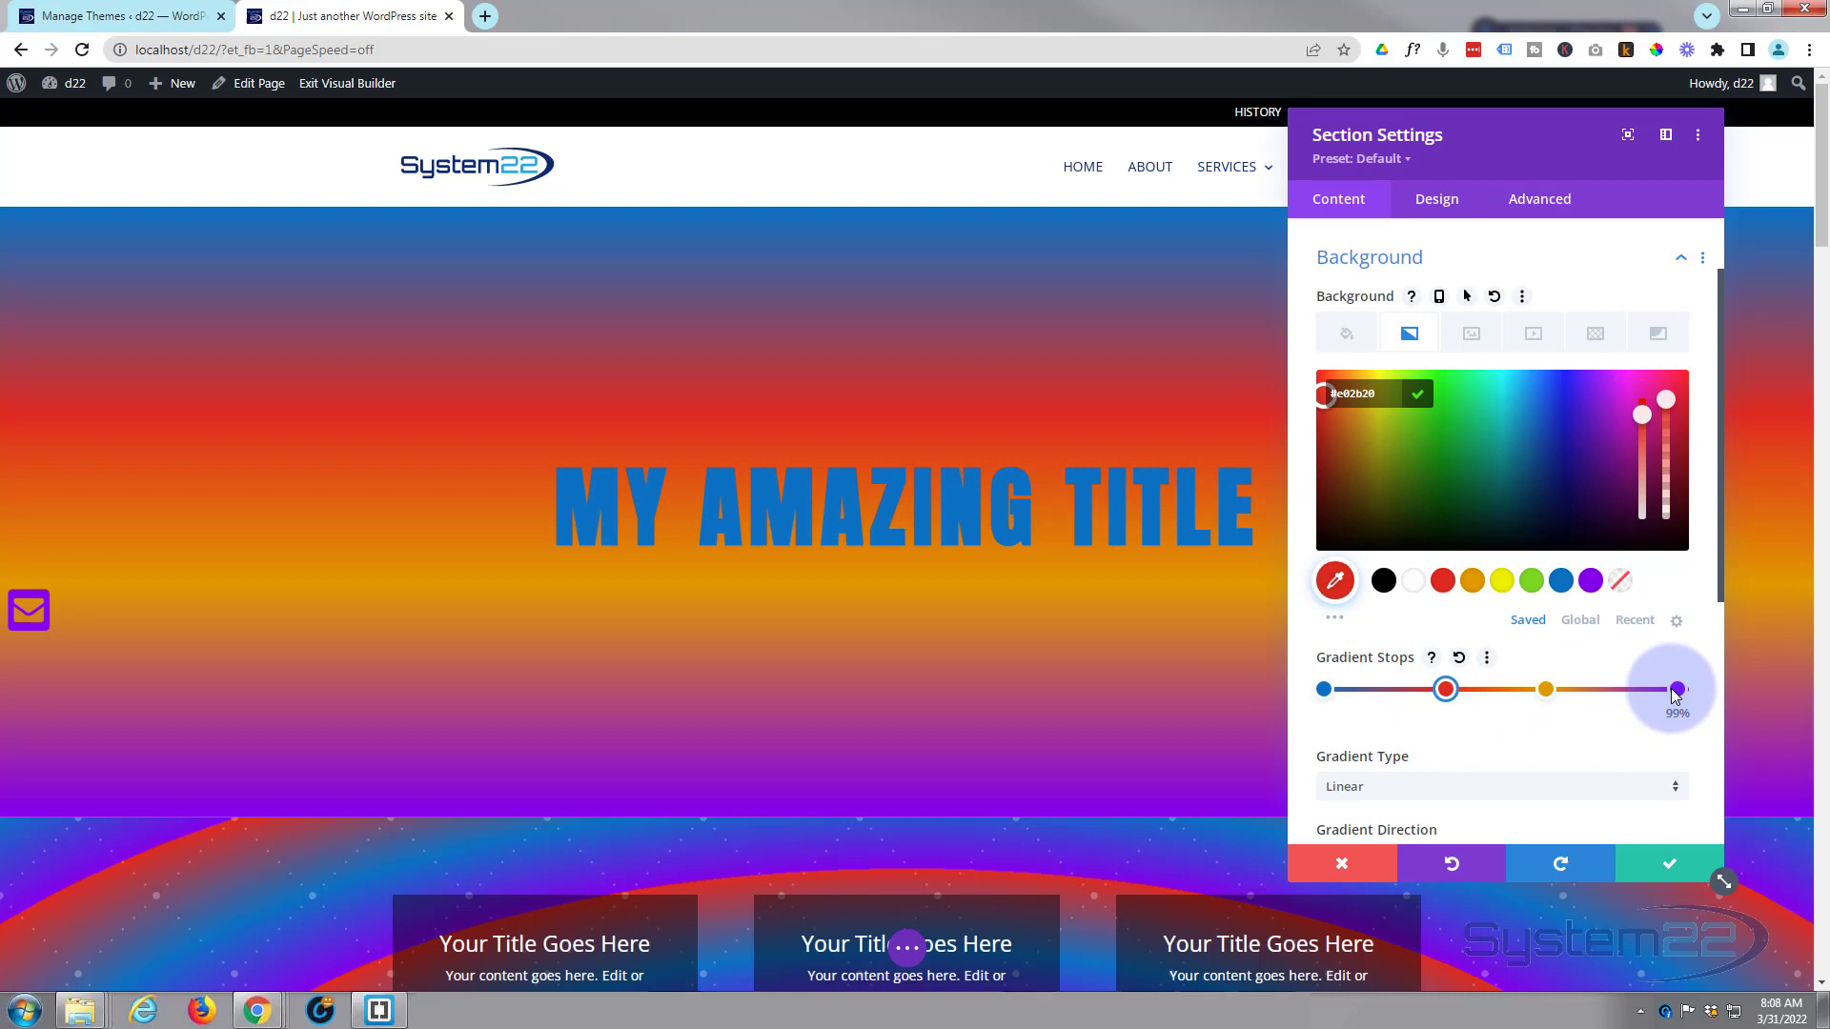
{"action": "left_click_drag", "start_coordinate": [1671, 688], "coordinate": [1628, 688]}
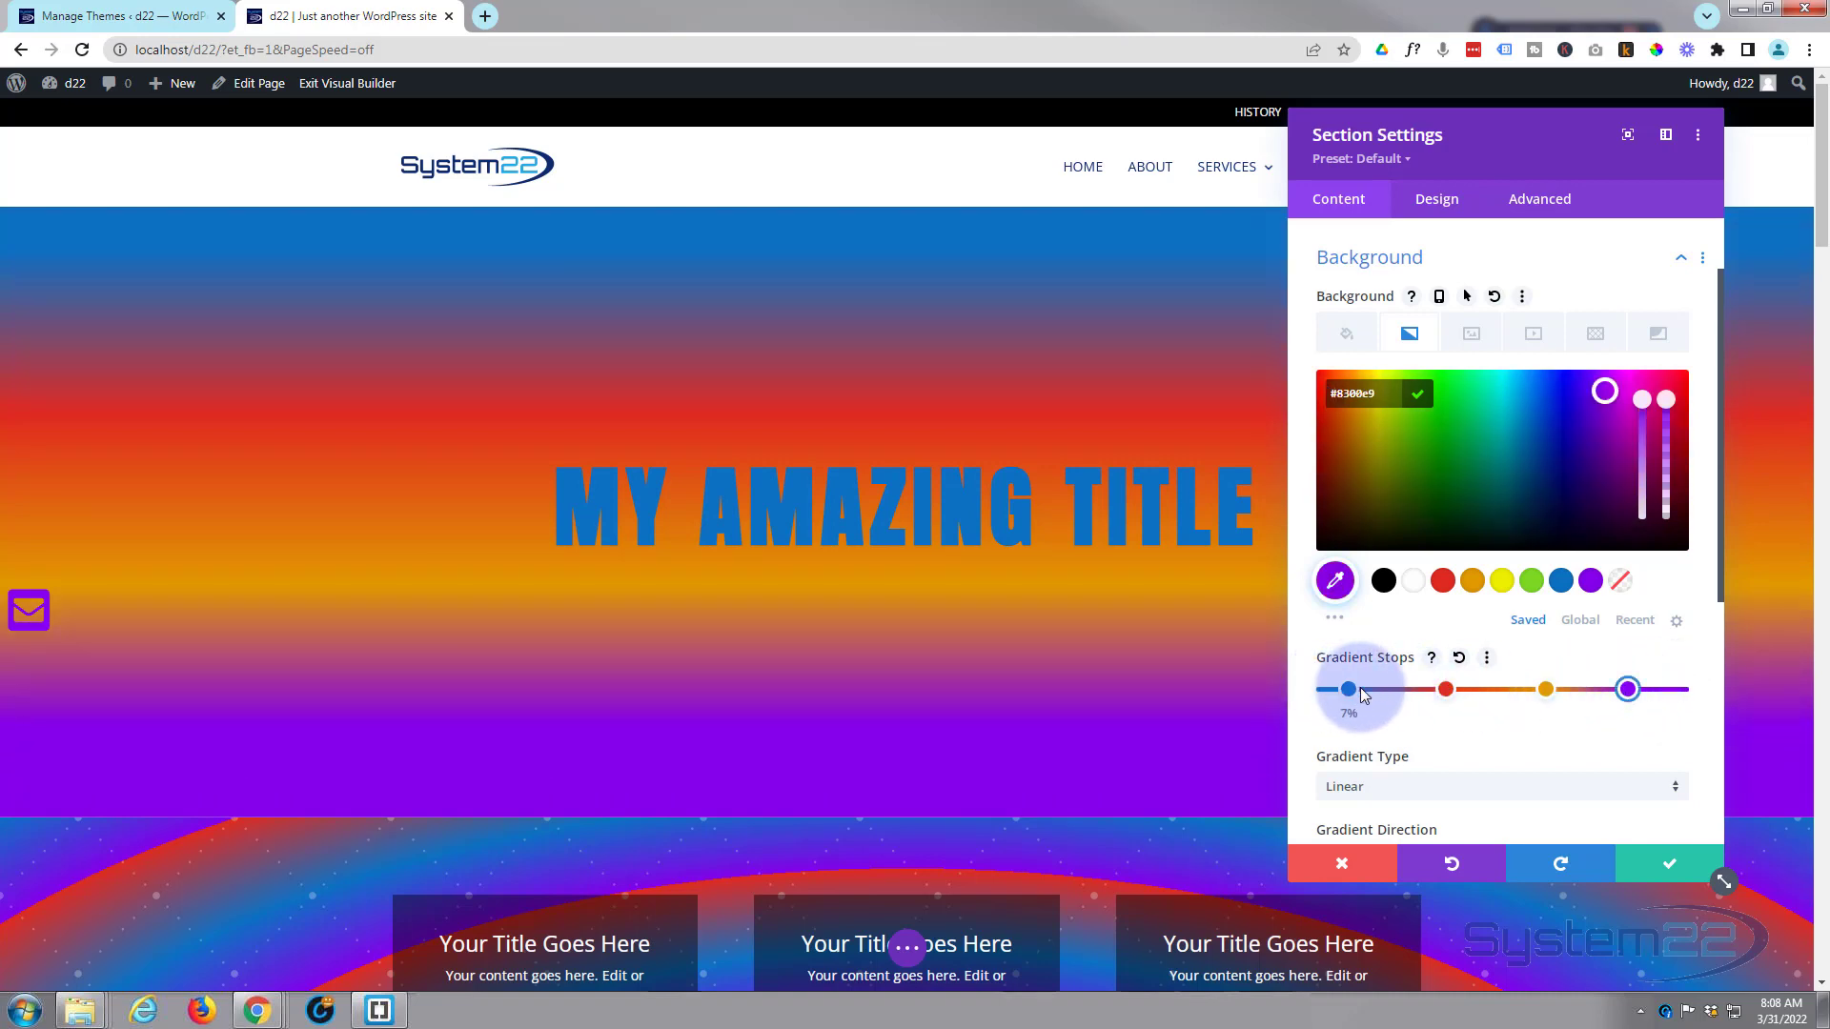
{"action": "left_click_drag", "start_coordinate": [1345, 688], "coordinate": [1360, 688]}
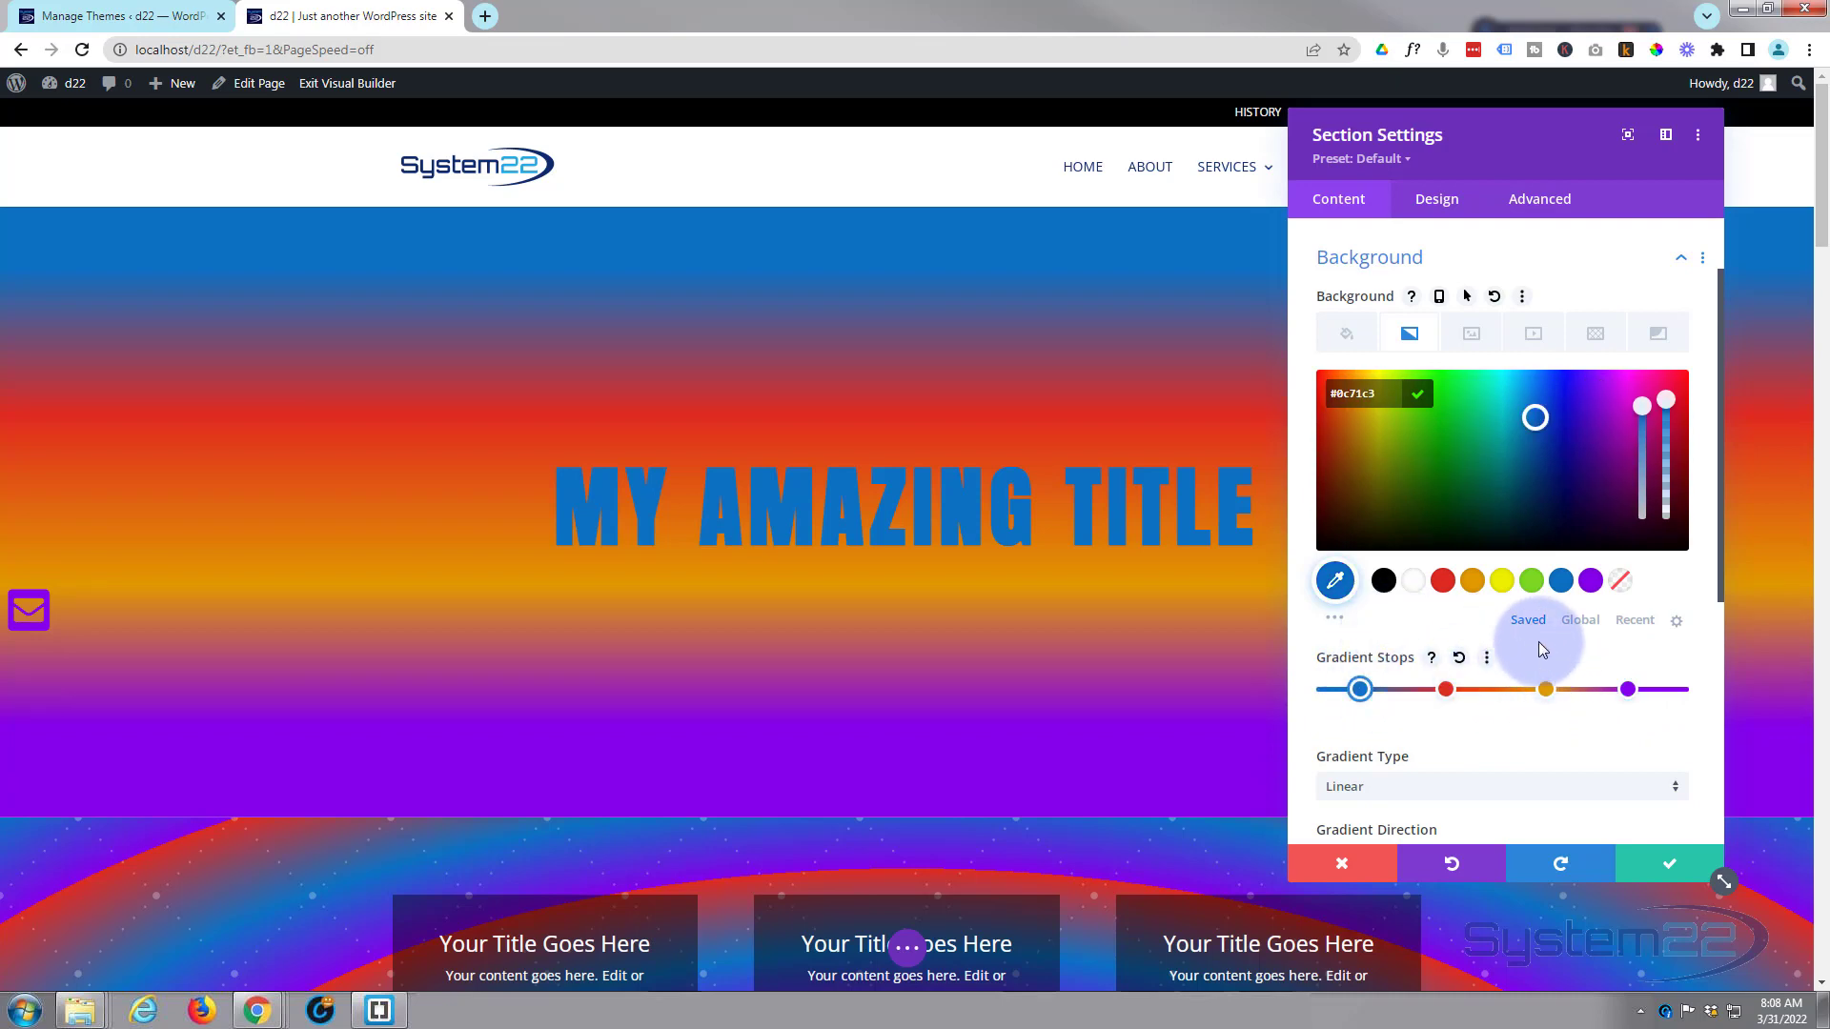
Set the section gradient type to Circular.
{"action": "scroll", "scroll_direction": "down", "scroll_amount": 3}
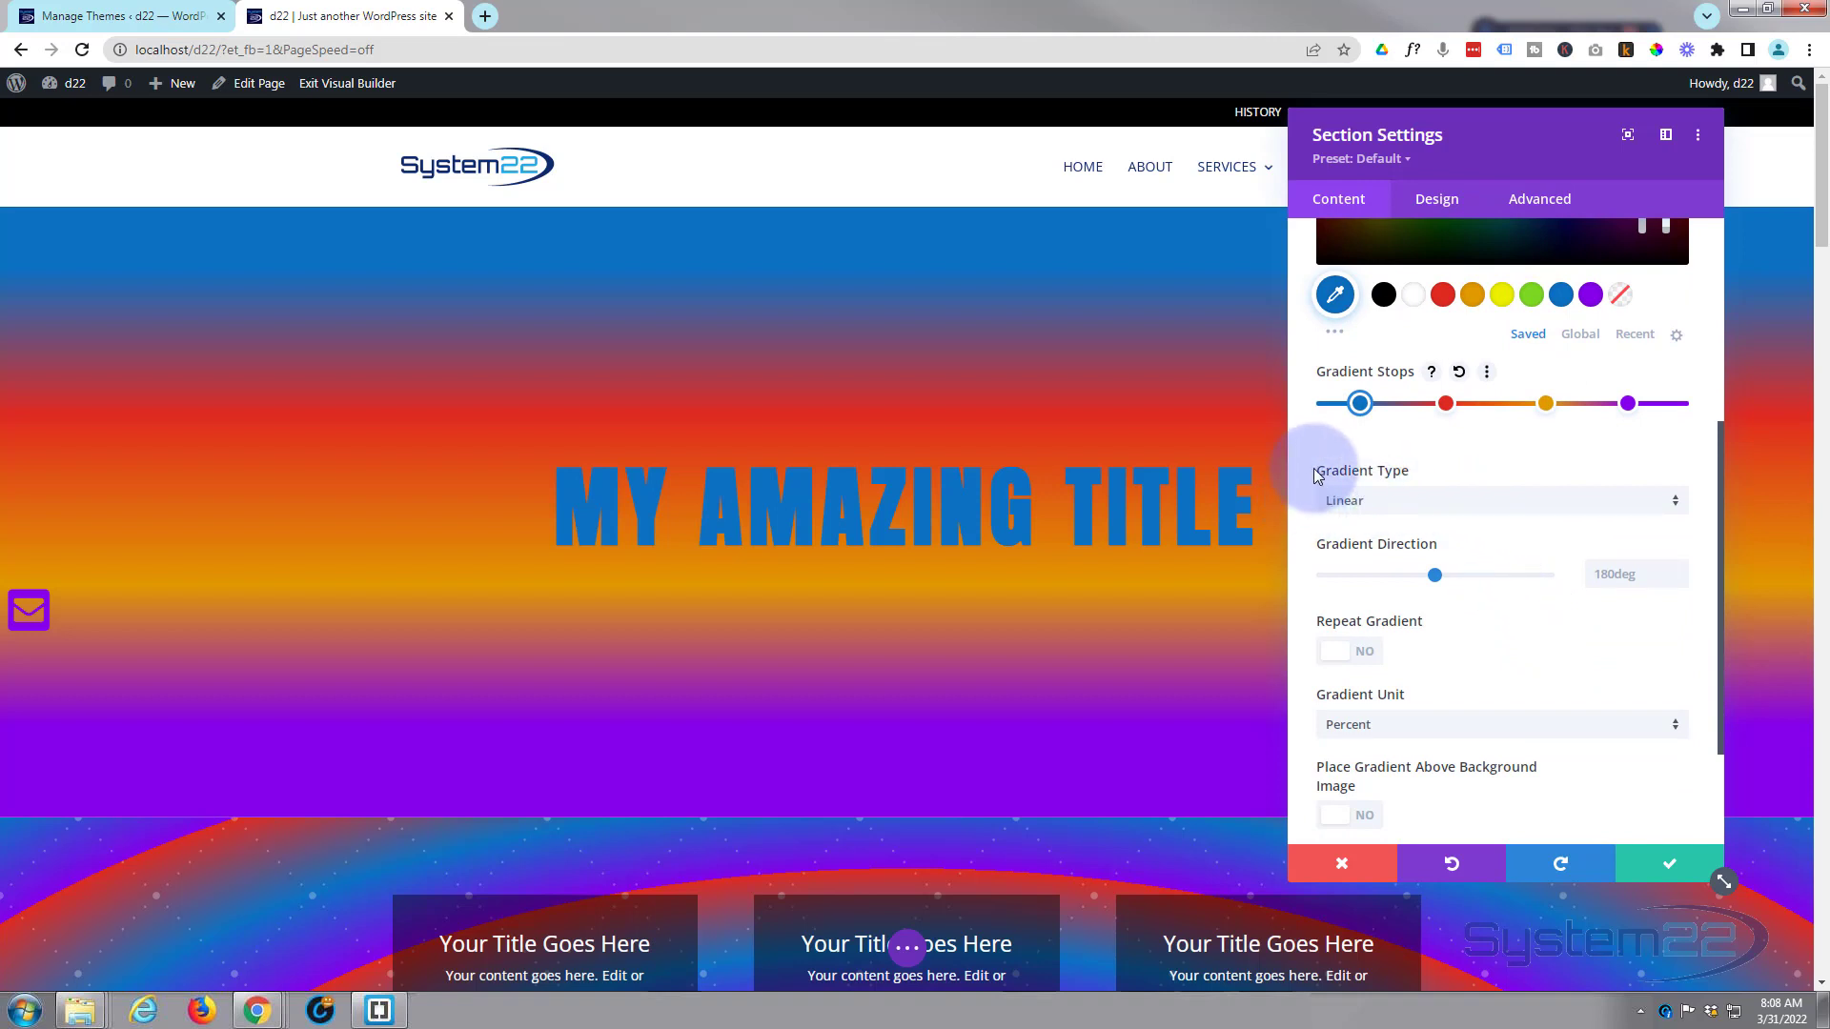
{"action": "mouse_move", "coordinate": [1450, 506]}
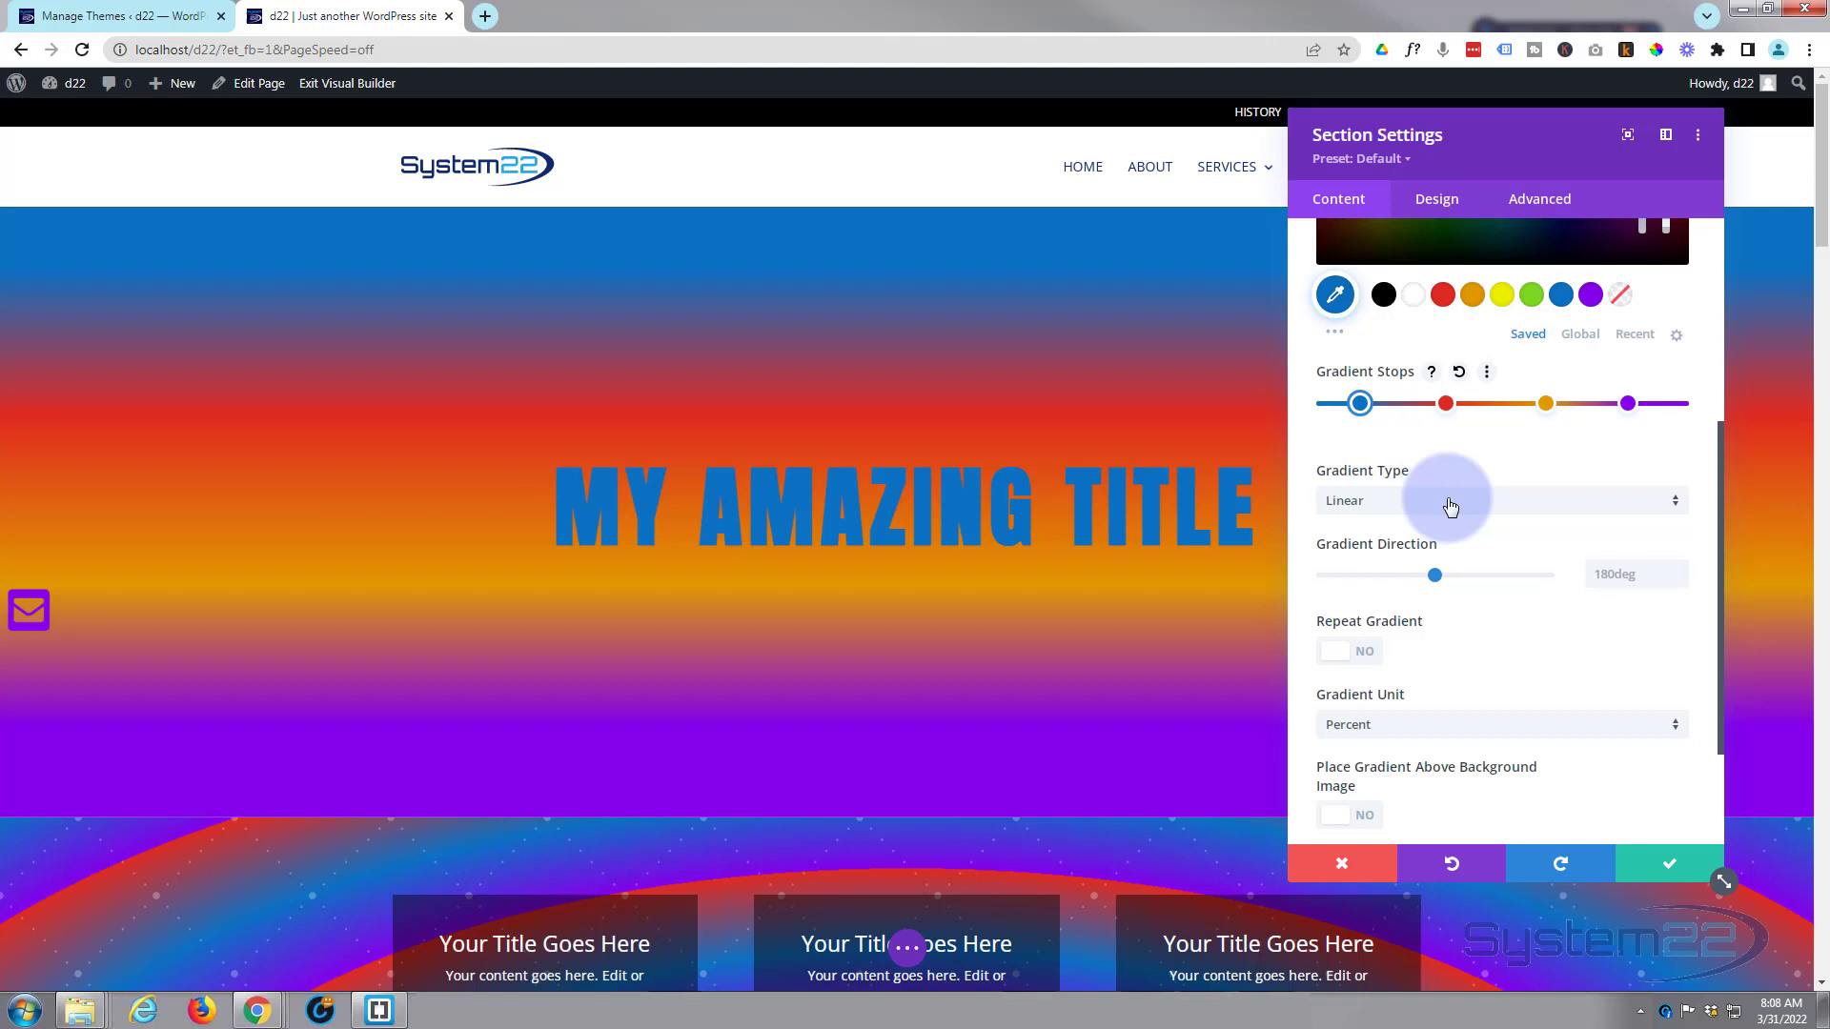
{"action": "left_click", "coordinate": [1500, 500]}
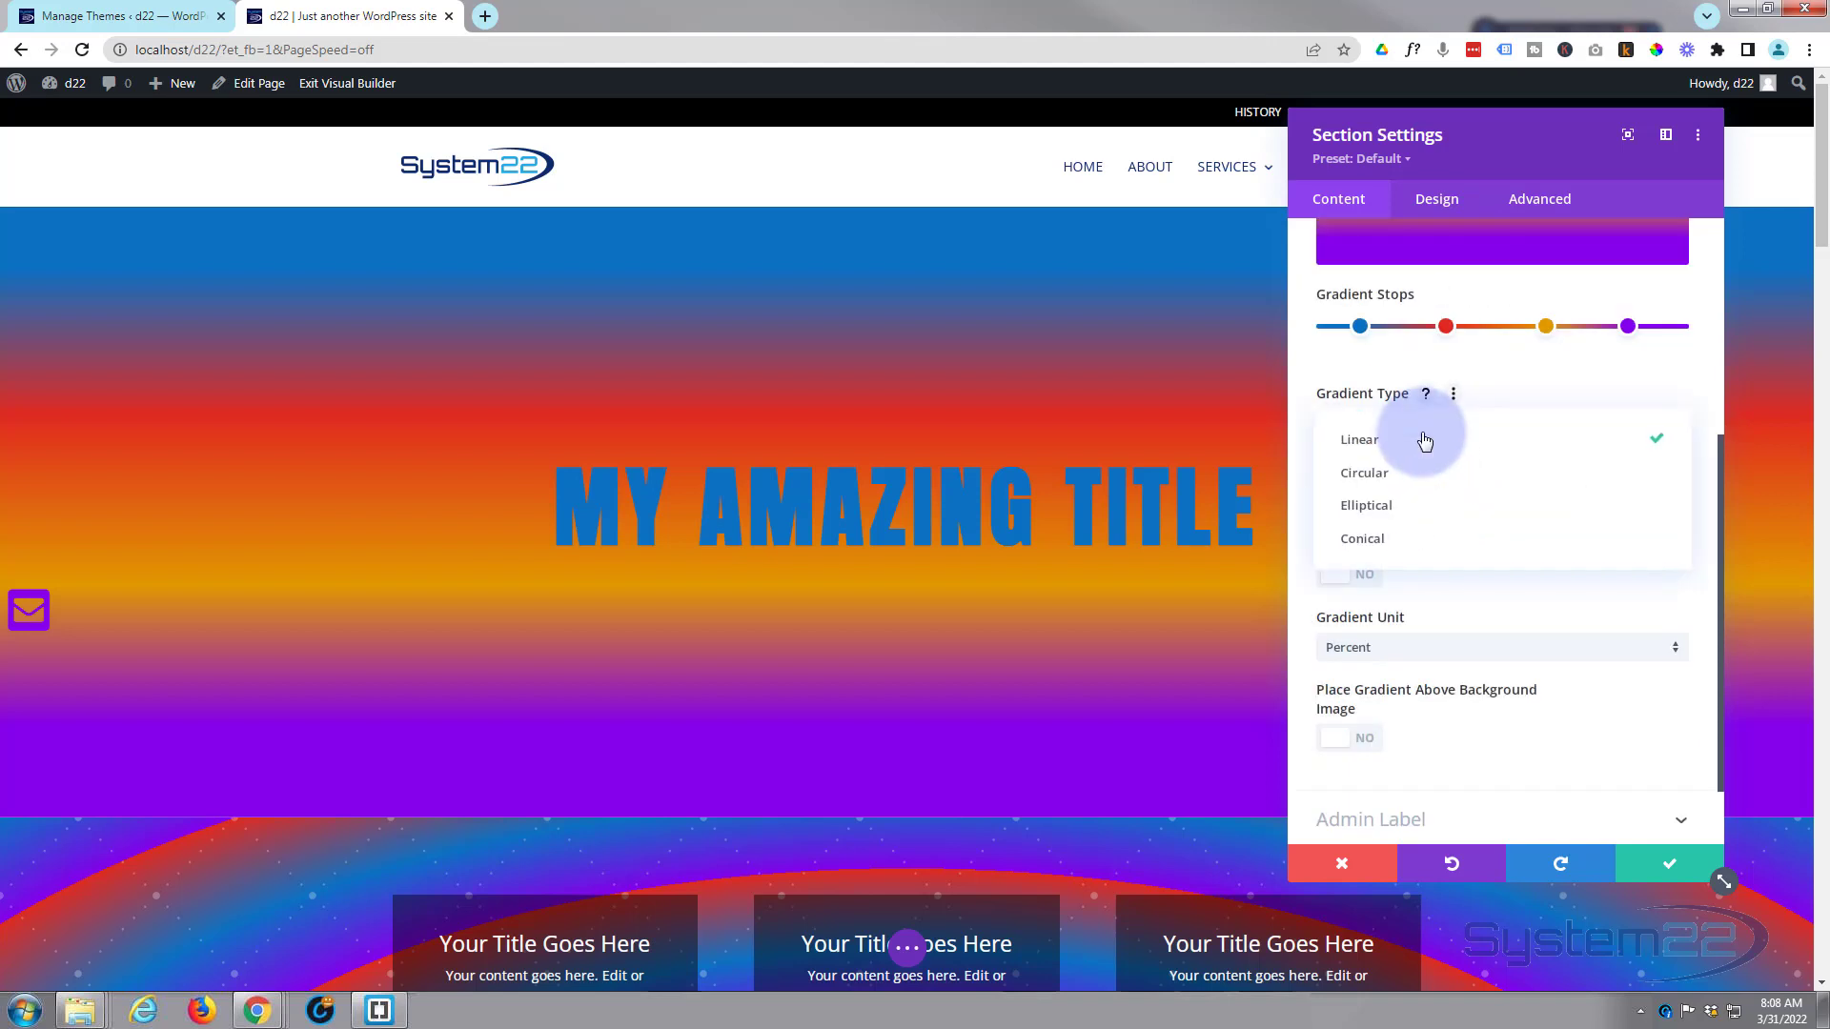
{"action": "left_click", "coordinate": [1363, 472]}
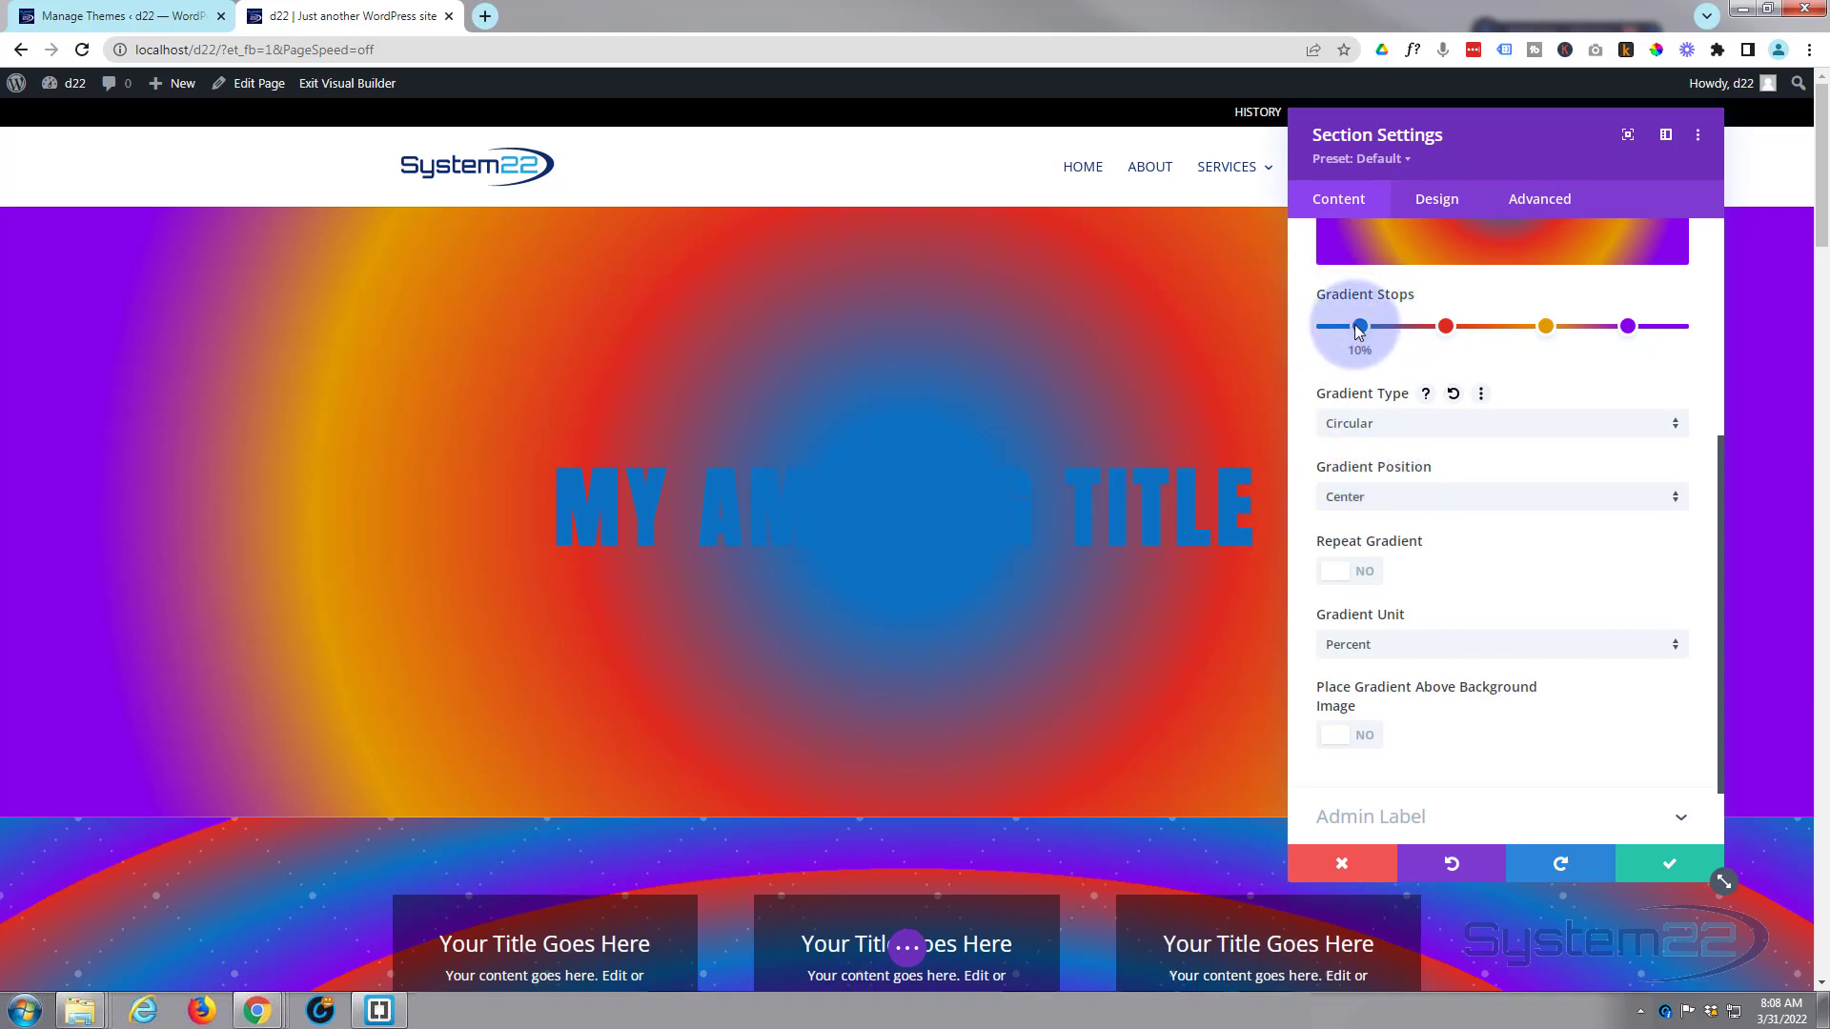
Drag the blue gradient stop to 0%.
{"action": "left_click_drag", "start_coordinate": [1355, 326], "coordinate": [1331, 326]}
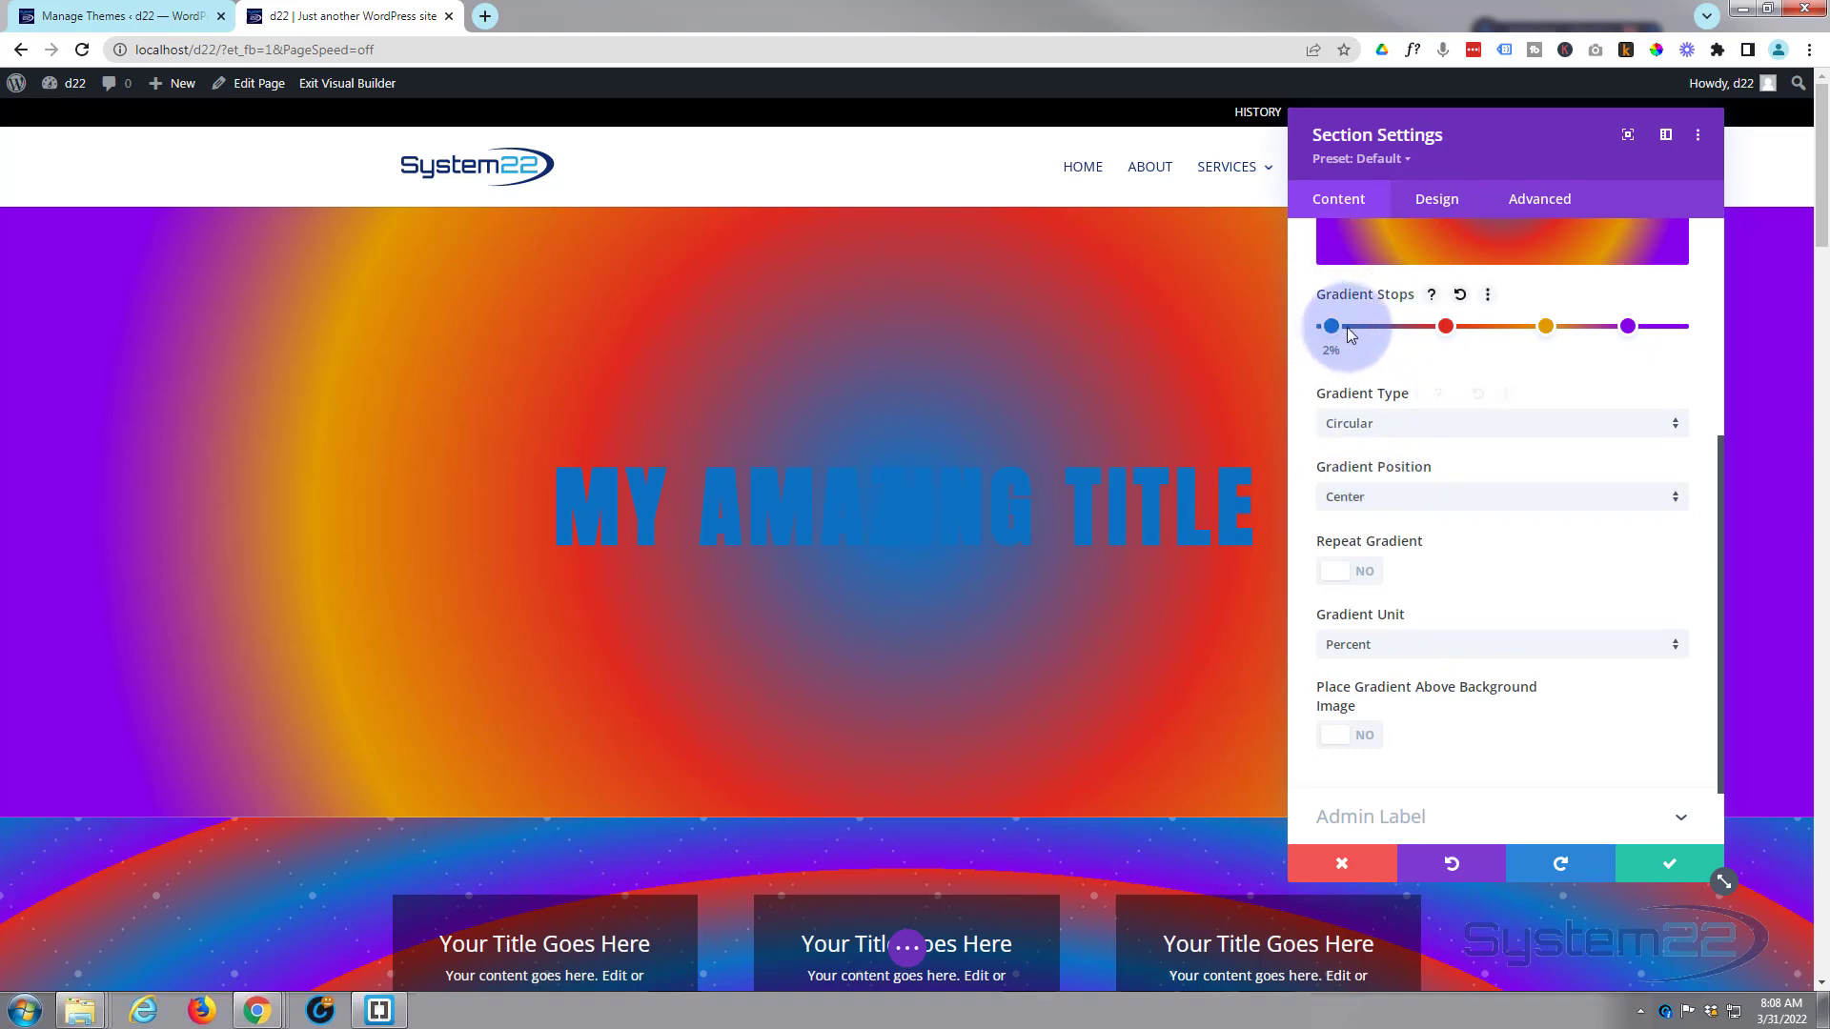
{"action": "left_click_drag", "start_coordinate": [1327, 326], "coordinate": [1353, 326]}
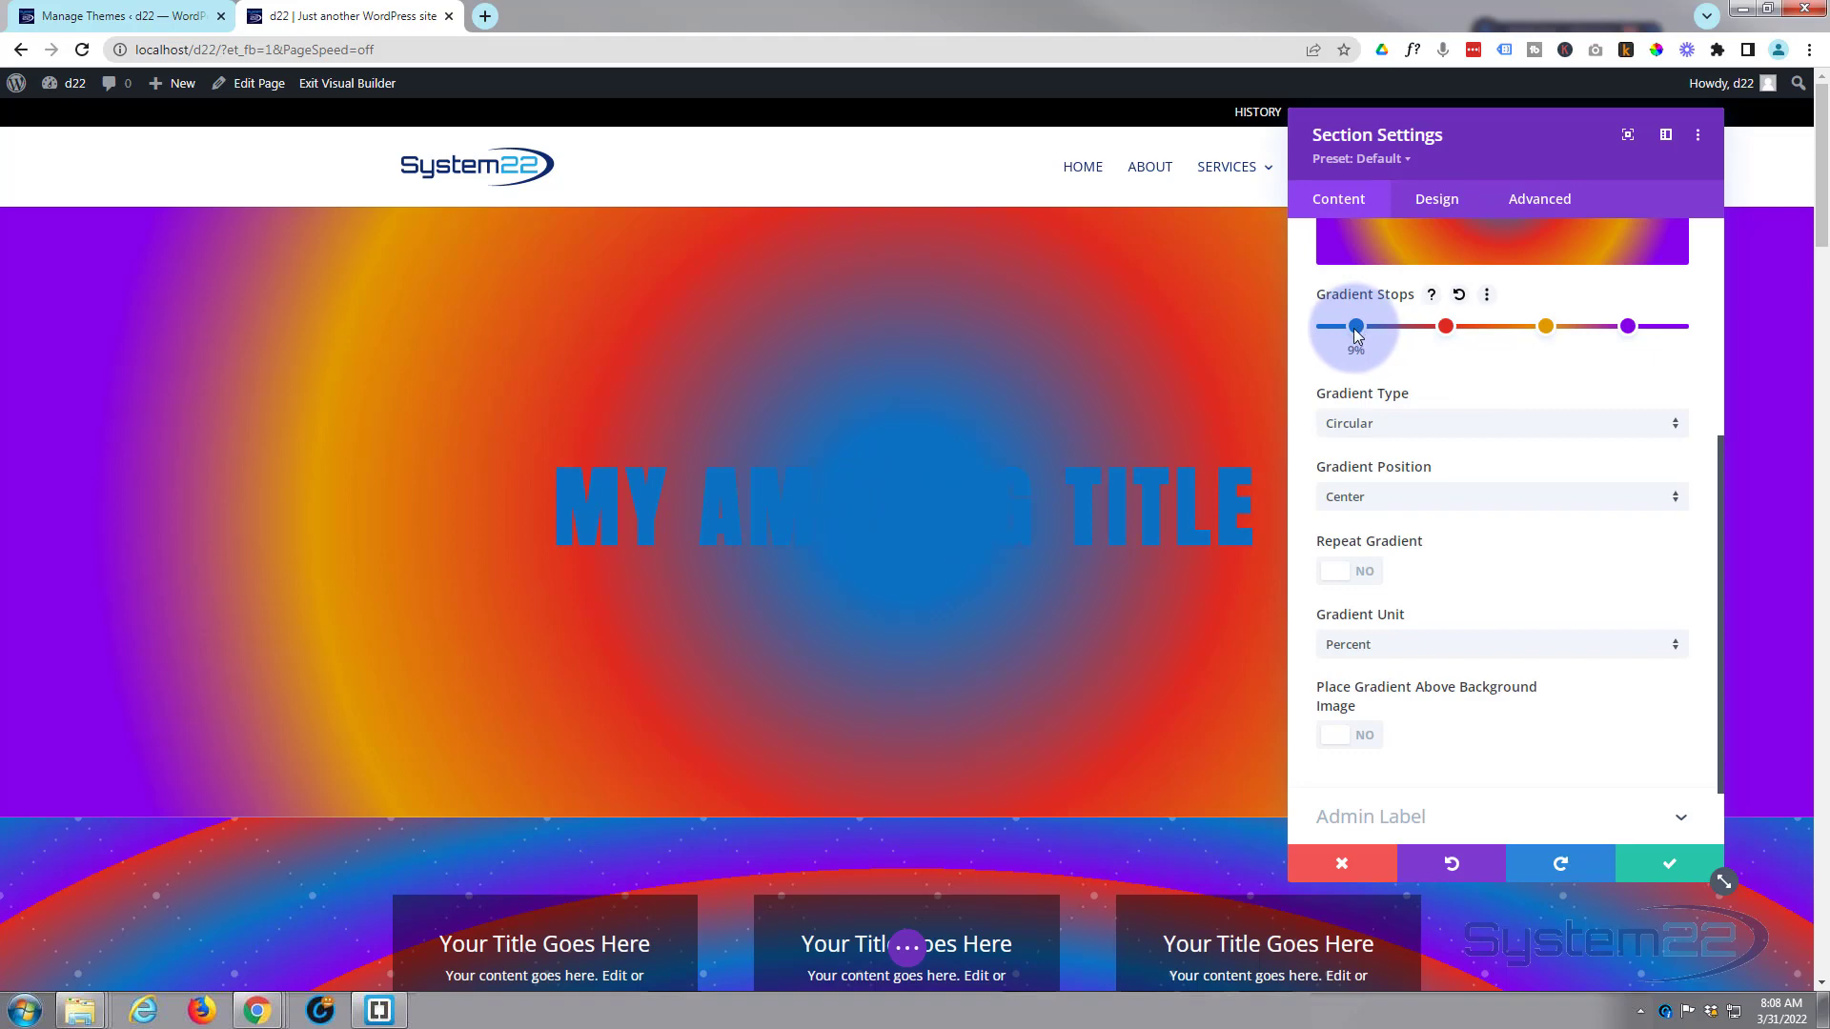
{"action": "left_click_drag", "start_coordinate": [1352, 326], "coordinate": [1330, 326]}
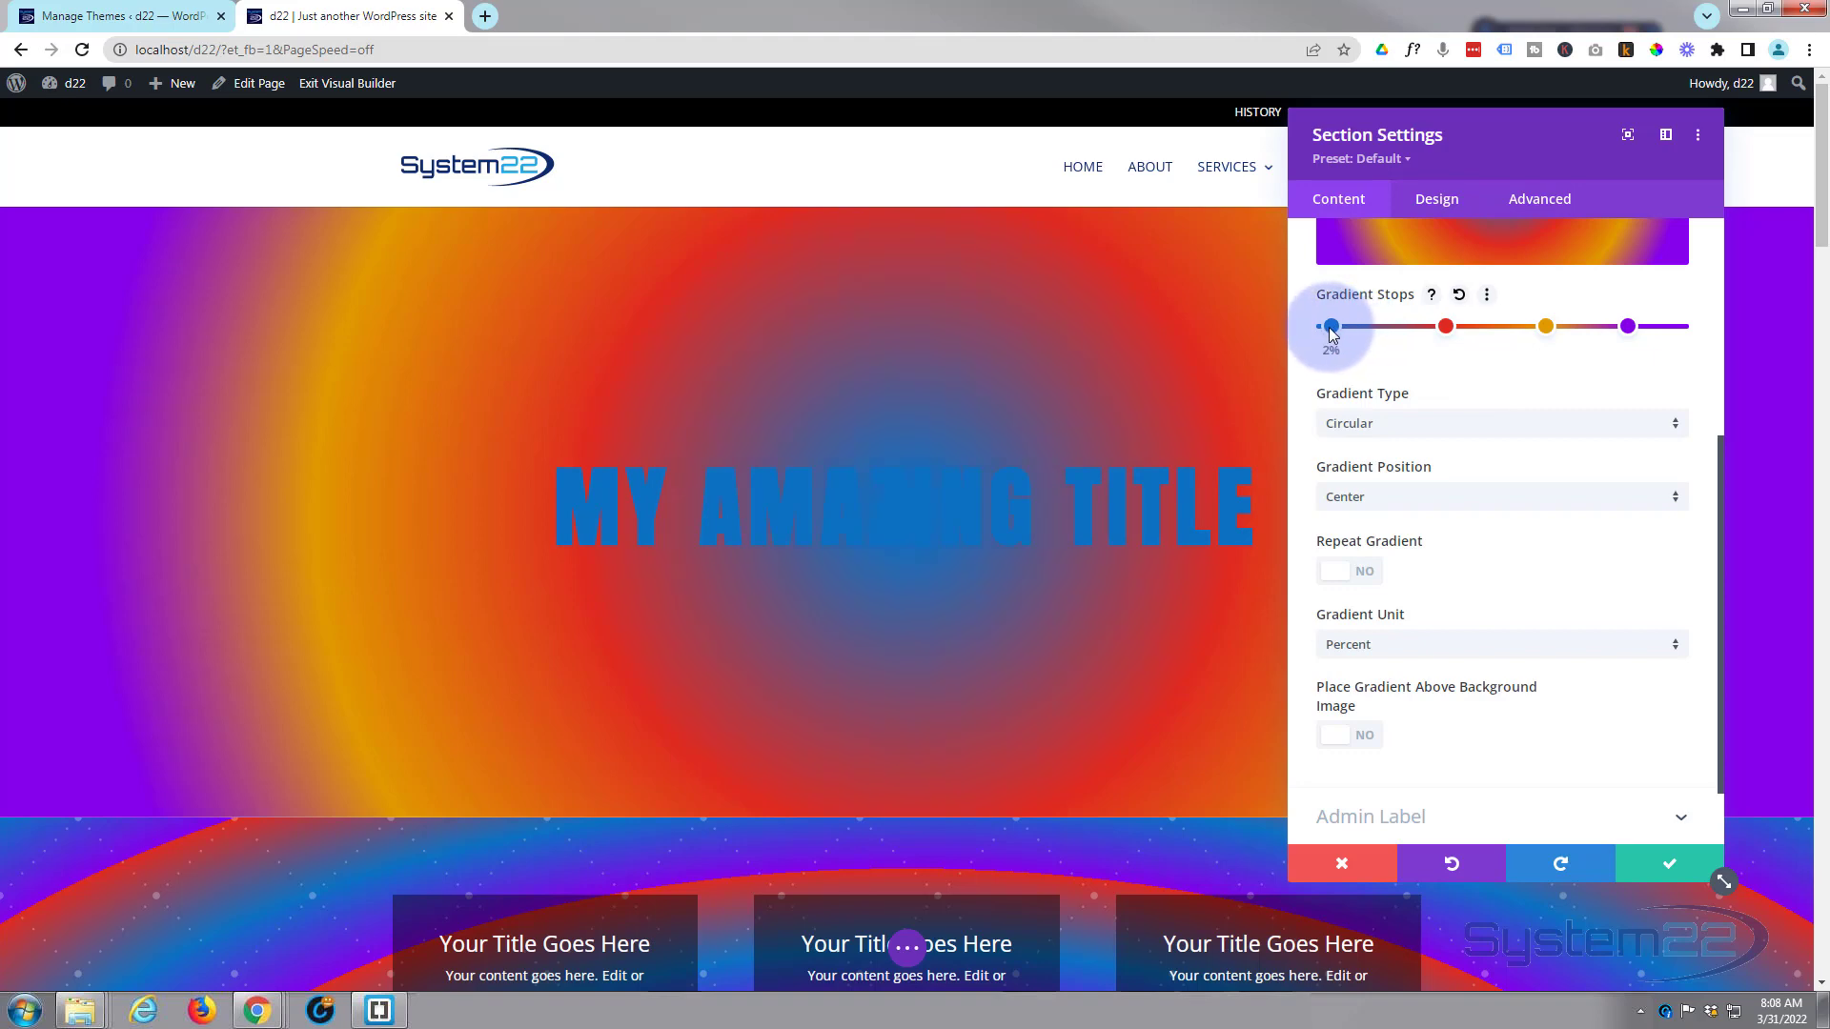
{"action": "left_click_drag", "start_coordinate": [1331, 325], "coordinate": [1322, 326]}
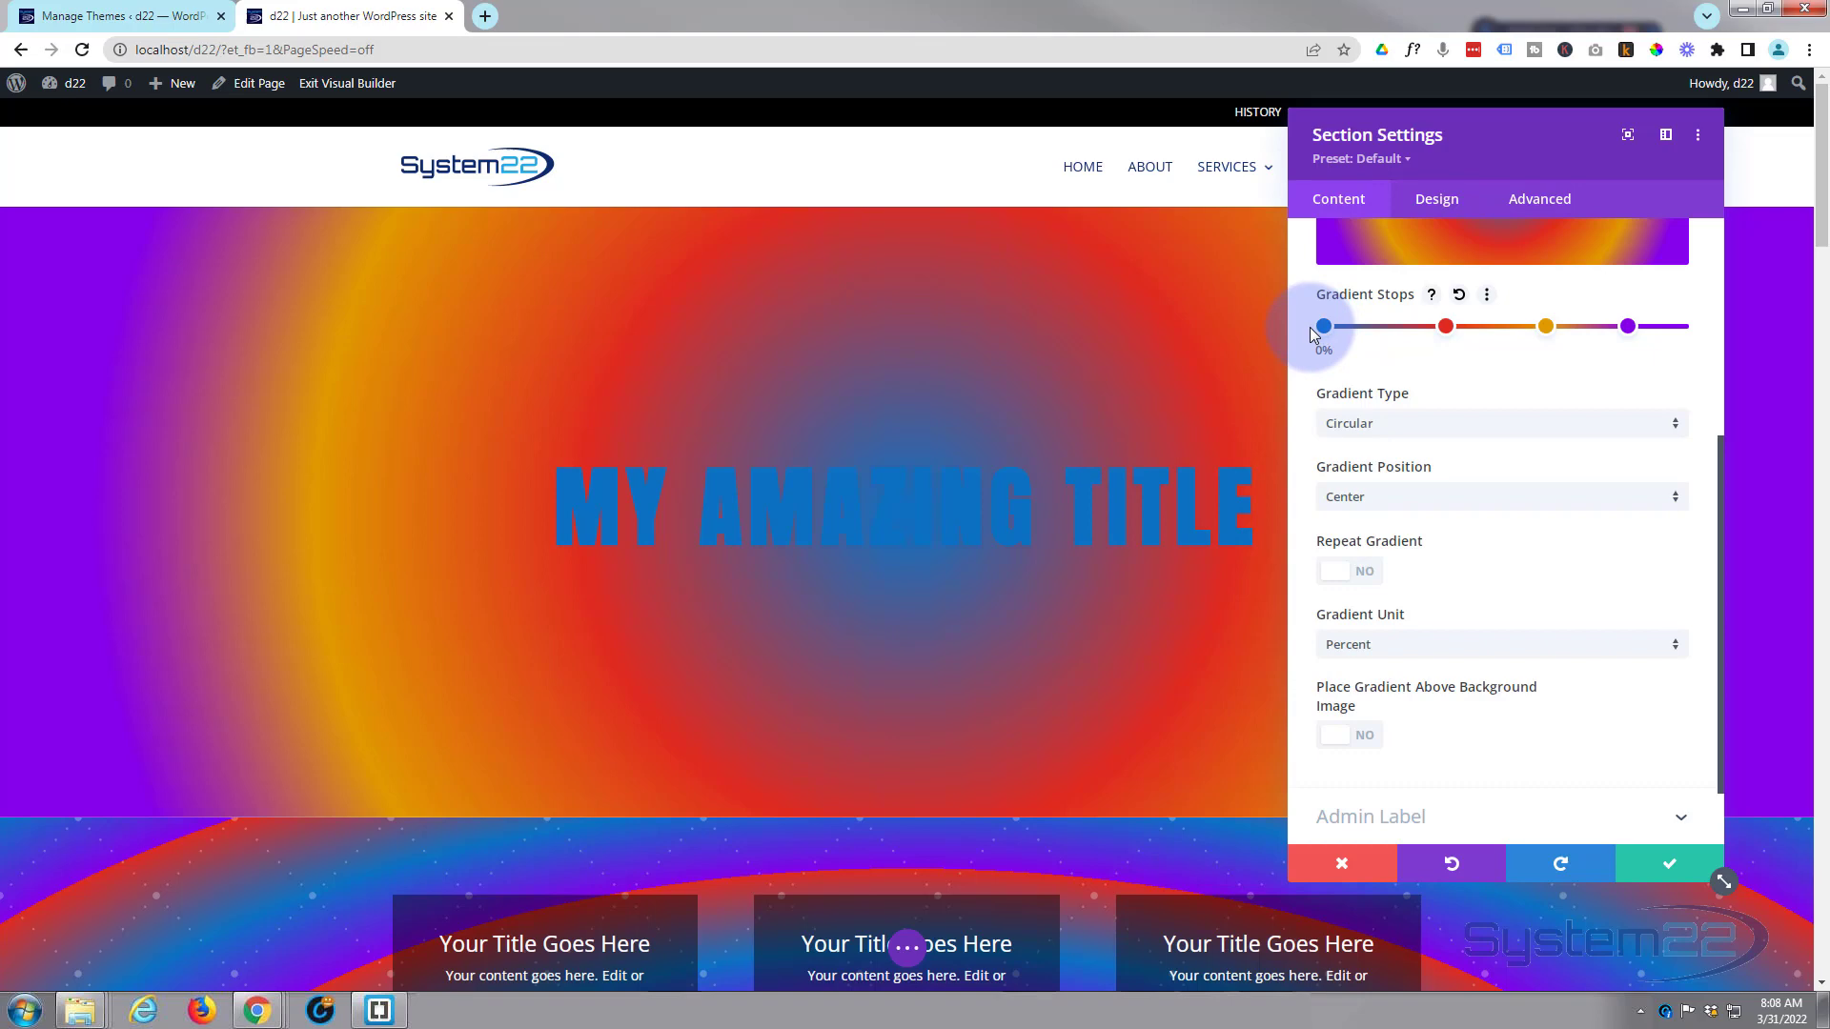
{"action": "left_click", "coordinate": [1499, 496]}
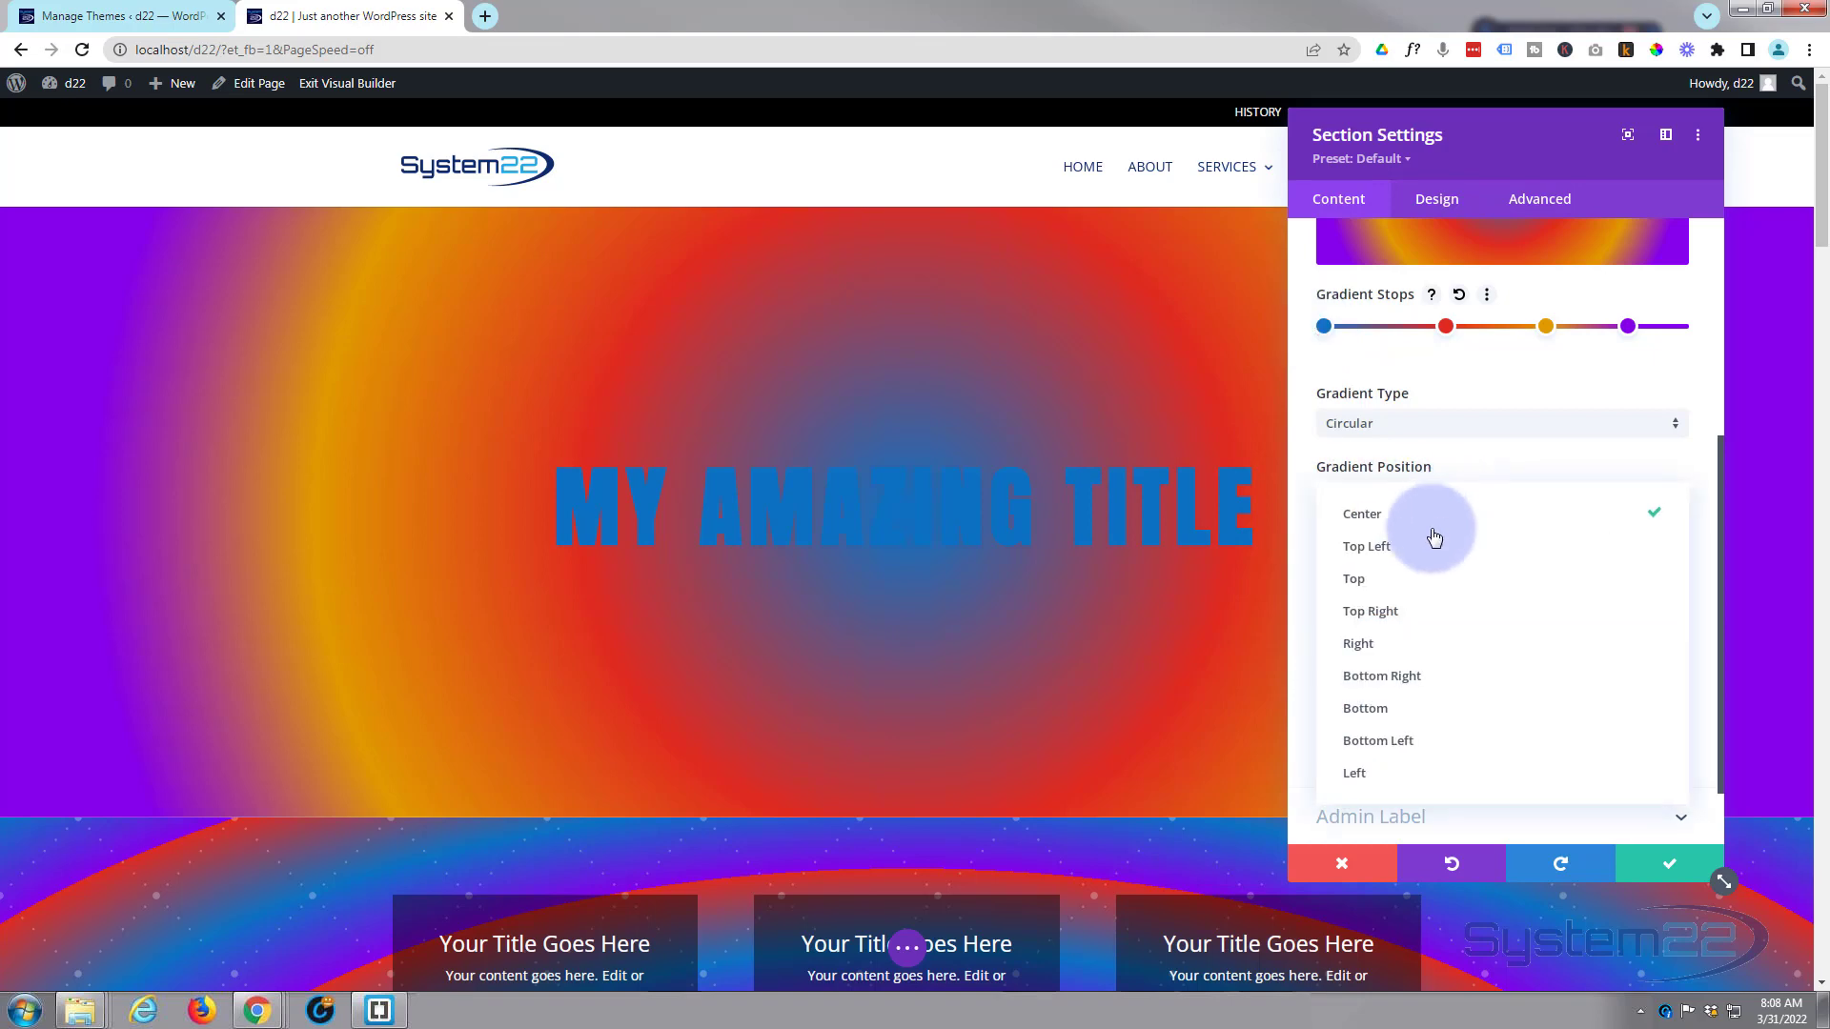
Try Top Left gradient position, return to Center, and set Repeat Gradient to Yes.
{"action": "left_click", "coordinate": [1367, 546]}
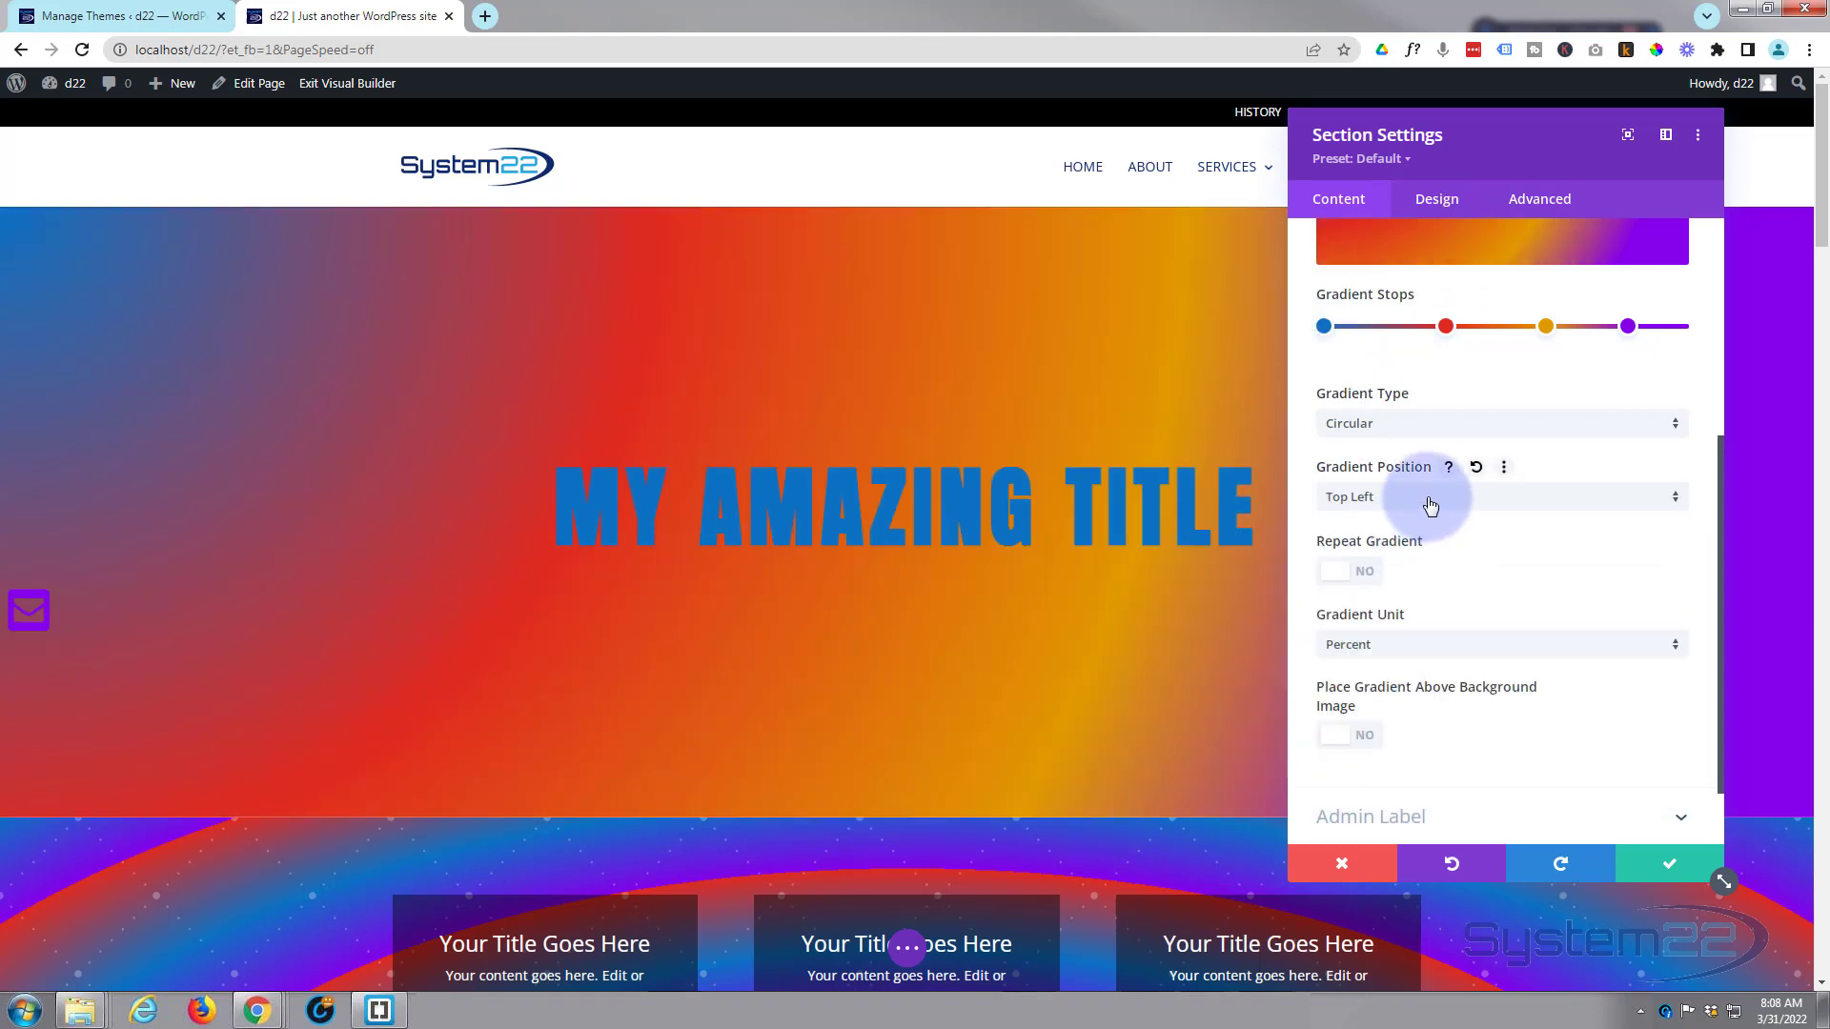
{"action": "left_click", "coordinate": [1499, 495]}
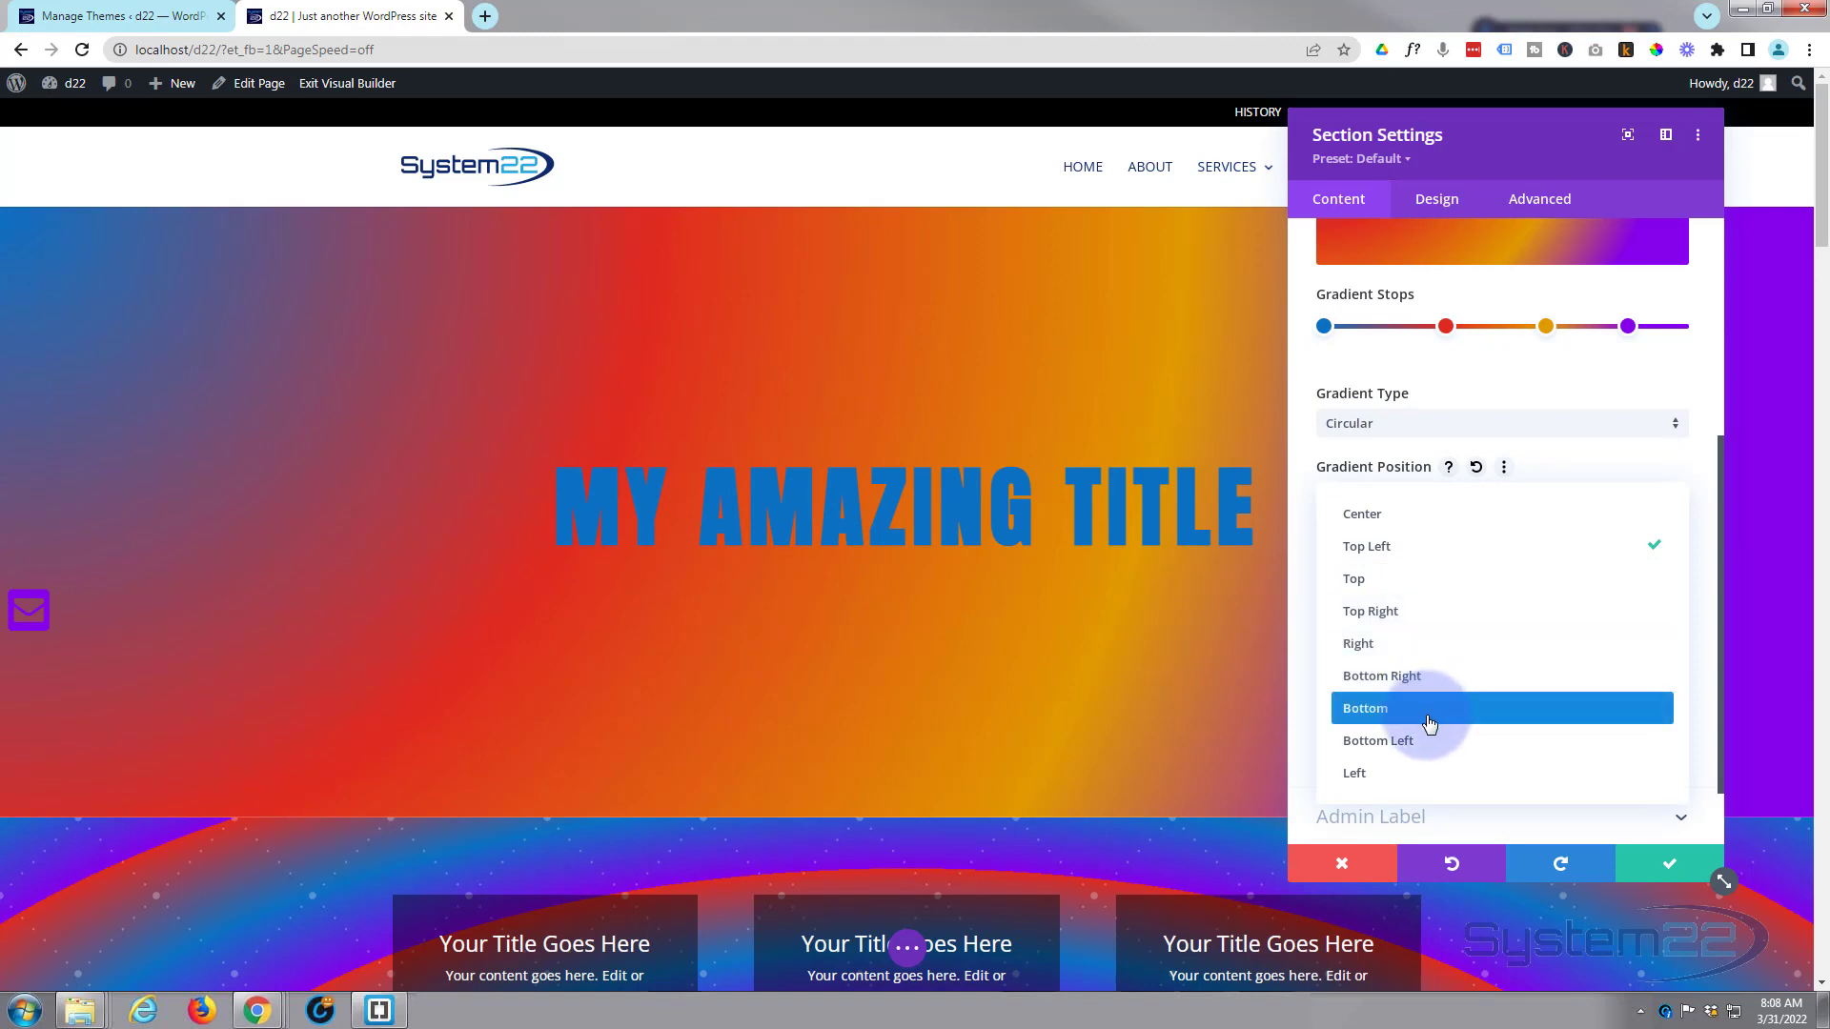
{"action": "mouse_move", "coordinate": [1397, 589]}
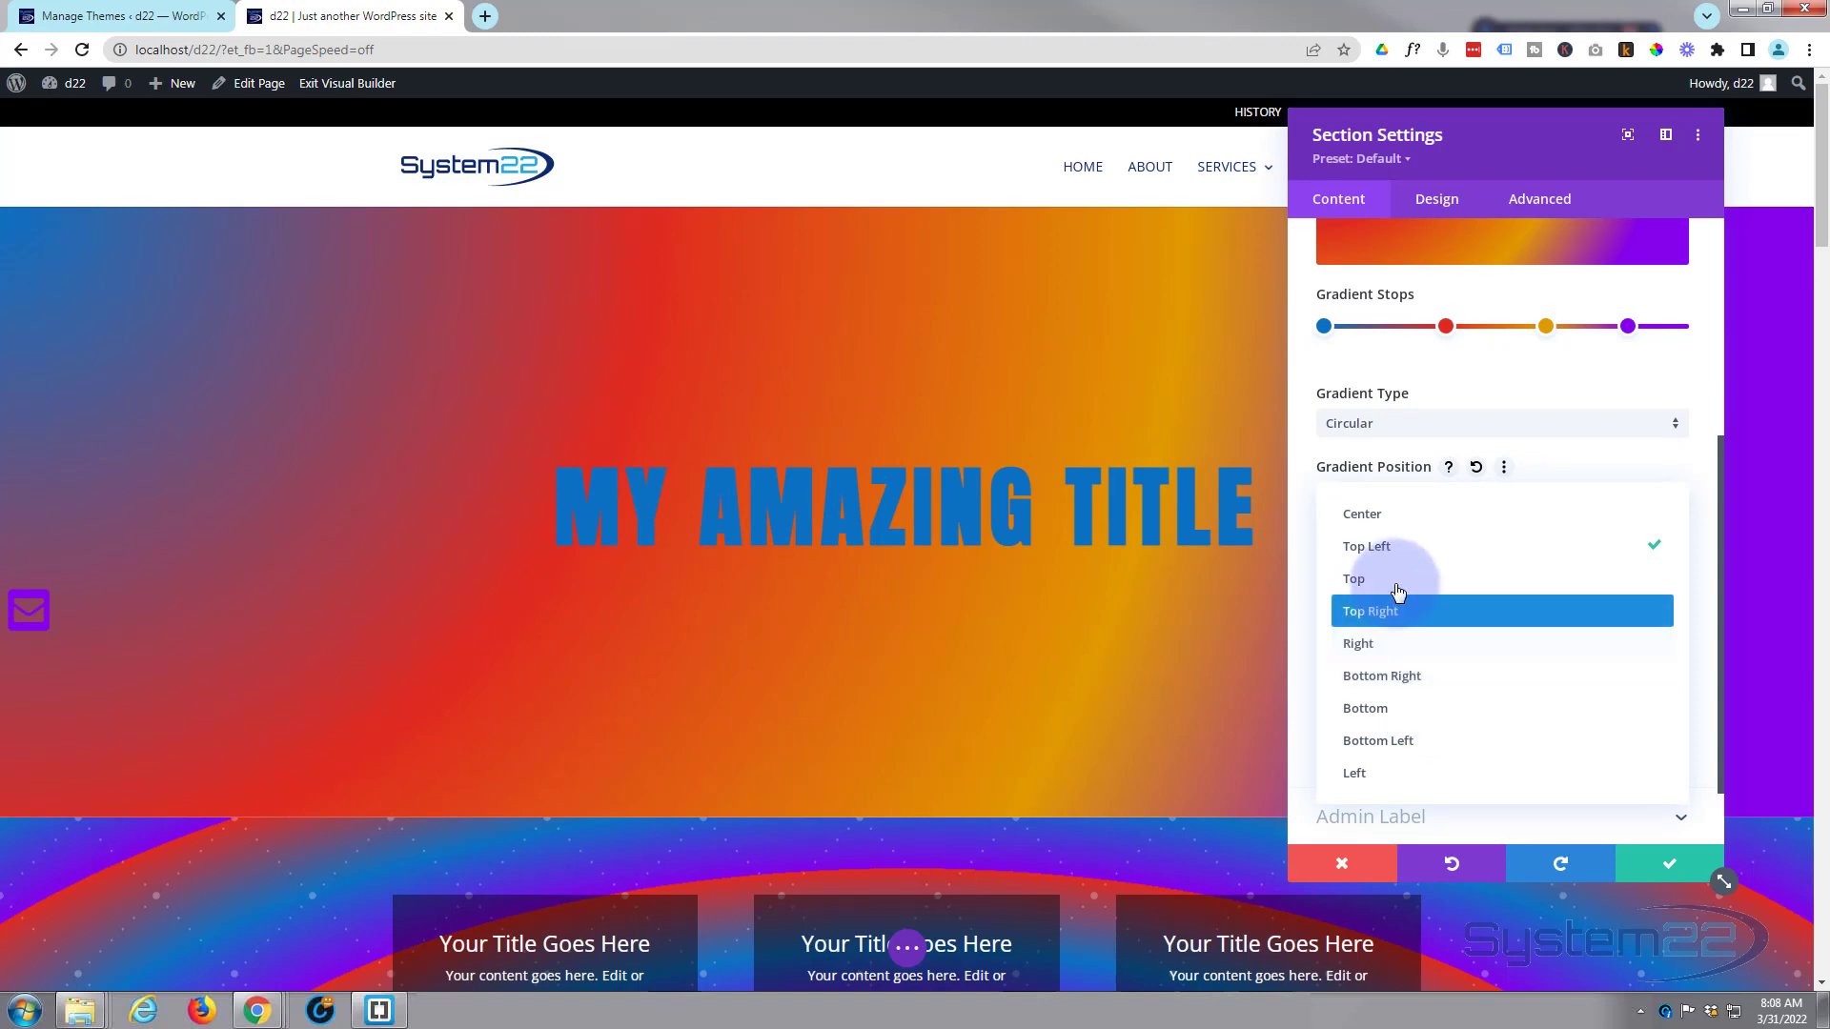
{"action": "left_click", "coordinate": [1361, 514]}
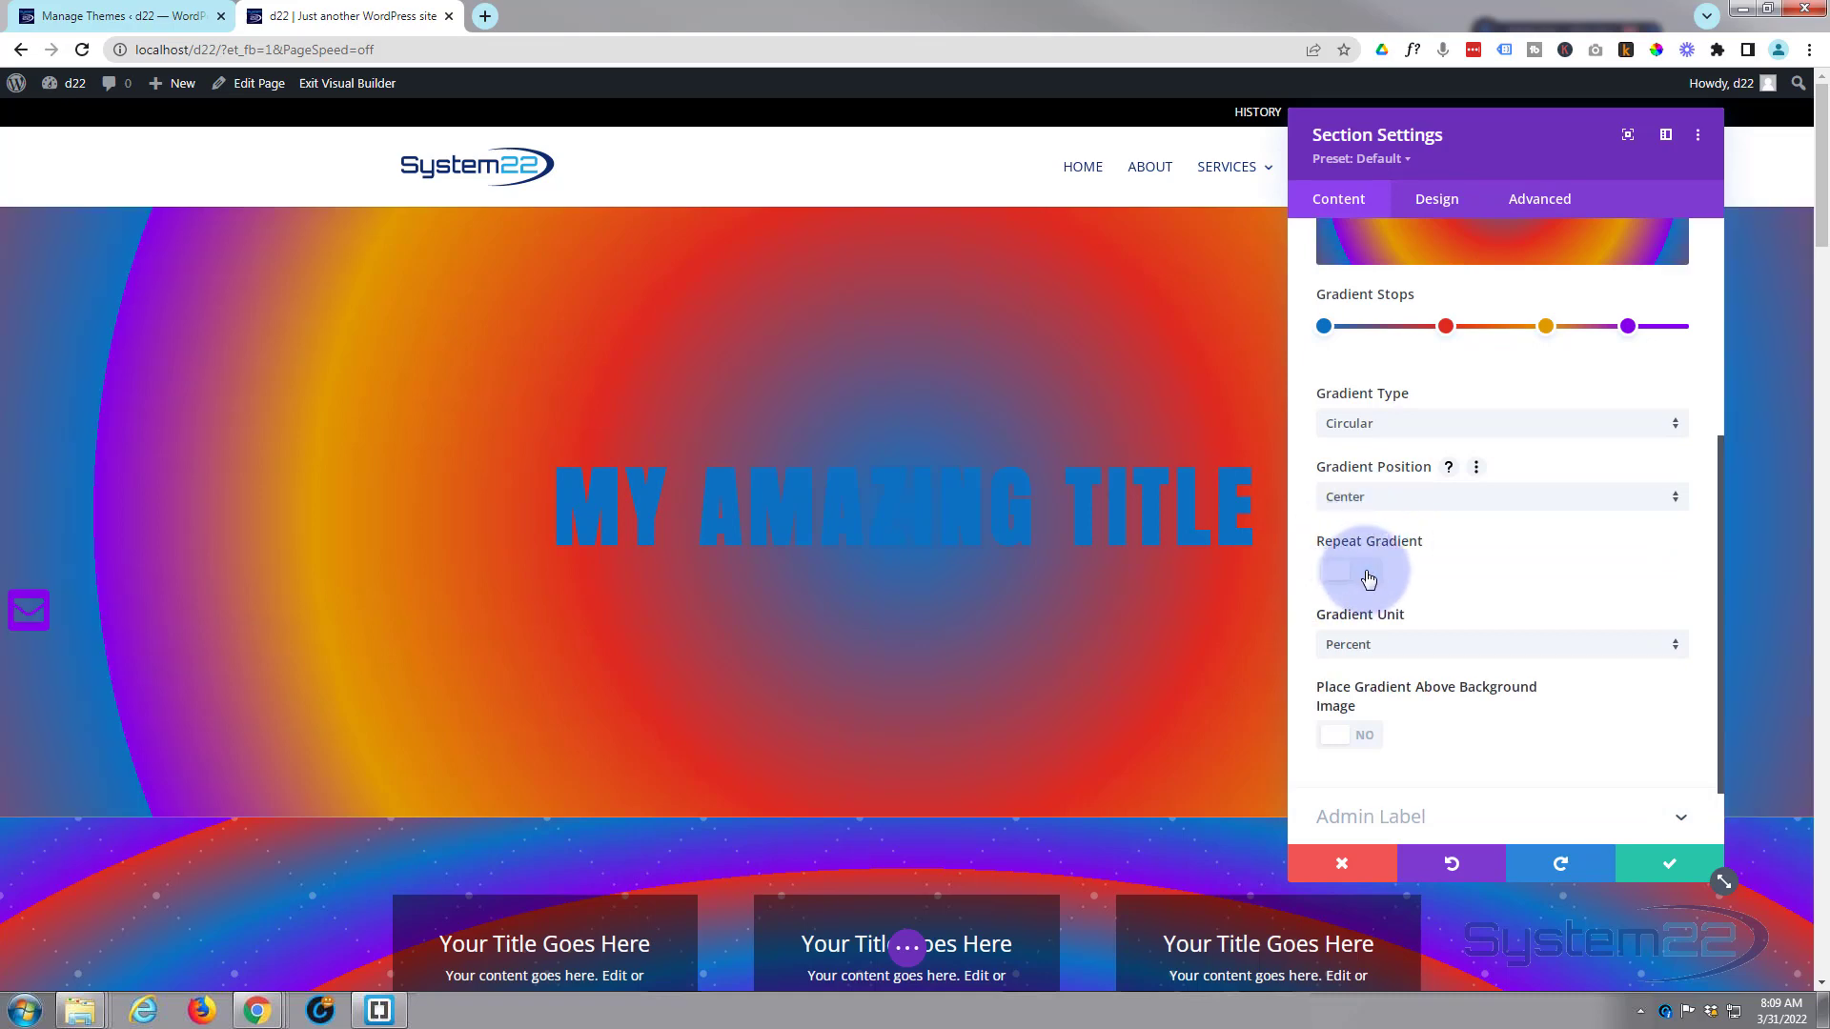
{"action": "left_click", "coordinate": [1350, 571]}
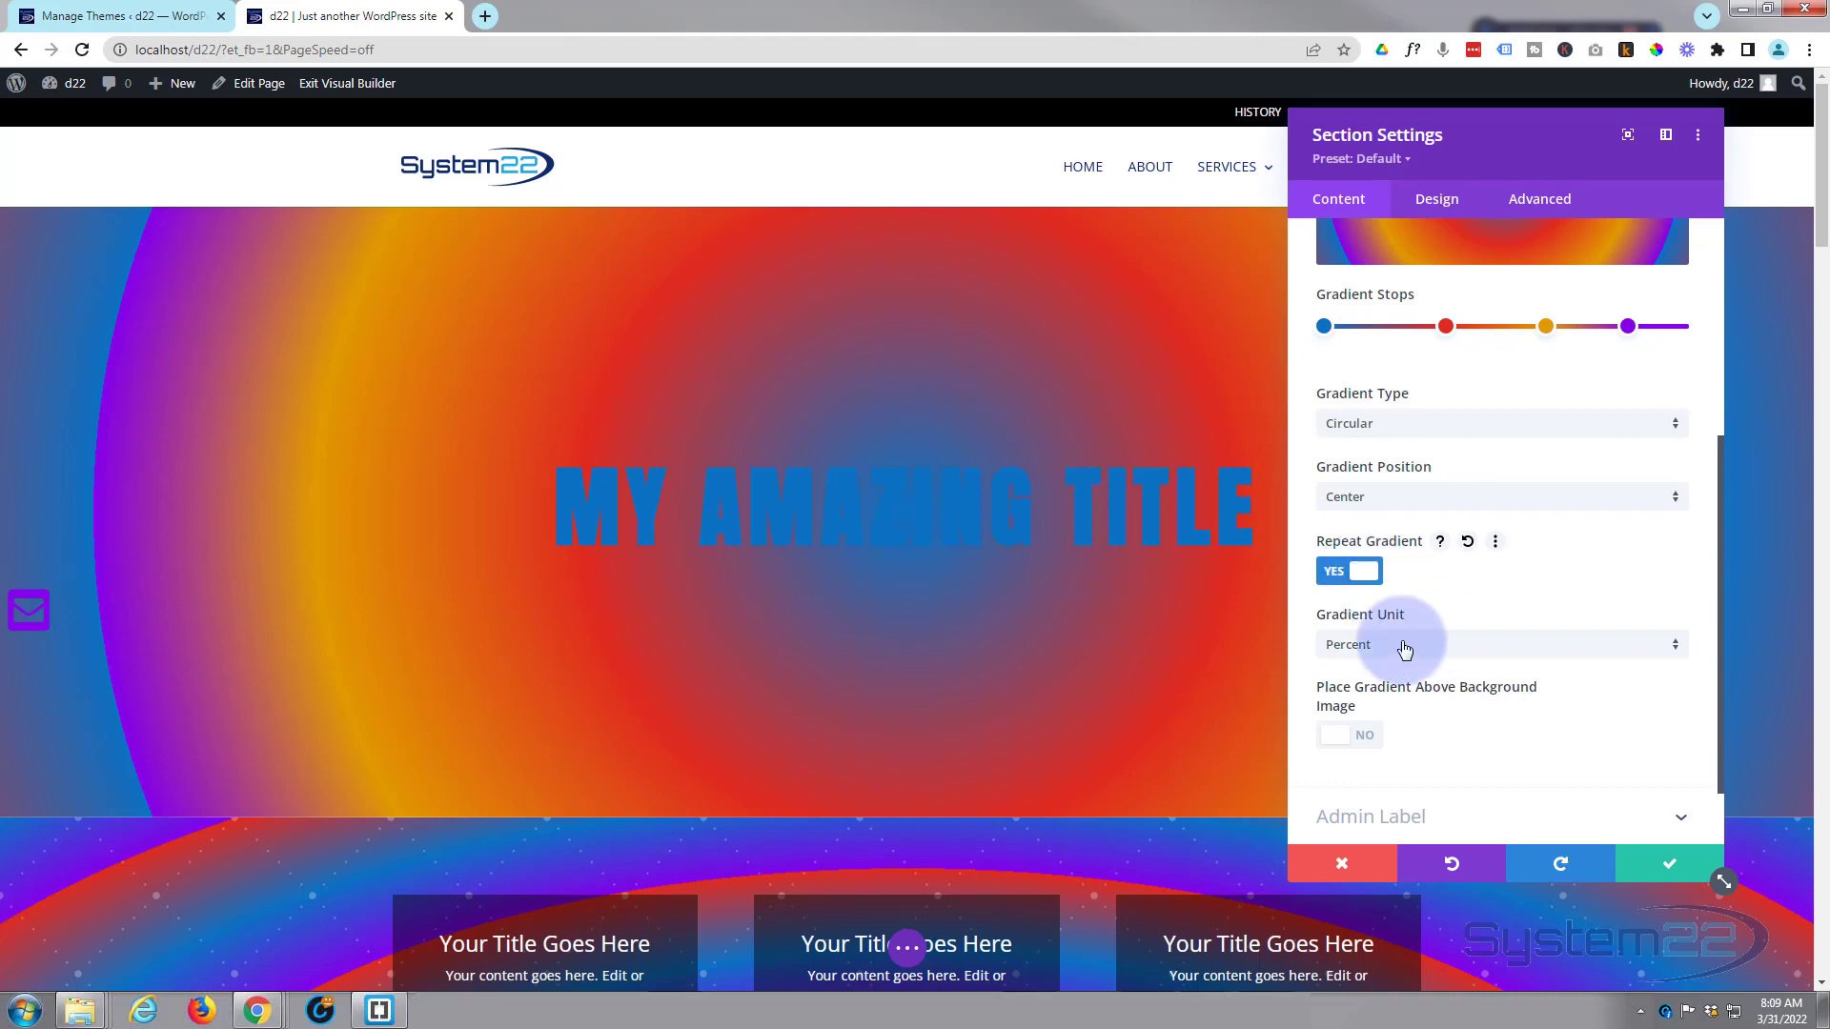
{"action": "mouse_move", "coordinate": [1421, 649]}
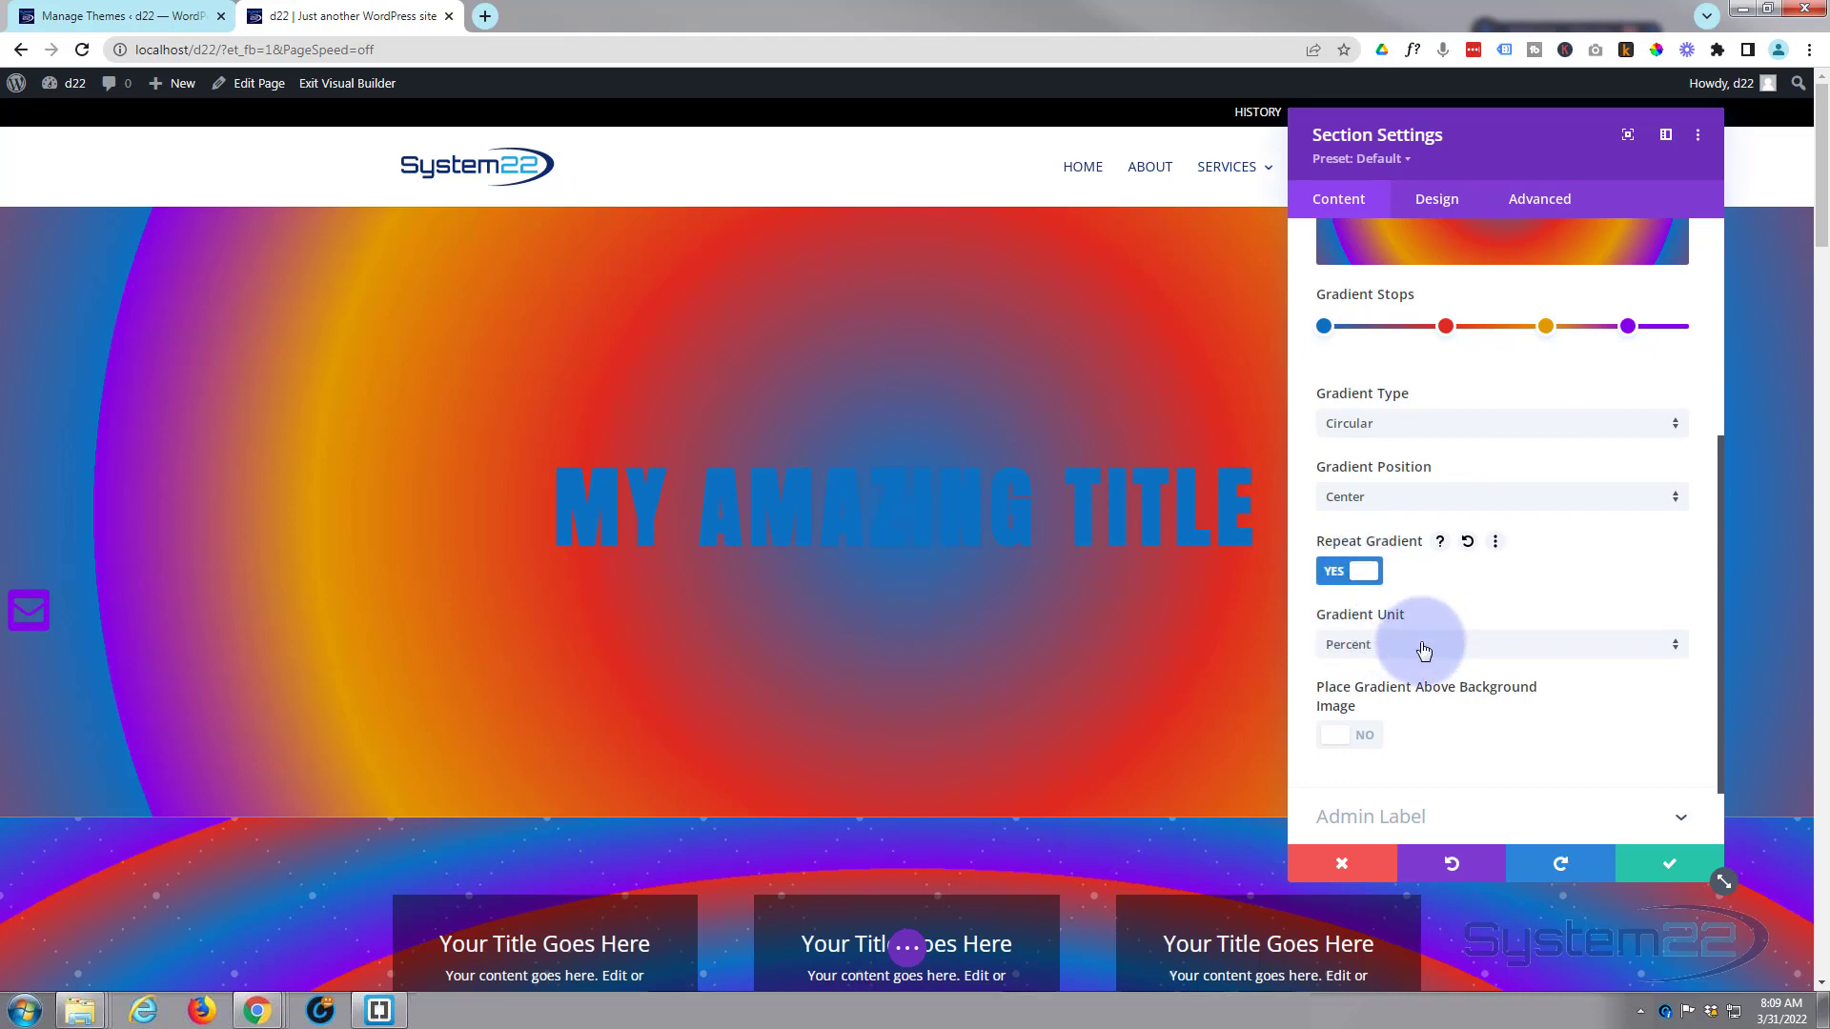
{"action": "left_click", "coordinate": [1499, 643]}
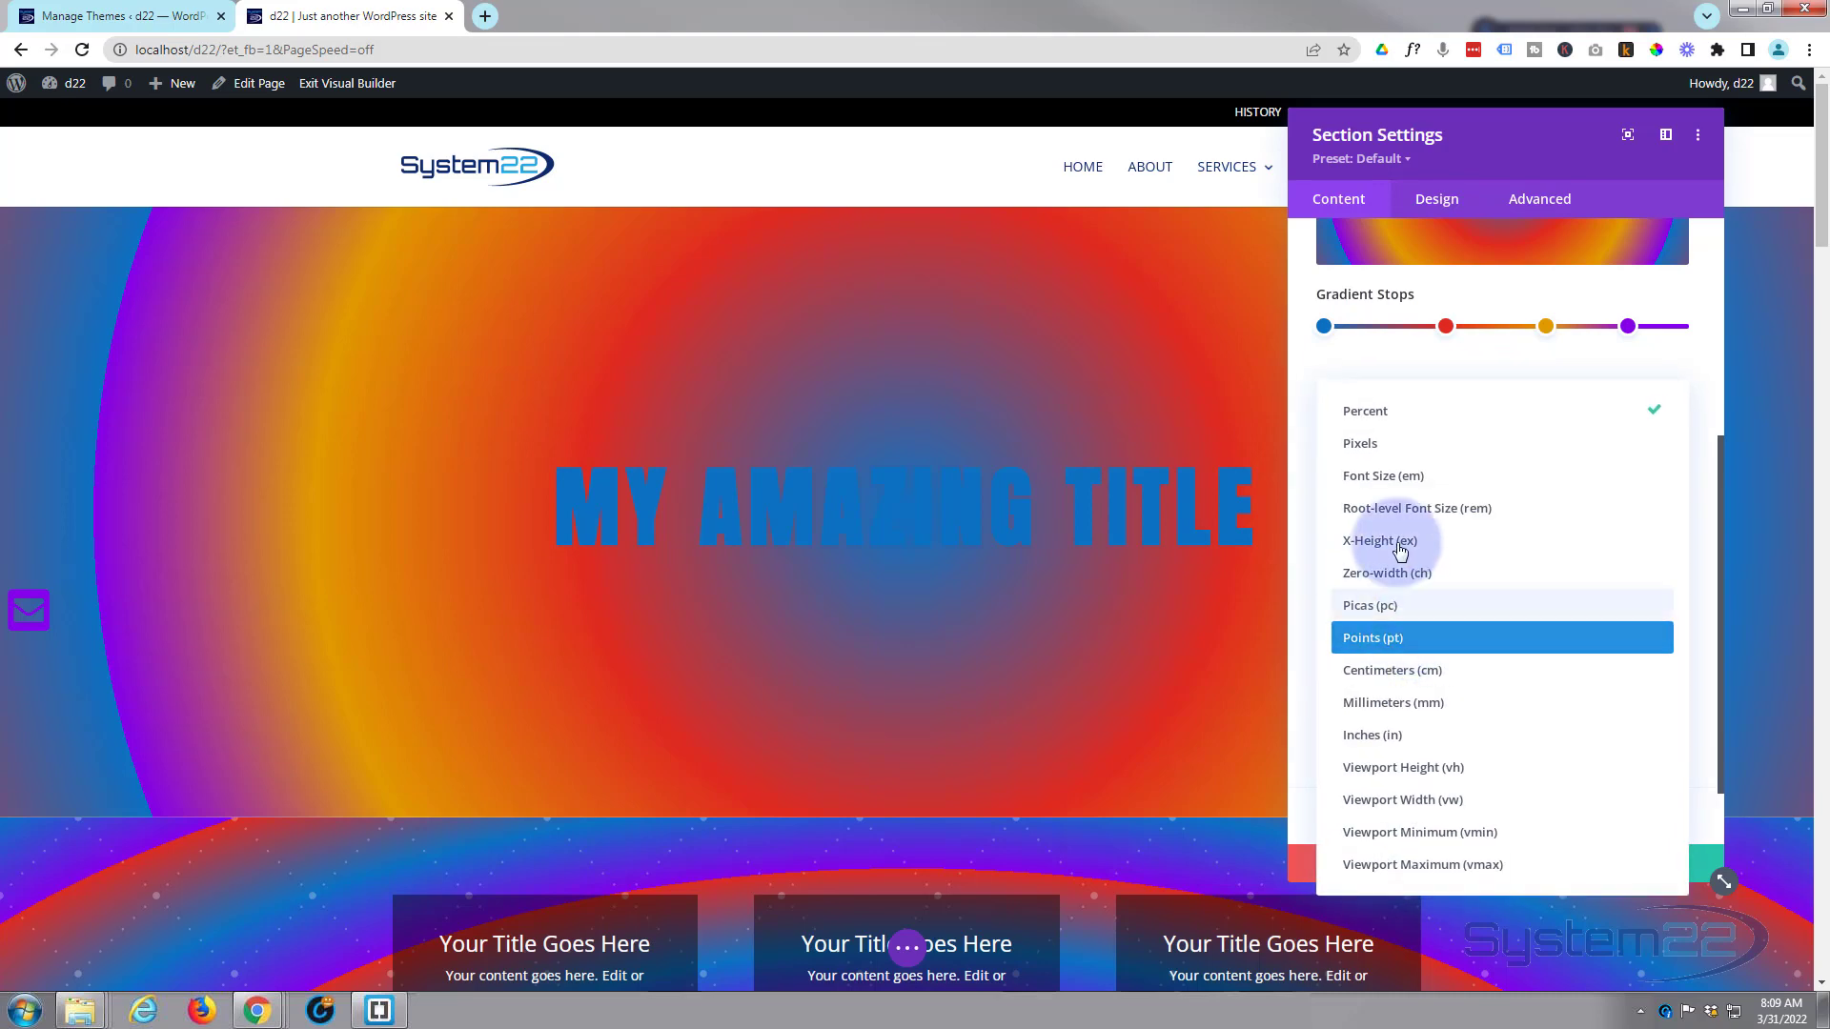
{"action": "mouse_move", "coordinate": [1459, 514]}
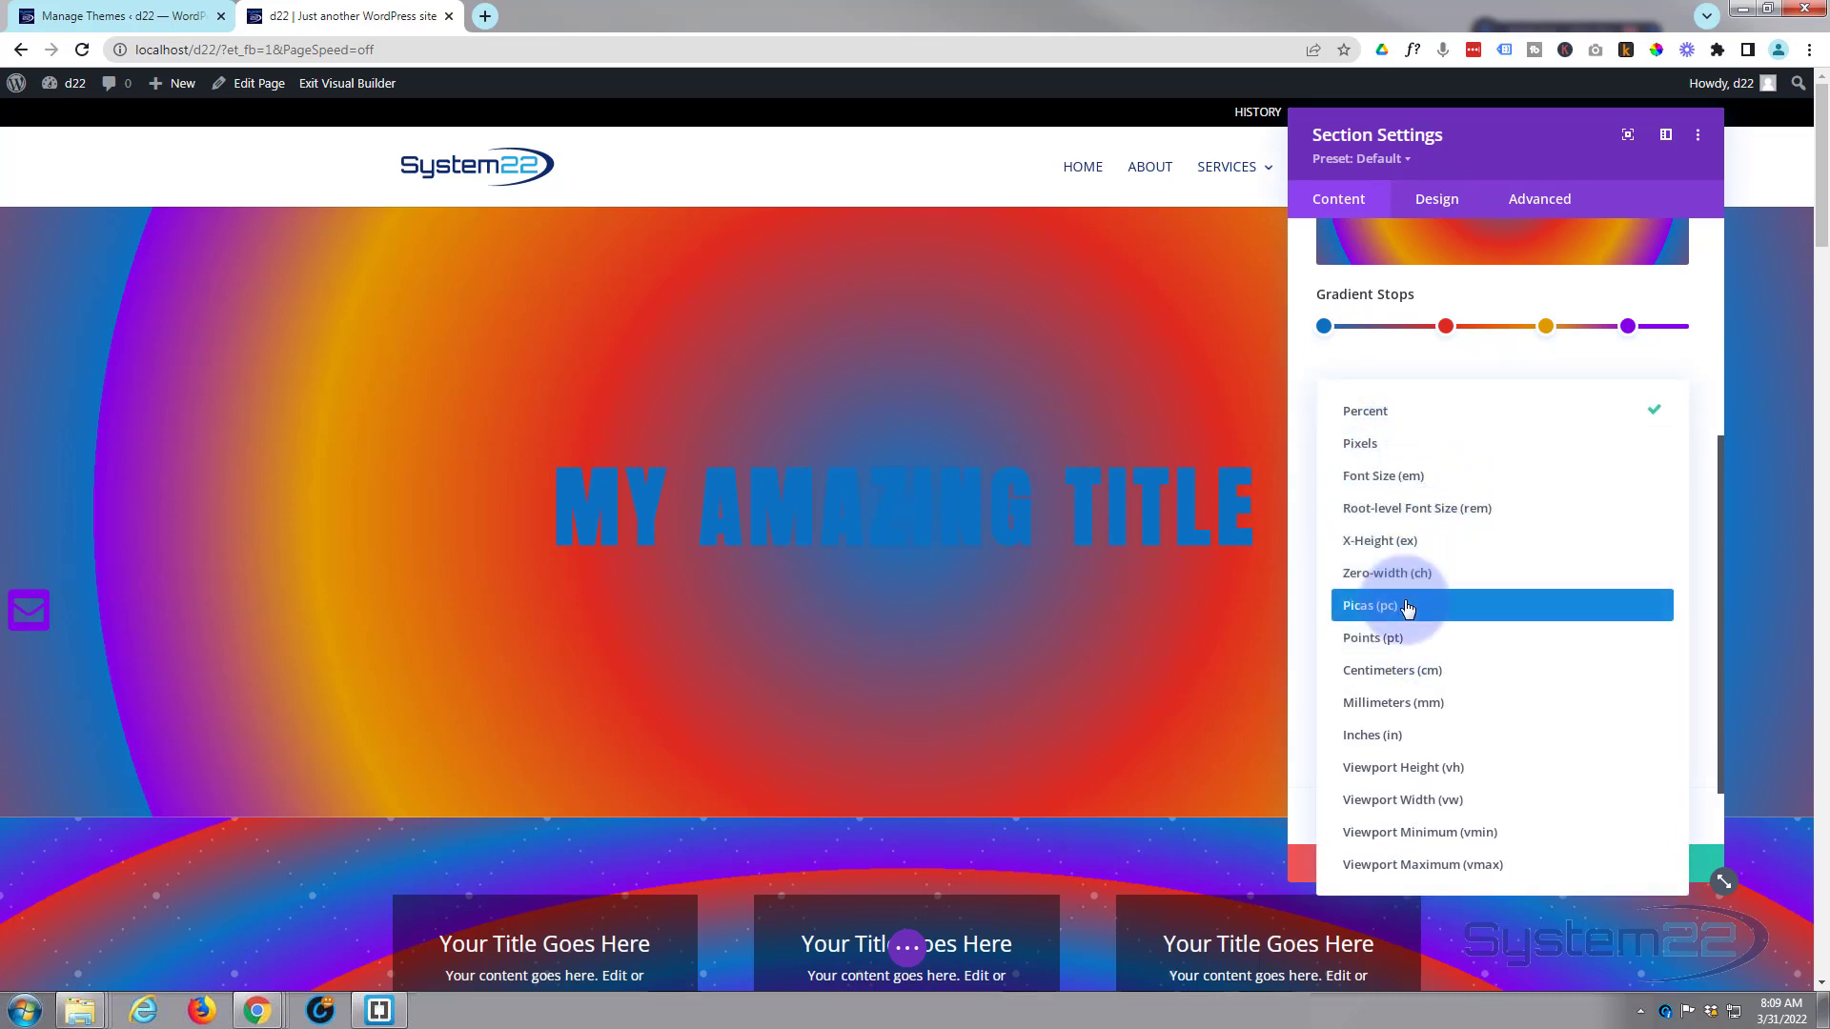
{"action": "mouse_move", "coordinate": [1445, 670]}
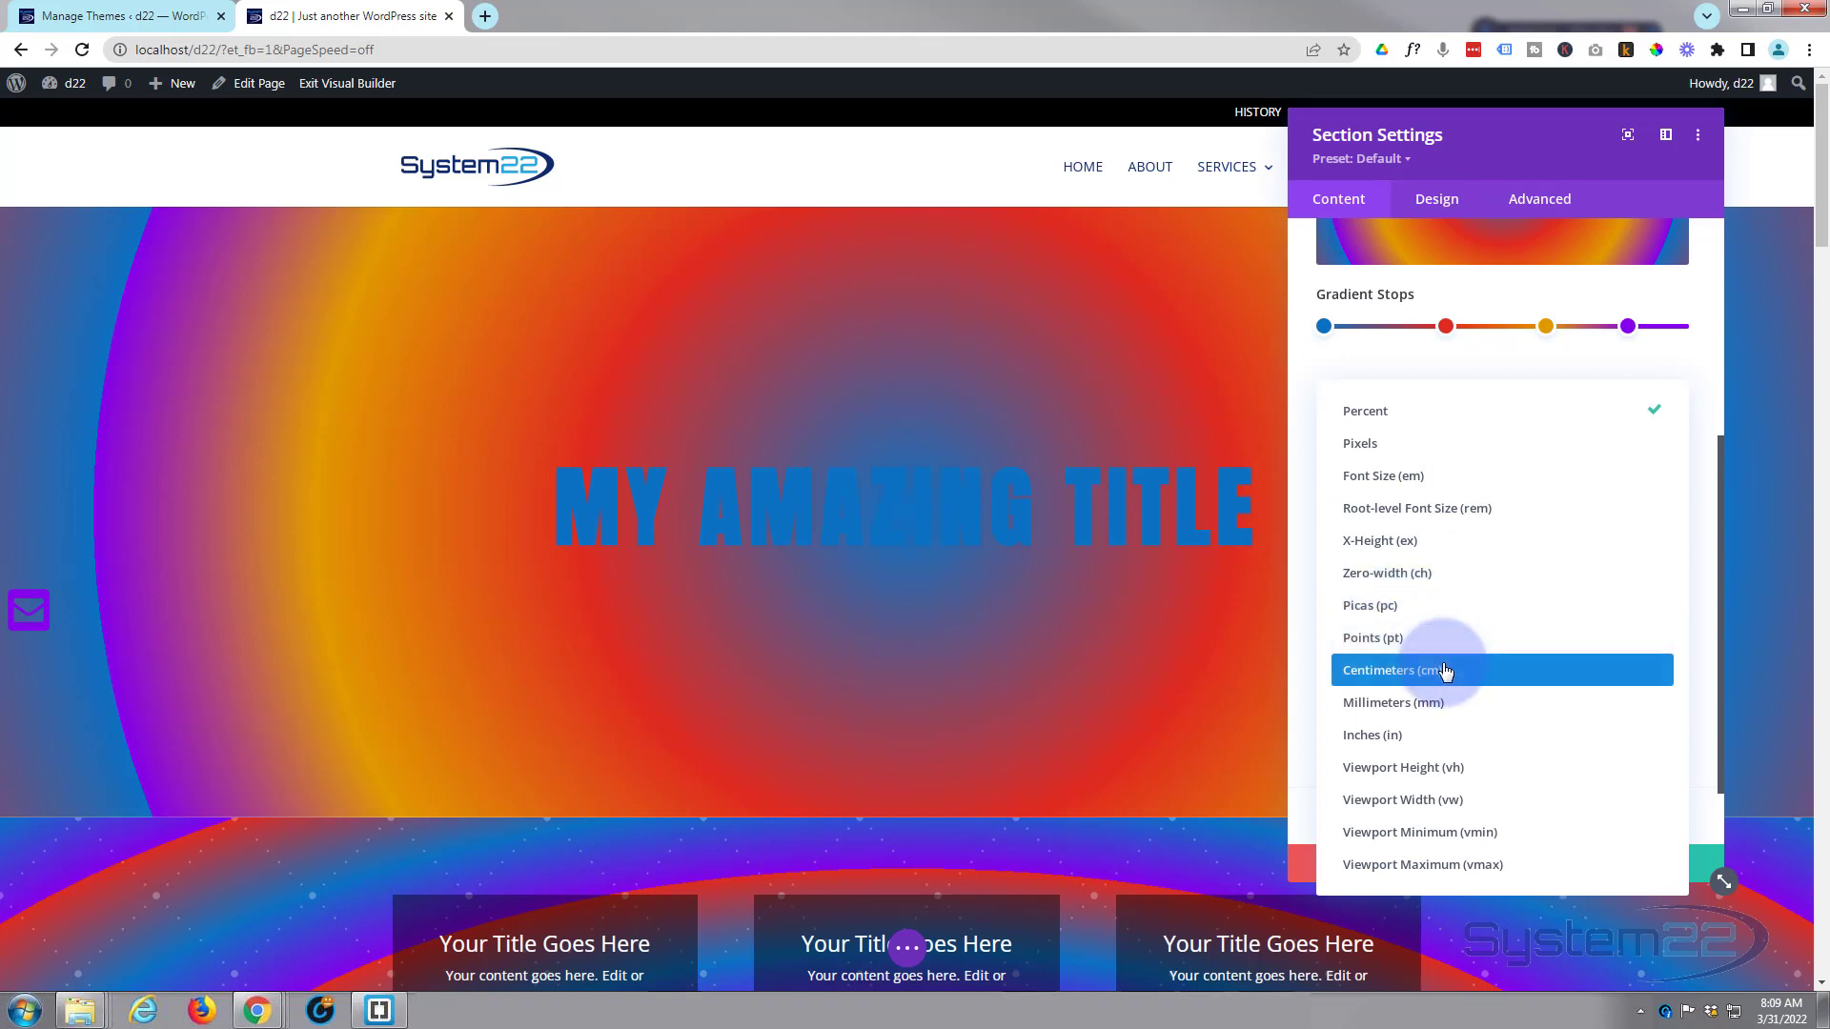
{"action": "mouse_move", "coordinate": [1441, 734]}
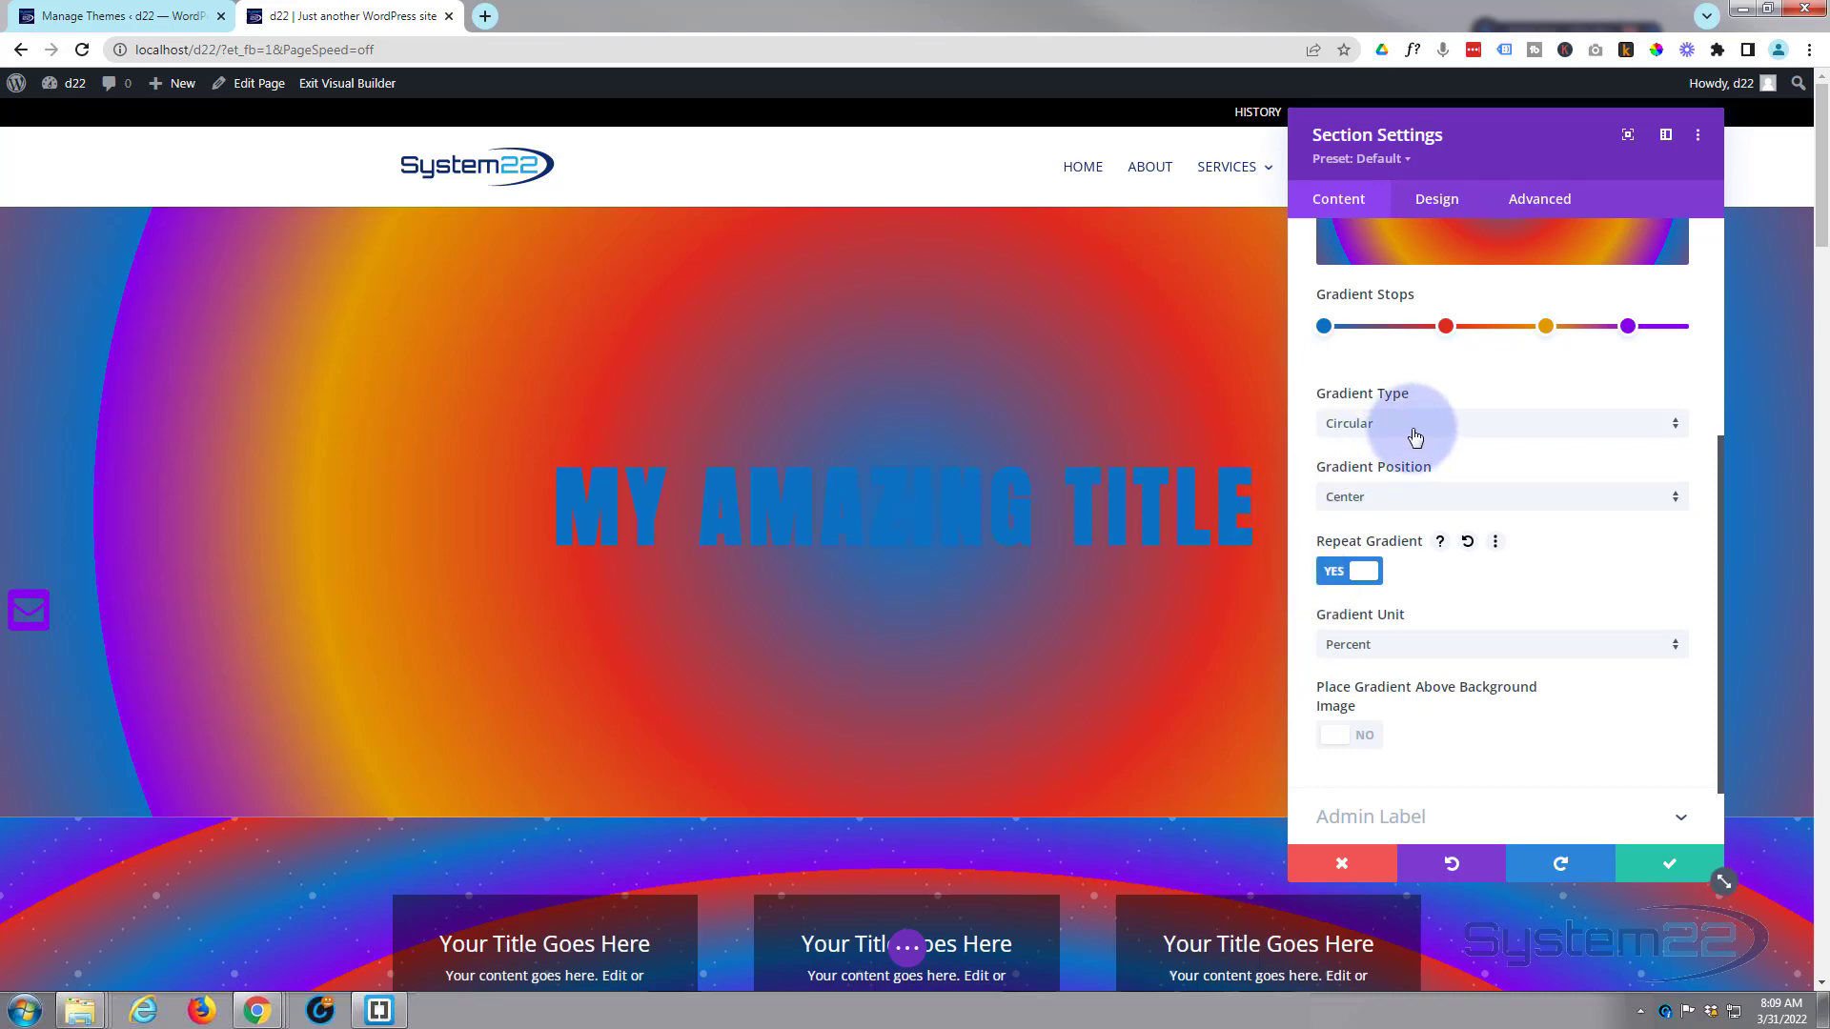
Make the gradient Elliptical and try millimetre units before ending on Percent.
{"action": "left_click", "coordinate": [1499, 422]}
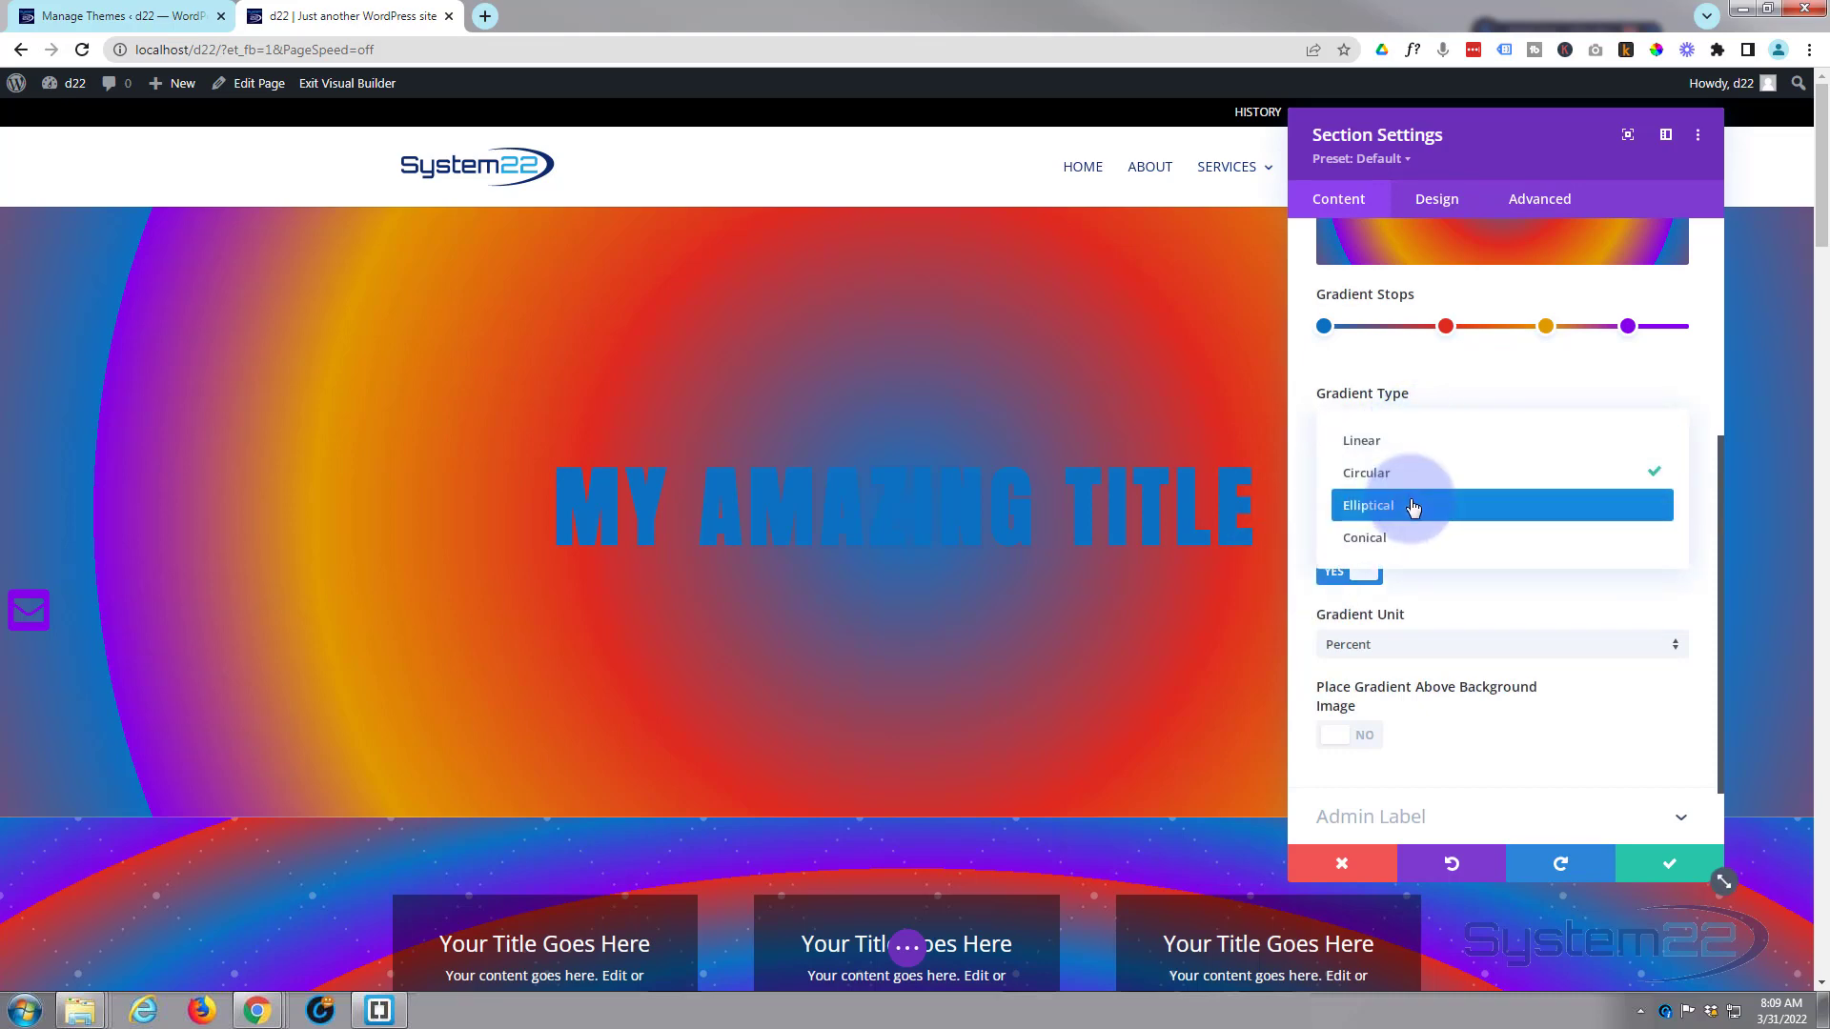
{"action": "left_click", "coordinate": [1367, 505]}
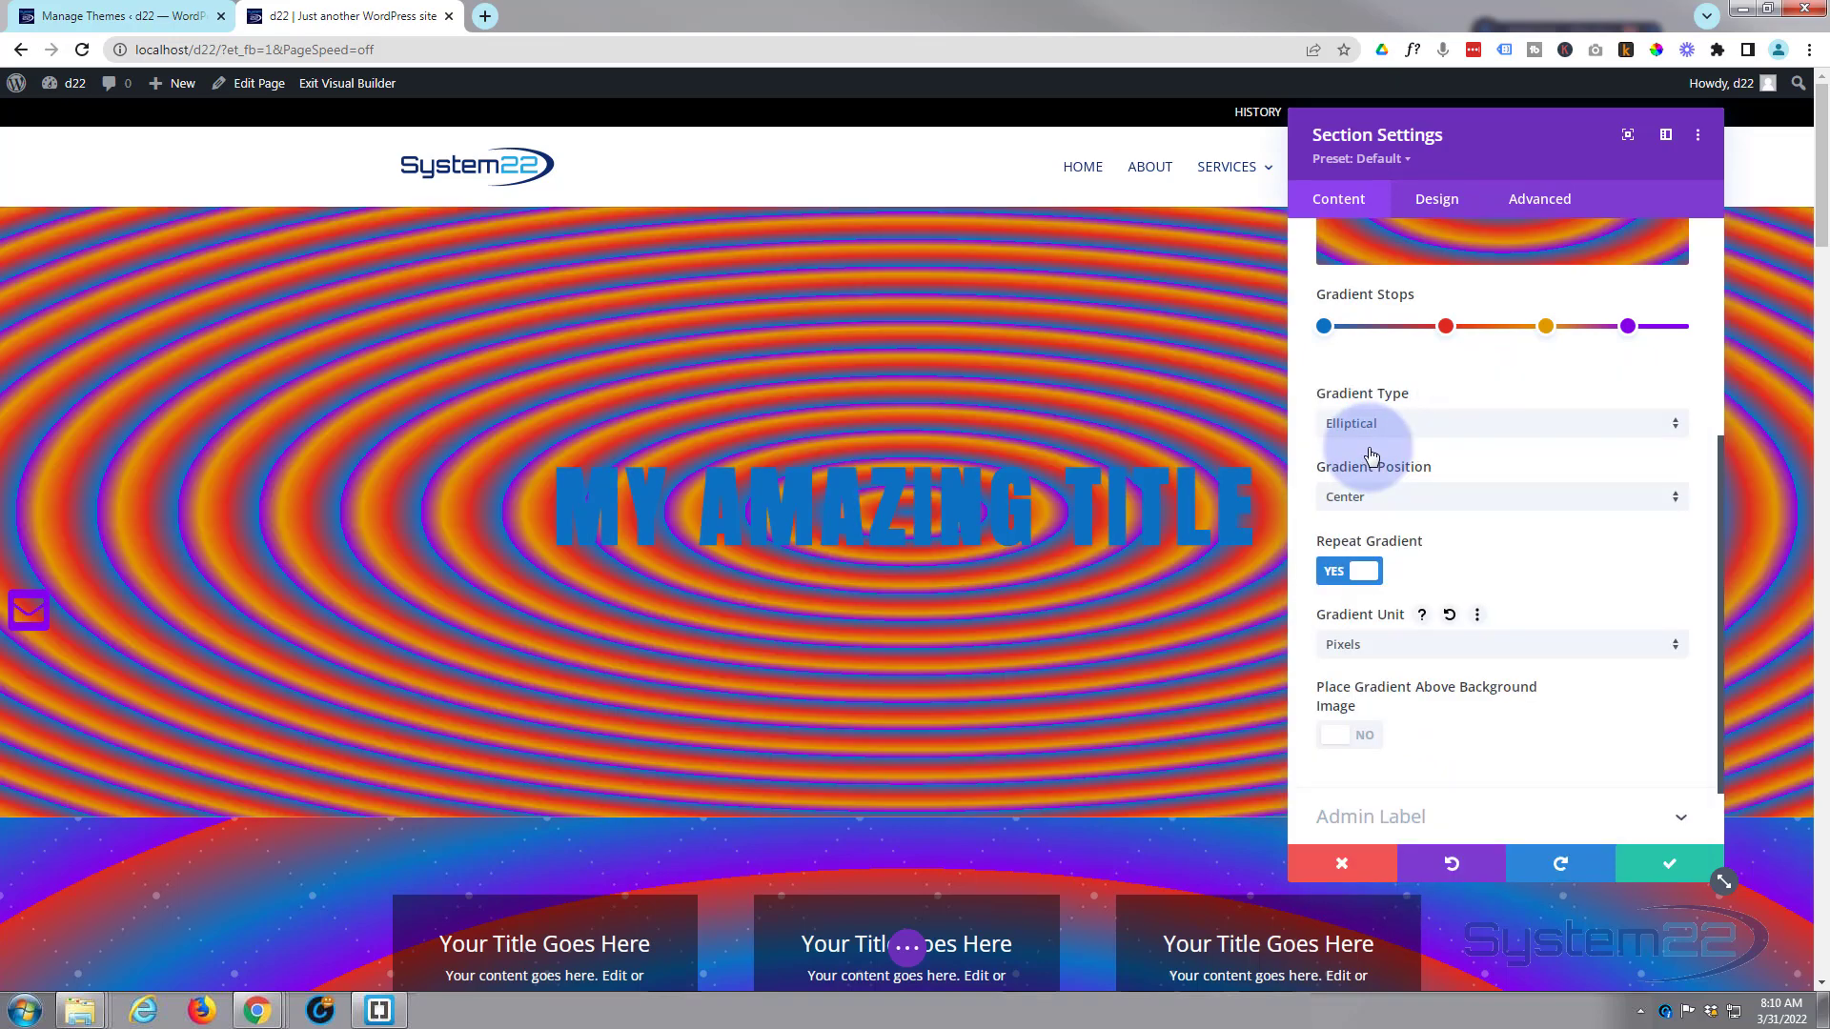
{"action": "left_click", "coordinate": [1501, 644]}
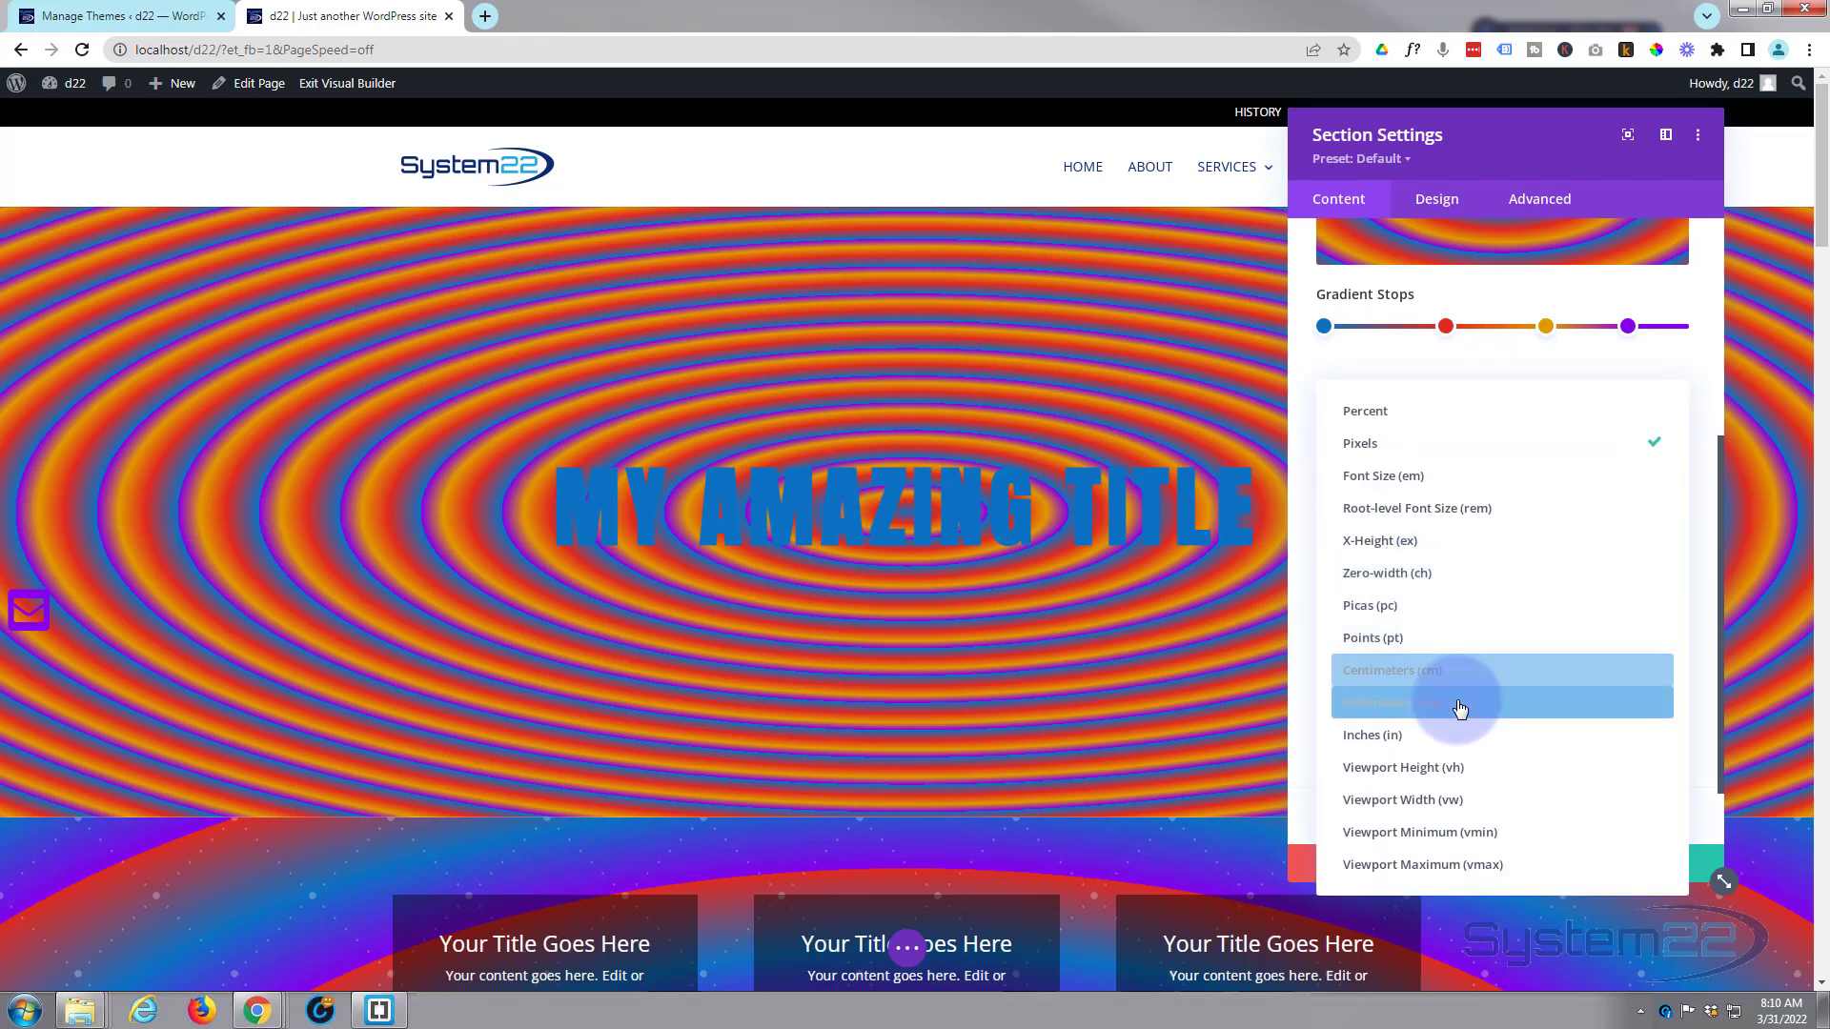
{"action": "left_click", "coordinate": [1374, 701]}
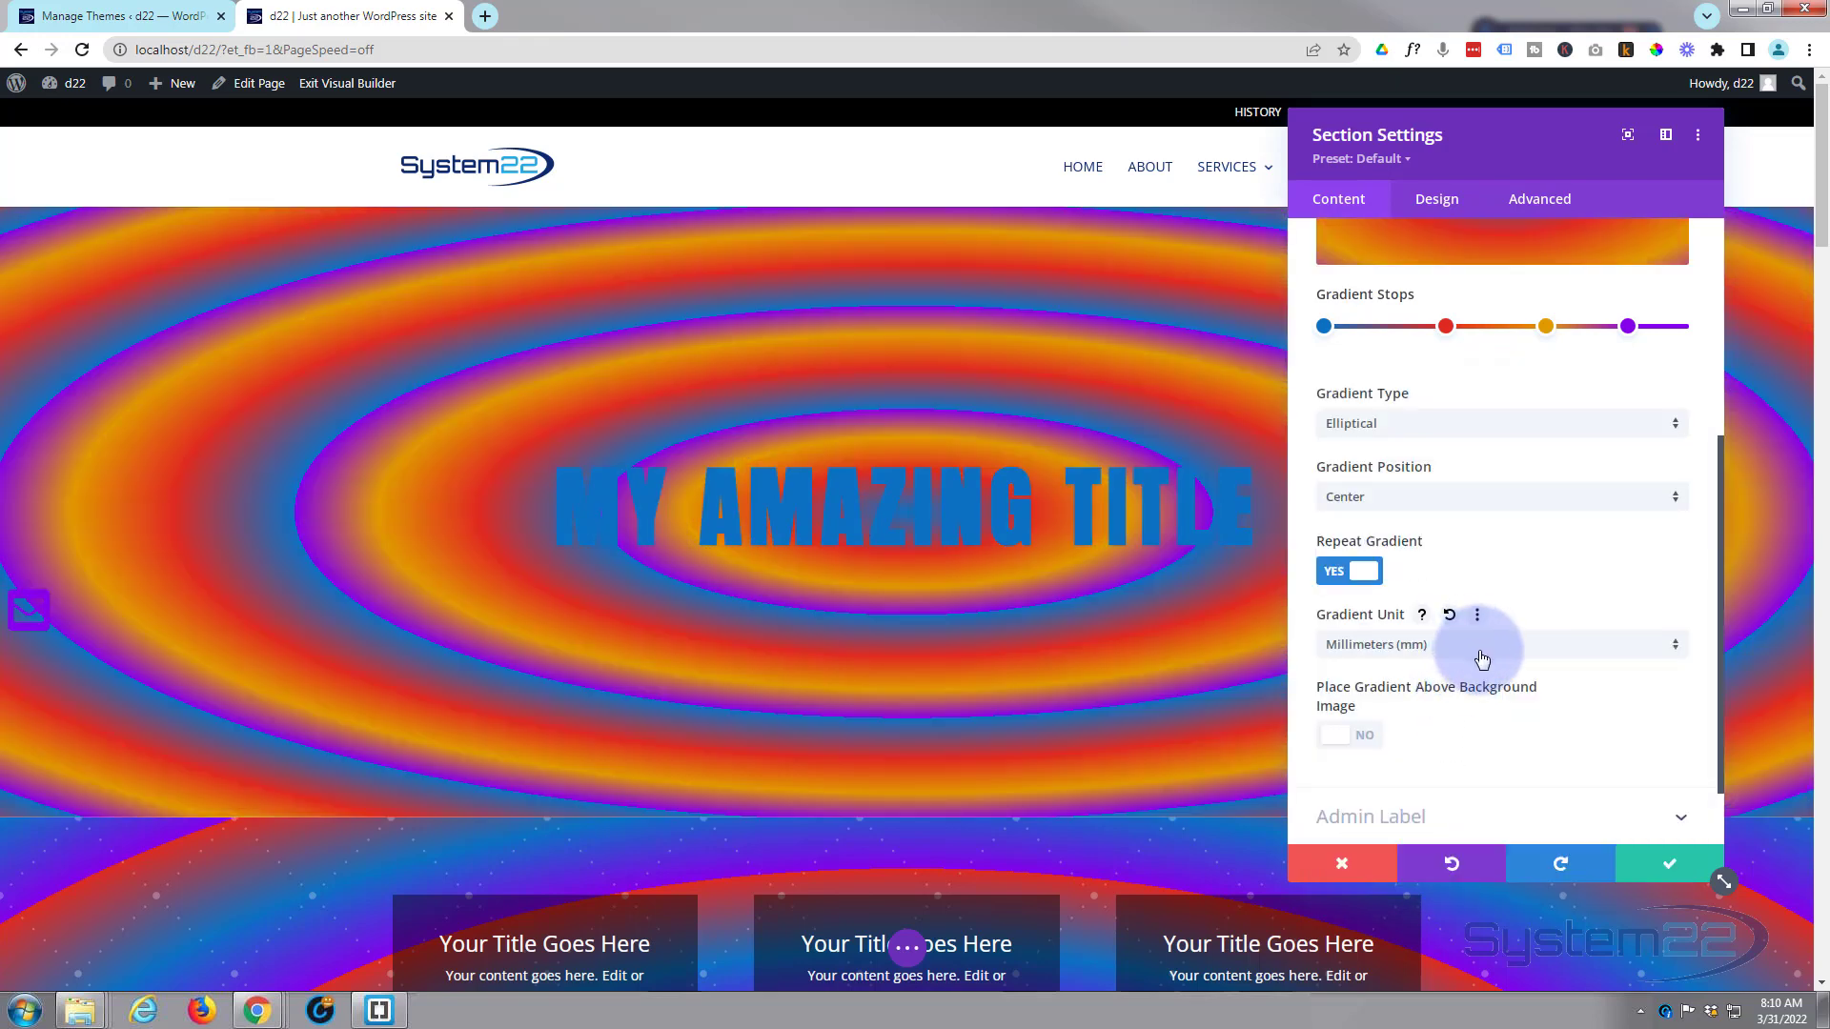
{"action": "left_click", "coordinate": [1499, 644]}
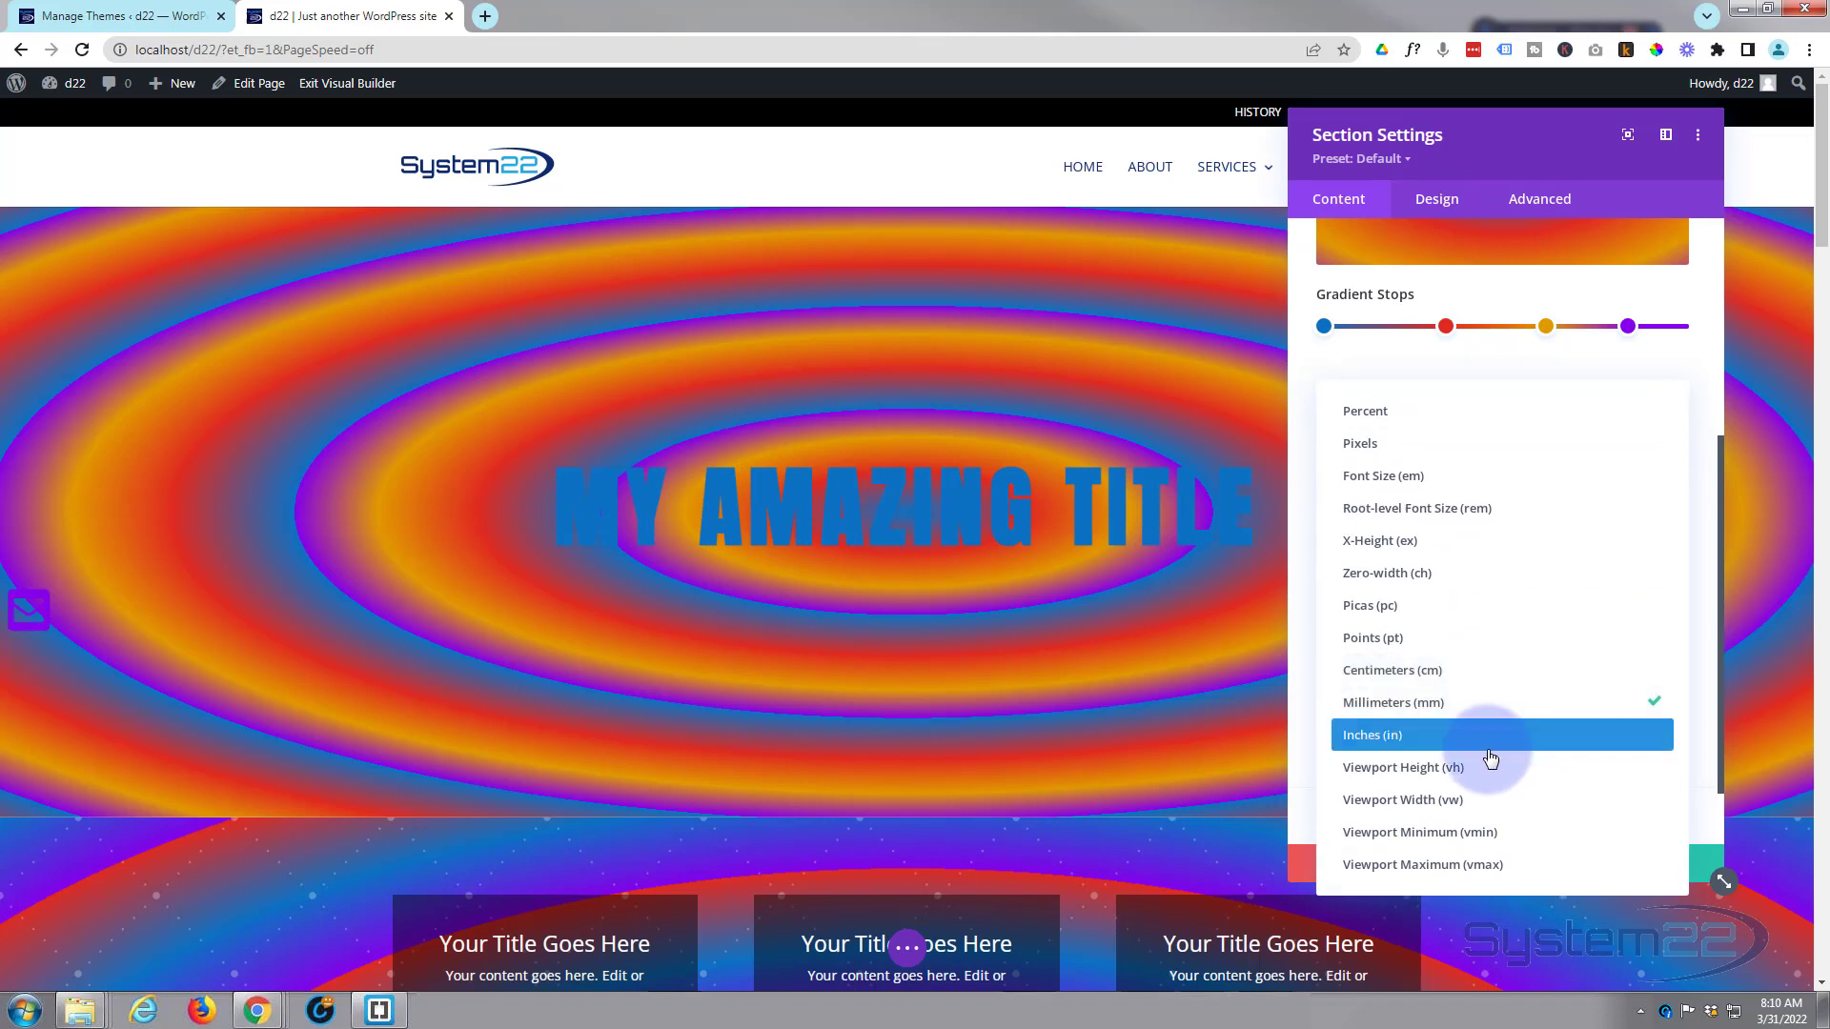
{"action": "left_click", "coordinate": [1403, 766]}
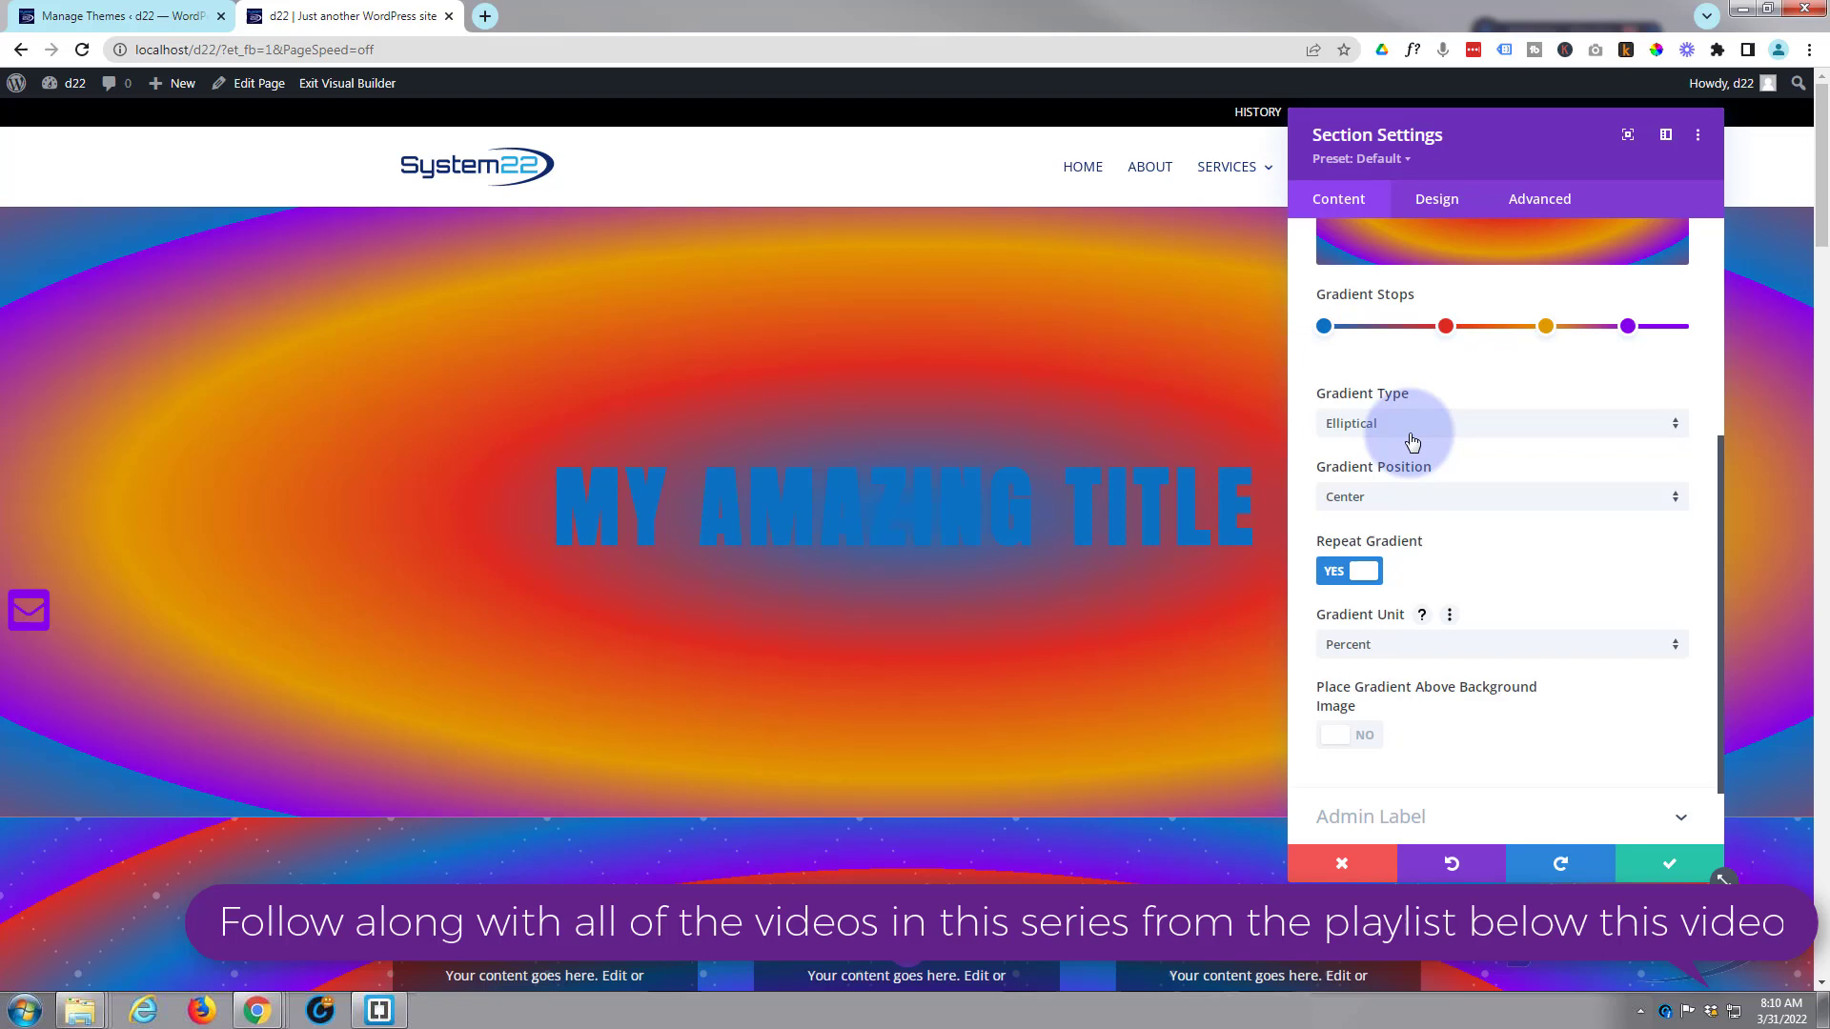
Set the gradient type to Conical and rotate its direction to about 120 degrees.
{"action": "left_click", "coordinate": [1497, 422]}
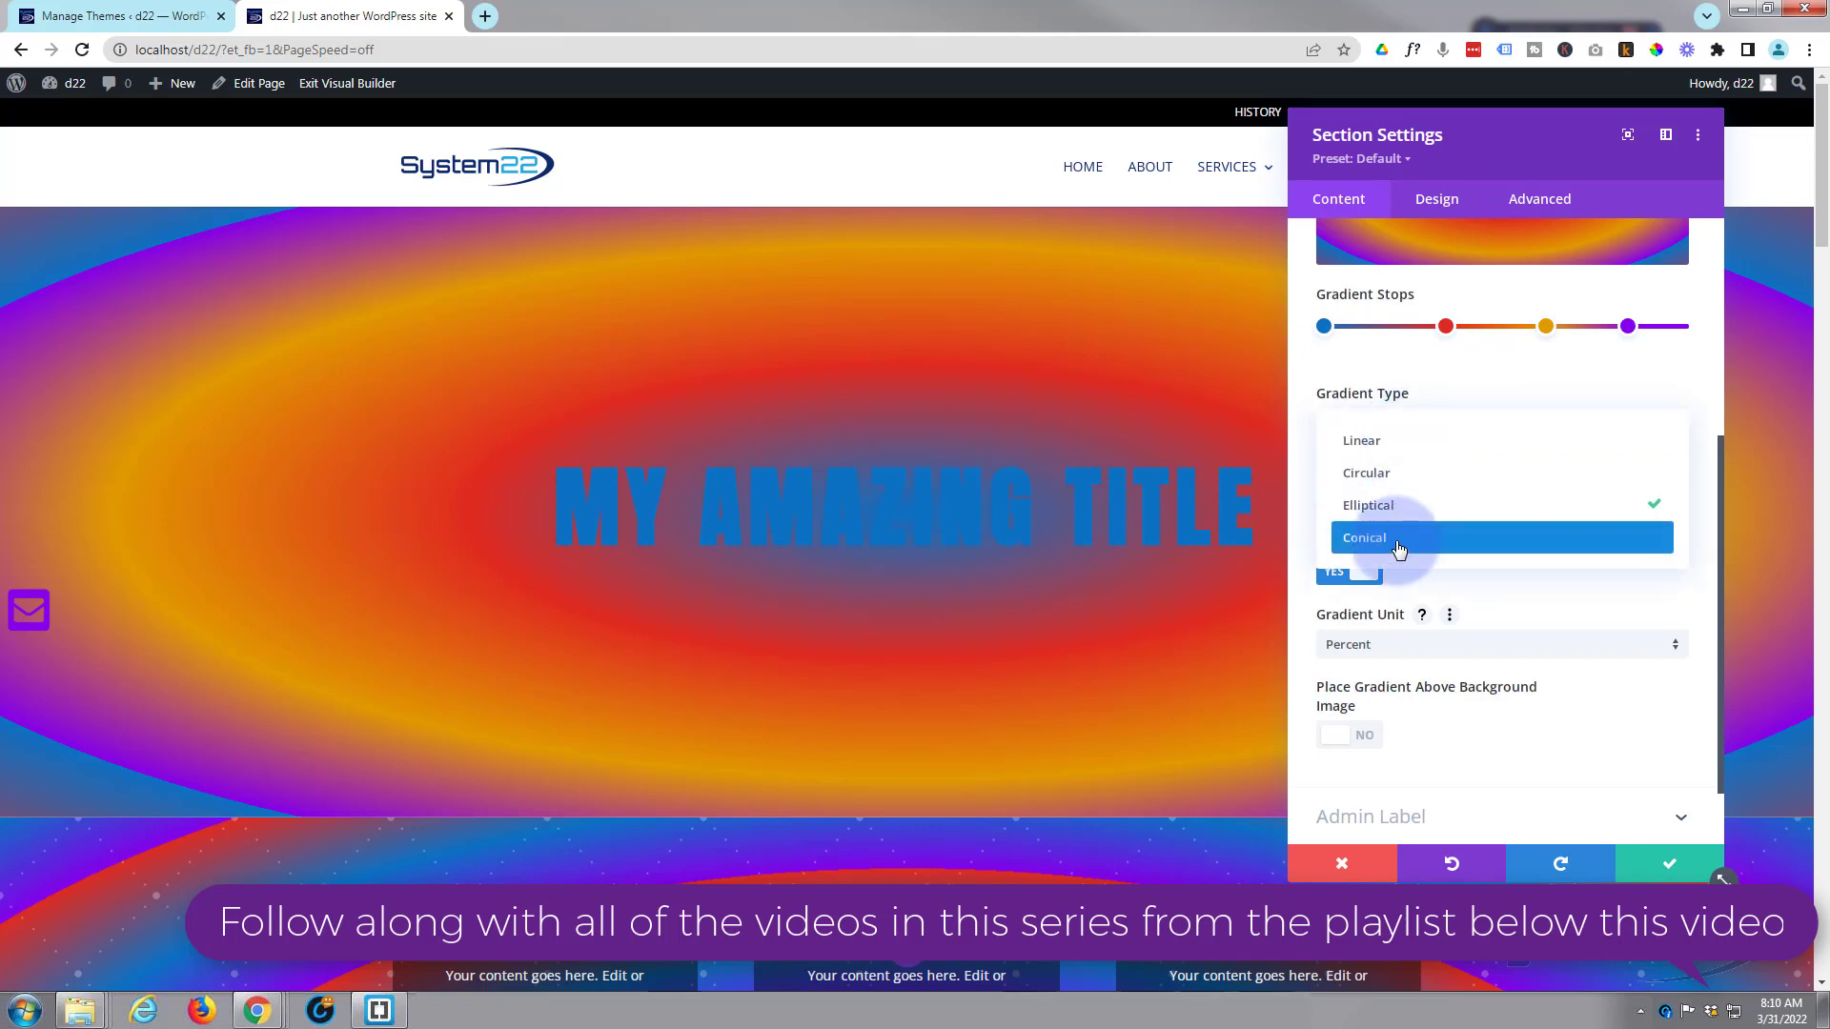
{"action": "left_click", "coordinate": [1362, 536]}
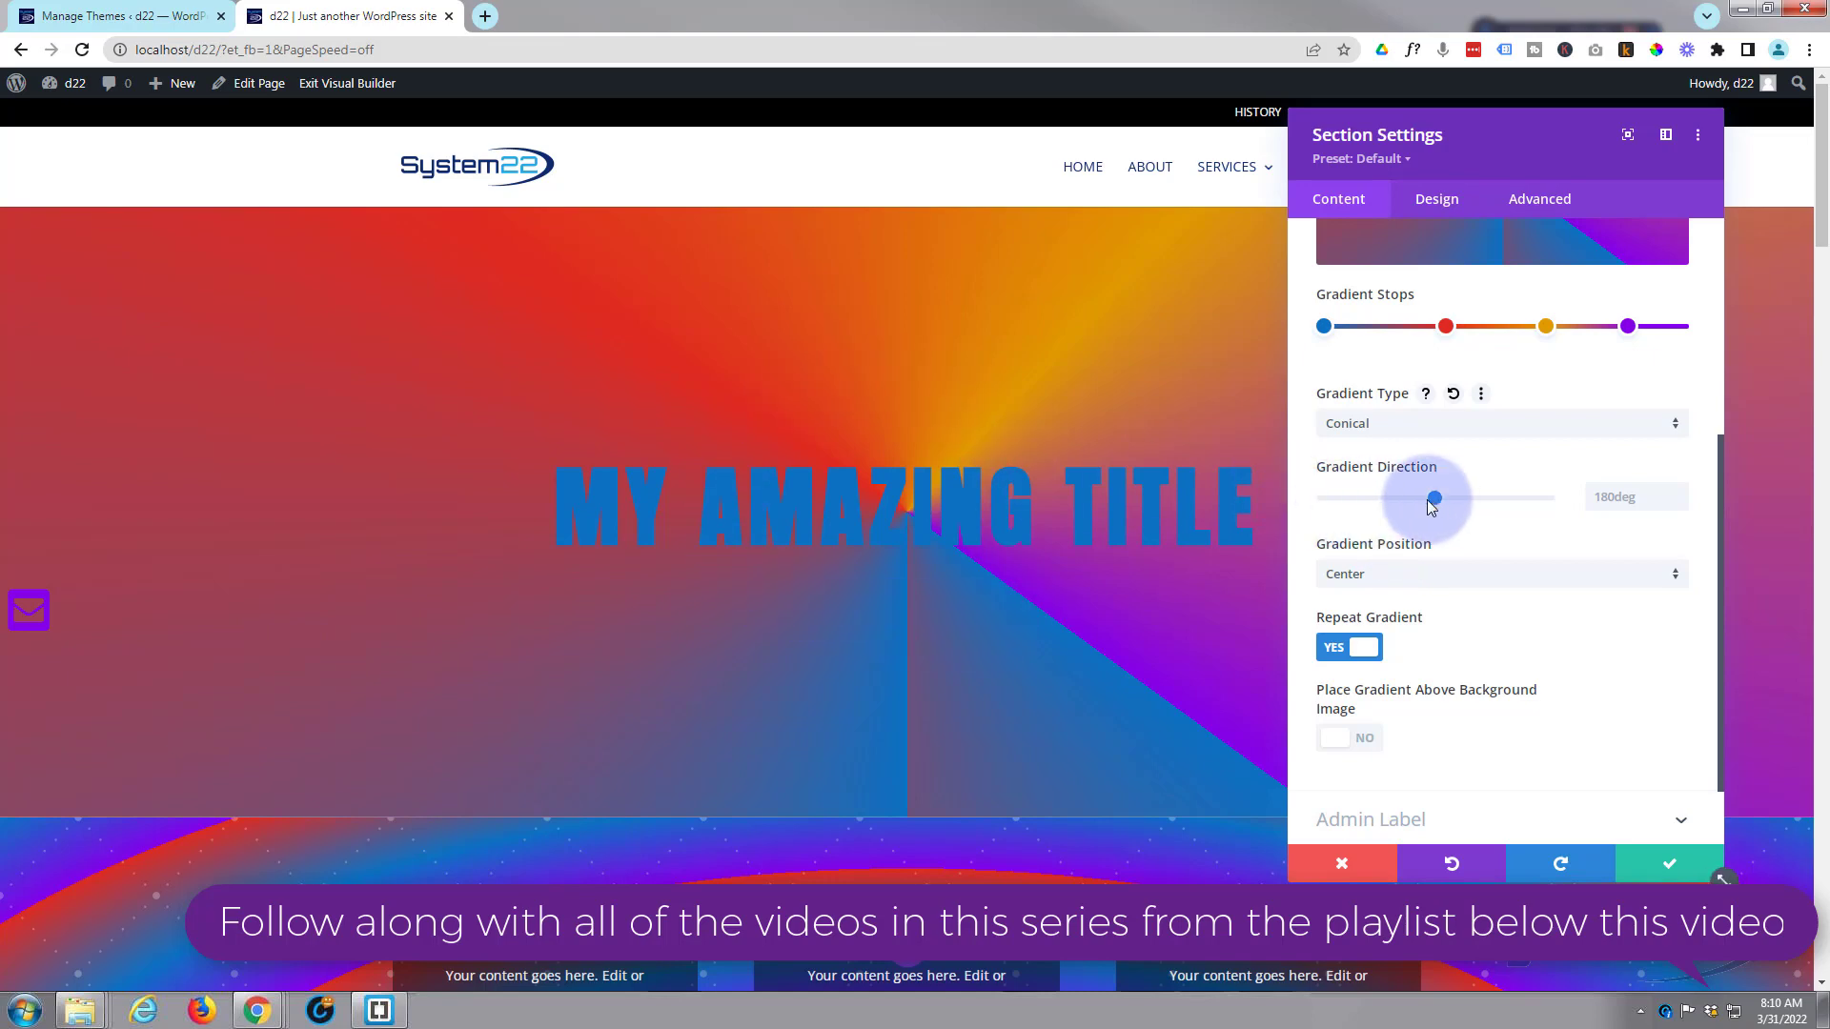
{"action": "left_click_drag", "start_coordinate": [1432, 495], "coordinate": [1361, 495]}
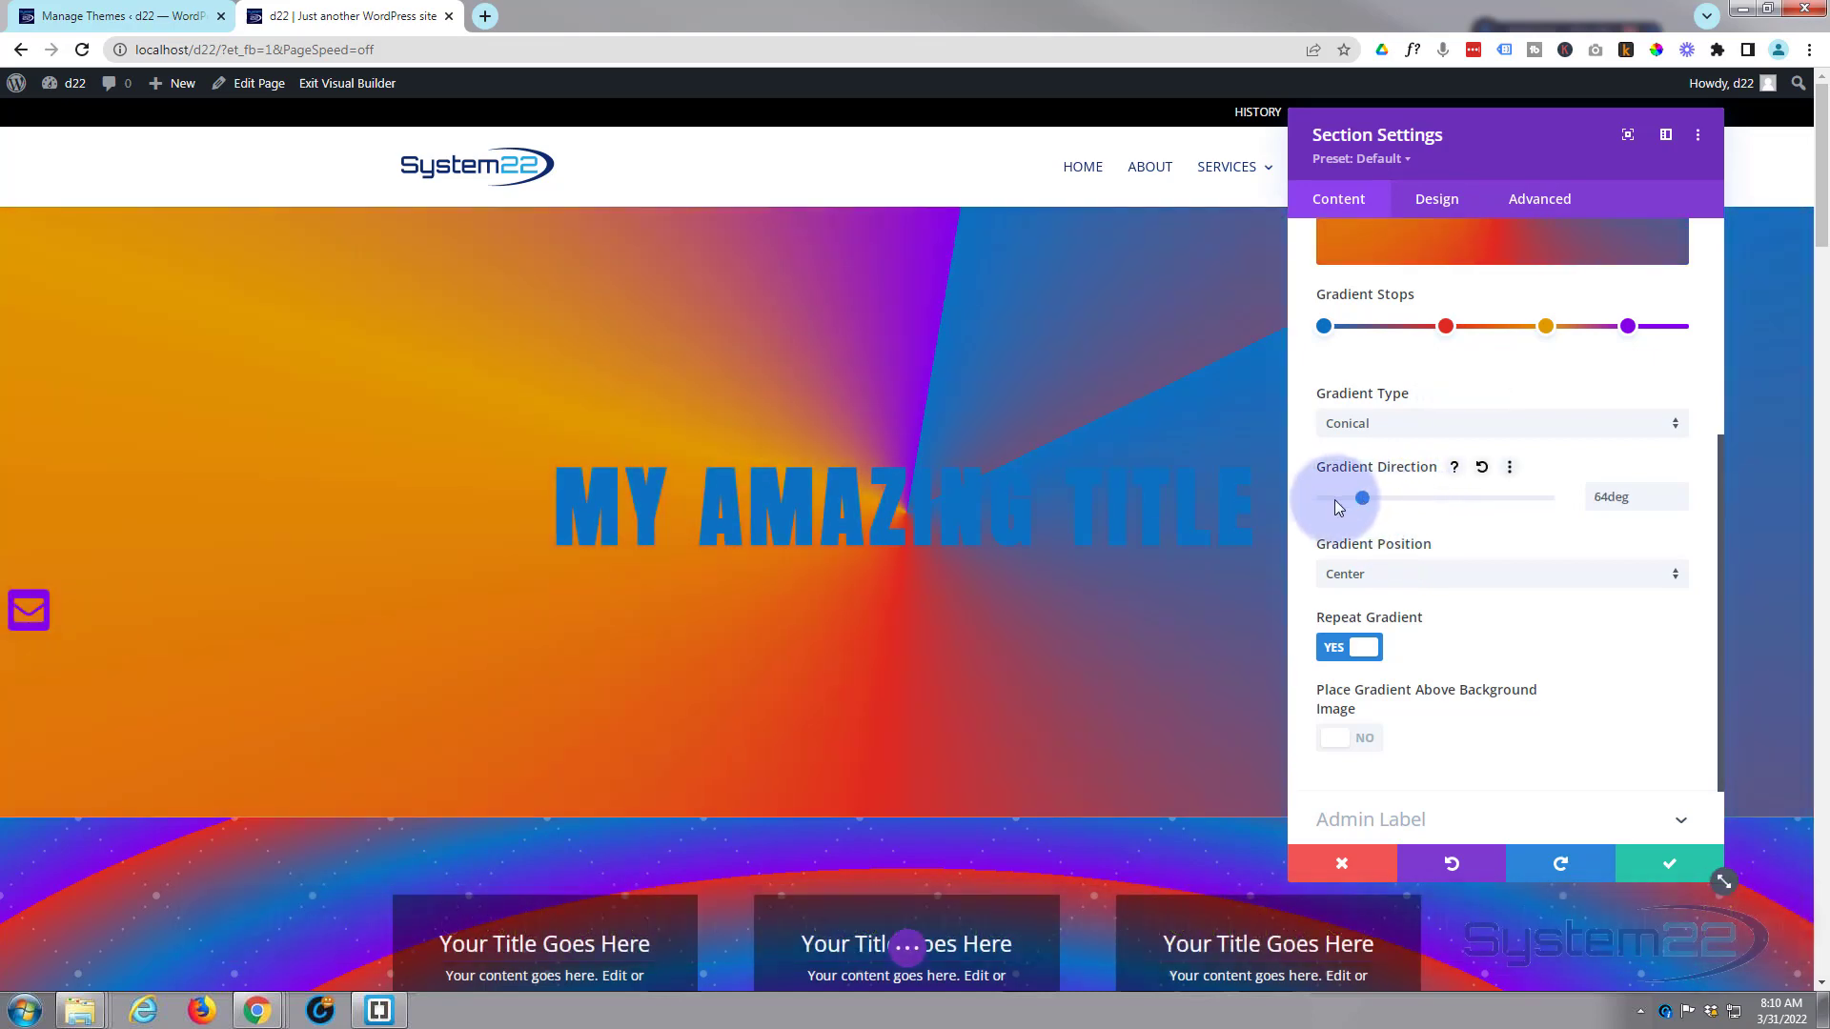
{"action": "left_click_drag", "start_coordinate": [1338, 498], "coordinate": [1397, 498]}
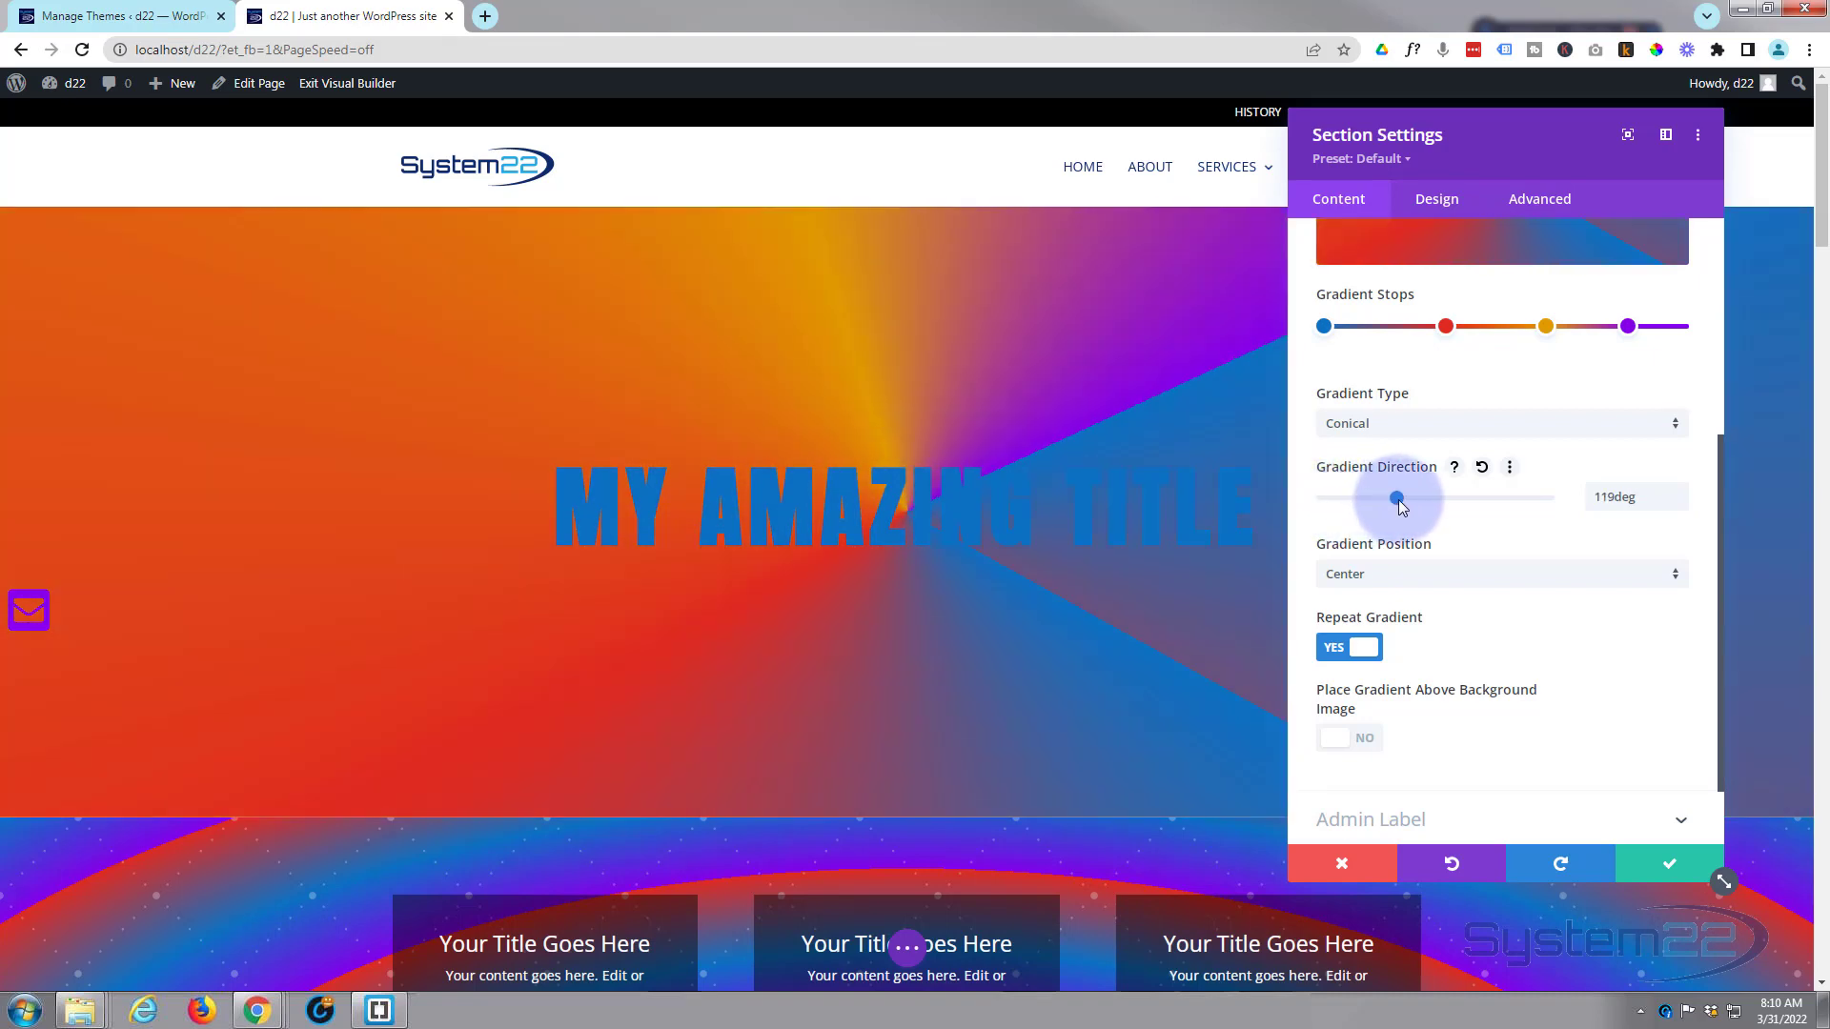
{"action": "left_click_drag", "start_coordinate": [1396, 495], "coordinate": [1410, 496]}
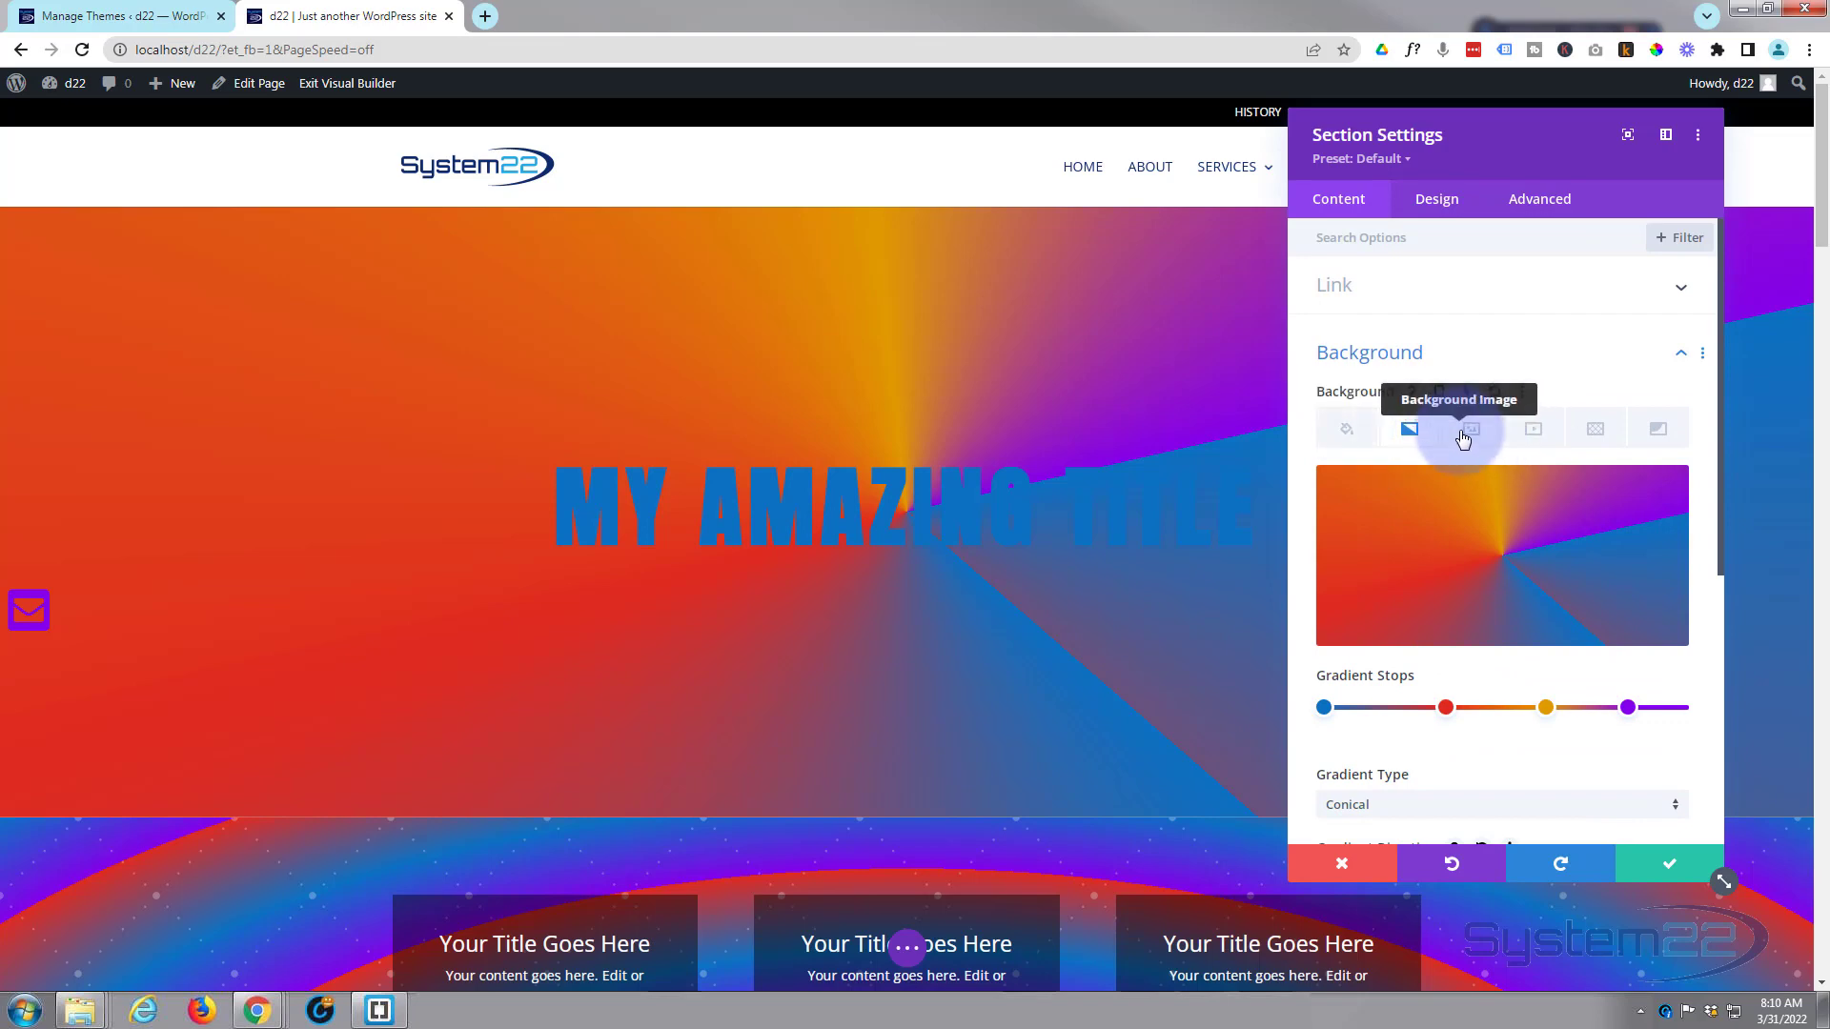
{"action": "mouse_move", "coordinate": [1534, 427]}
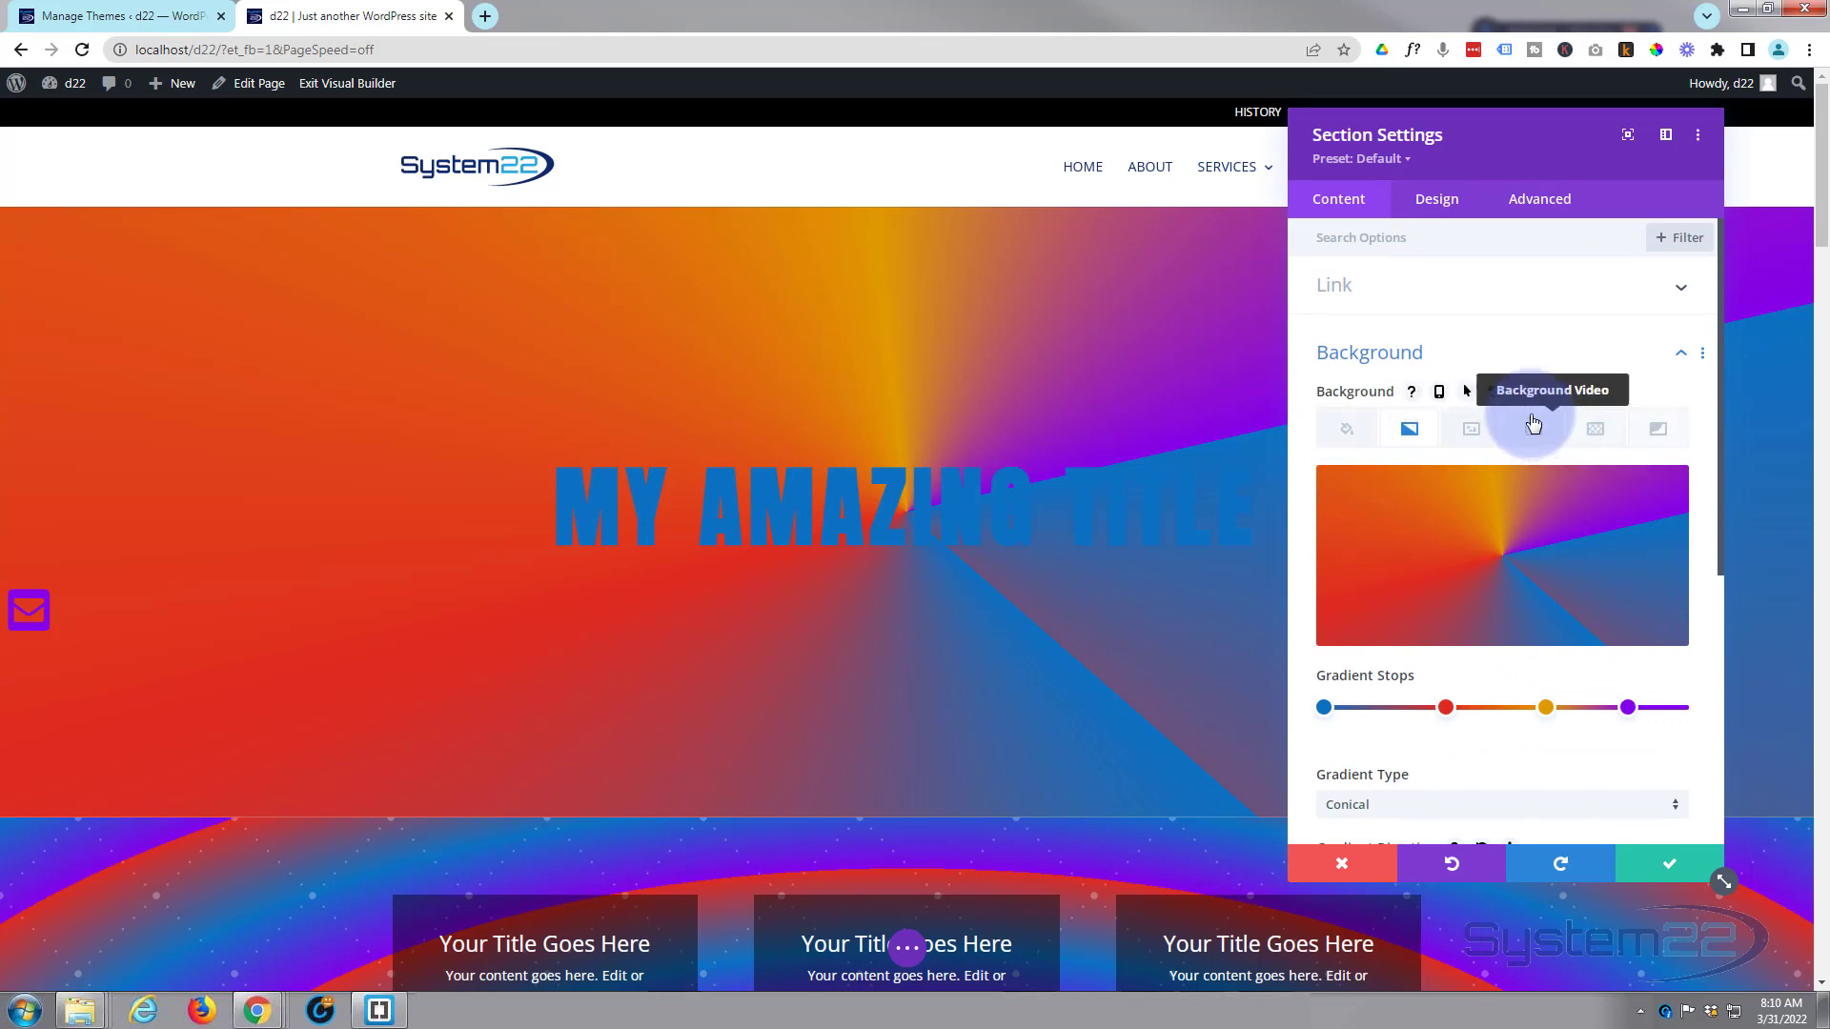
Choose the starry night-sky photo from the Media Library as the background image.
{"action": "left_click", "coordinate": [1471, 428]}
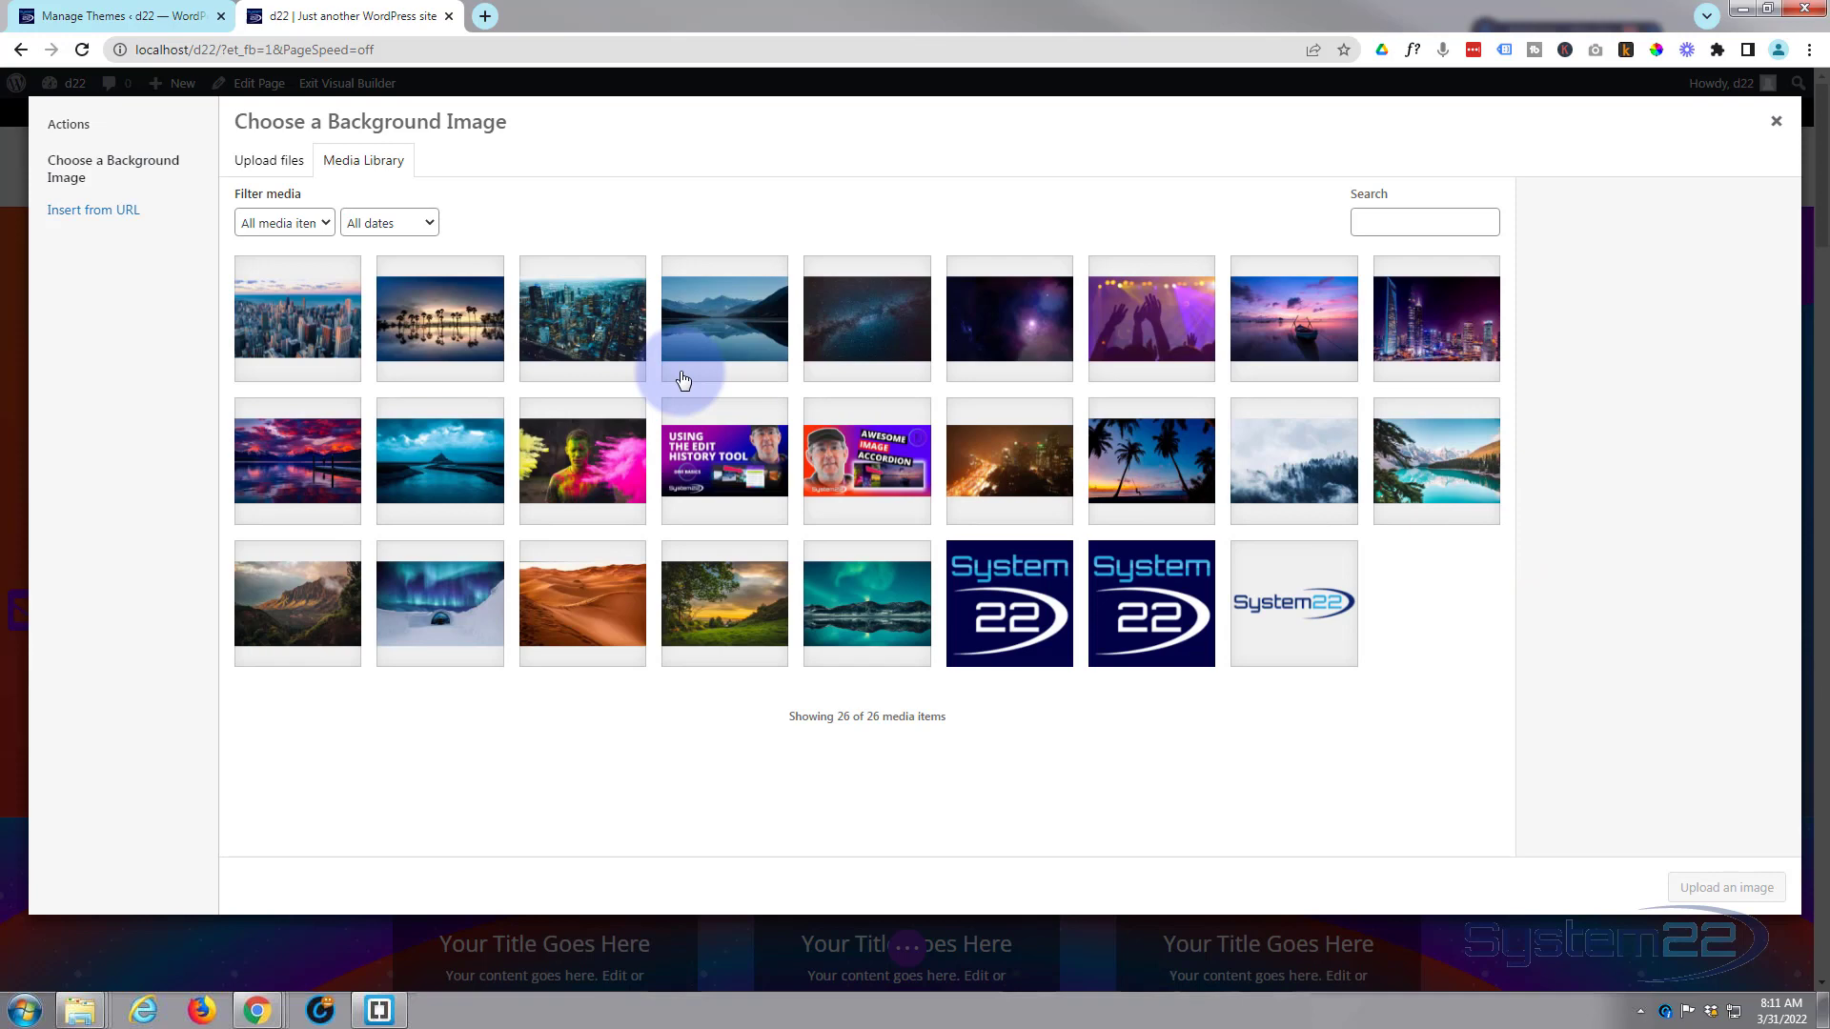
{"action": "left_click", "coordinate": [867, 318]}
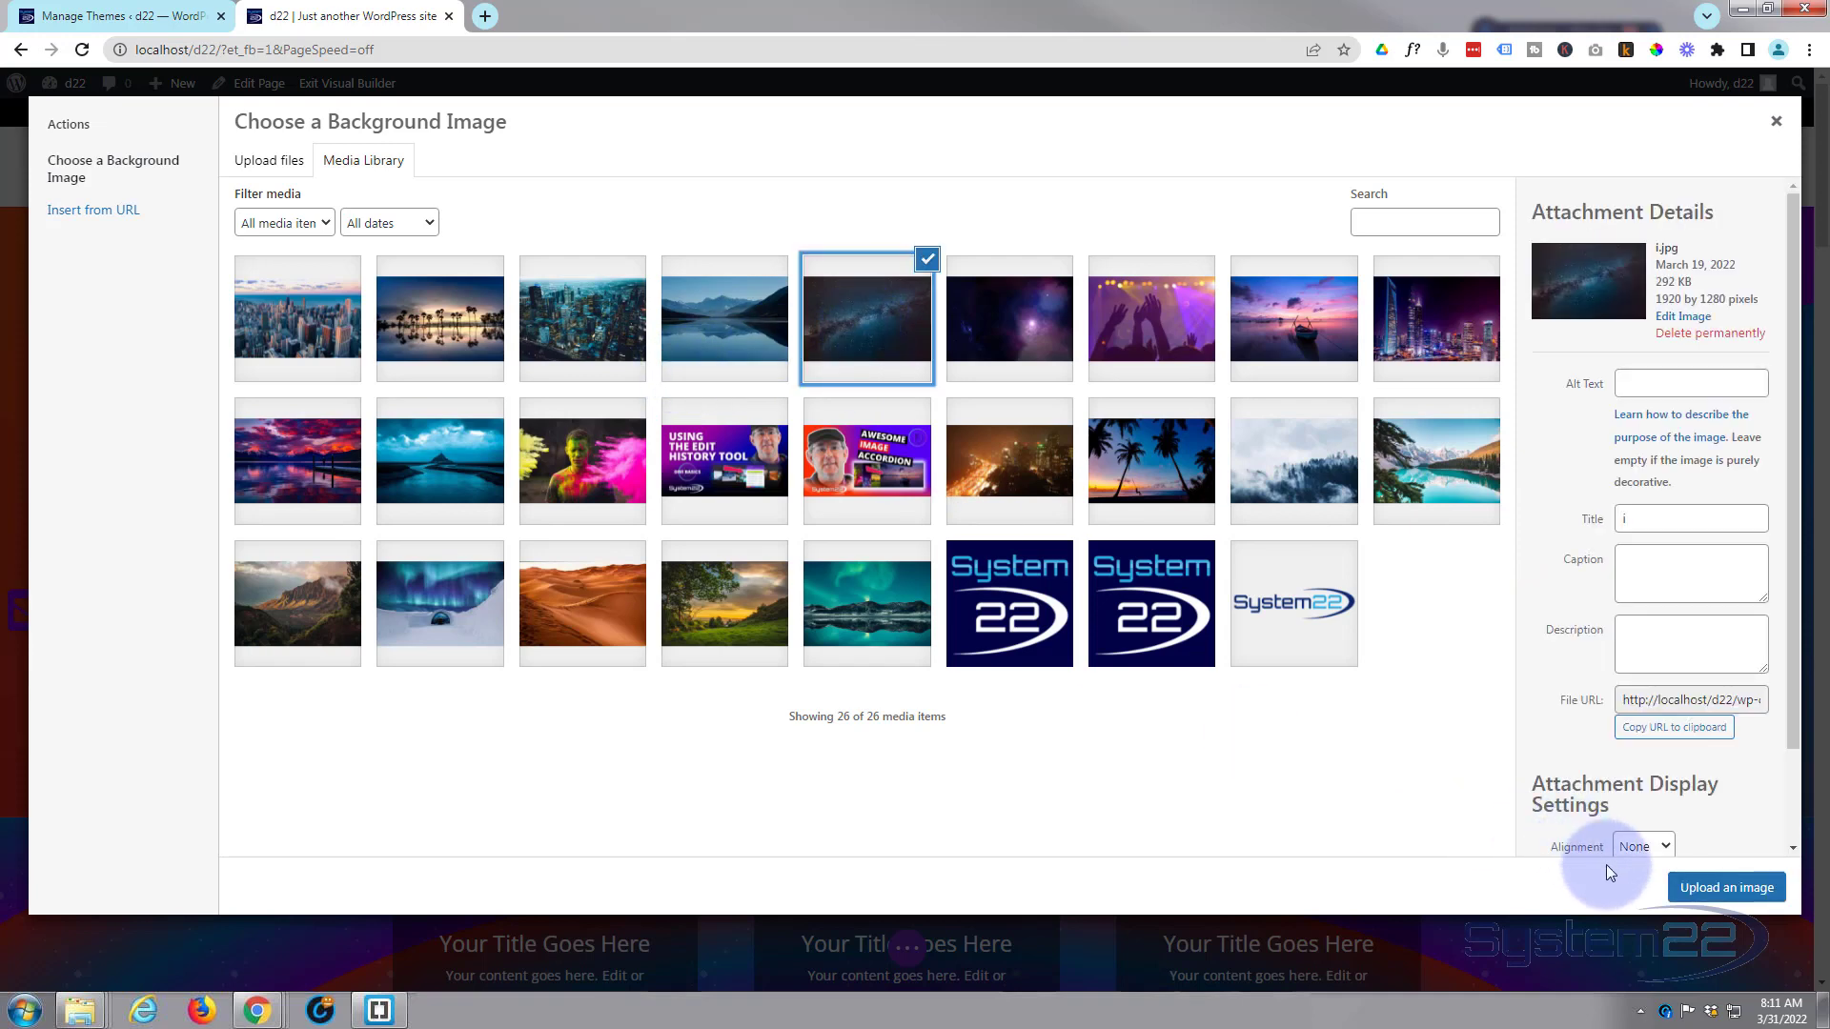
{"action": "left_click", "coordinate": [1726, 888]}
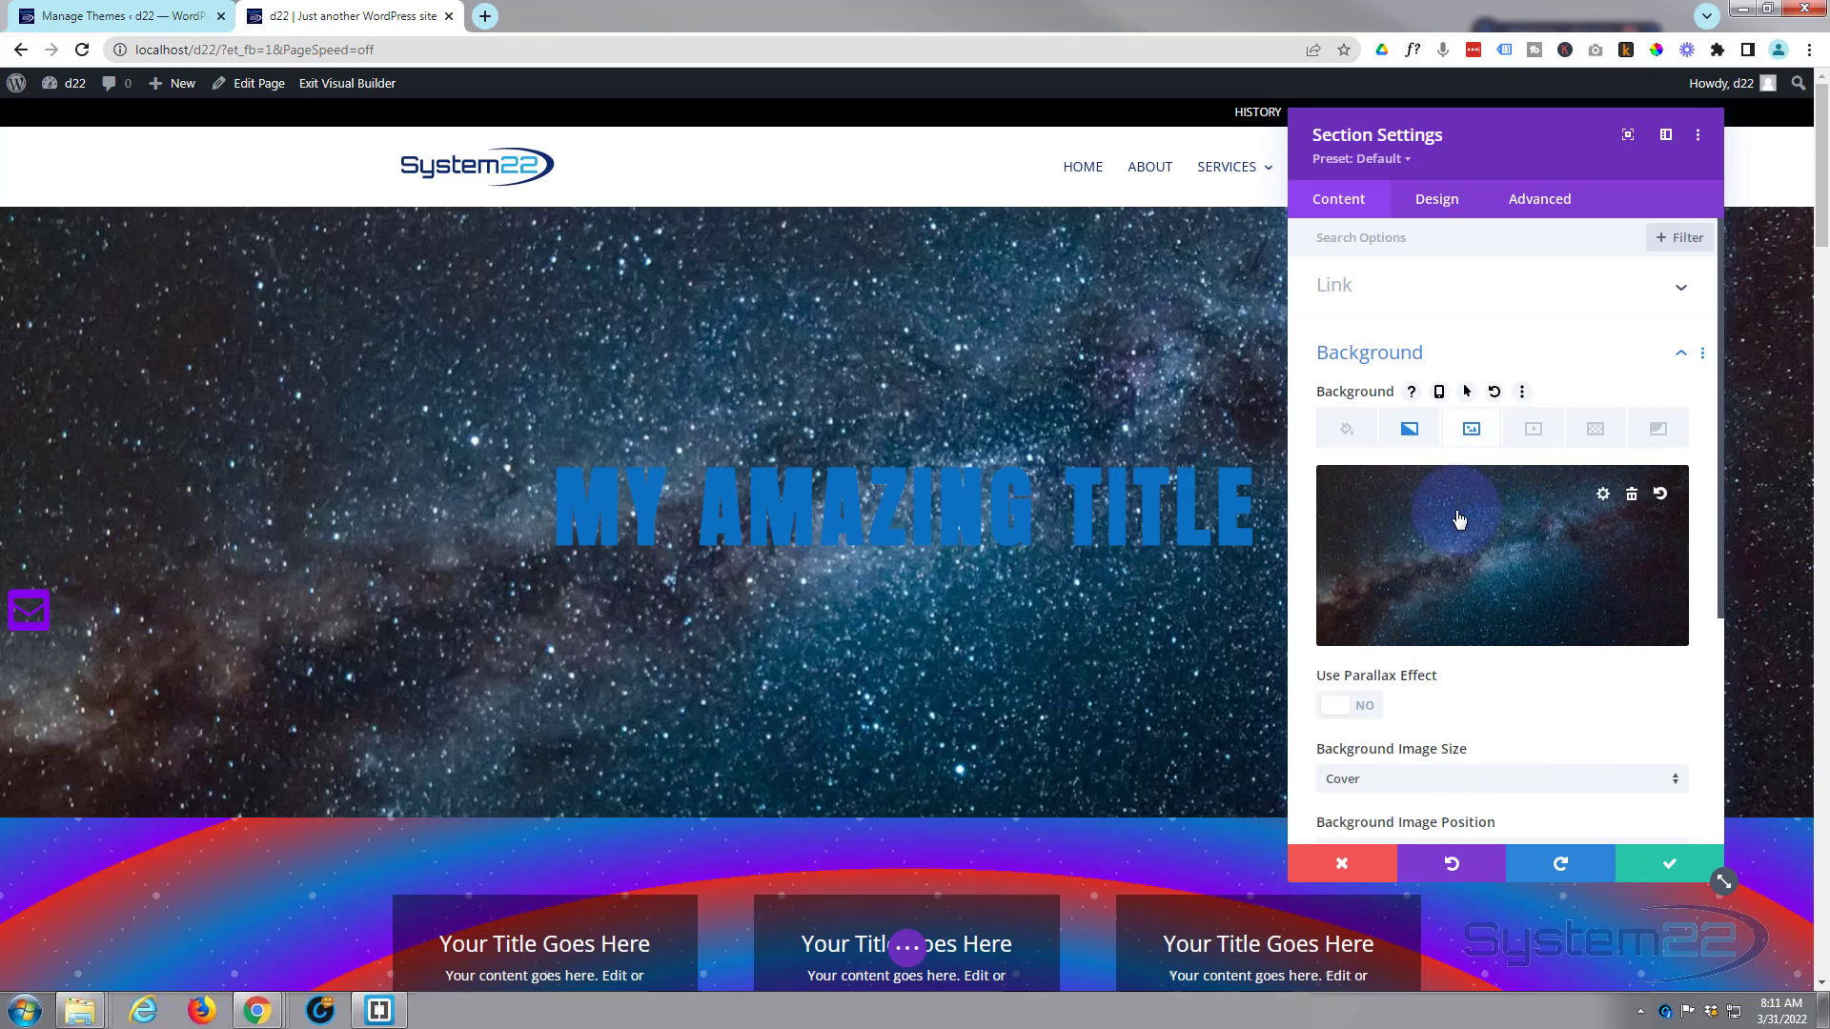
Try Multiply, then Lighten, as the background image blend mode.
{"action": "scroll", "scroll_direction": "down", "scroll_amount": 3}
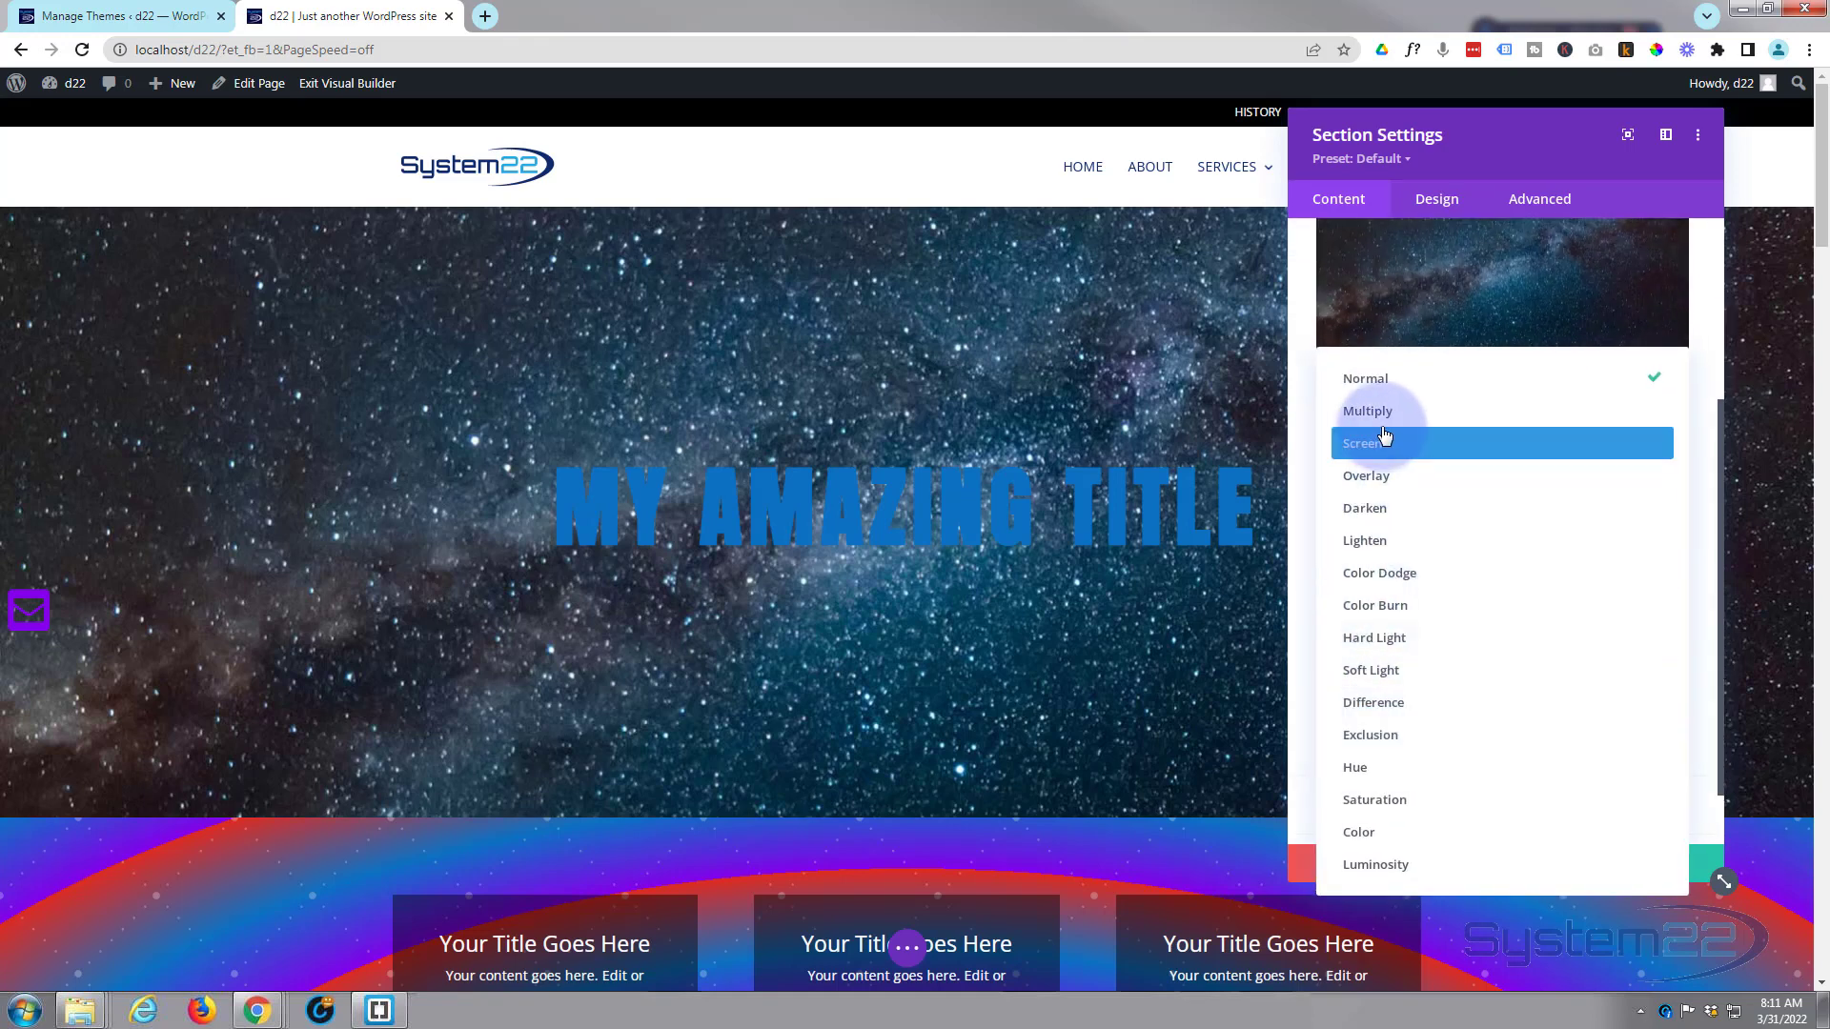
{"action": "left_click", "coordinate": [1366, 410]}
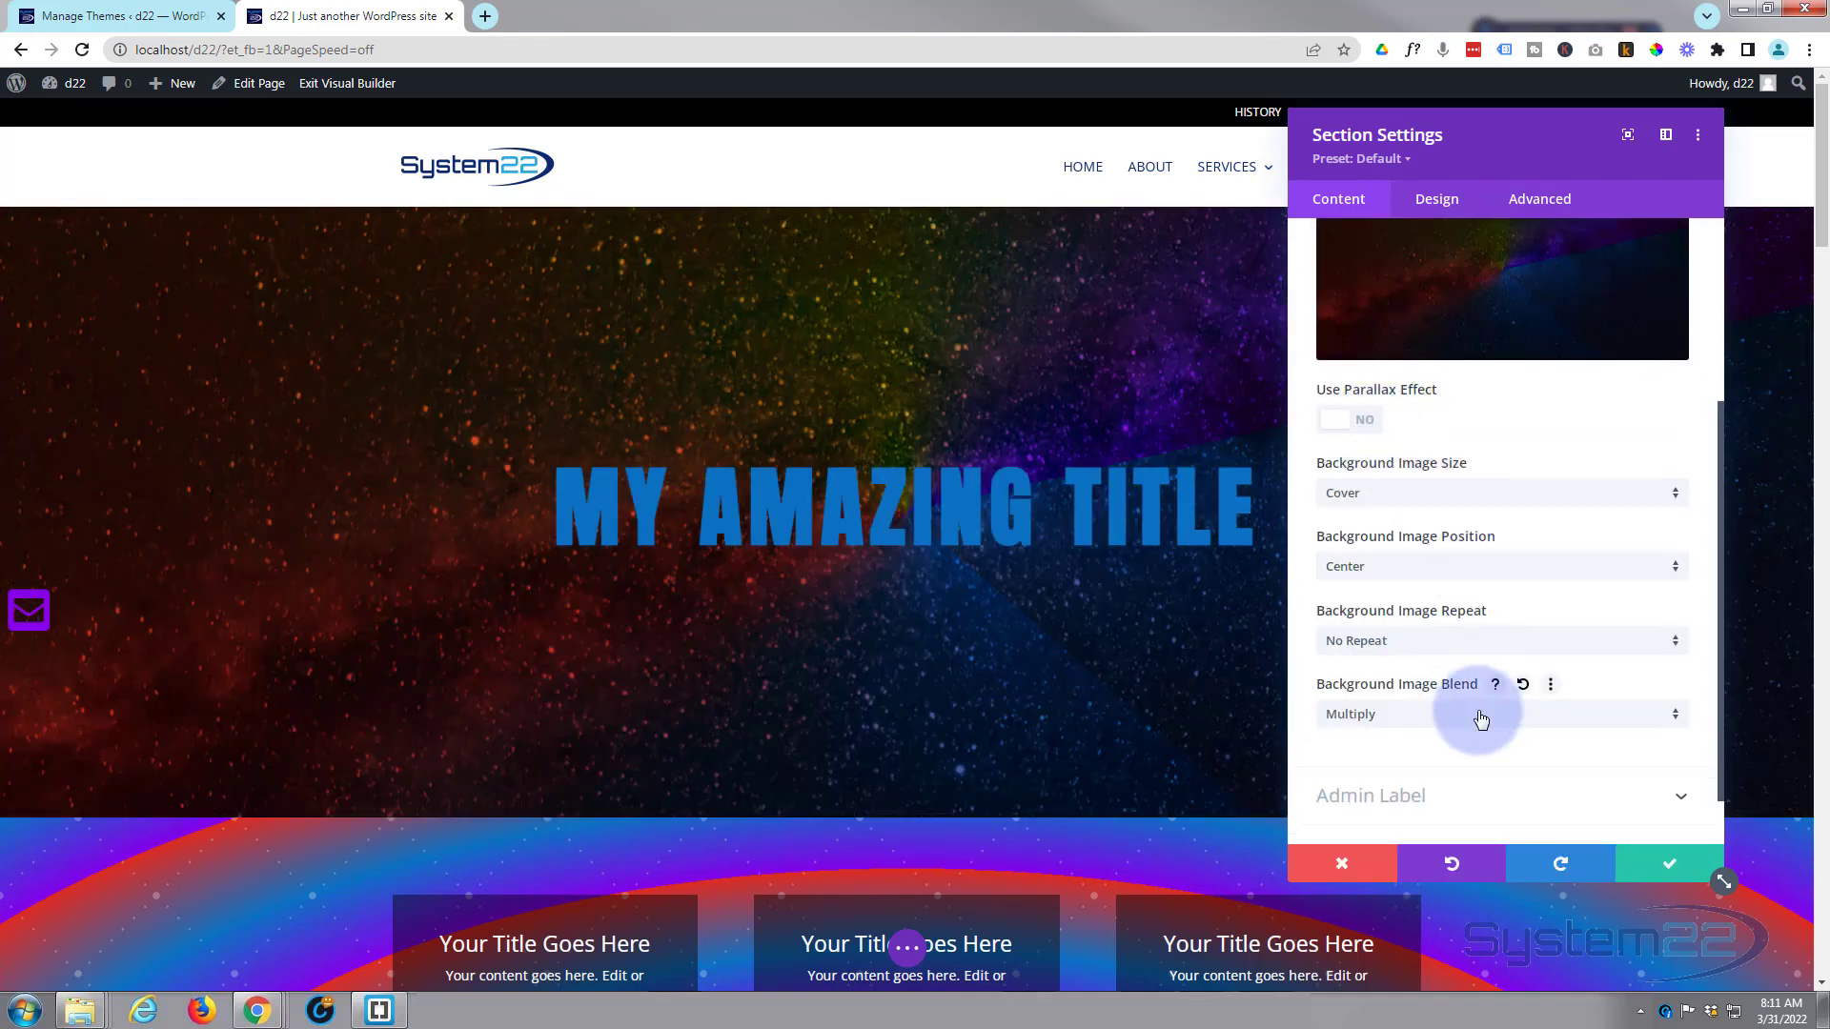
{"action": "left_click", "coordinate": [1500, 713]}
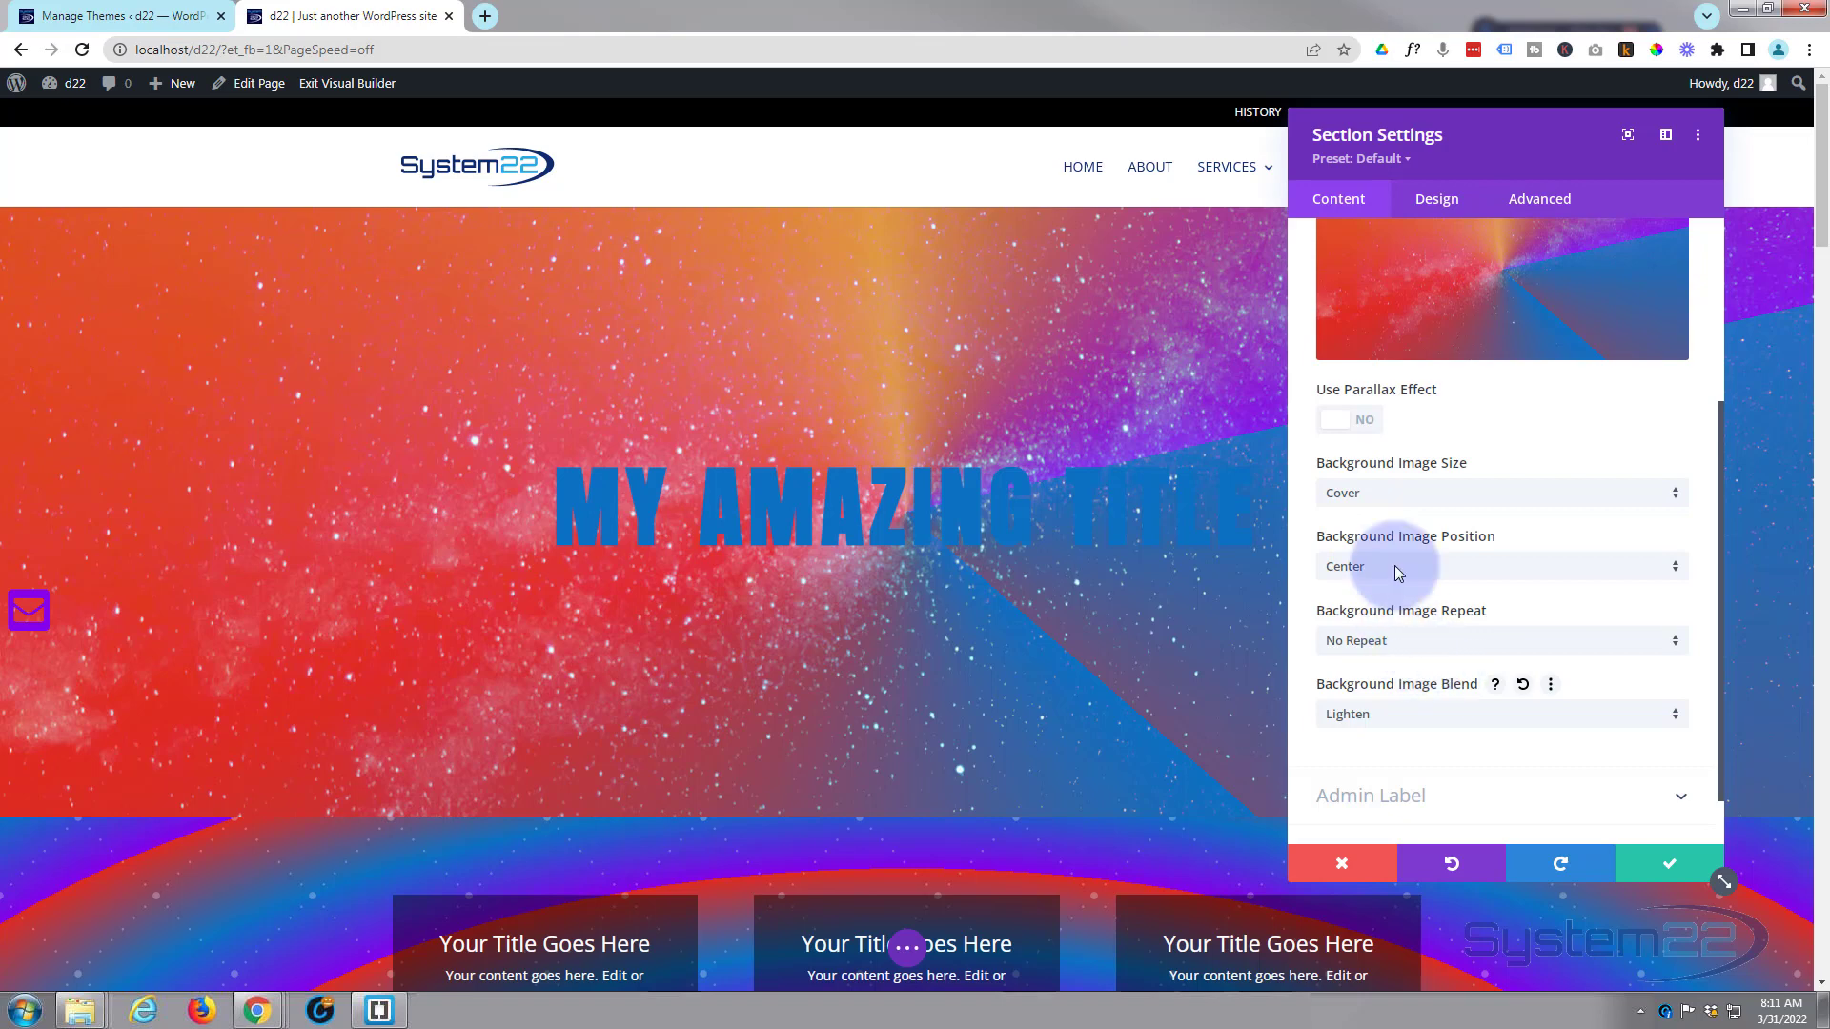
{"action": "left_click", "coordinate": [1499, 713]}
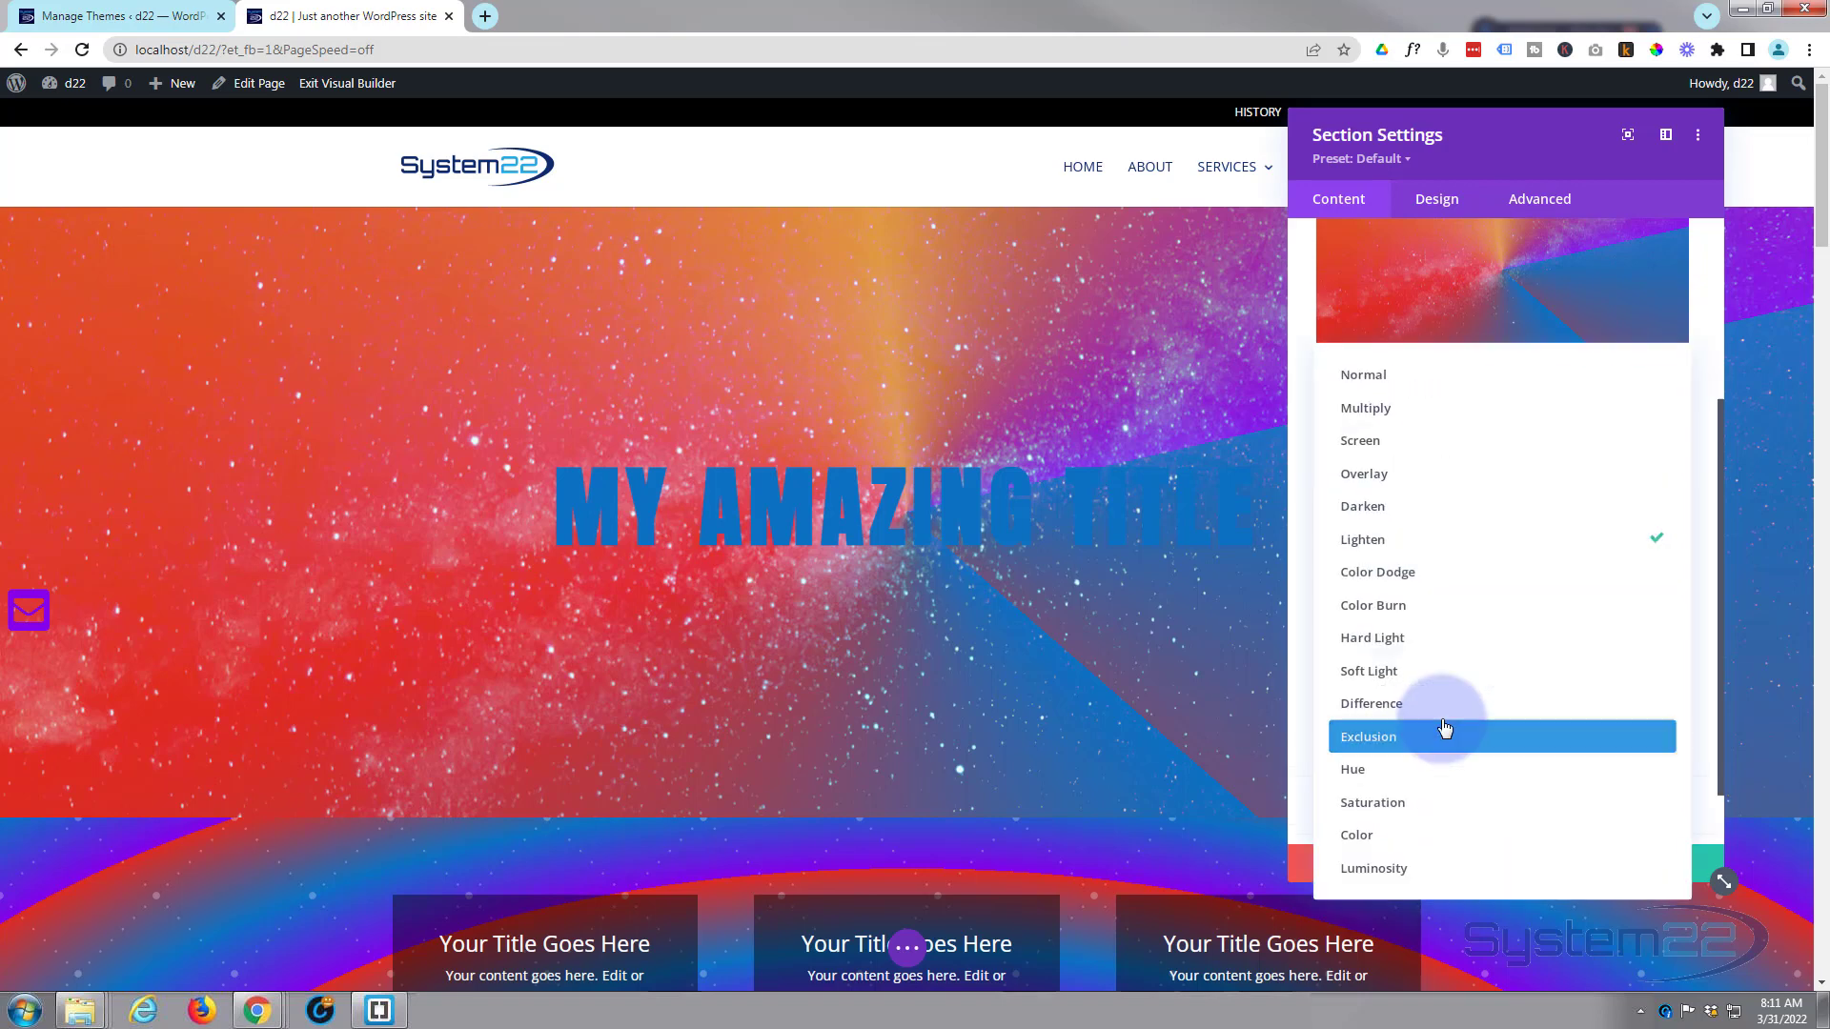
{"action": "mouse_move", "coordinate": [1415, 638]}
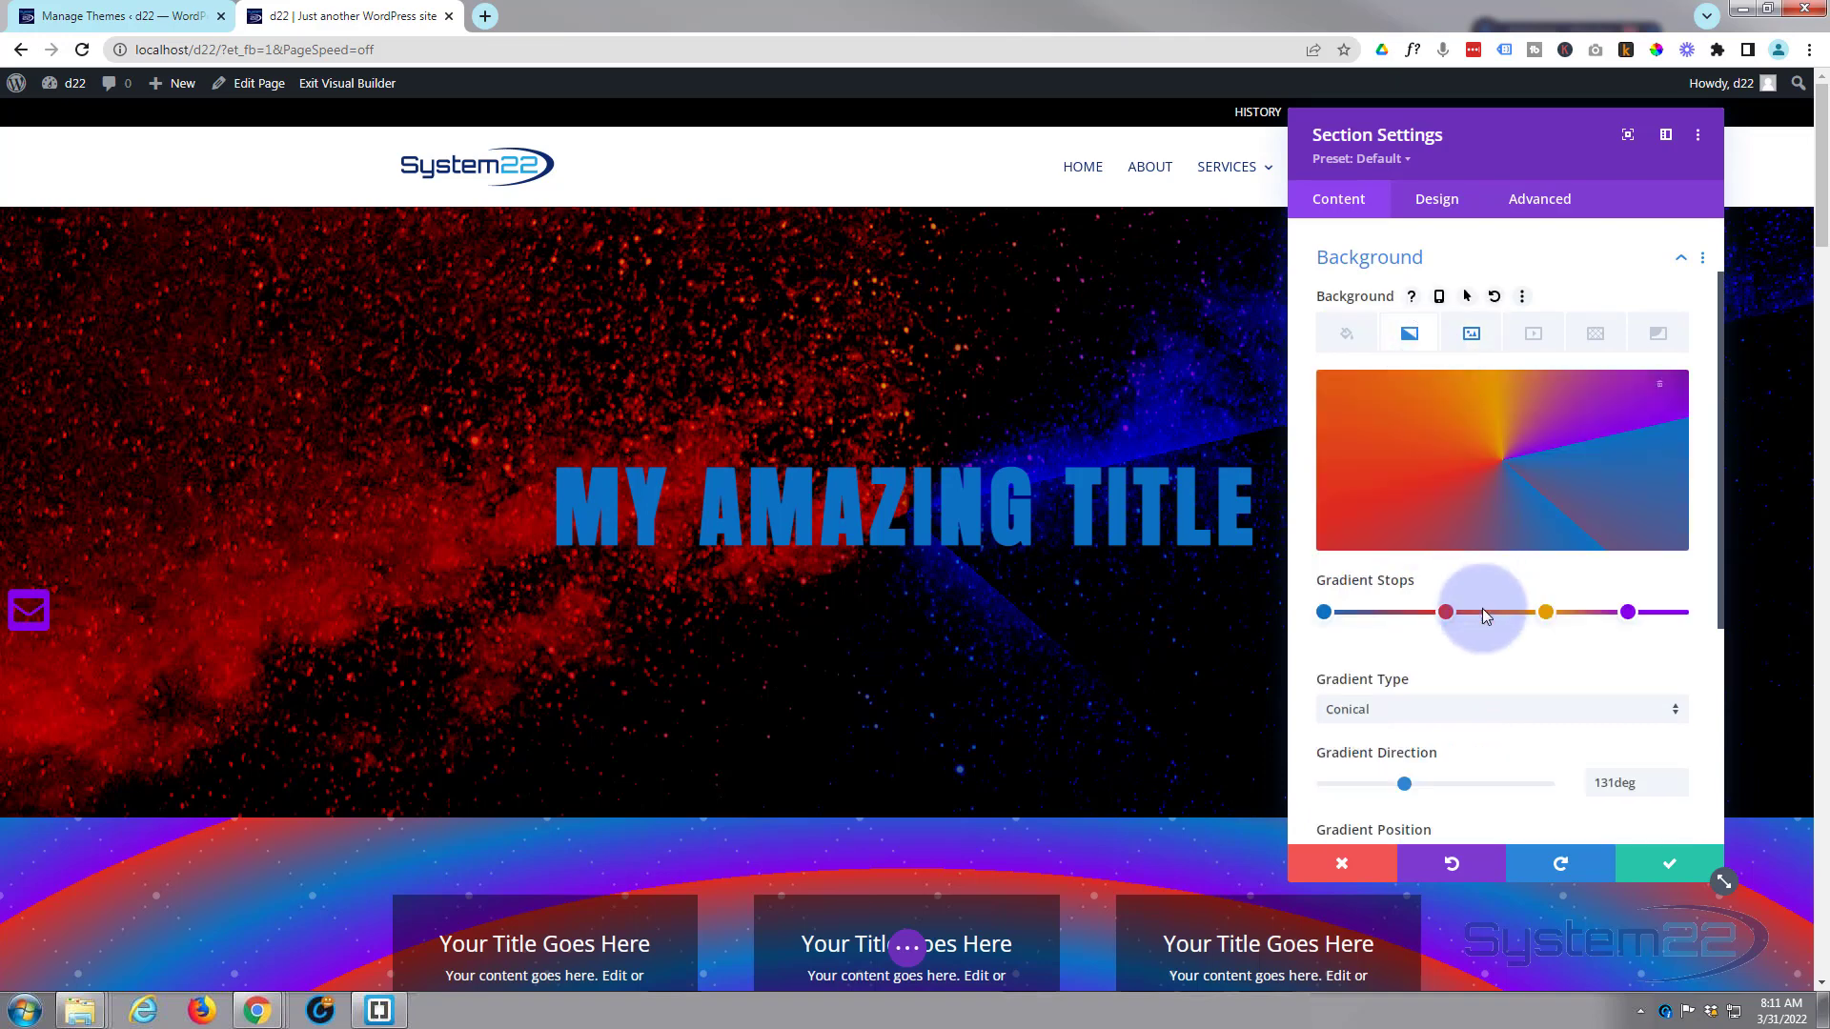
{"action": "scroll", "scroll_direction": "down", "scroll_amount": 3}
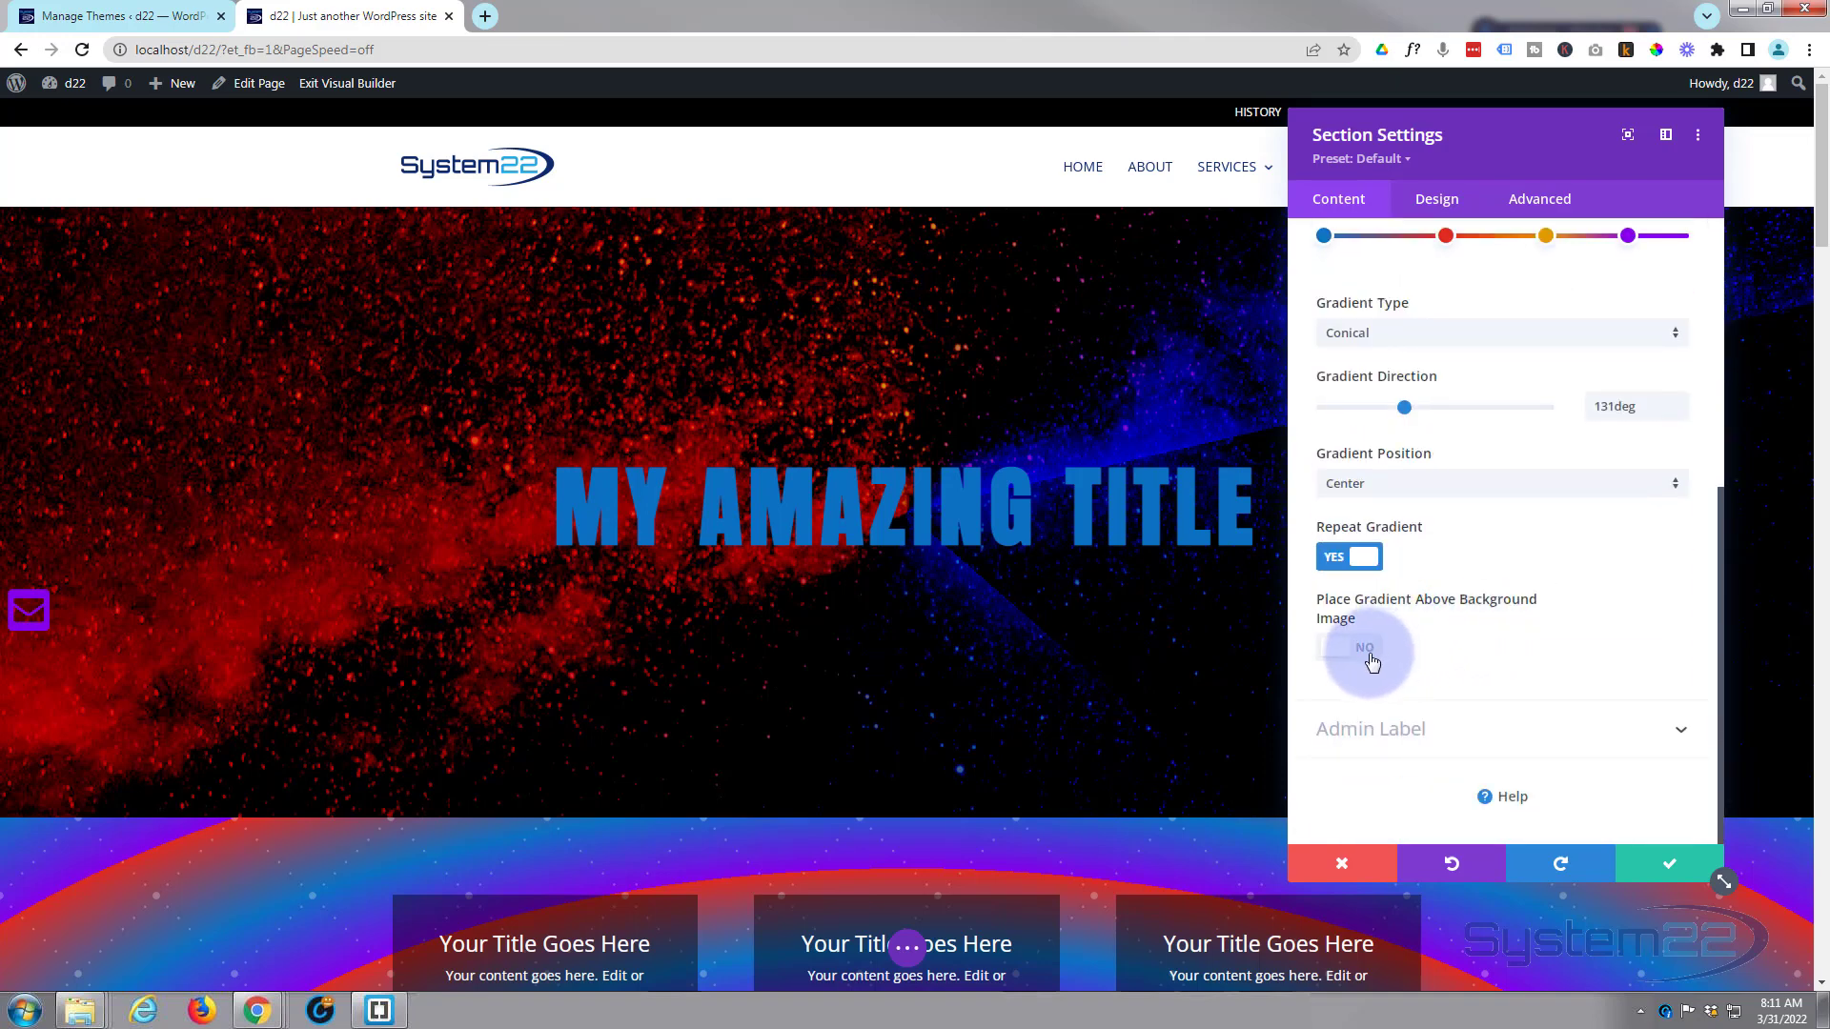
{"action": "left_click", "coordinate": [1348, 646]}
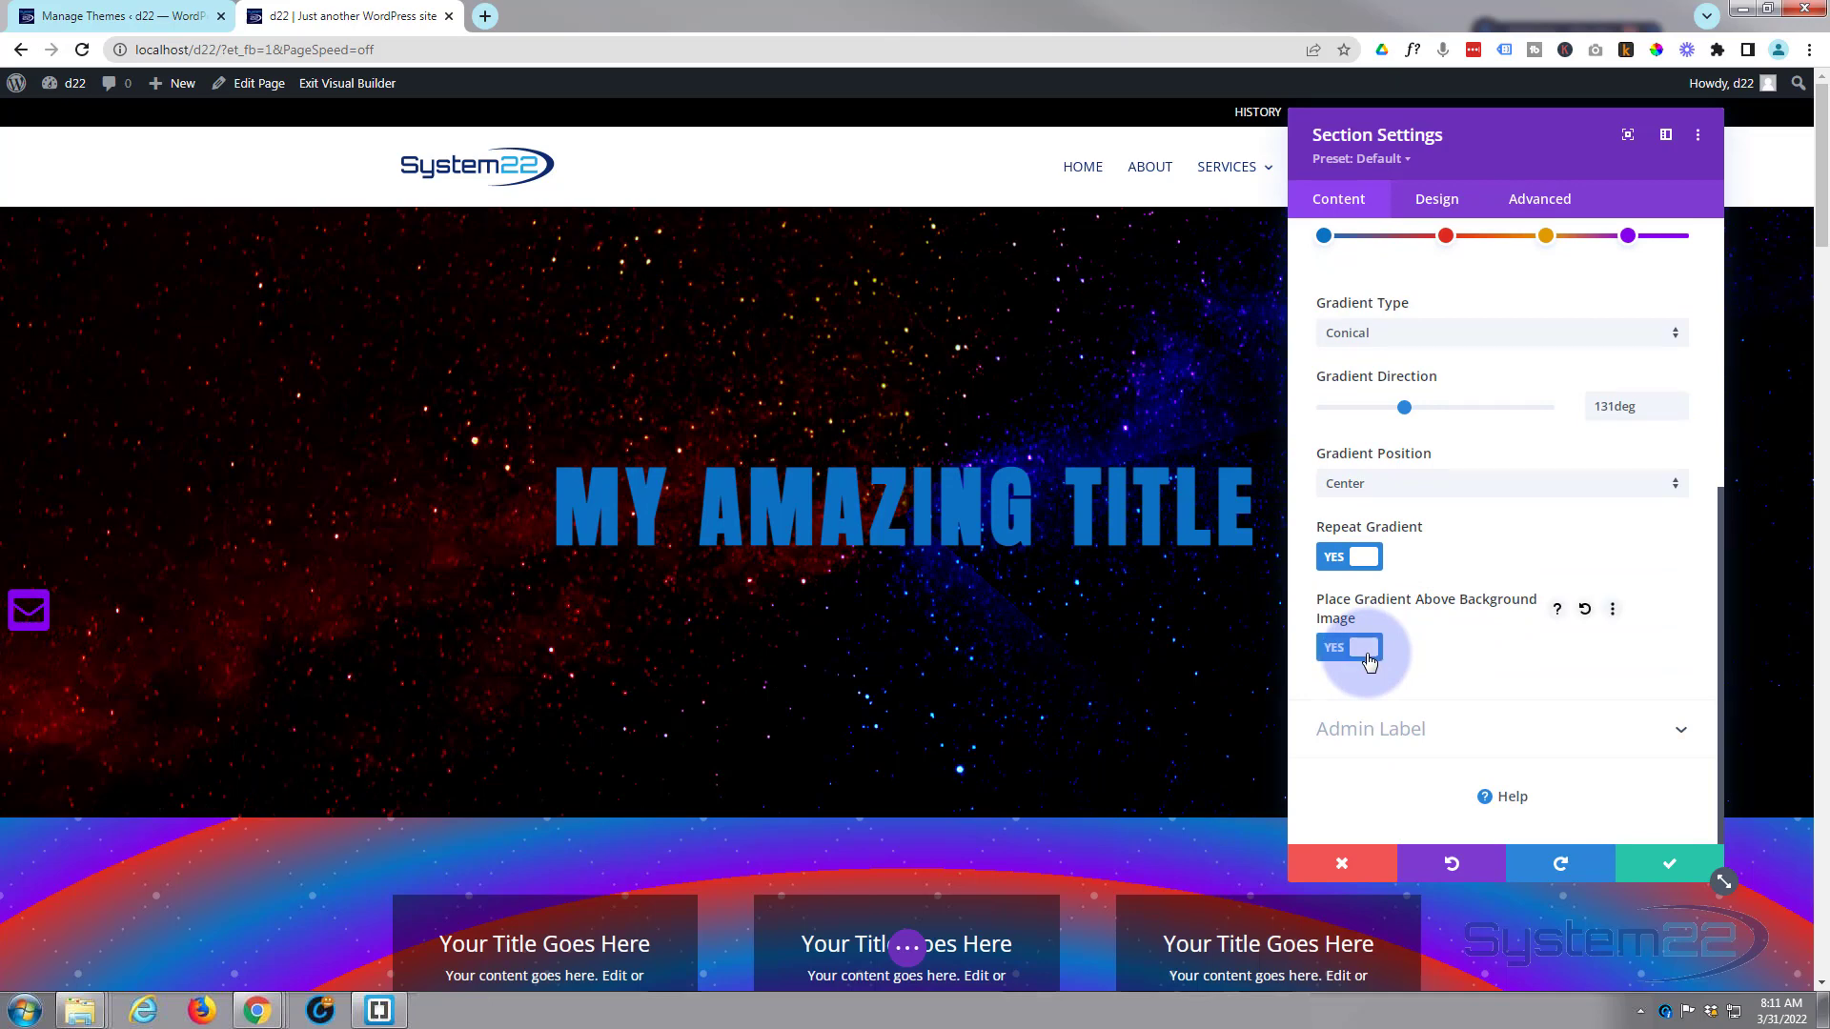
{"action": "left_click", "coordinate": [1348, 647]}
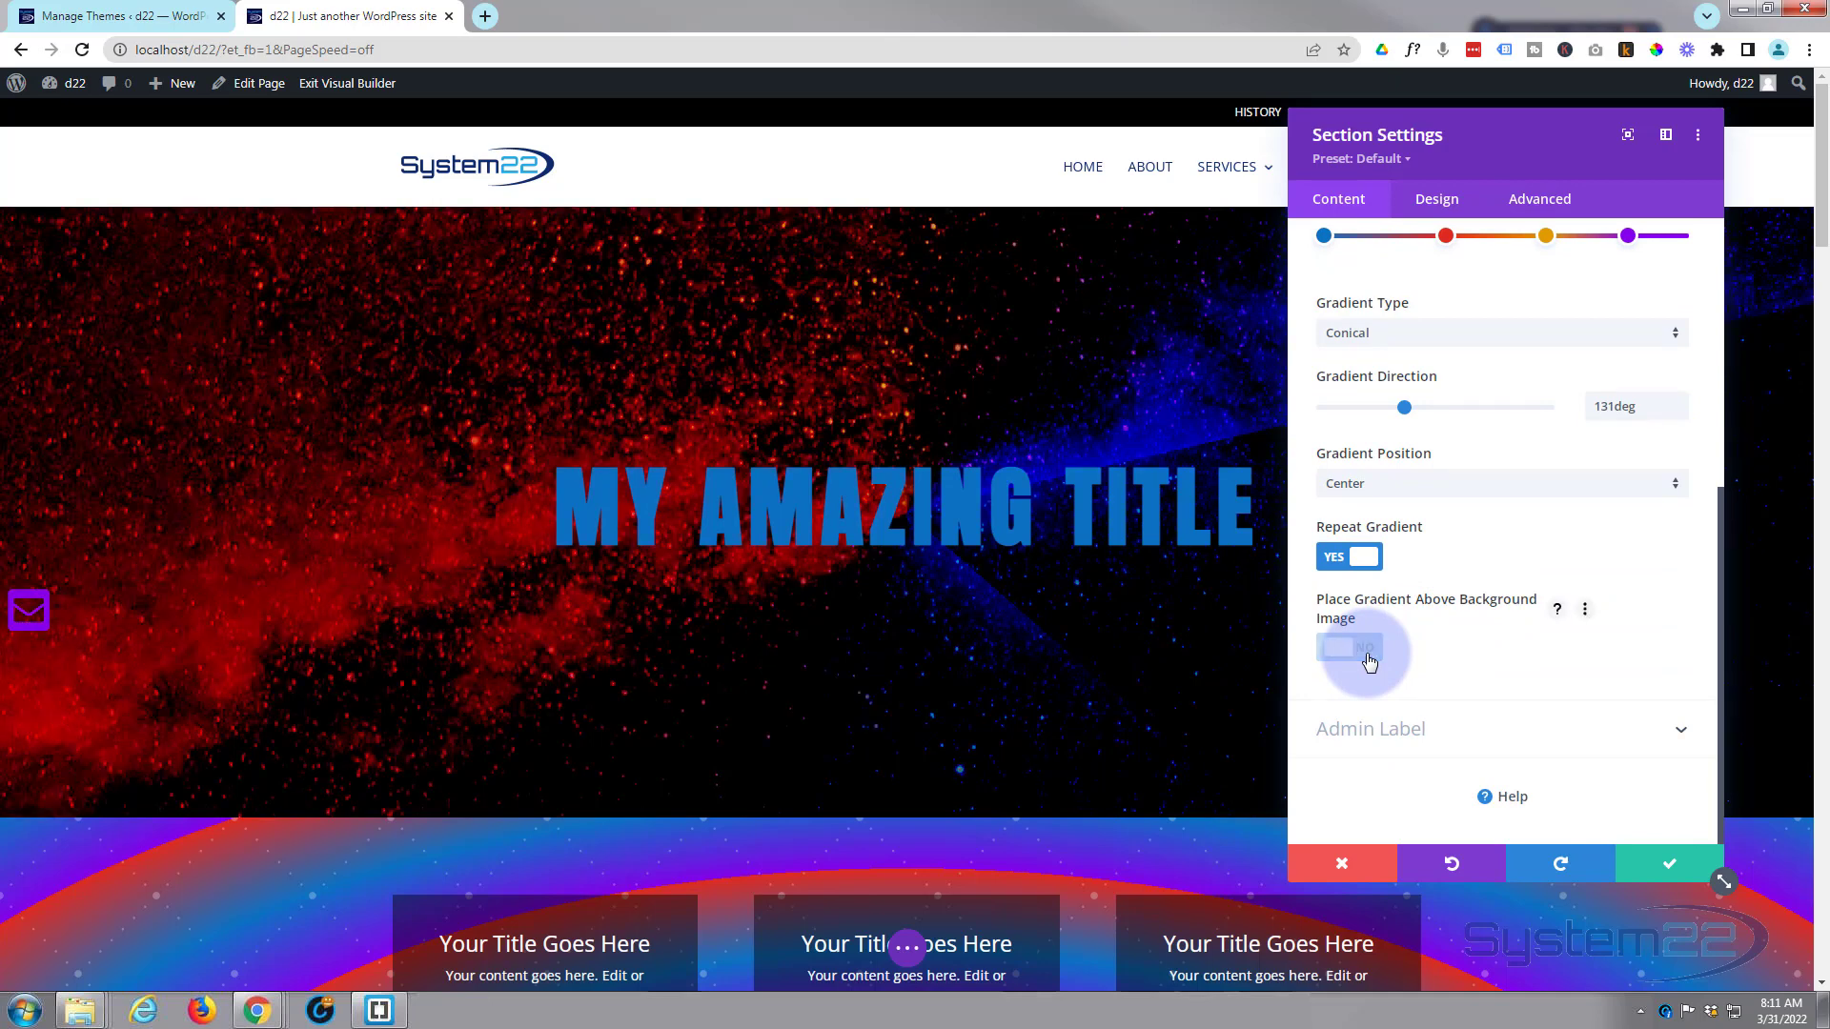
{"action": "left_click", "coordinate": [1347, 649]}
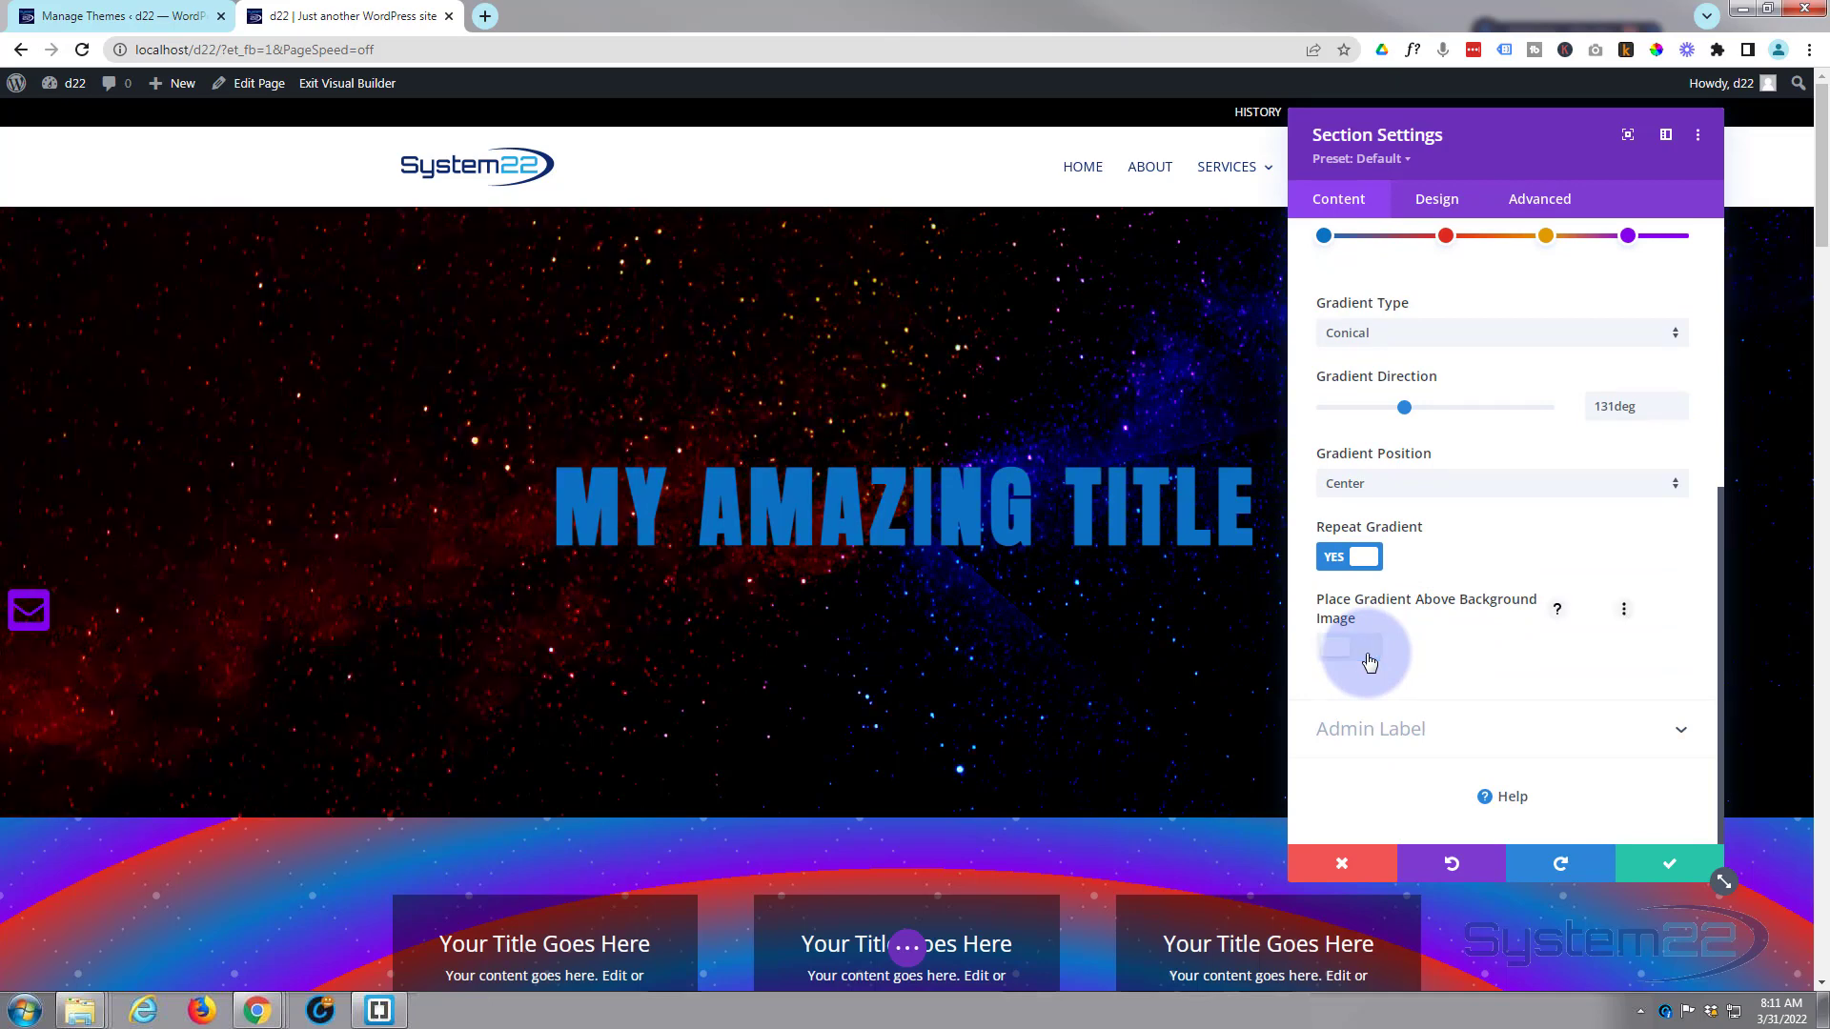
{"action": "left_click", "coordinate": [1363, 650]}
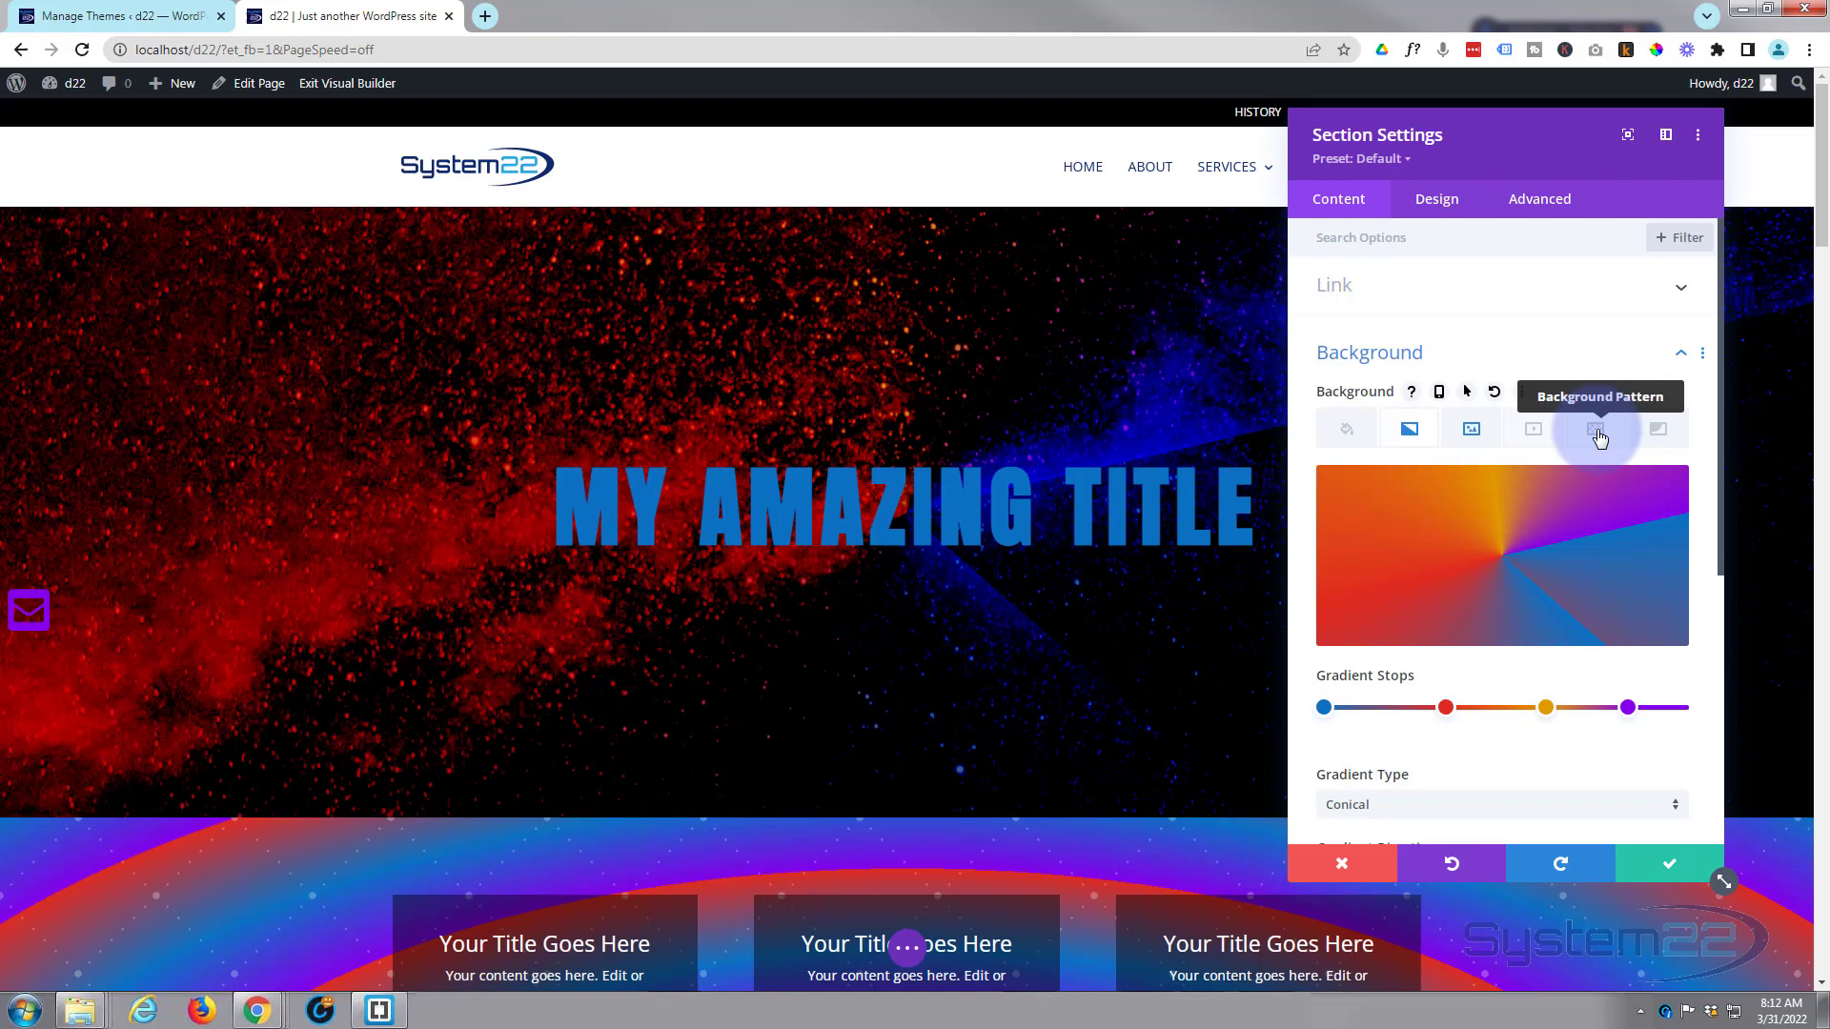
Add the tufted background pattern to the section and set its colour to white.
{"action": "left_click", "coordinate": [1597, 430]}
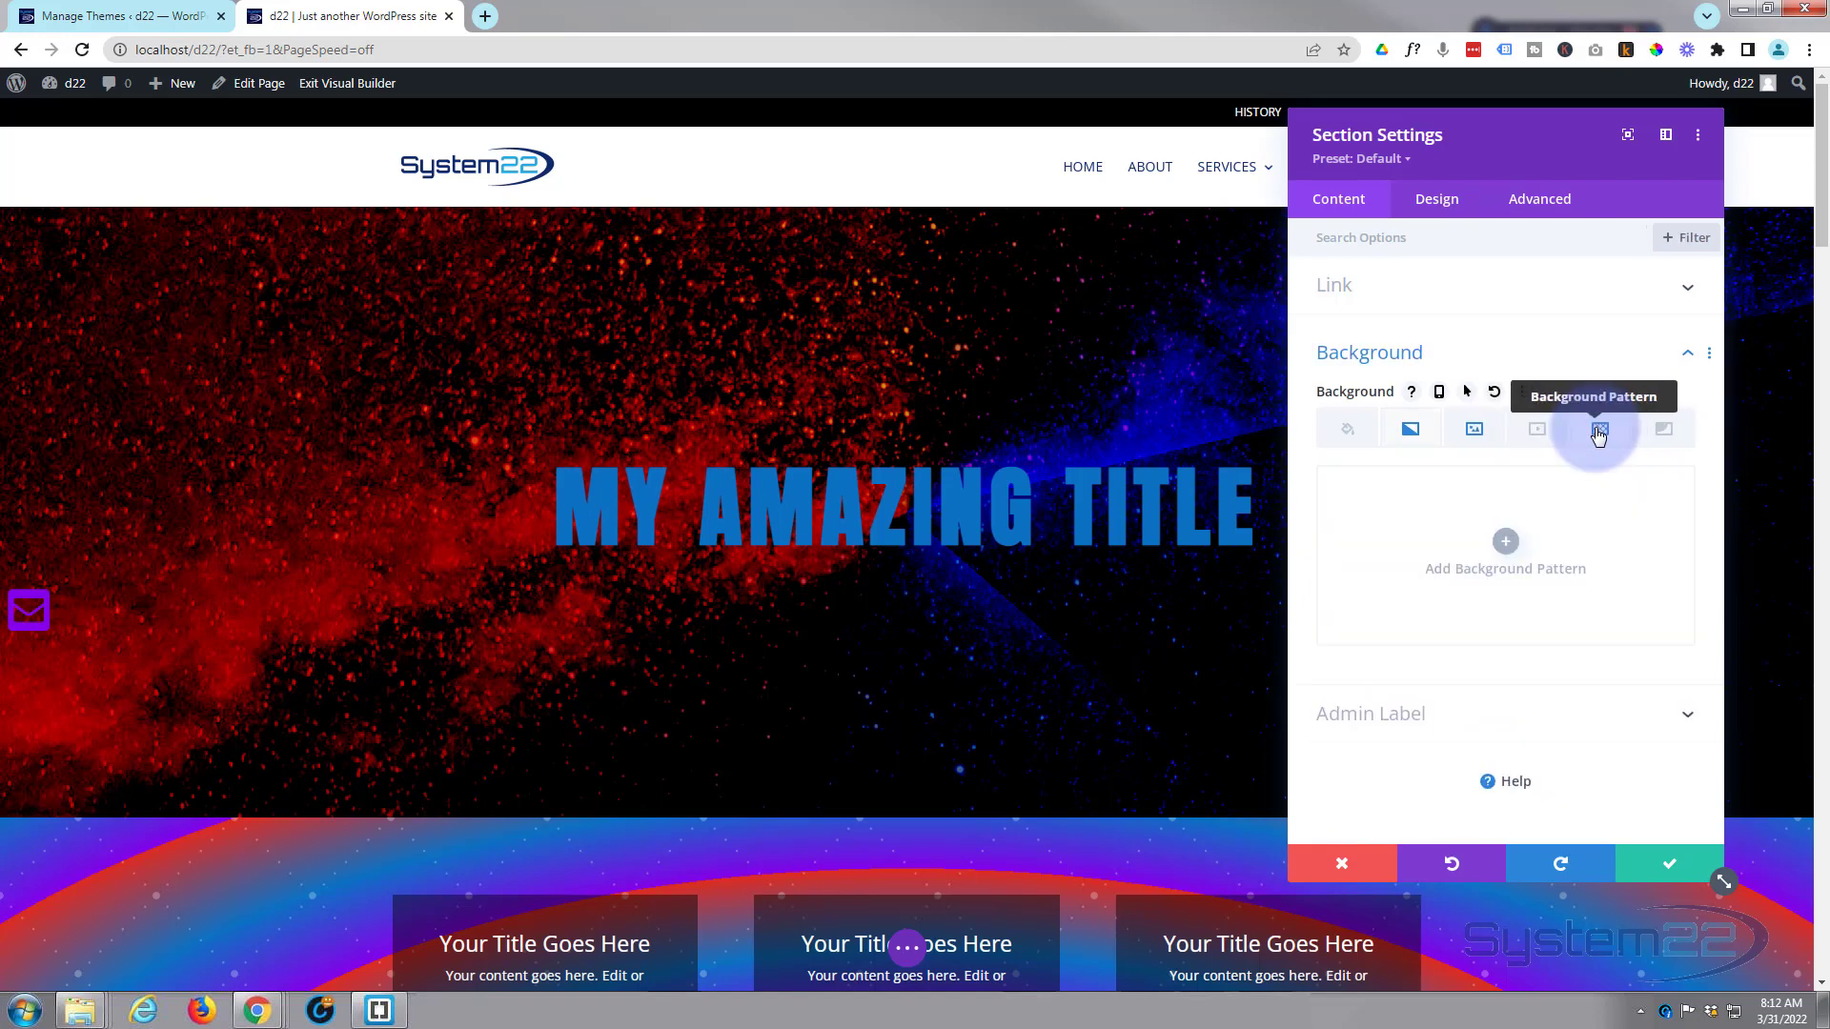
{"action": "left_click", "coordinate": [1599, 428]}
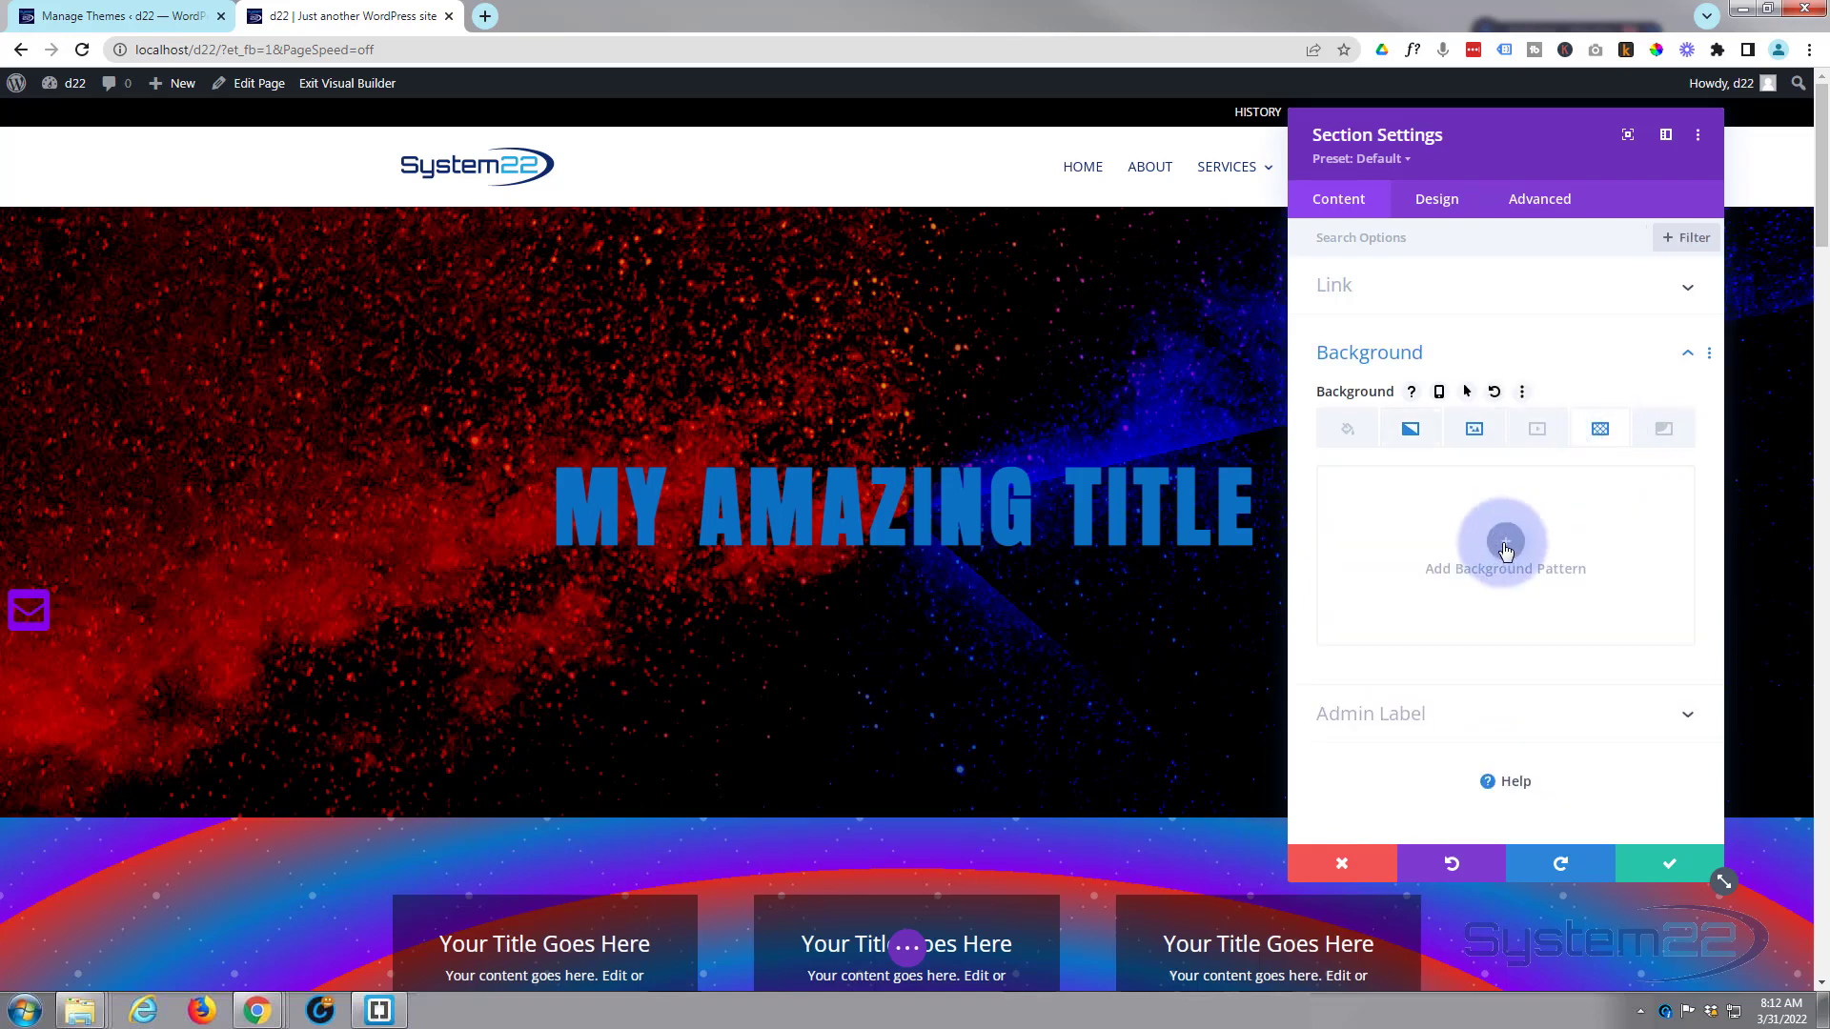
{"action": "left_click", "coordinate": [1504, 550]}
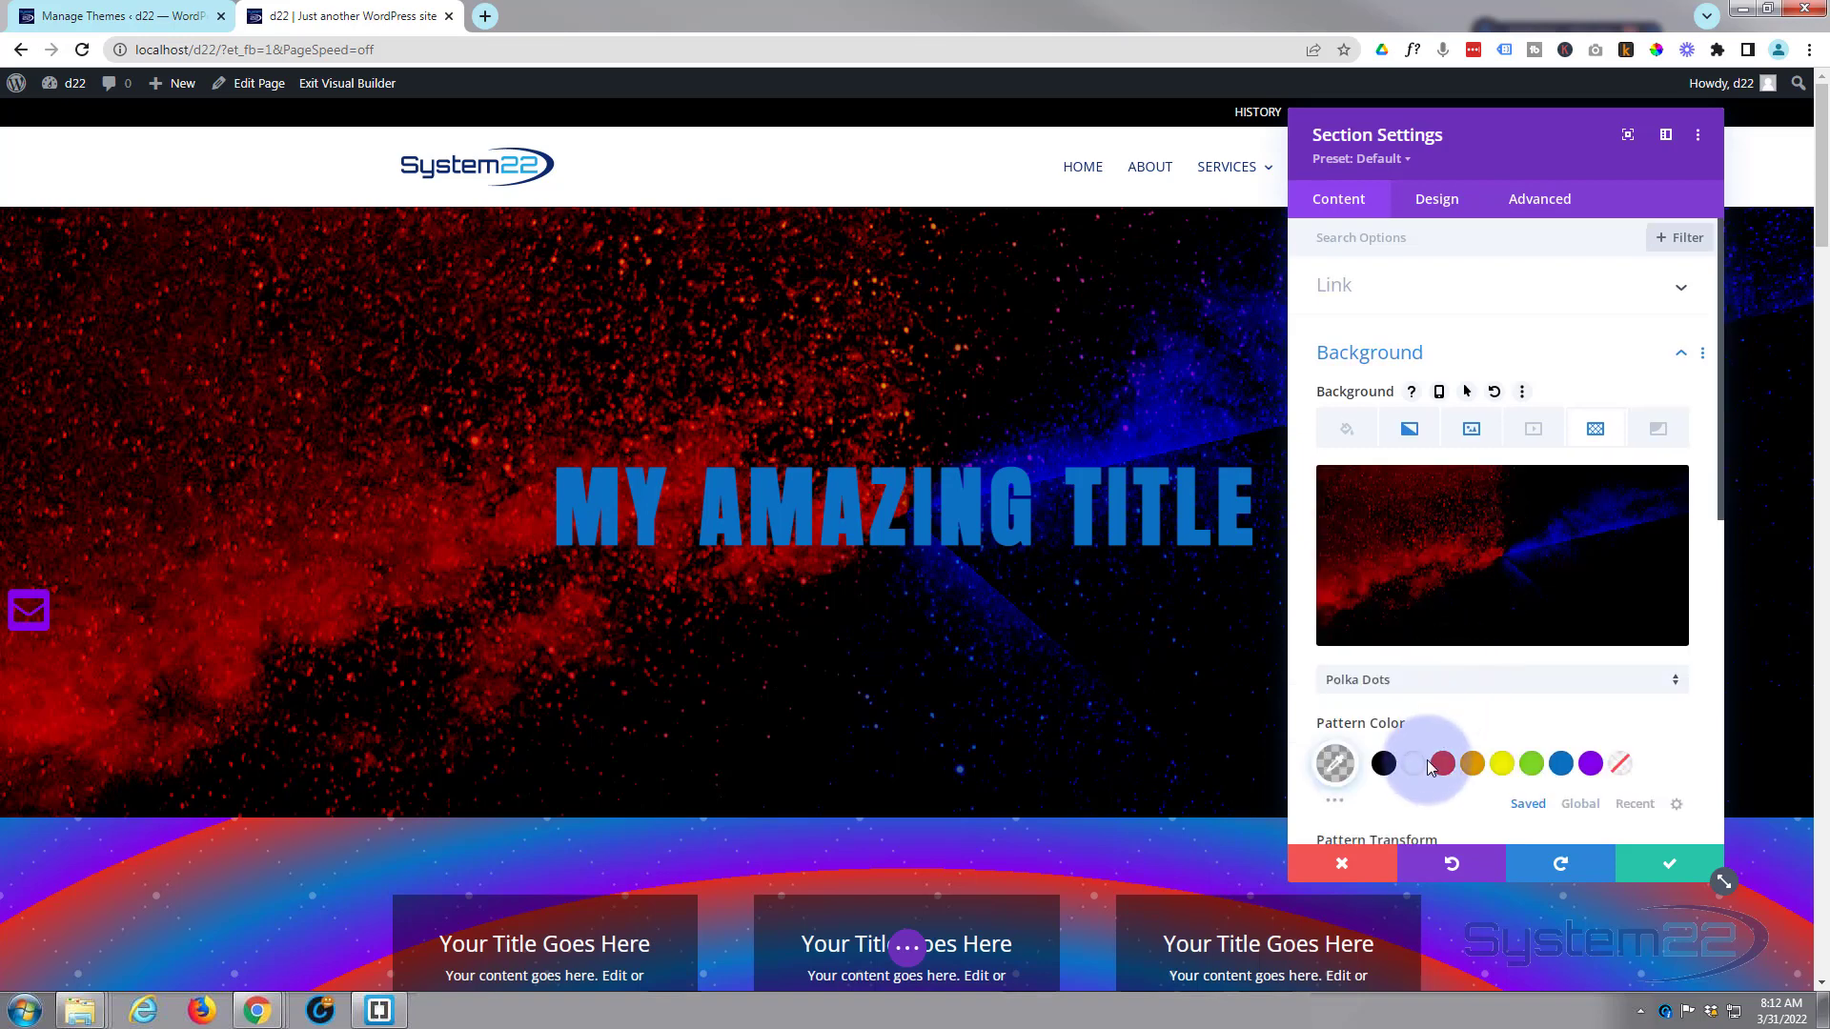
{"action": "left_click", "coordinate": [1413, 764]}
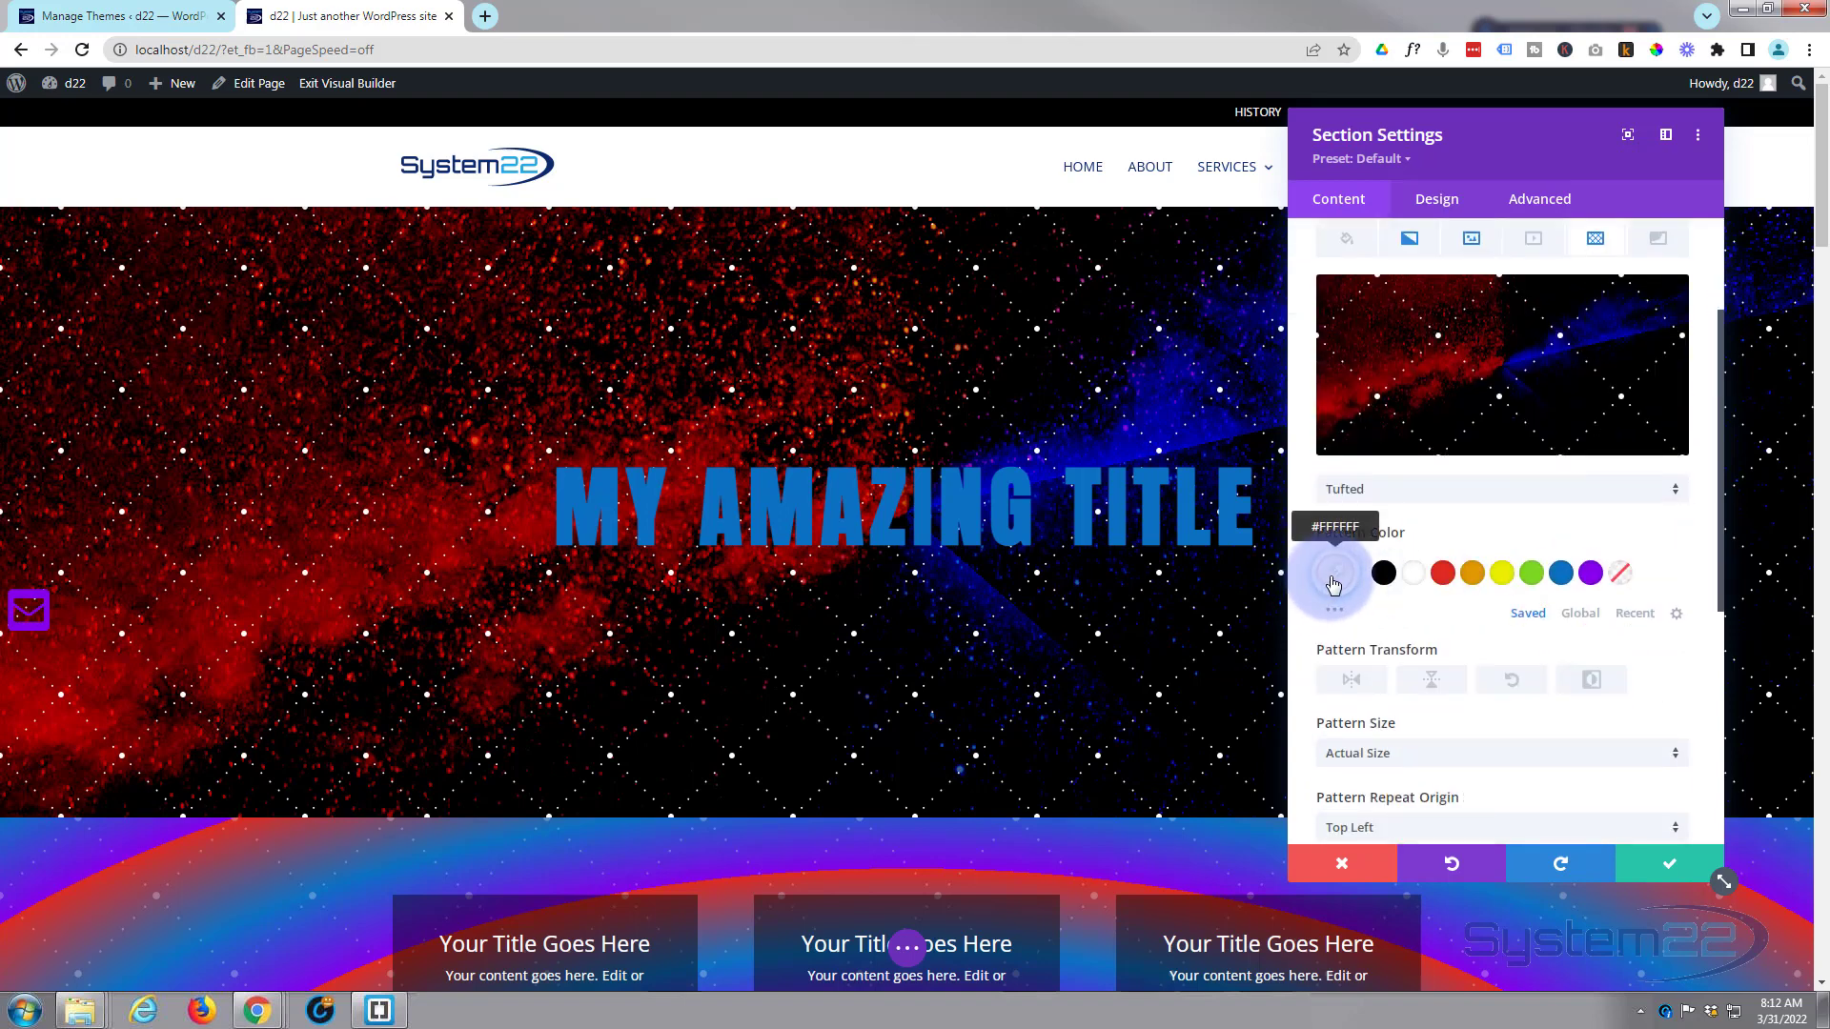
Fade the pattern colour to rgba(255,255,255,0.30) and scroll through the pattern options.
{"action": "left_click", "coordinate": [1331, 581]}
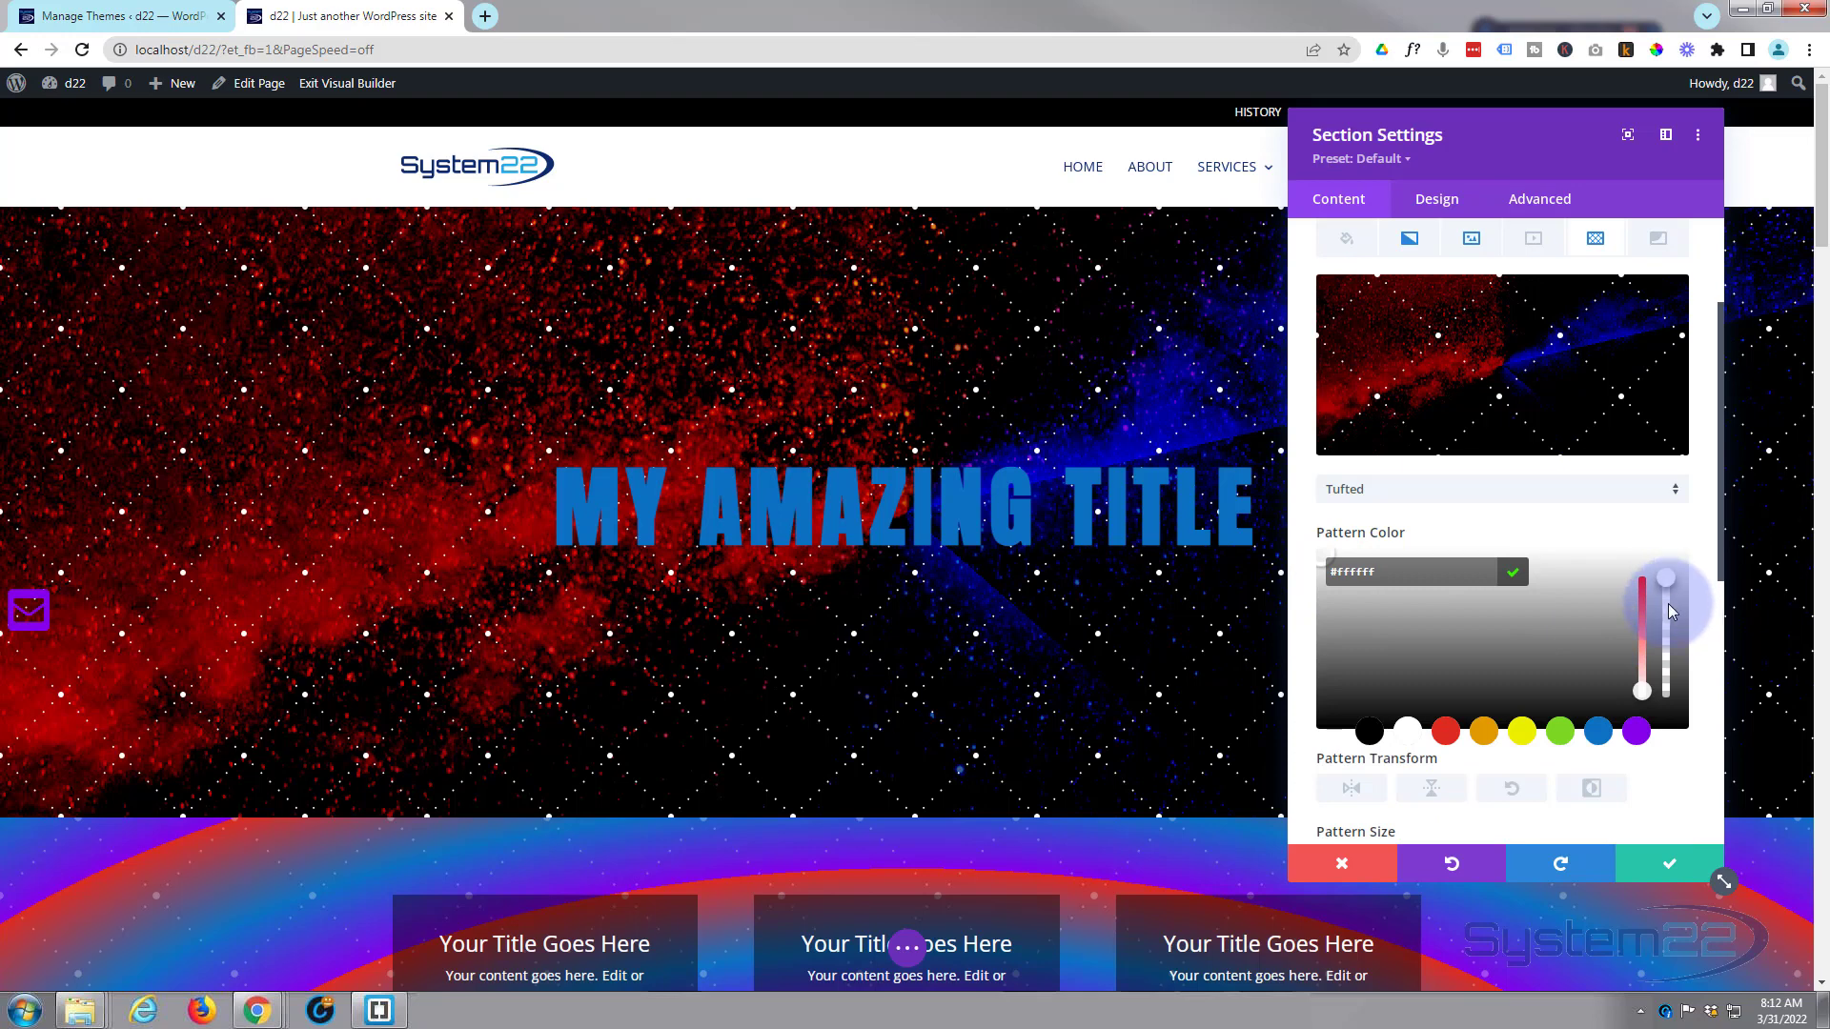
{"action": "left_click_drag", "start_coordinate": [1642, 584], "coordinate": [1642, 688]}
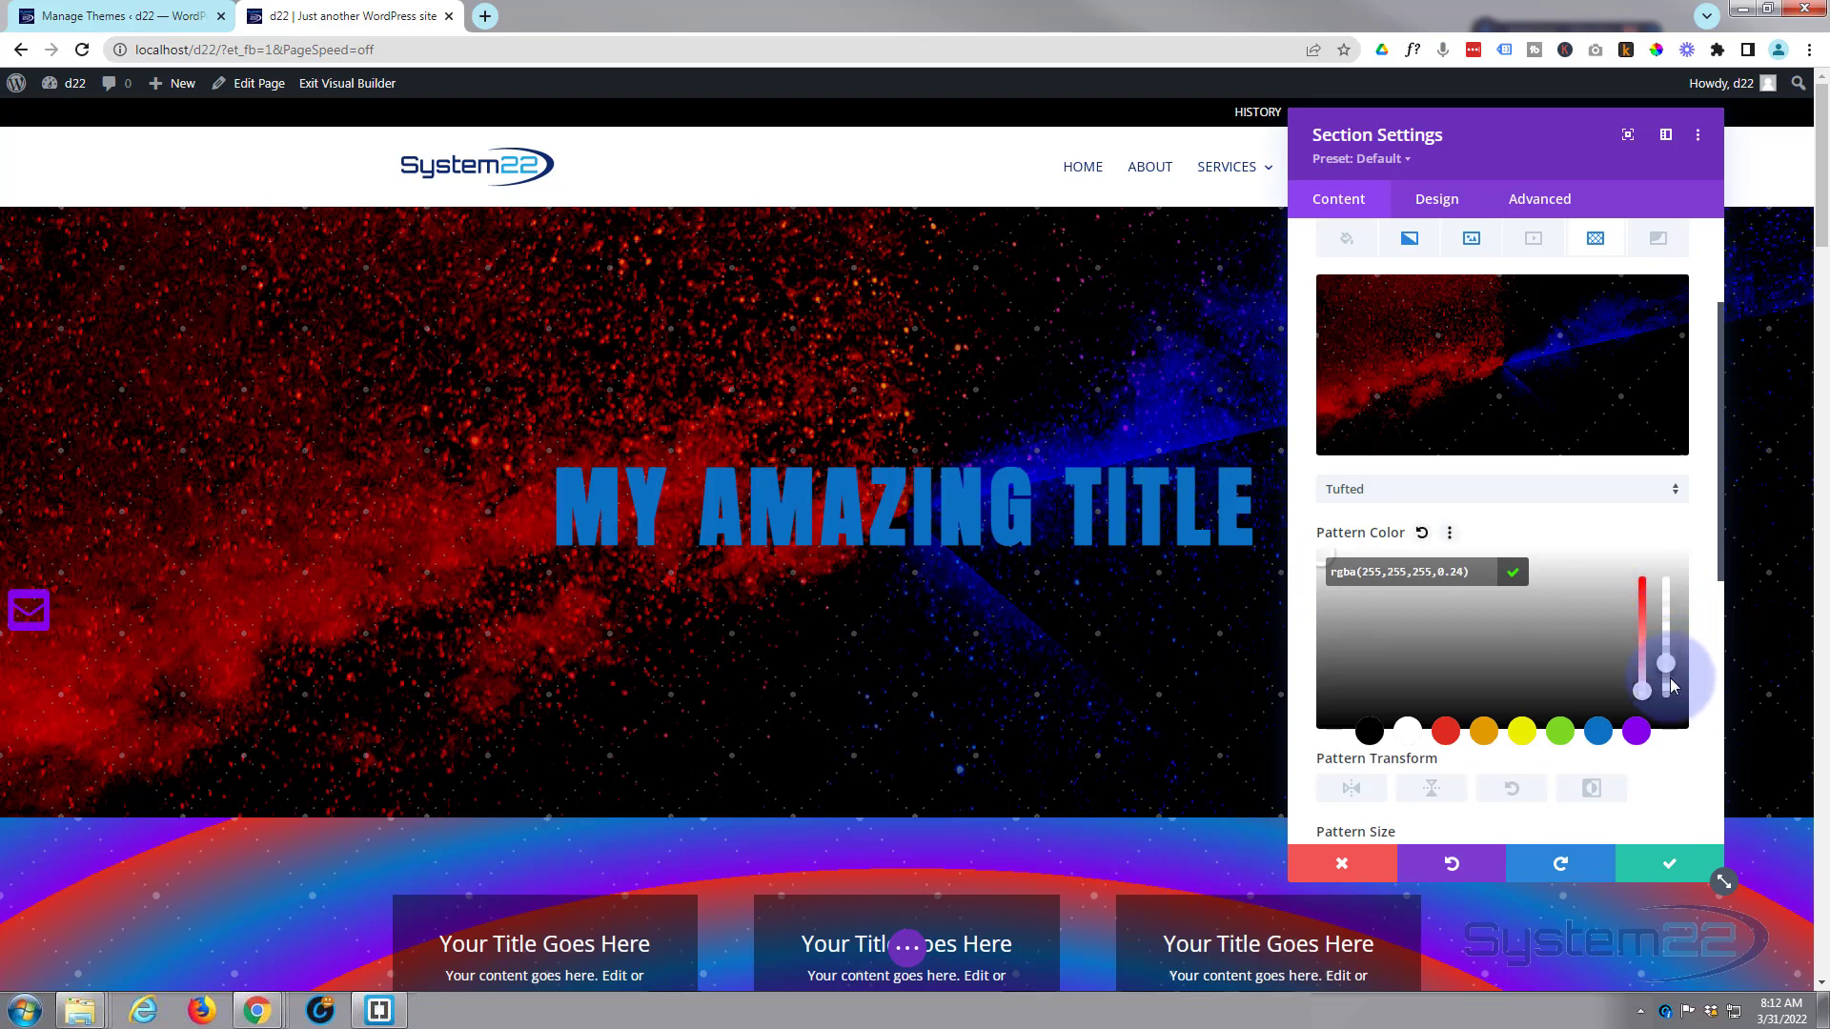
{"action": "left_click_drag", "start_coordinate": [1671, 683], "coordinate": [1671, 648]}
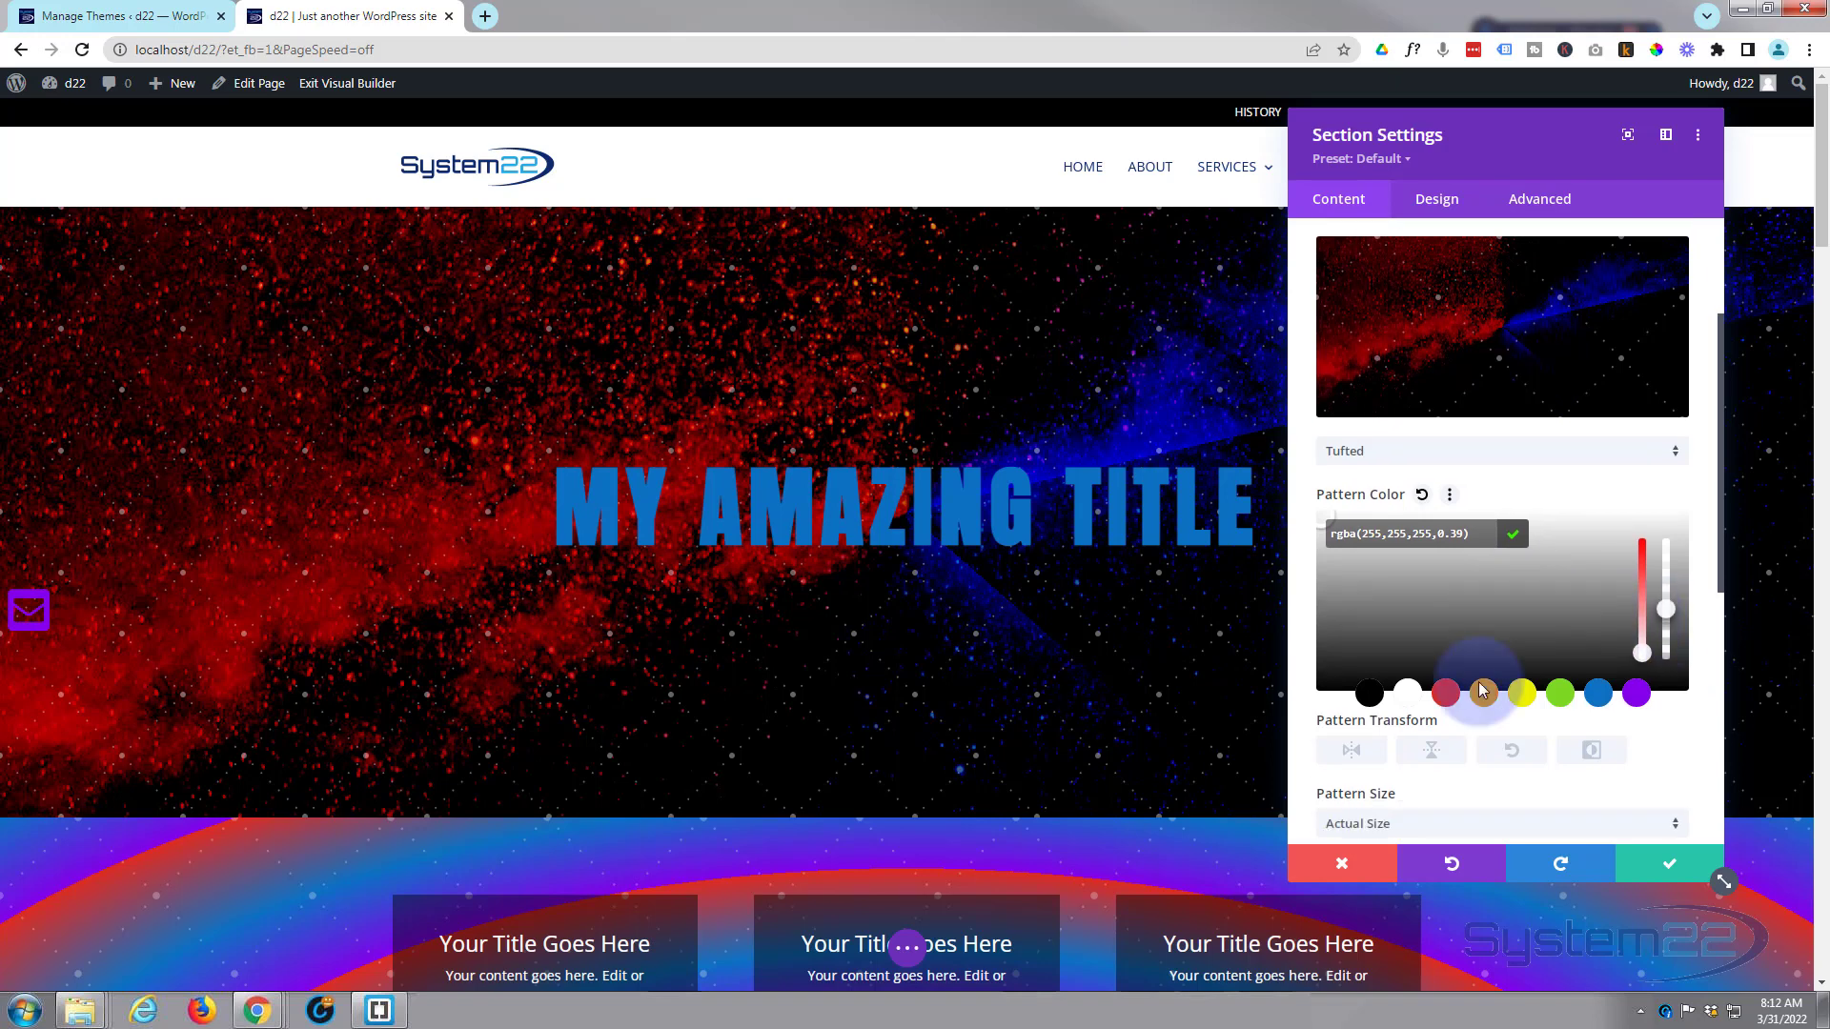
{"action": "scroll", "scroll_direction": "down", "scroll_amount": 3}
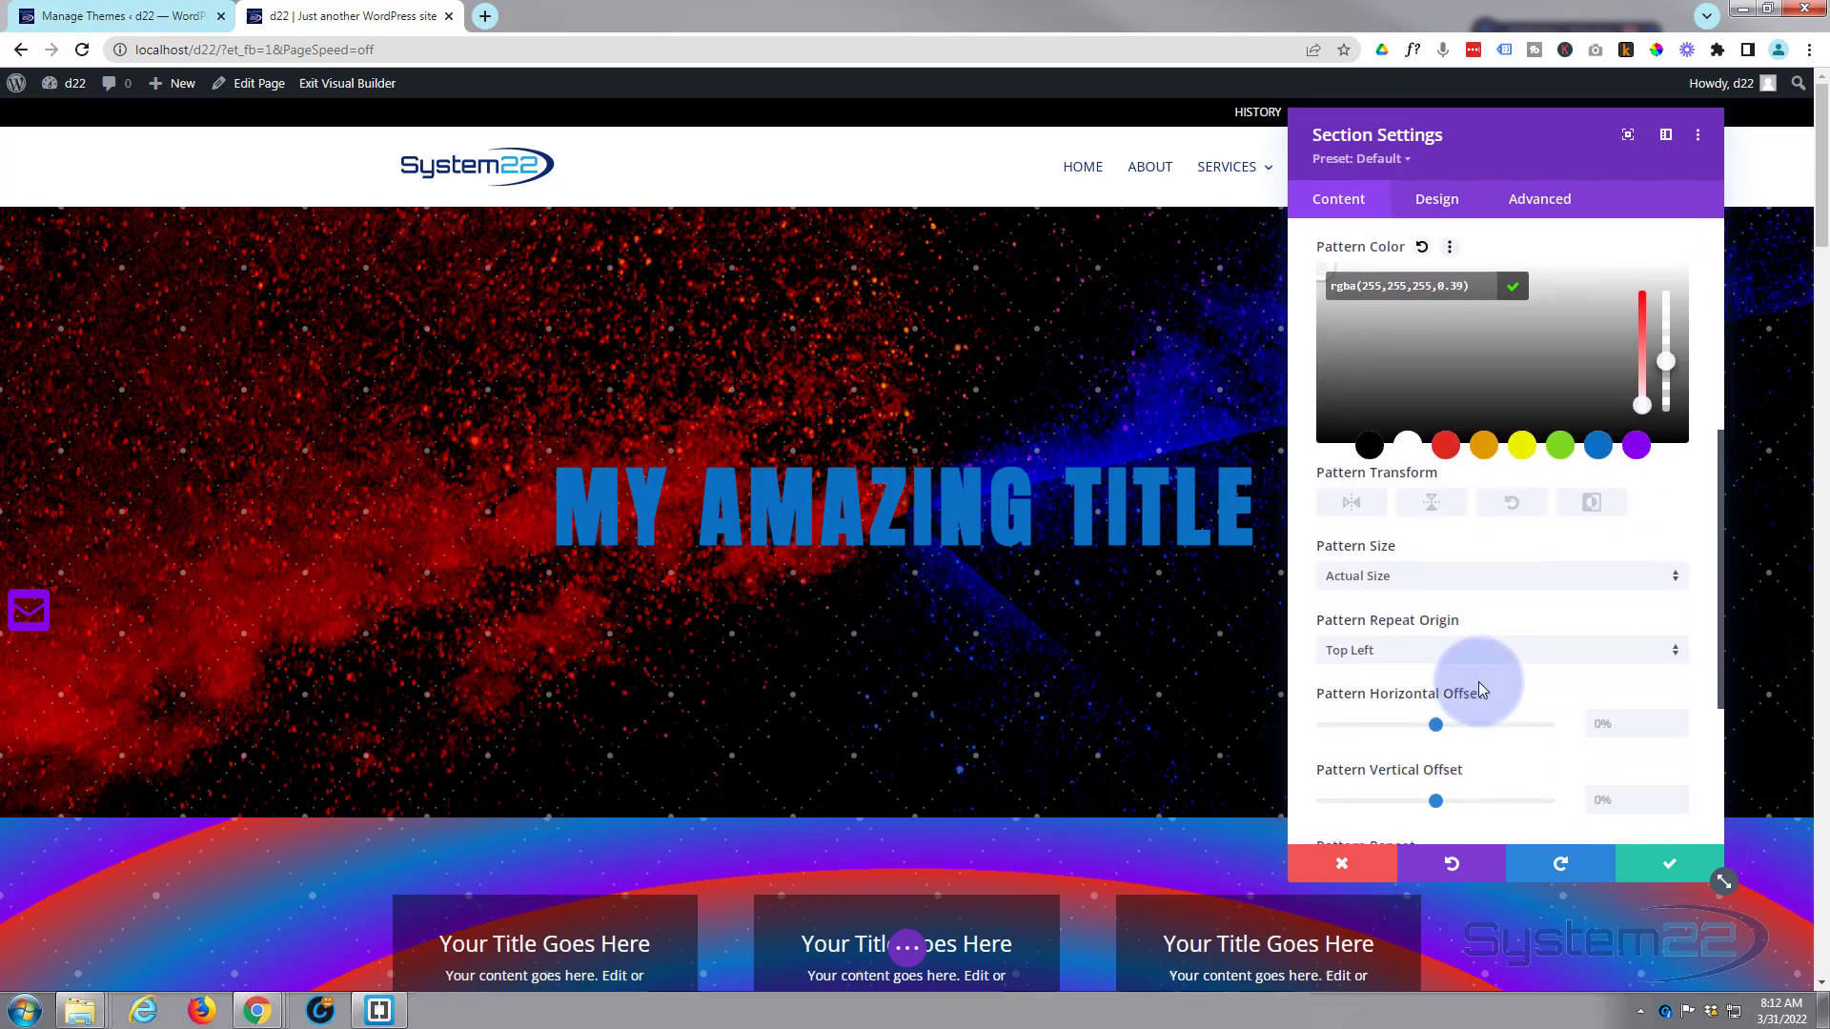
{"action": "scroll", "scroll_direction": "down", "scroll_amount": 3}
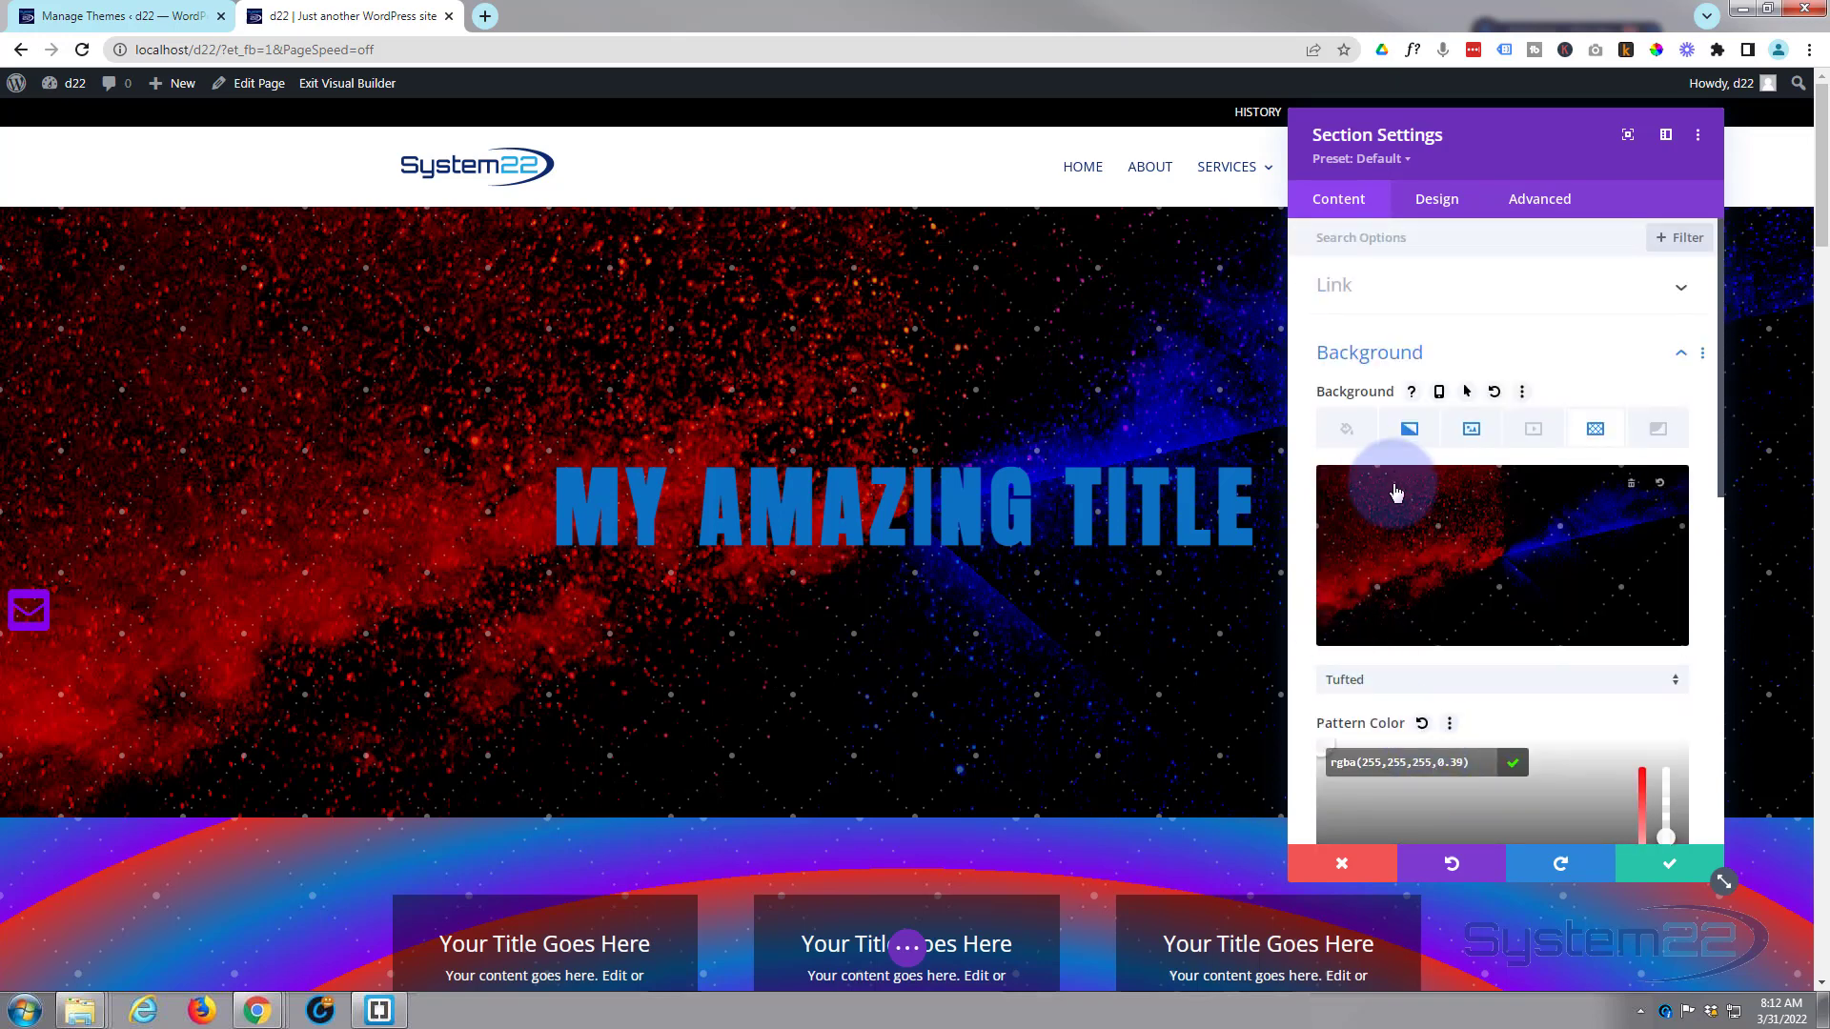
{"action": "mouse_move", "coordinate": [1408, 428]}
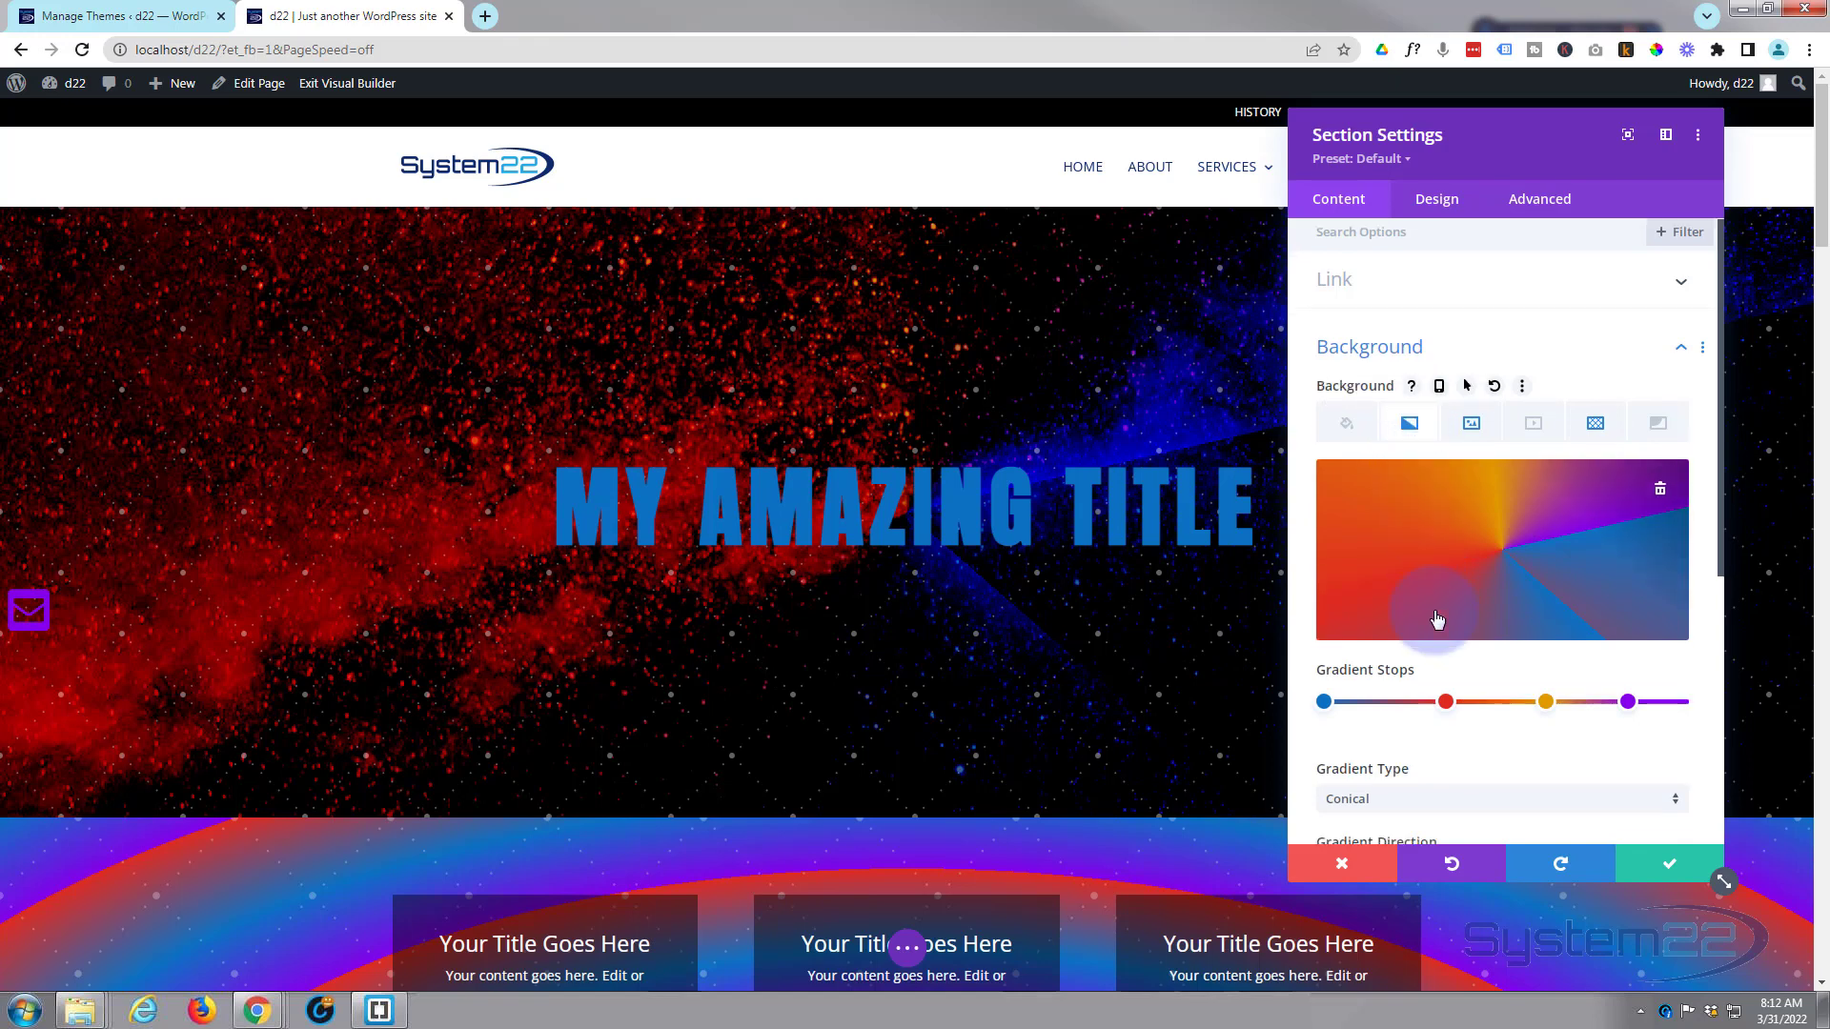
Change the Gradient Type from Conical to Elliptical, then move to the Mask settings.
{"action": "left_click", "coordinate": [1499, 798]}
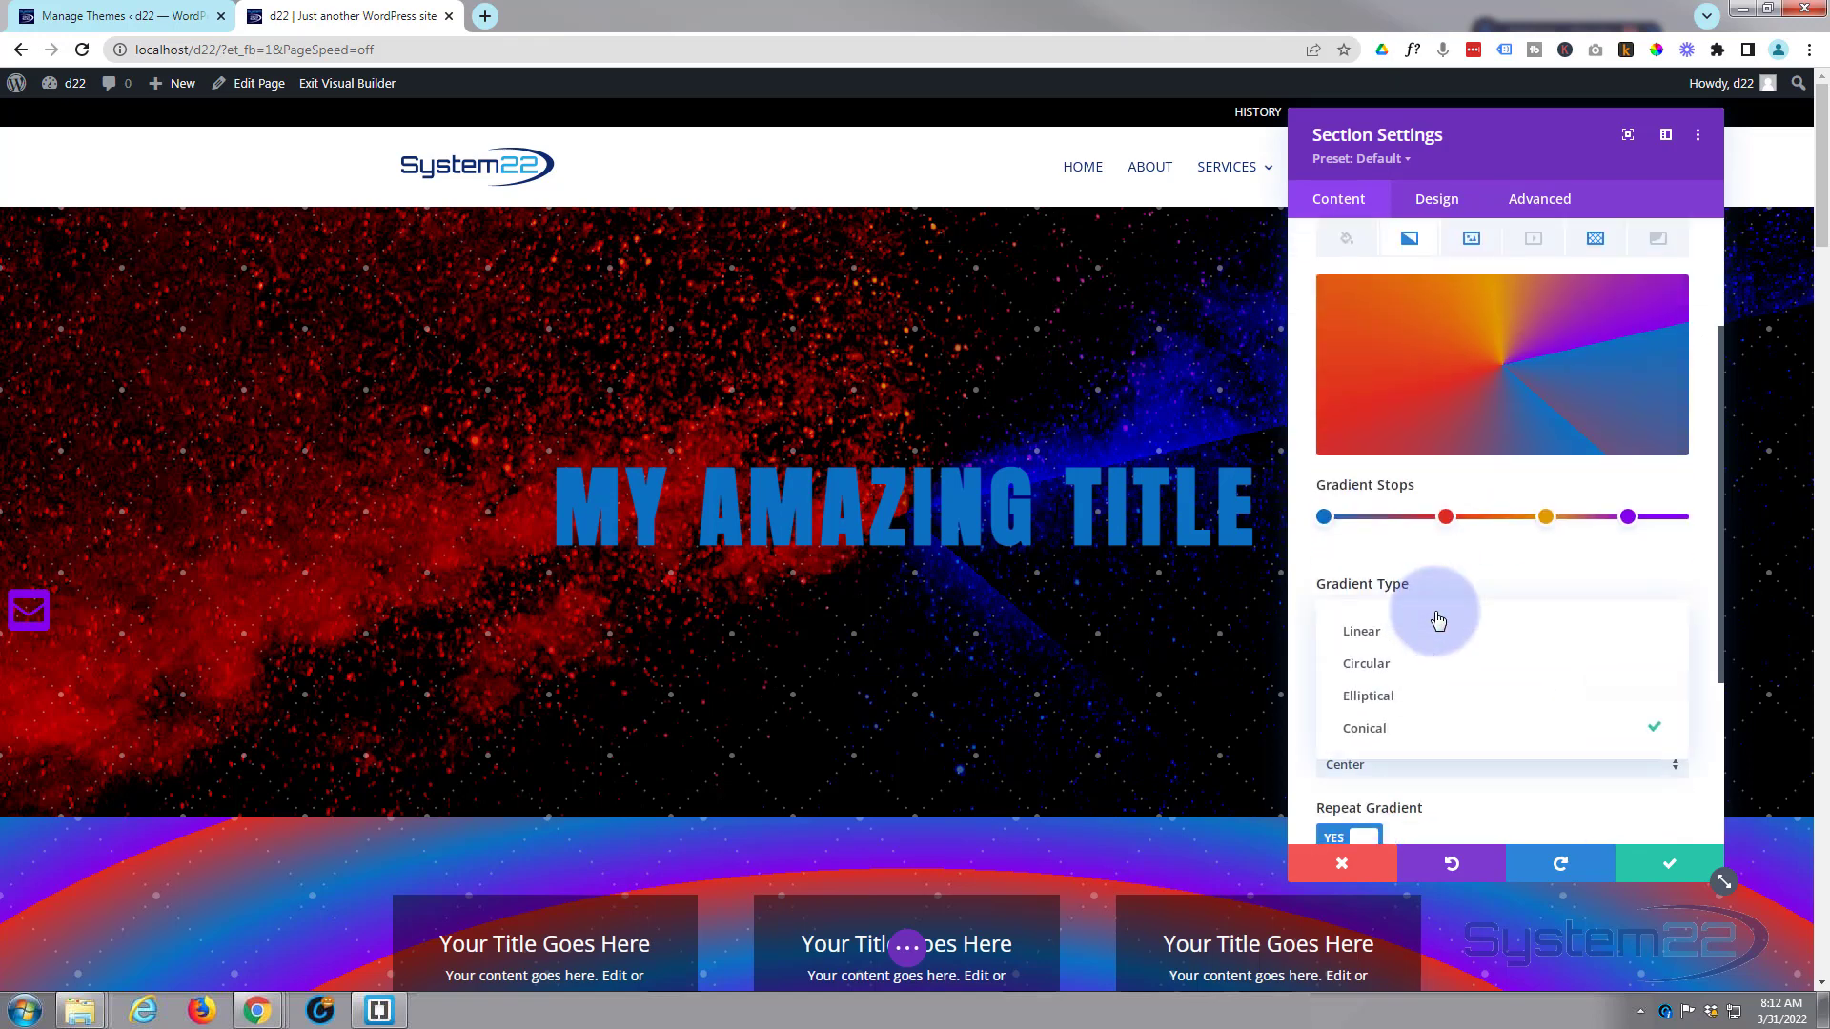
{"action": "left_click", "coordinate": [1367, 696]}
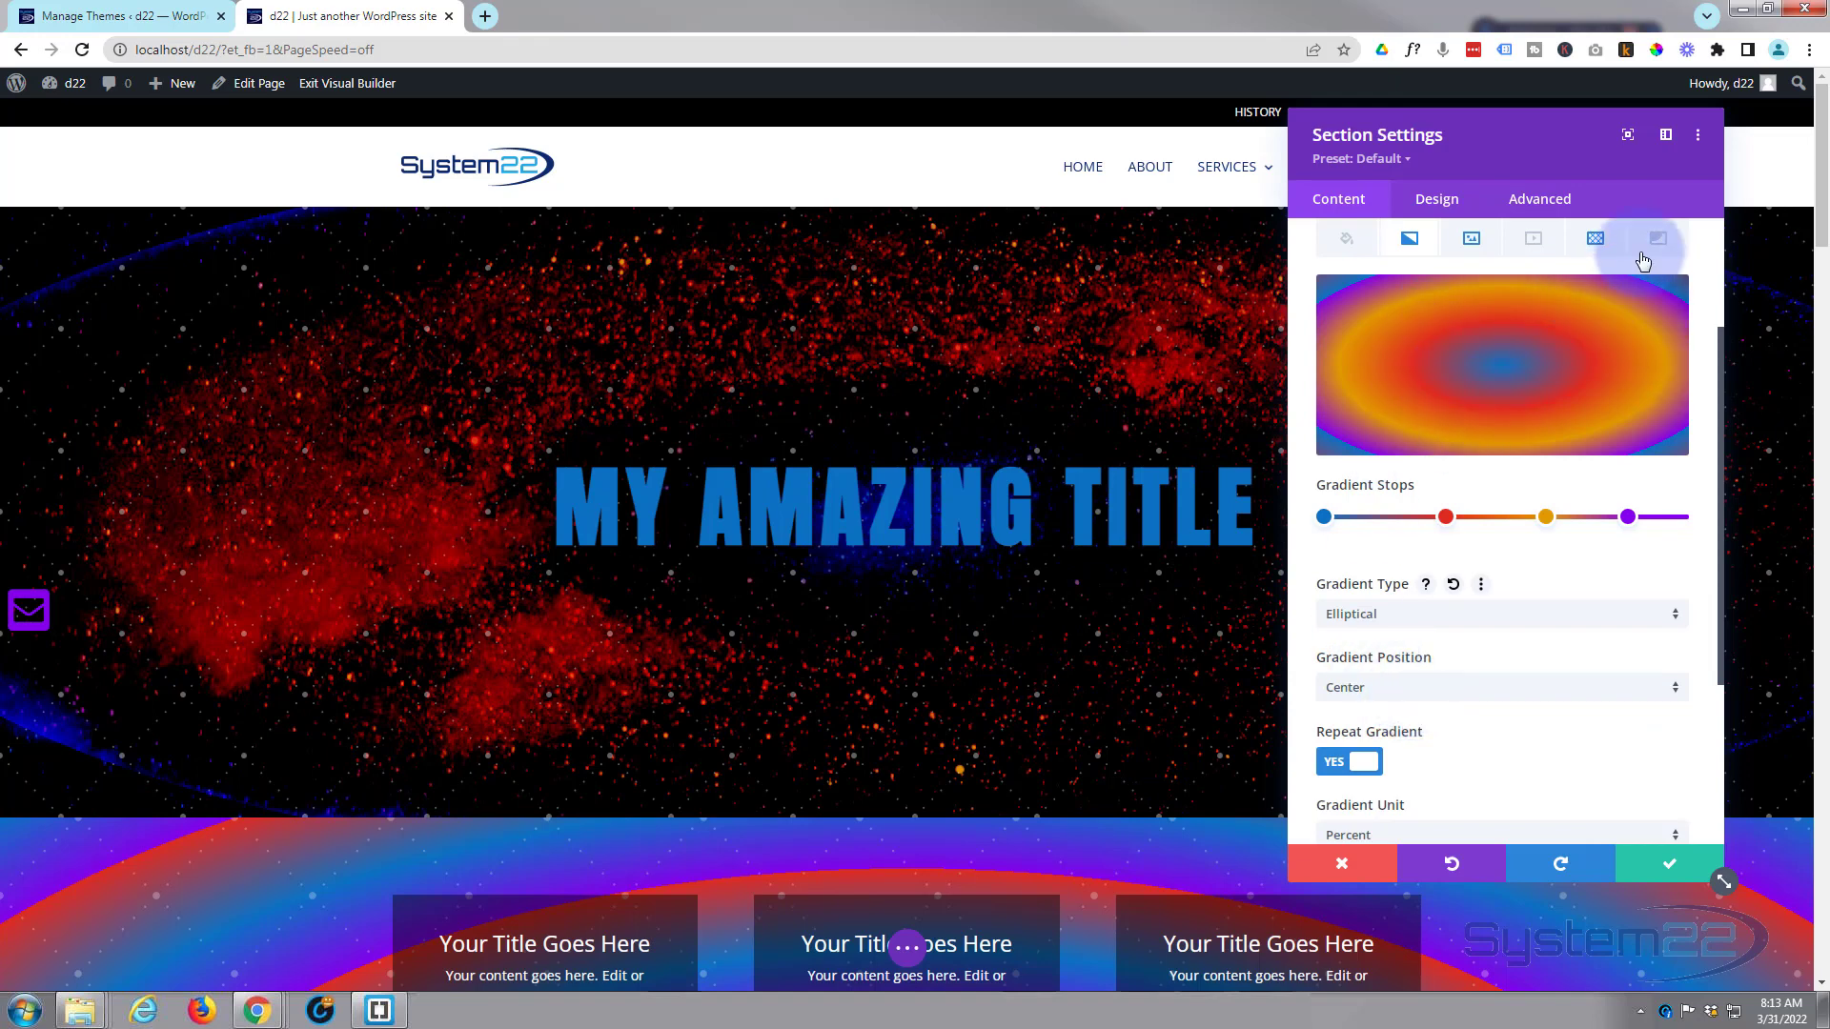
{"action": "left_click", "coordinate": [1659, 238]}
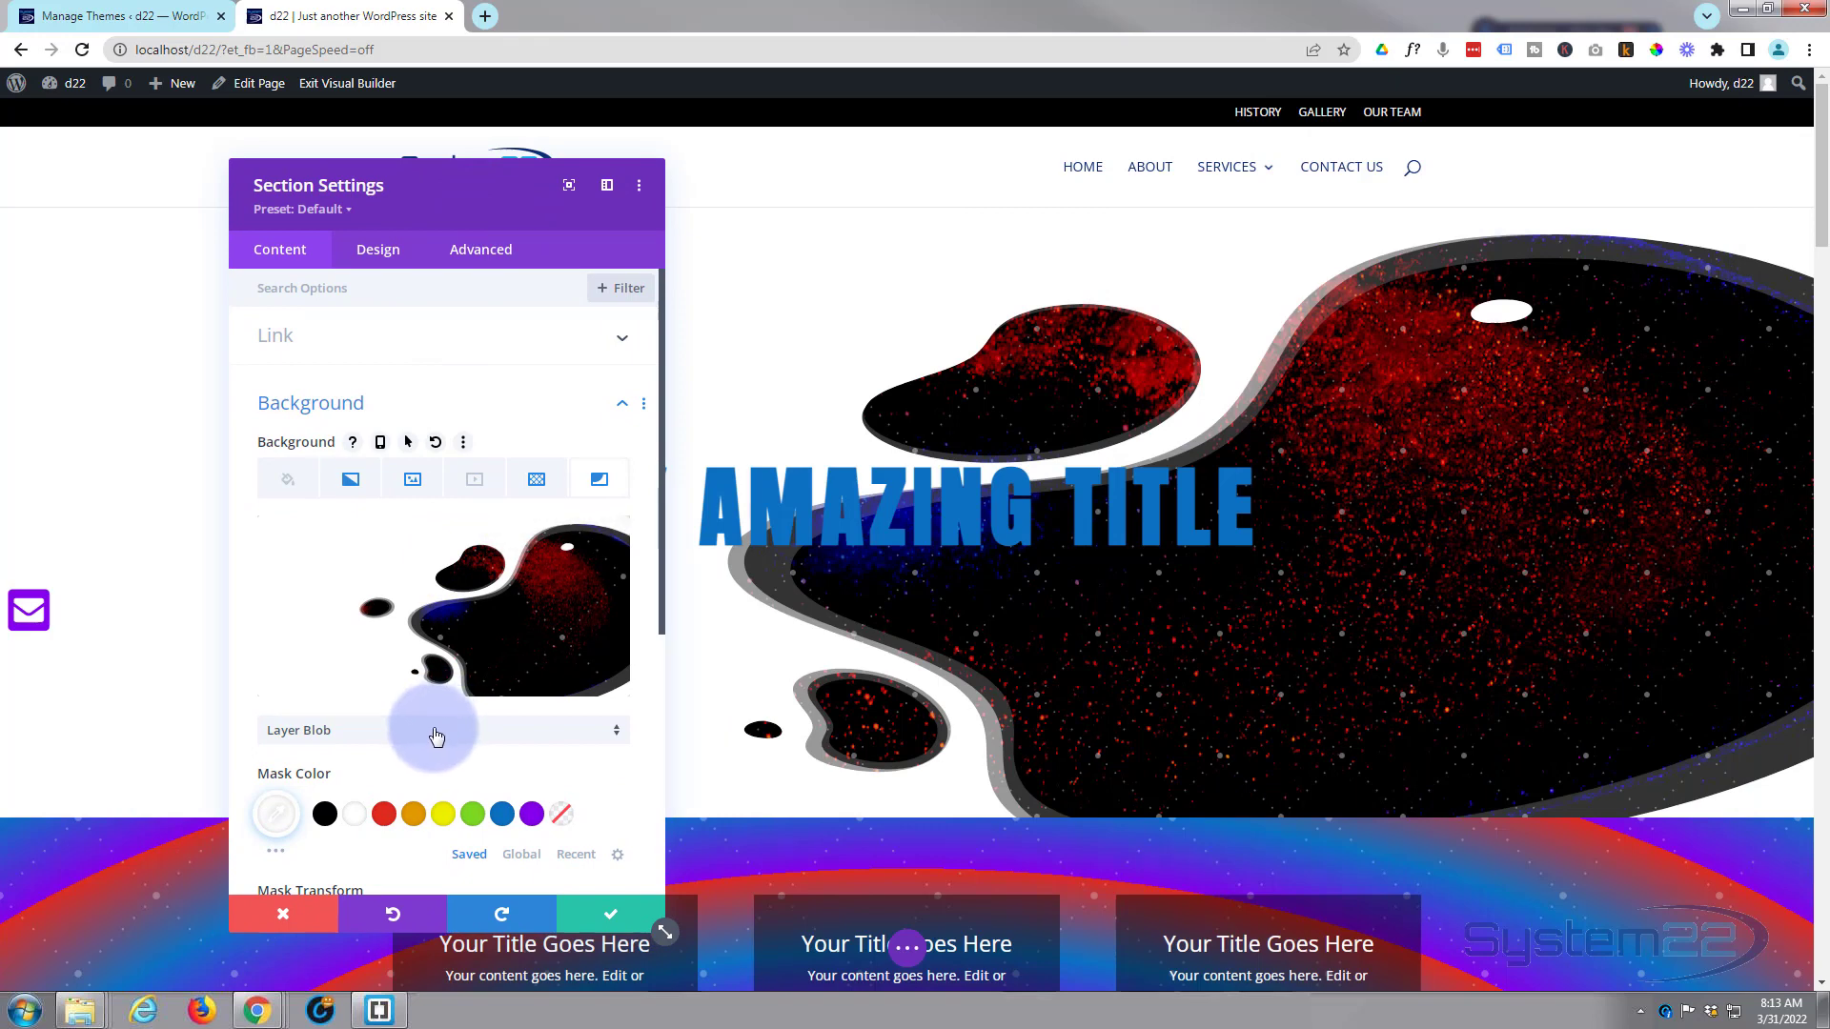
Switch the mask between Layer Blob and Honeycomb, then pick another gallery shape.
{"action": "left_click", "coordinate": [438, 729]}
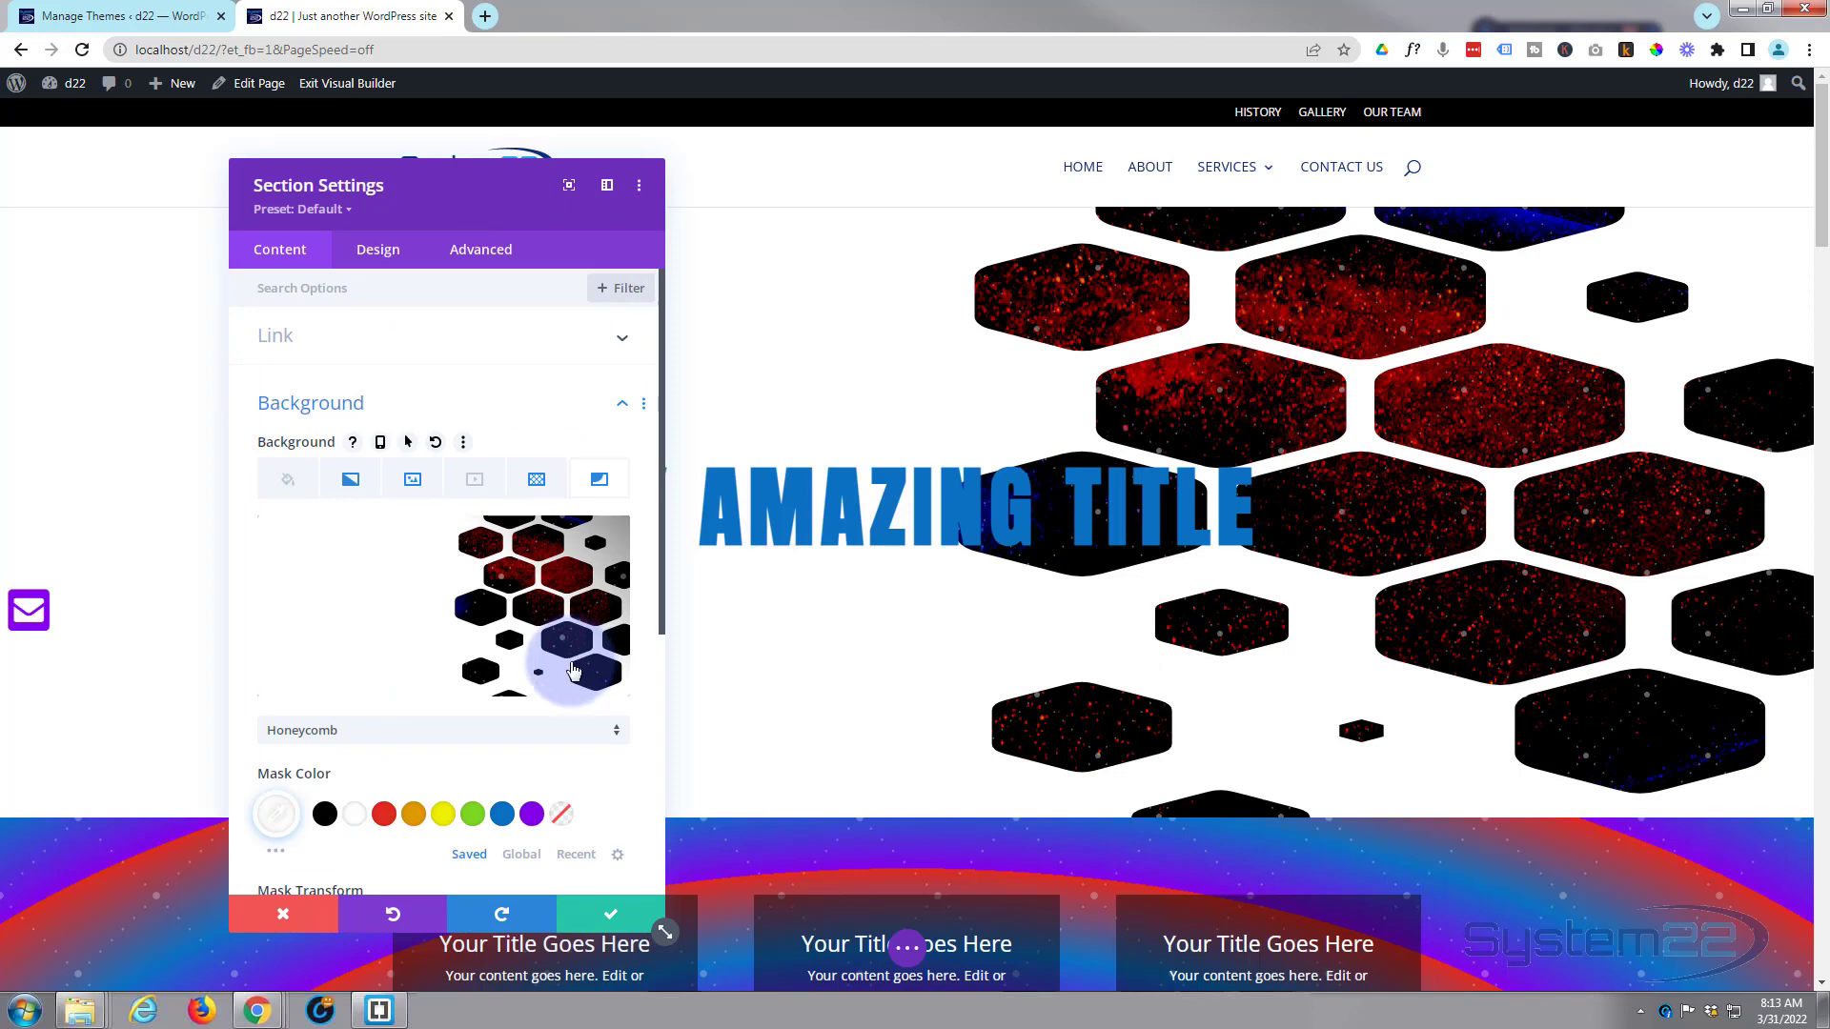
{"action": "left_click", "coordinate": [443, 729]}
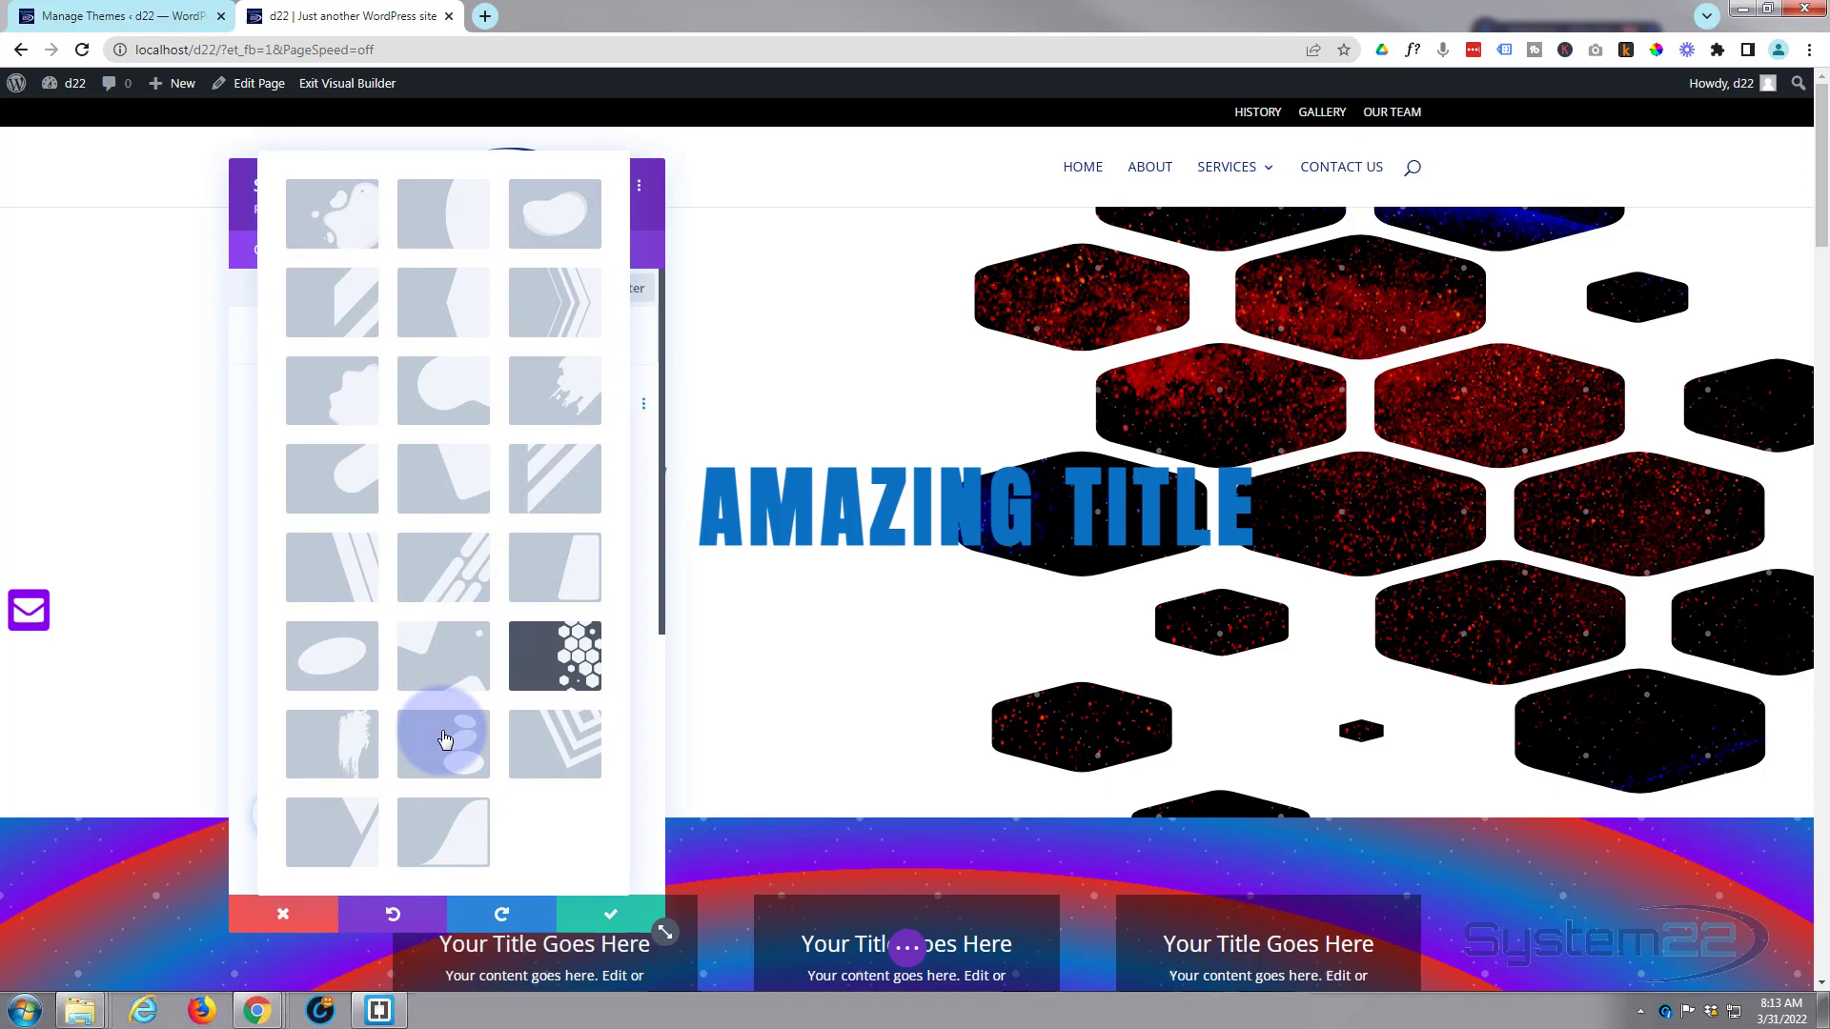
{"action": "left_click", "coordinate": [441, 743]}
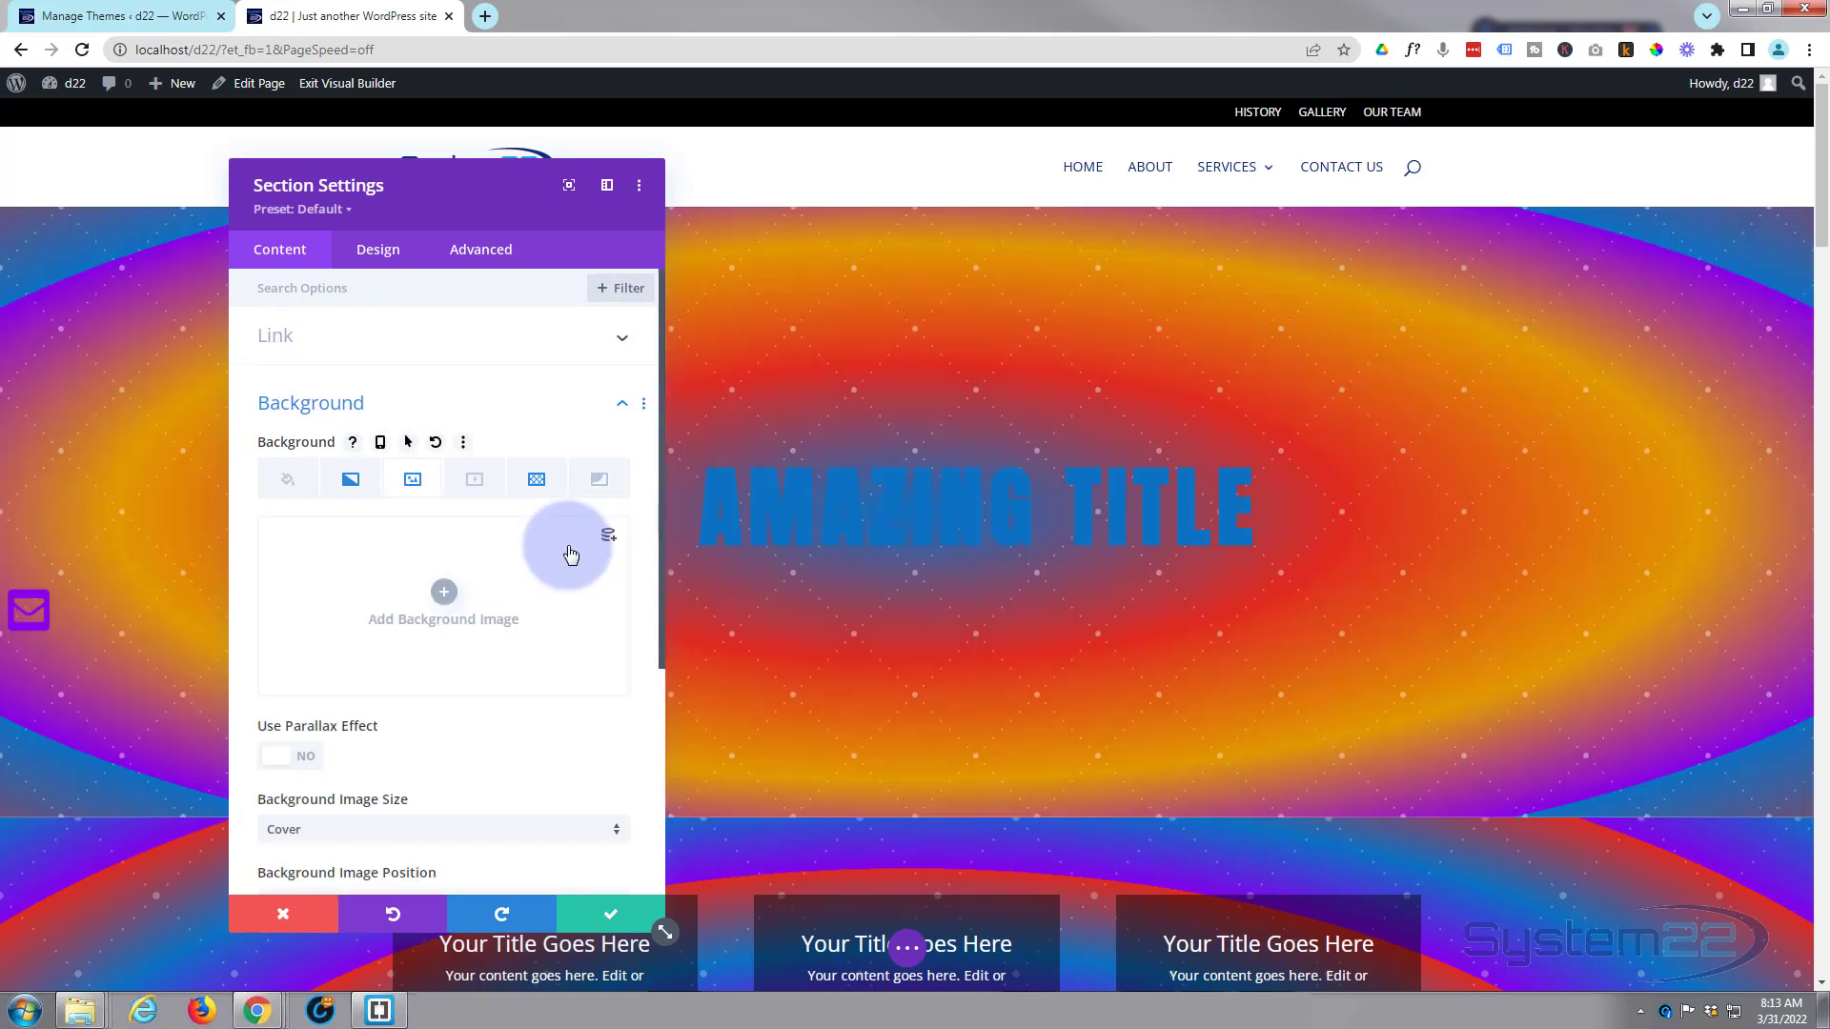
{"action": "mouse_move", "coordinate": [515, 540]}
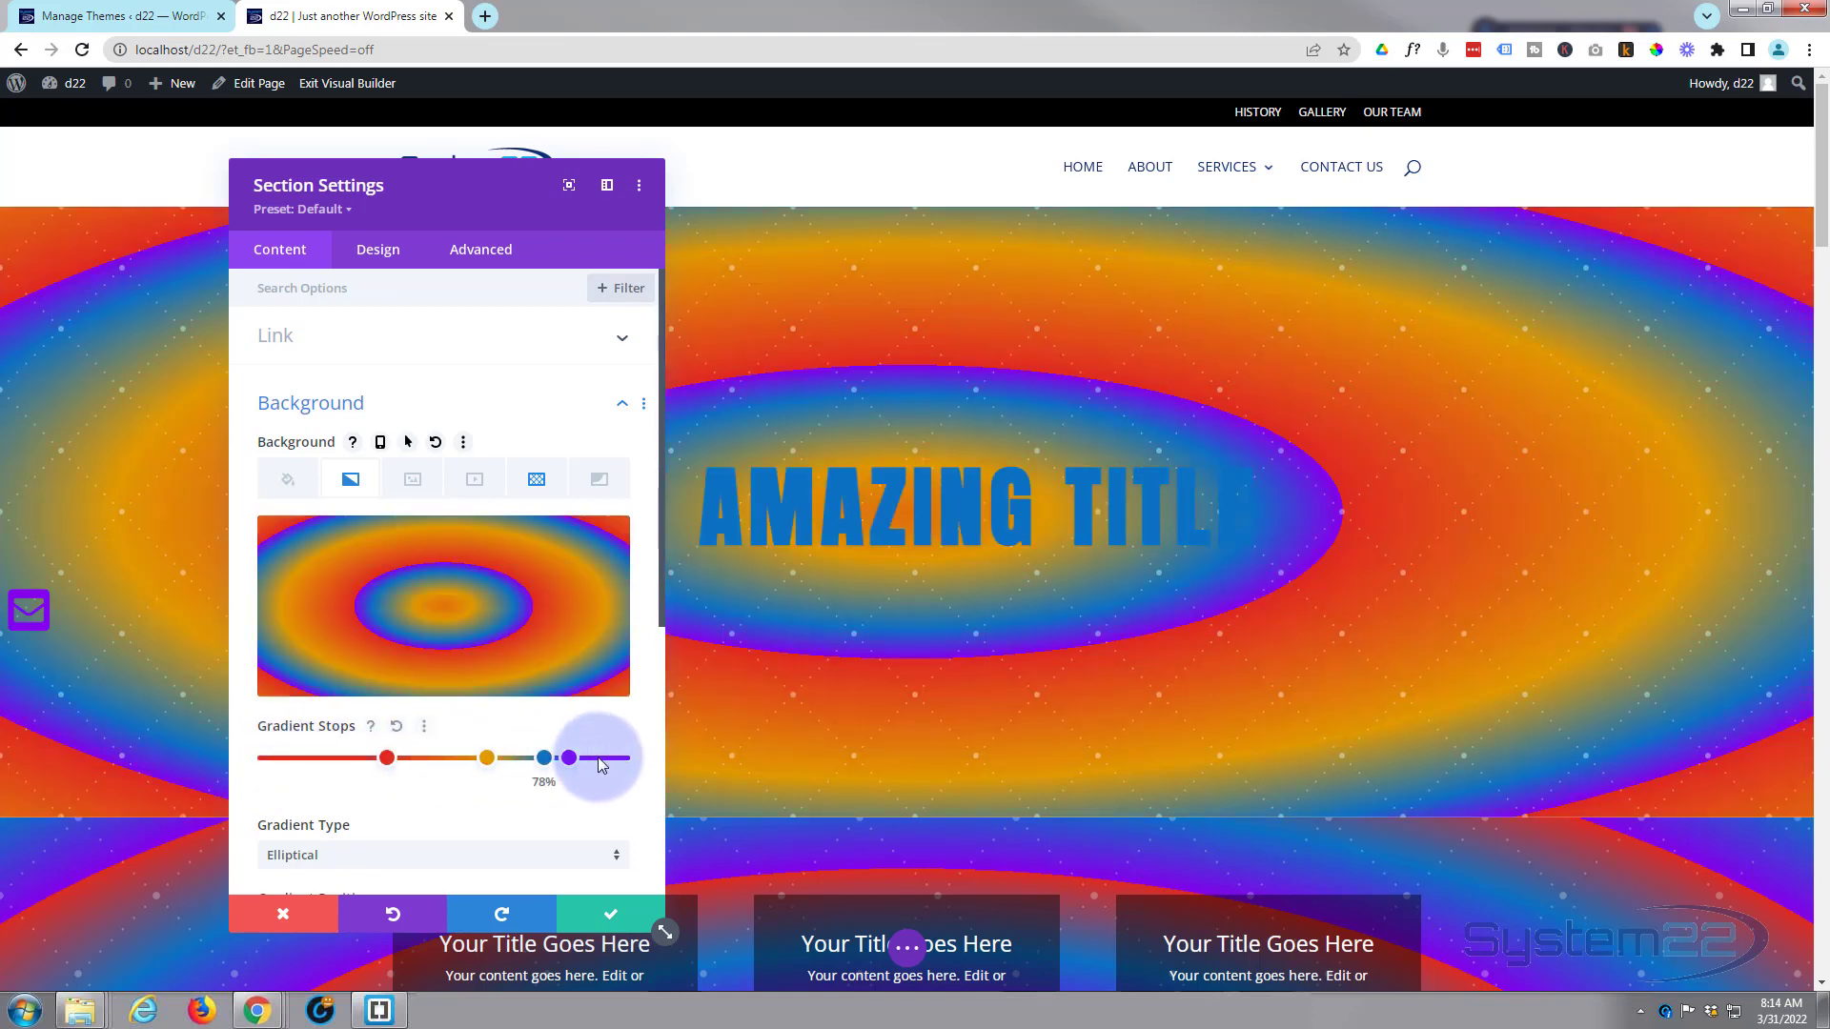
Reorder gradient stops: blue to the outer end, purple to 0% at the centre.
{"action": "left_click_drag", "start_coordinate": [598, 758], "coordinate": [568, 758]}
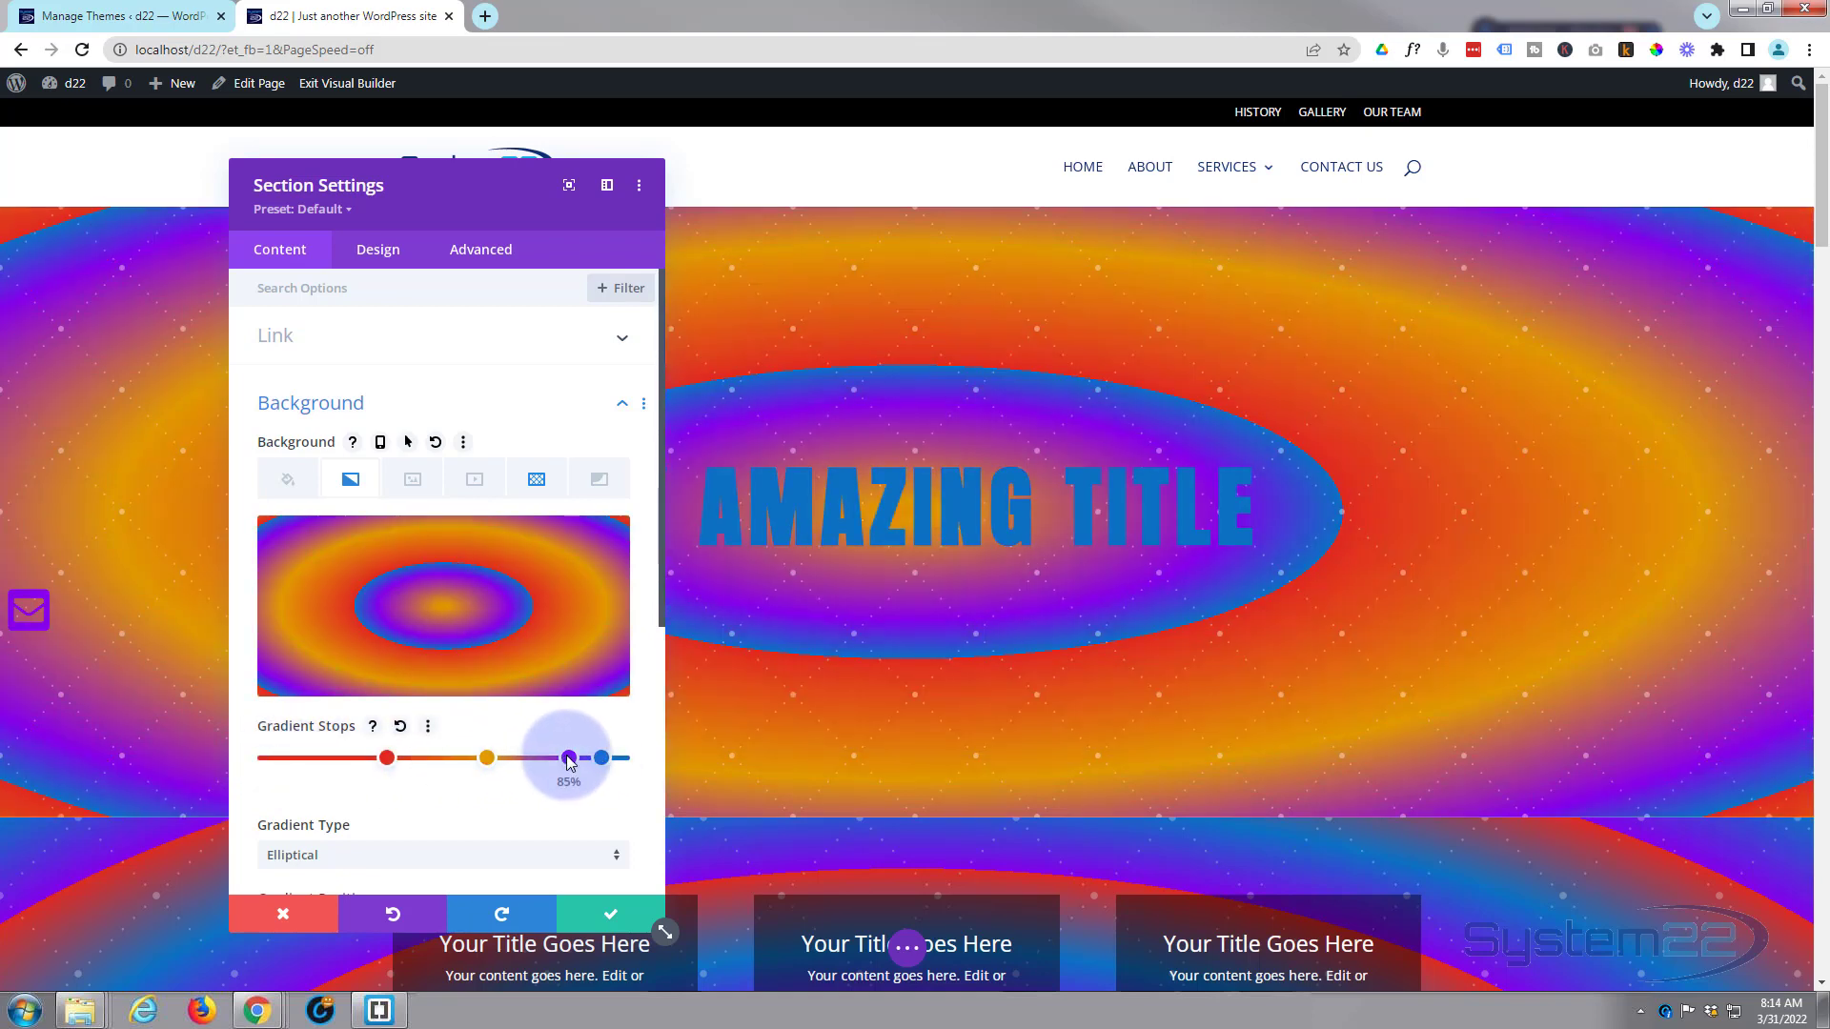
{"action": "left_click_drag", "start_coordinate": [568, 756], "coordinate": [301, 757]}
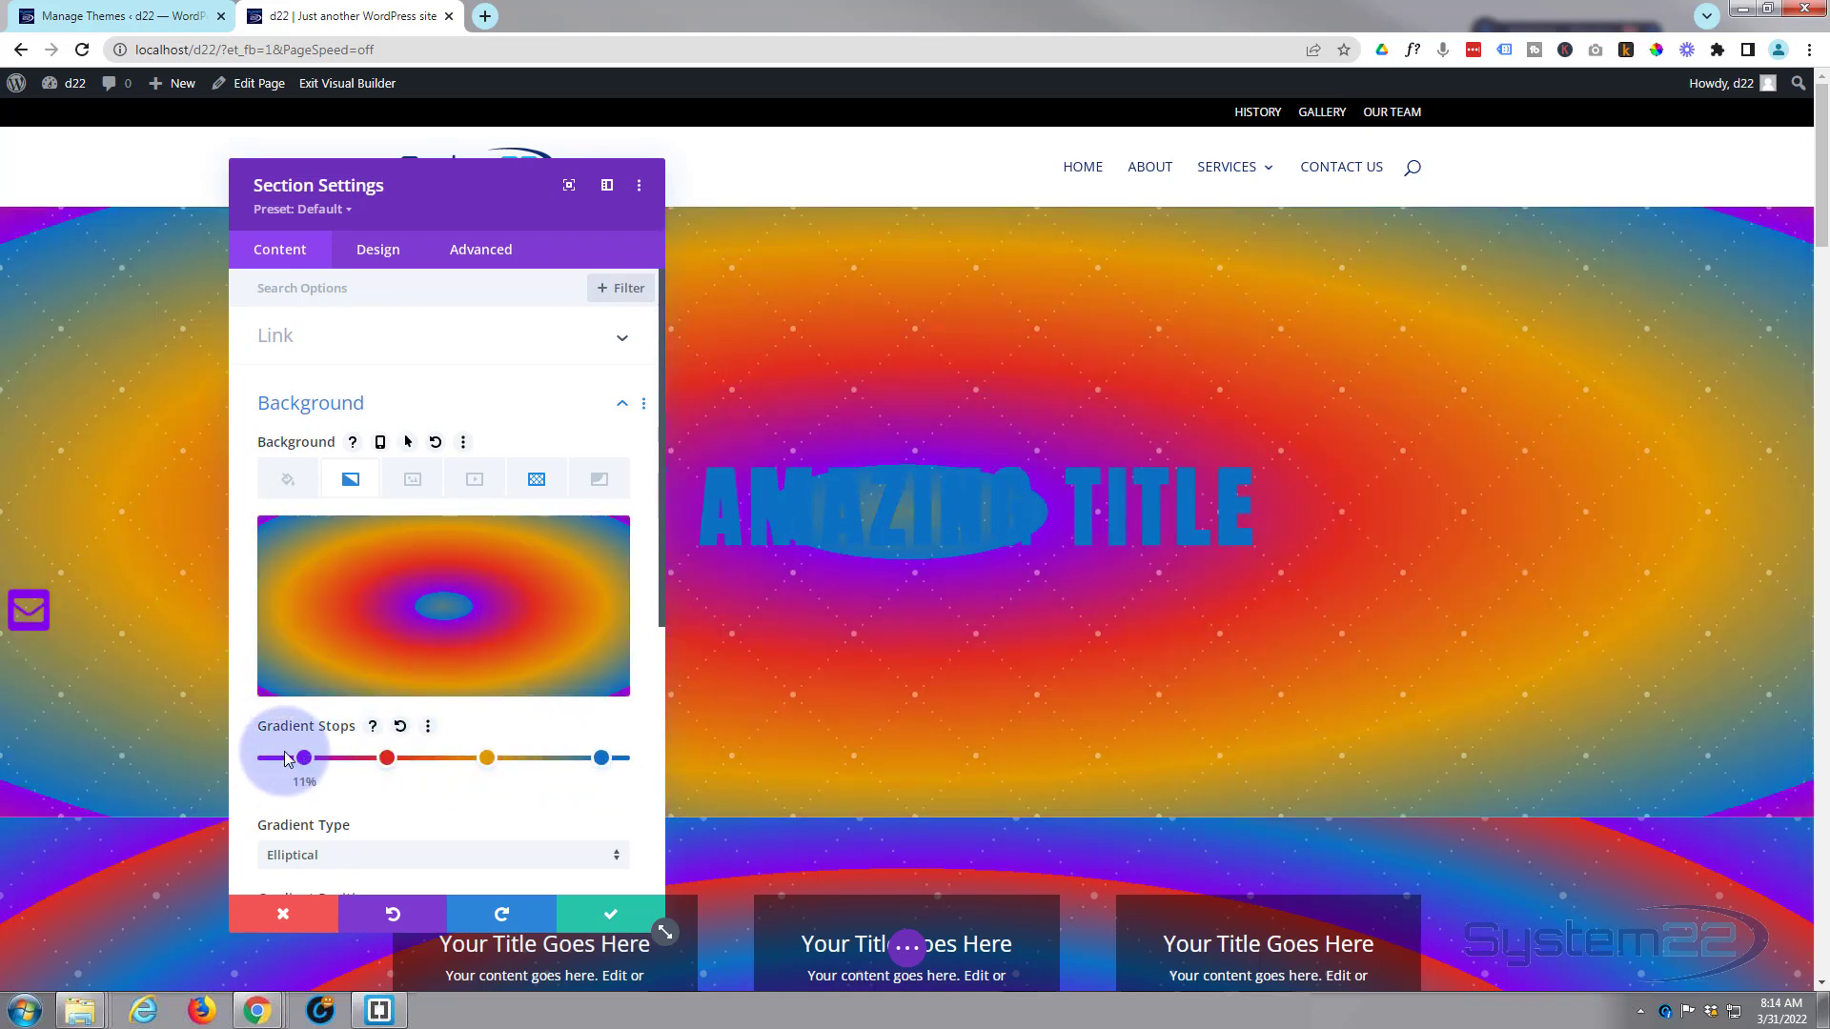
{"action": "left_click_drag", "start_coordinate": [302, 758], "coordinate": [266, 758]}
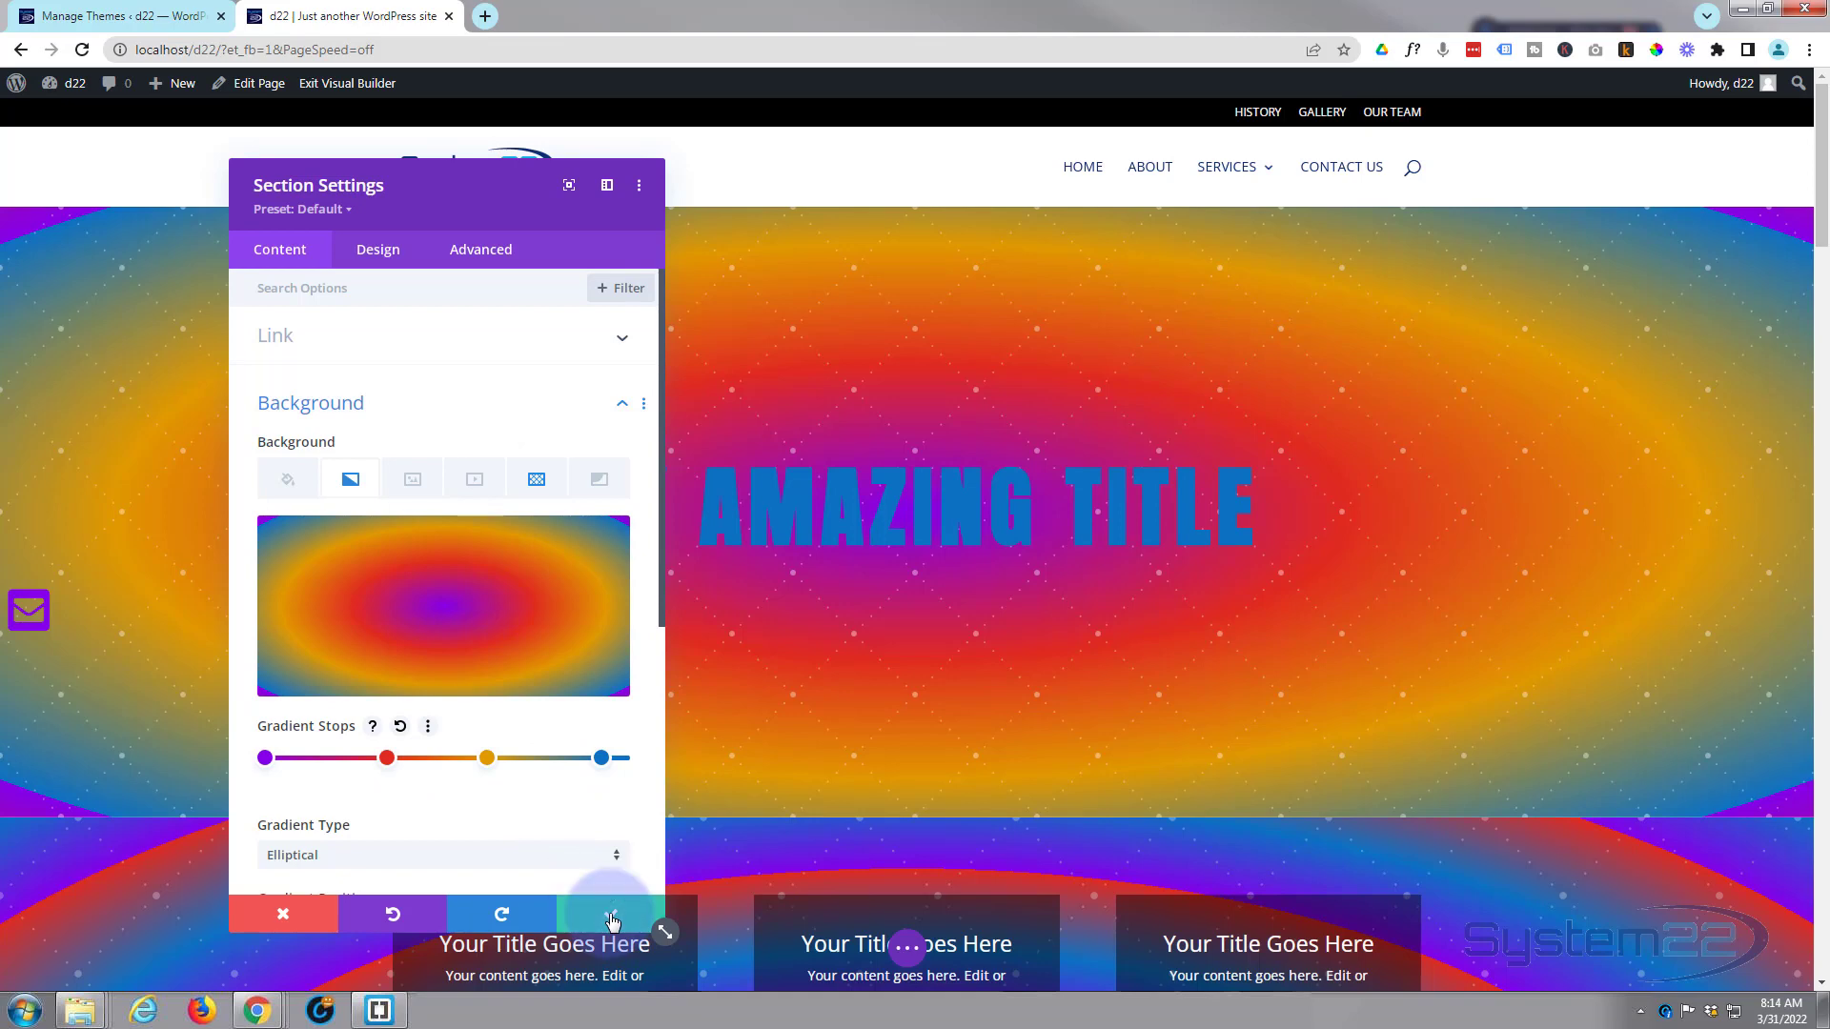
Save the Section Settings, exit the Visual Builder, and scroll the live page.
{"action": "left_click", "coordinate": [613, 914]}
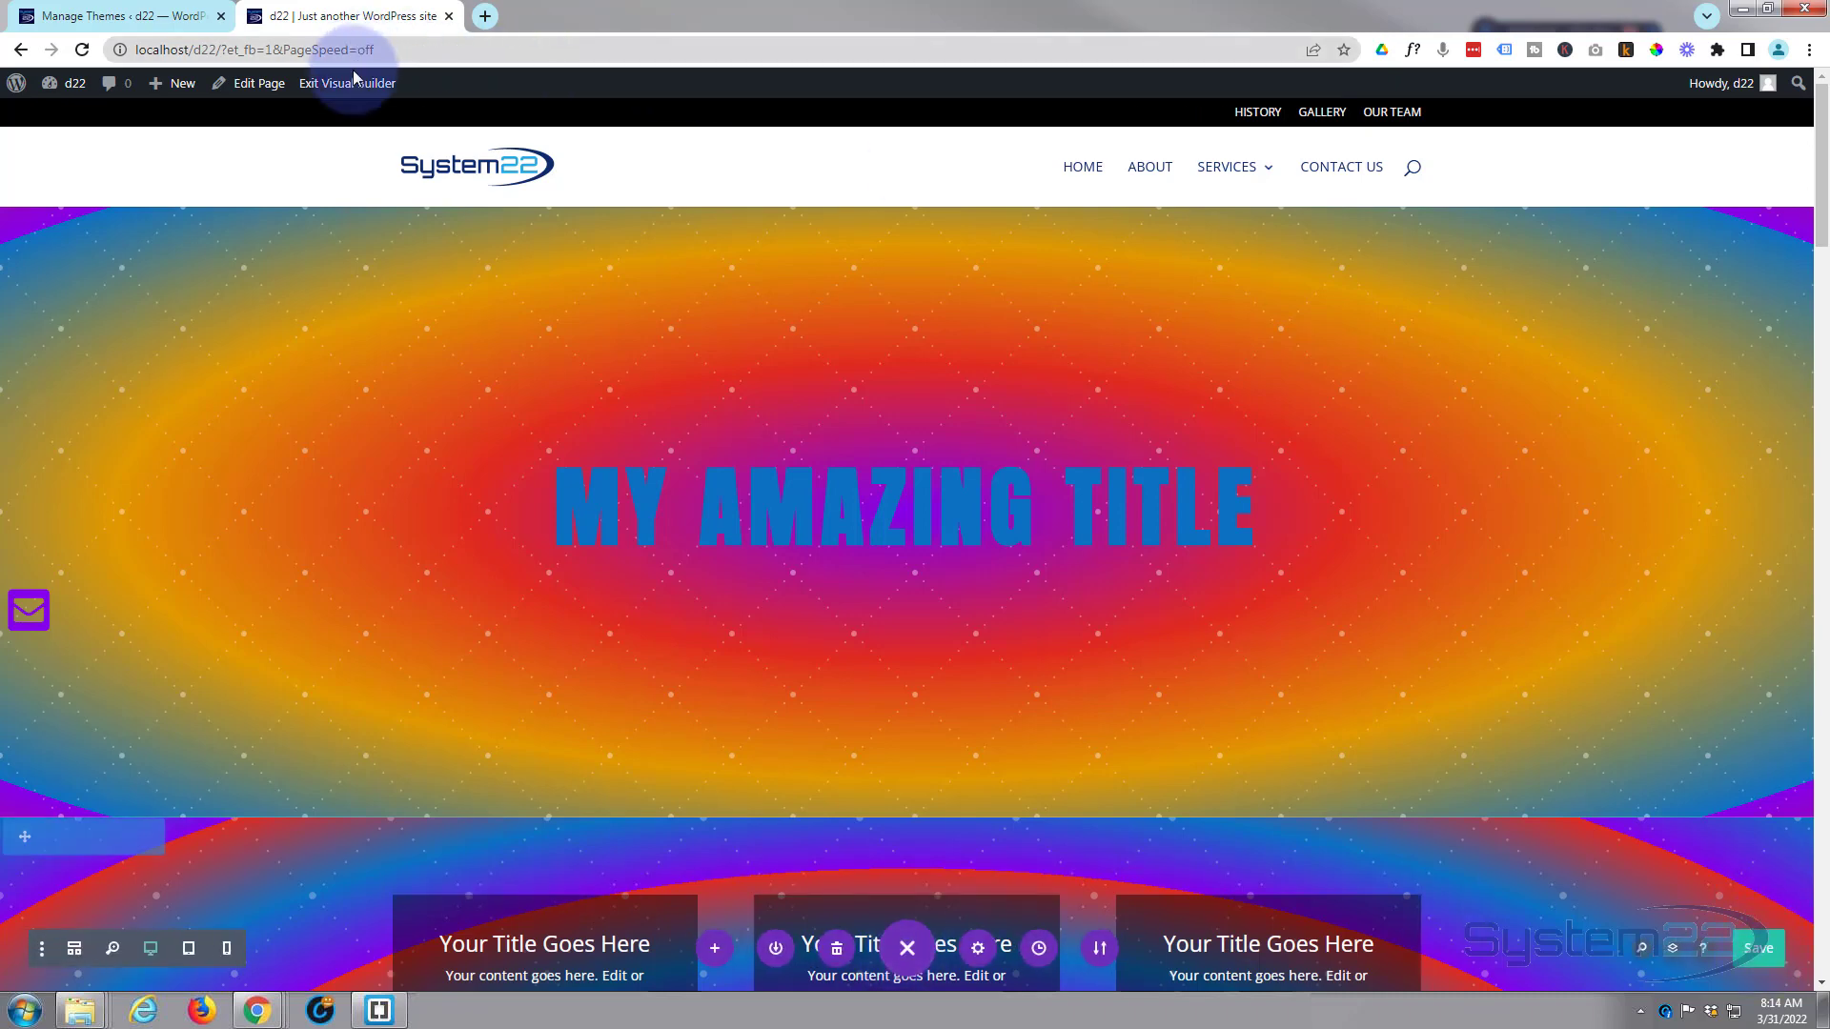
{"action": "left_click", "coordinate": [347, 83]}
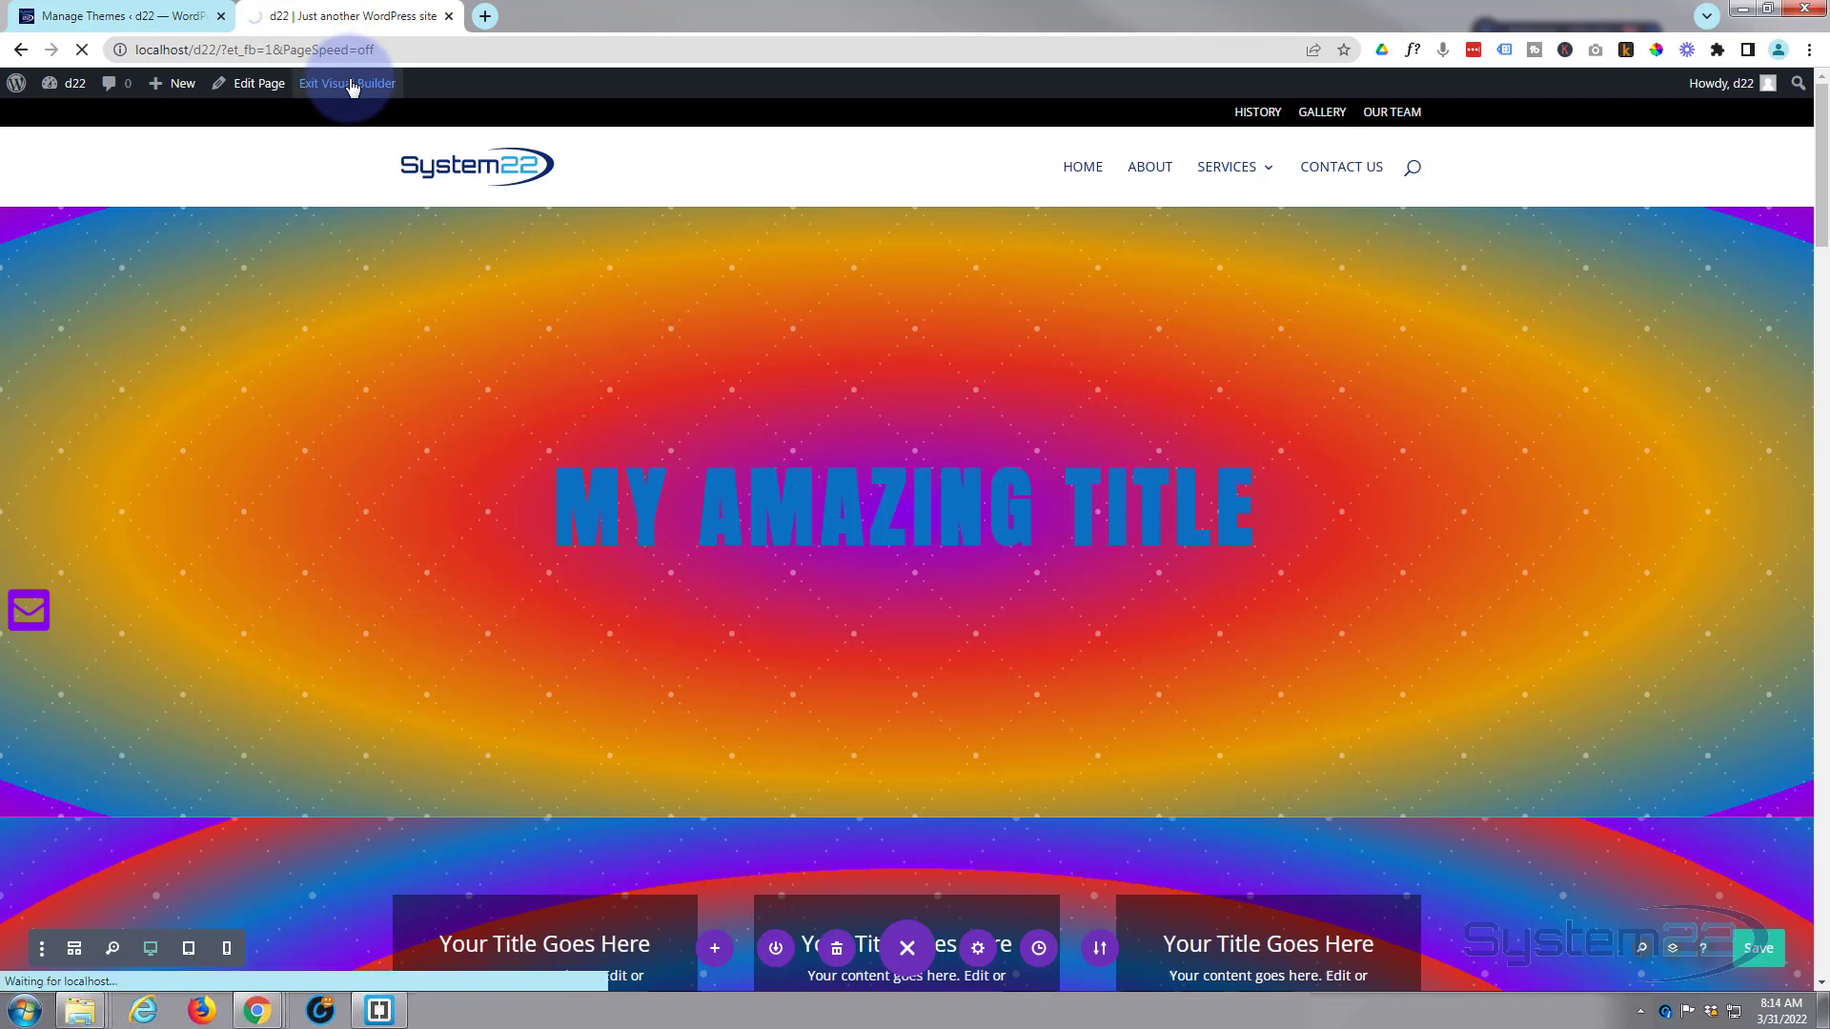
{"action": "left_click", "coordinate": [347, 83]}
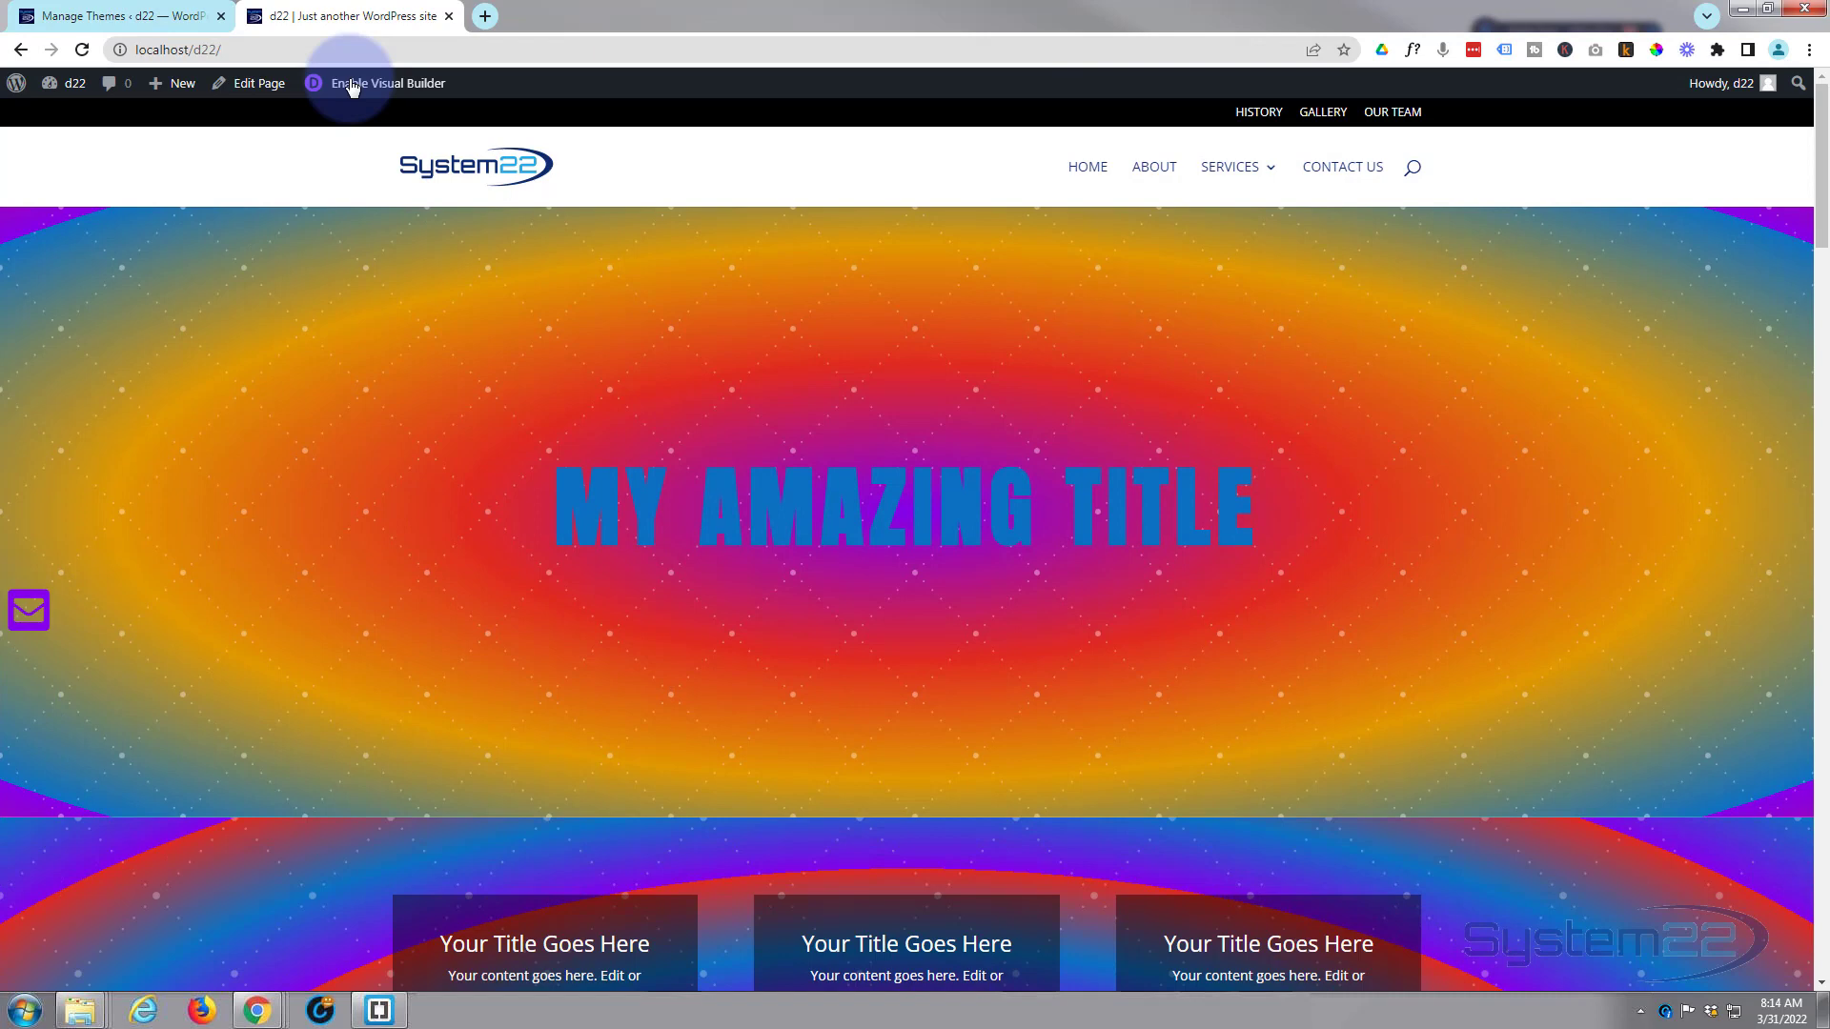
{"action": "mouse_move", "coordinate": [315, 441]}
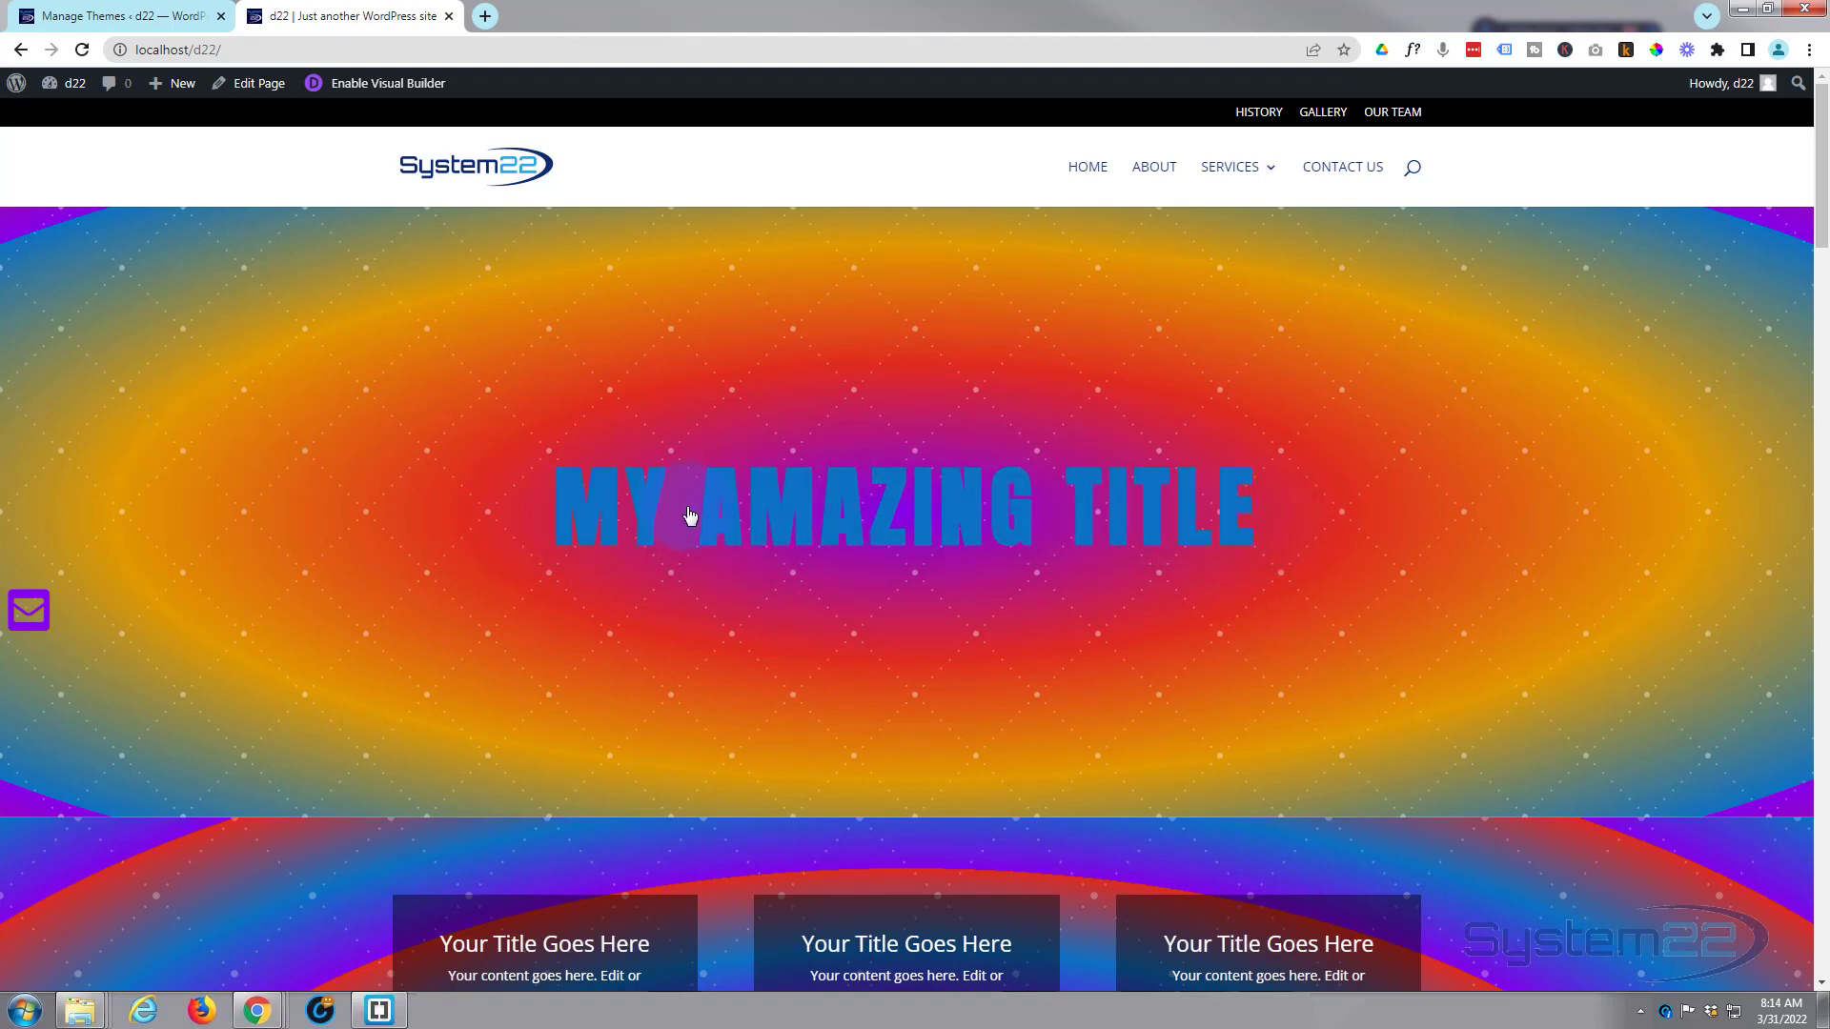
{"action": "mouse_move", "coordinate": [296, 432]}
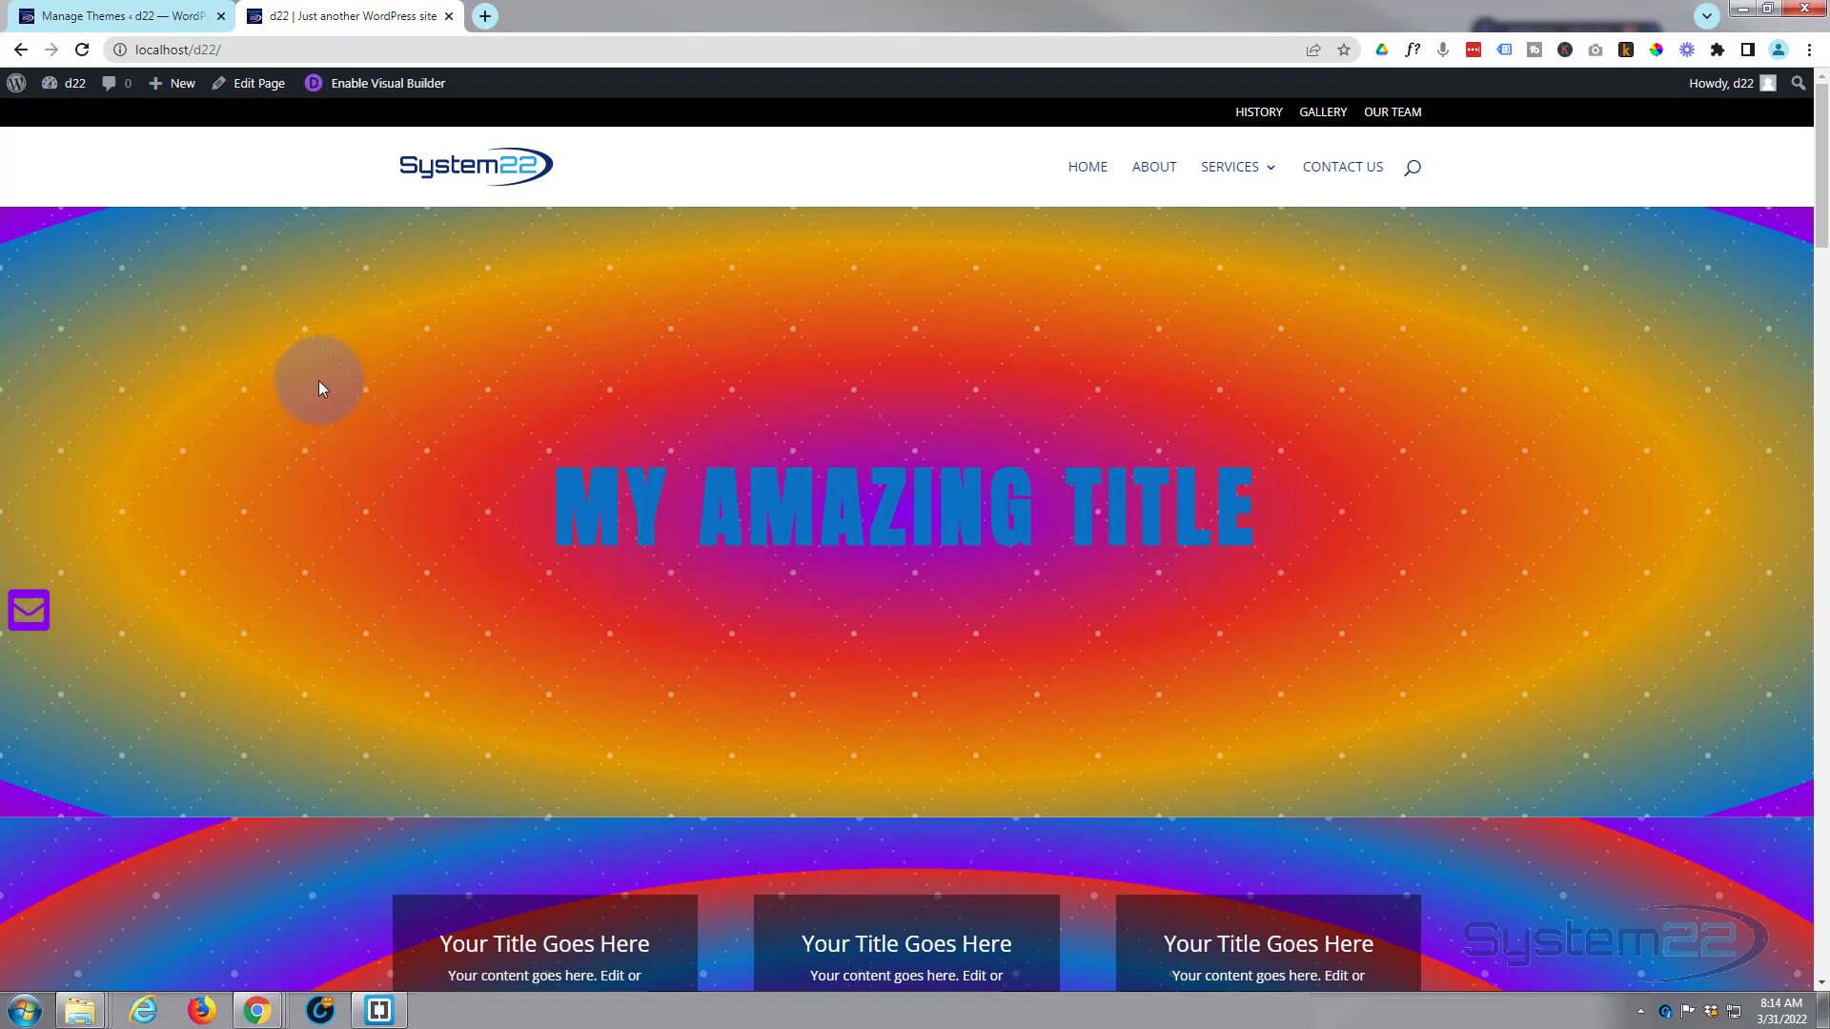
{"action": "scroll", "scroll_direction": "down", "scroll_amount": 3}
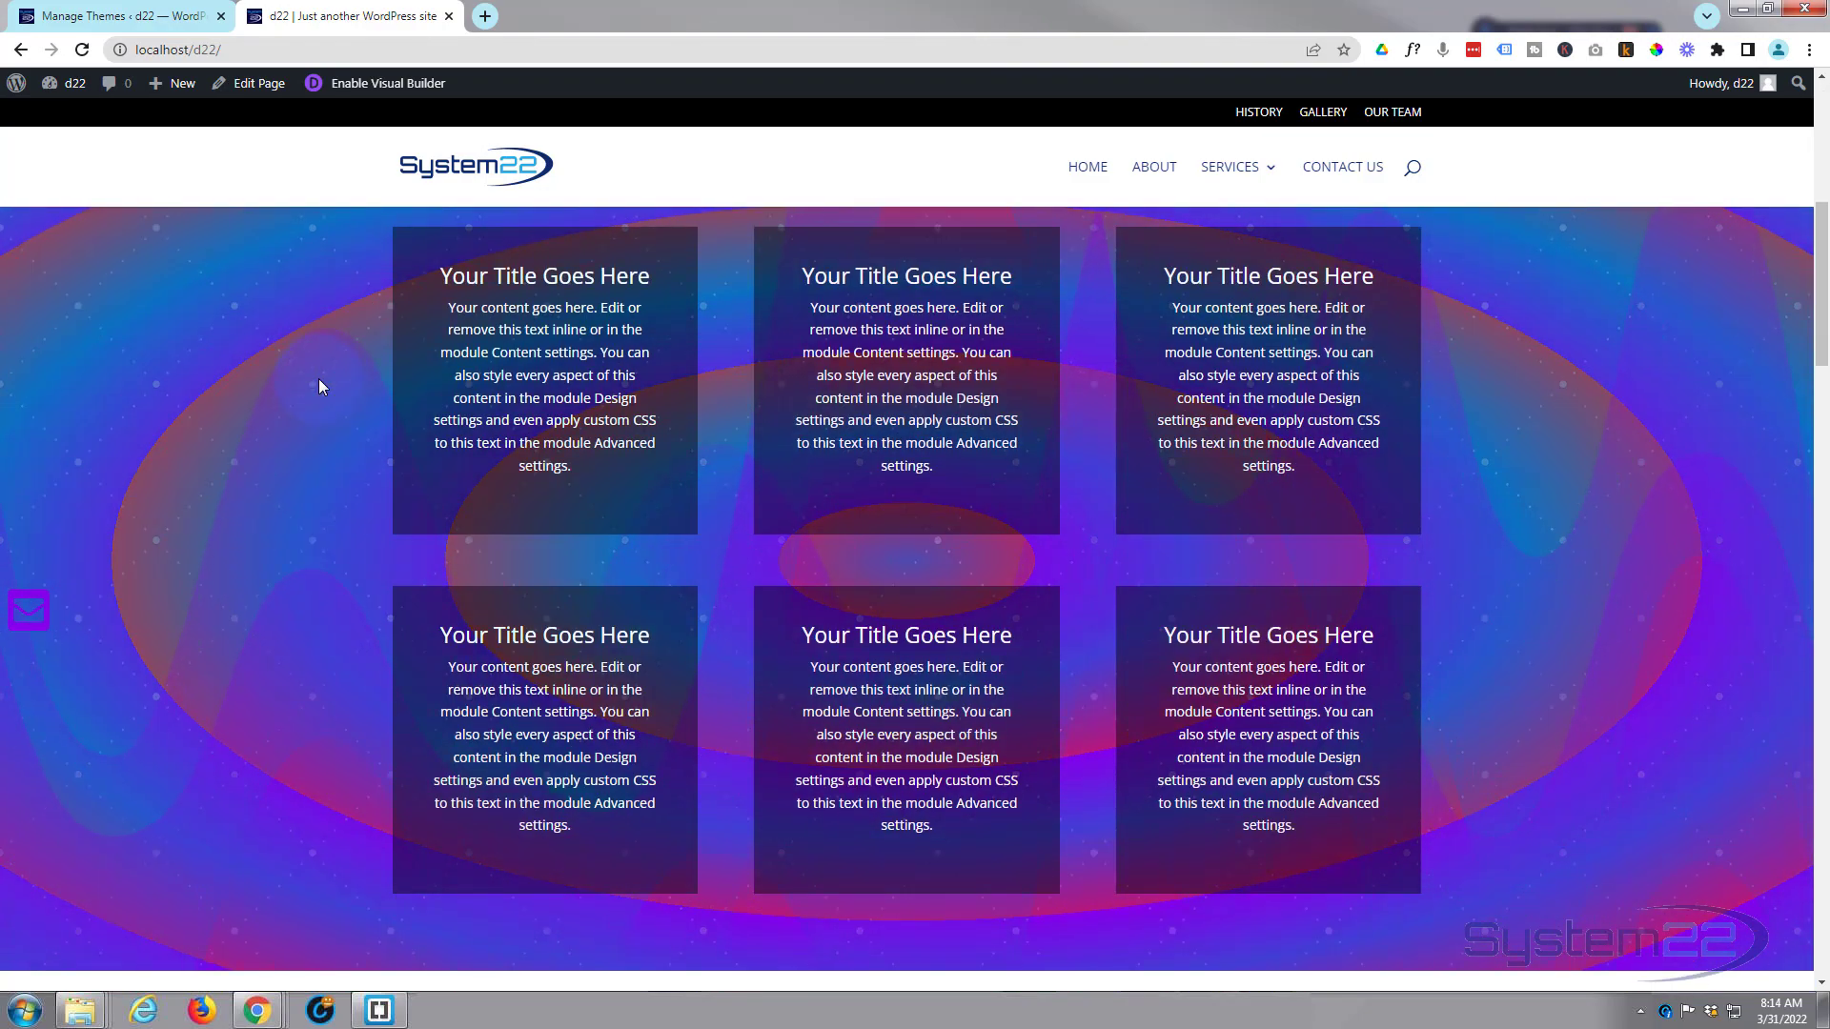
{"action": "mouse_move", "coordinate": [323, 549]}
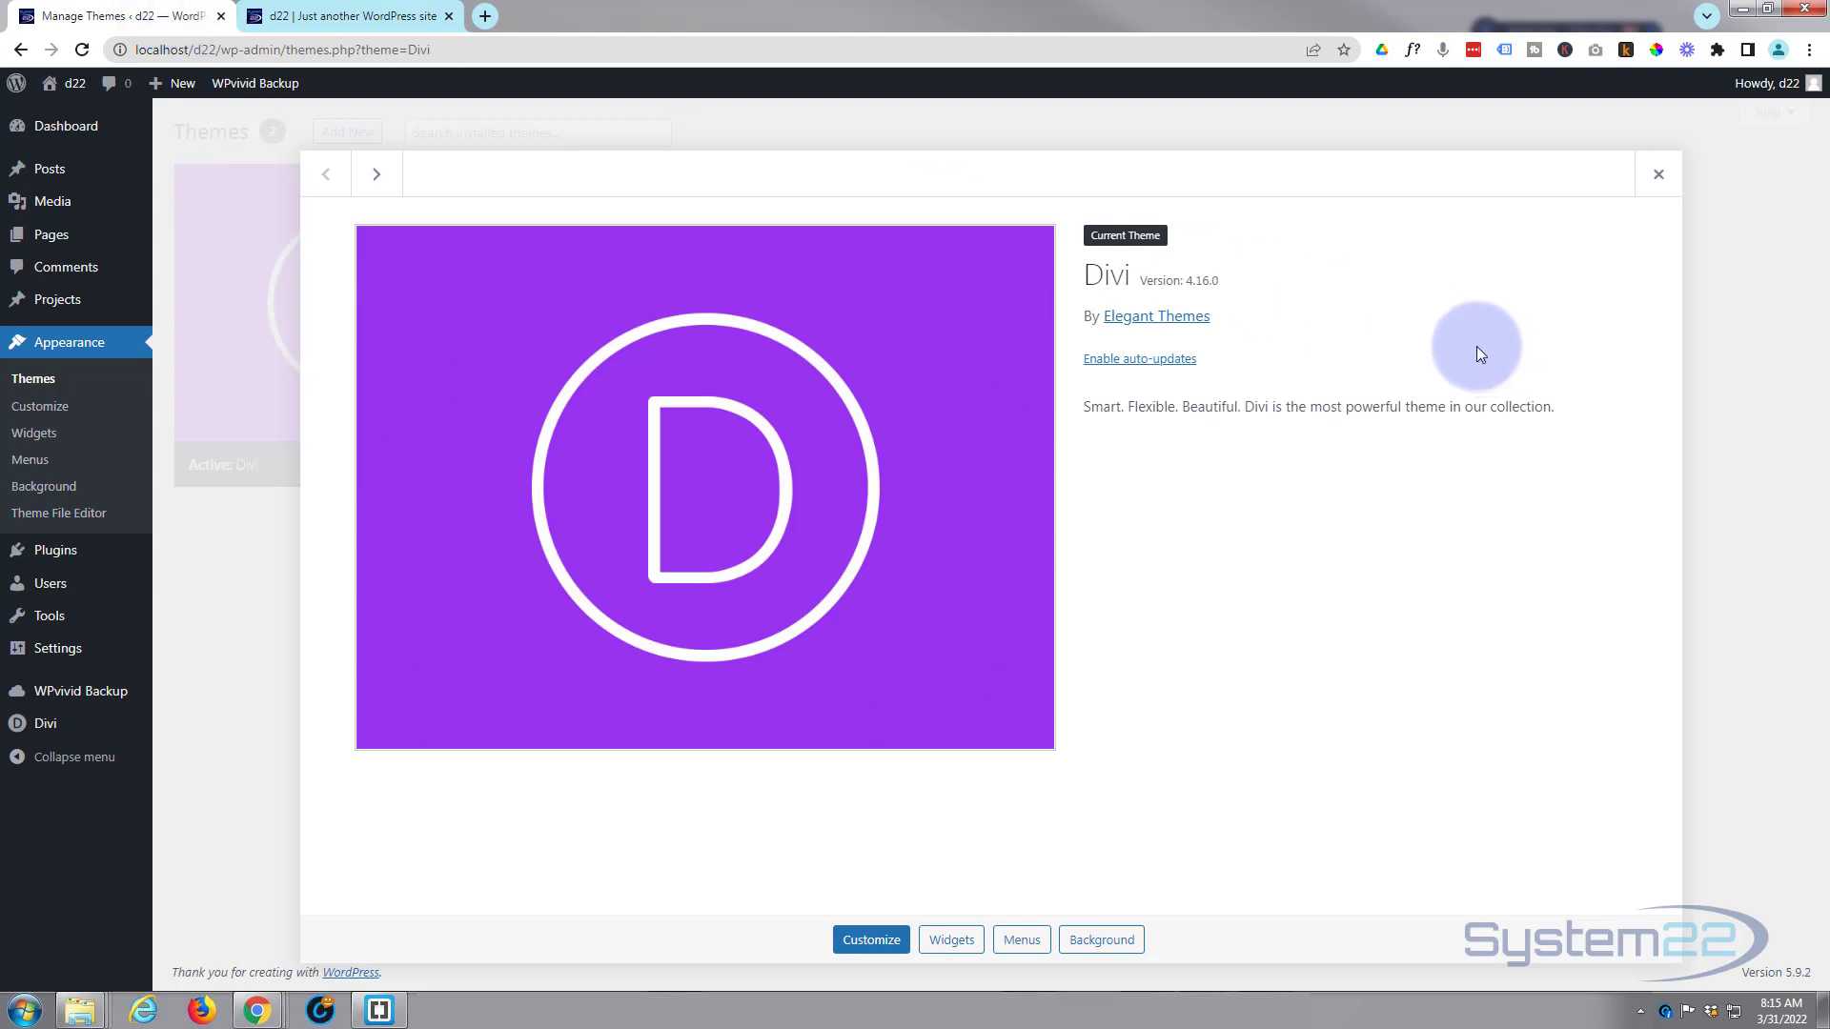
{"action": "mouse_move", "coordinate": [1186, 282]}
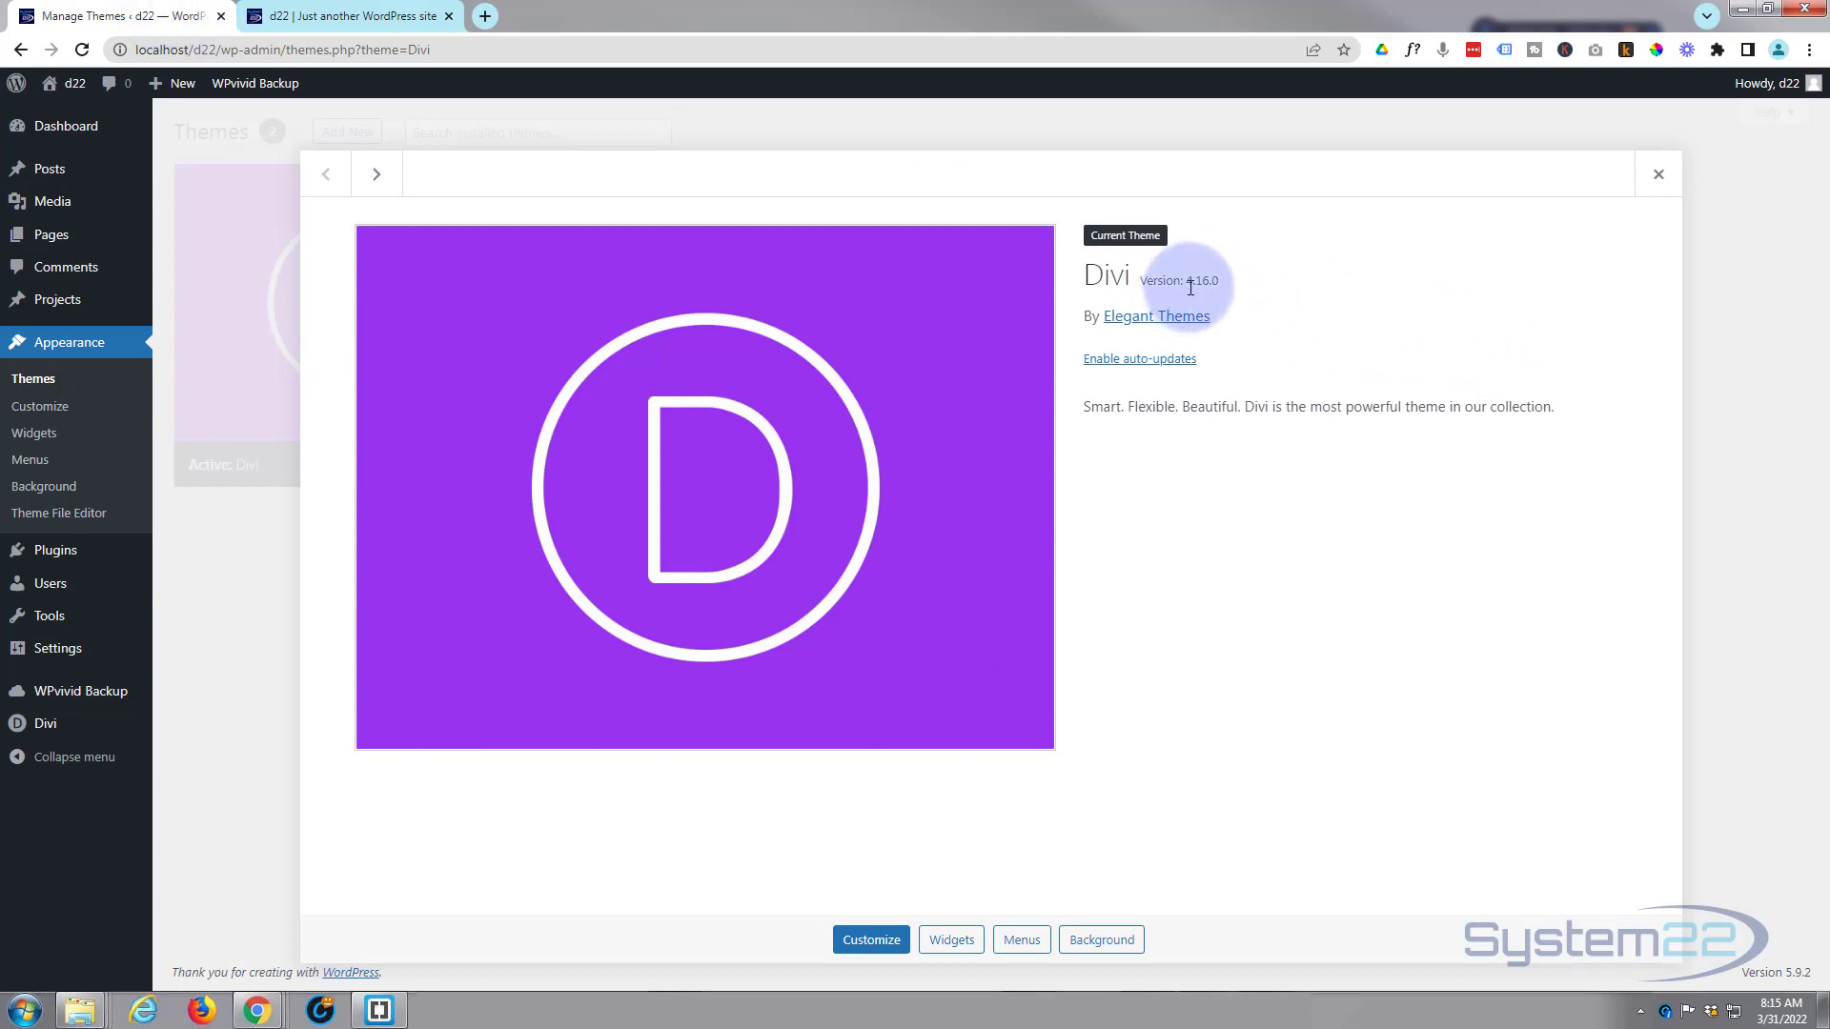
{"action": "mouse_move", "coordinate": [1222, 292]}
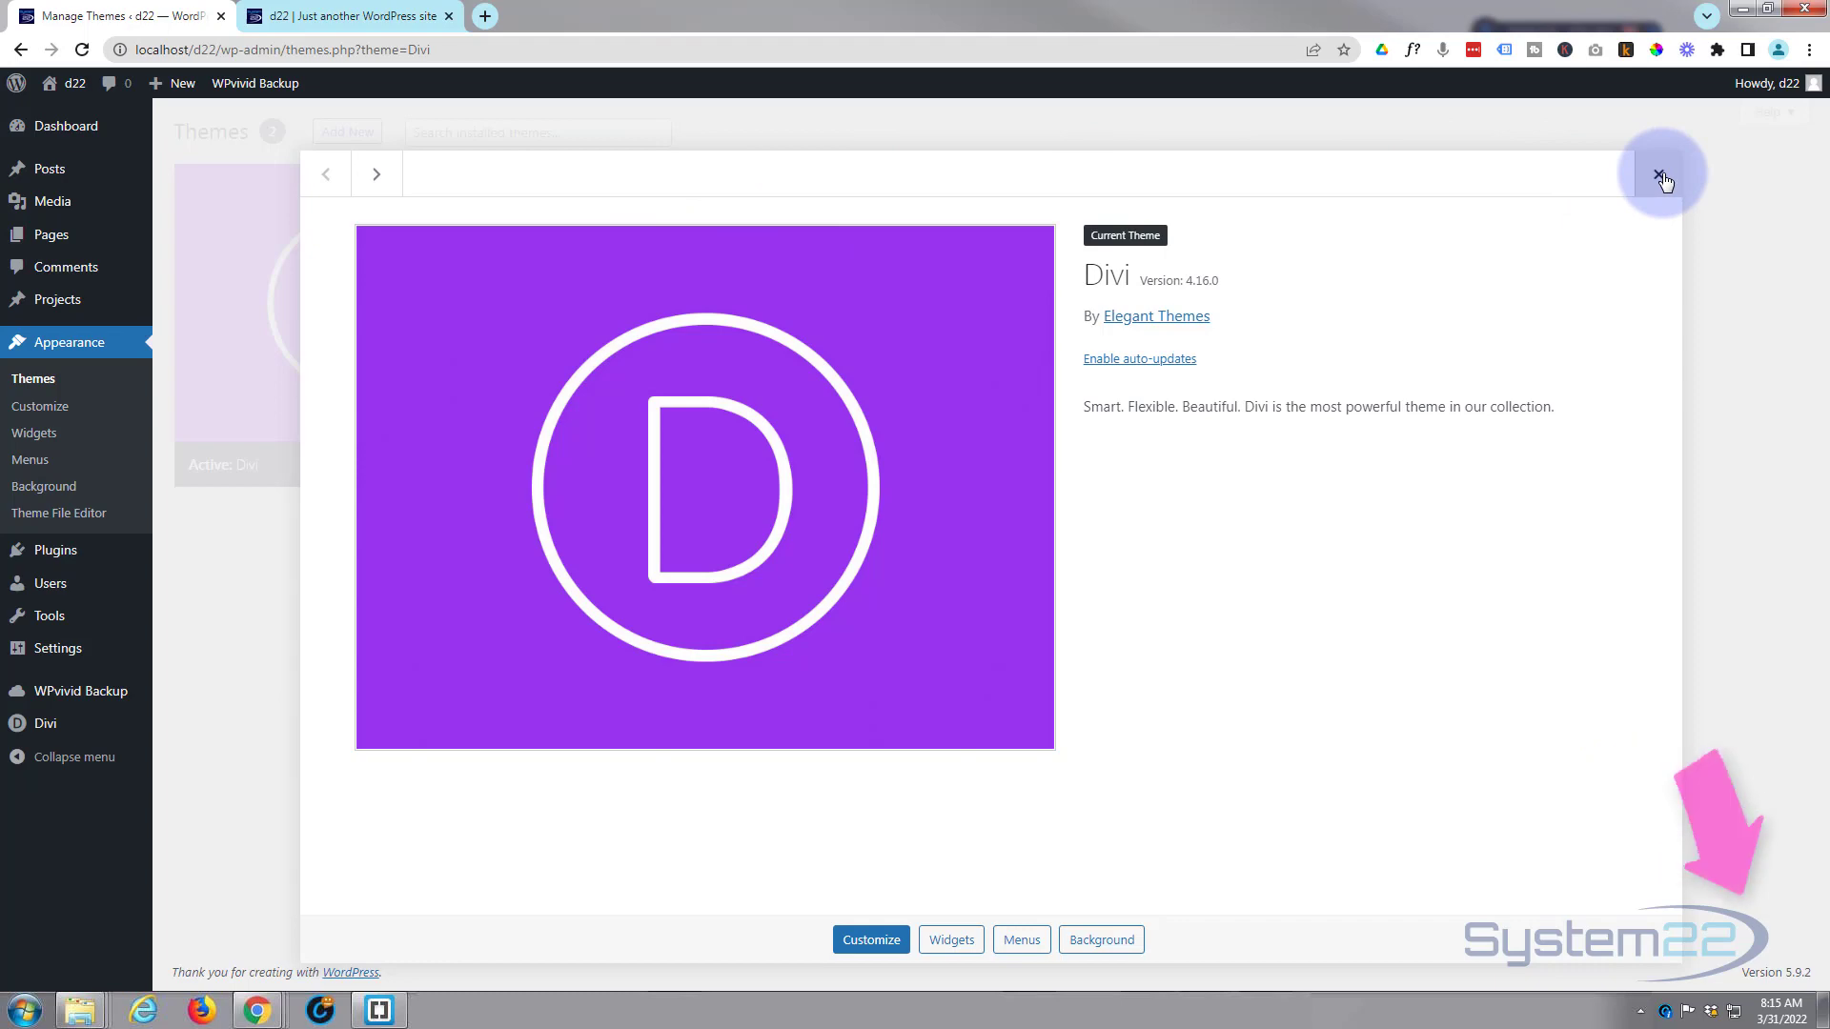
Close the Divi 4.16.0 theme details overlay.
{"action": "left_click", "coordinate": [1662, 173]}
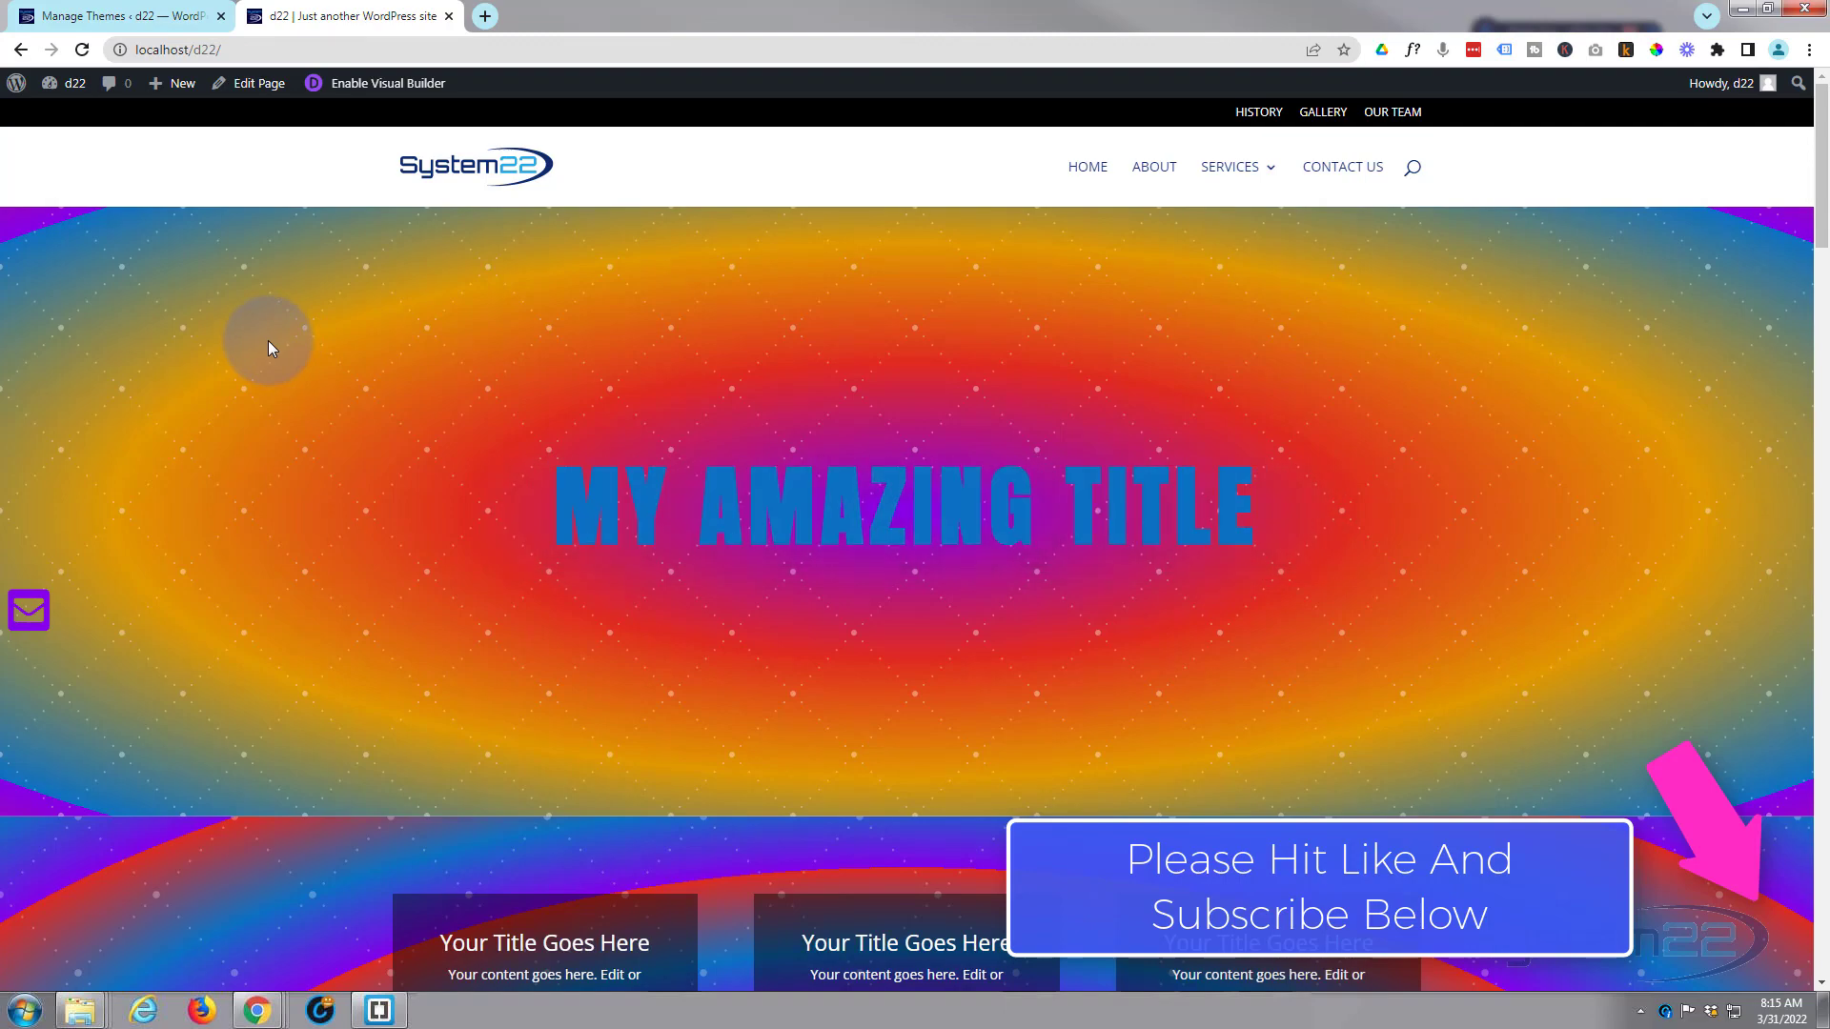
{"action": "scroll", "scroll_direction": "down", "scroll_amount": 3}
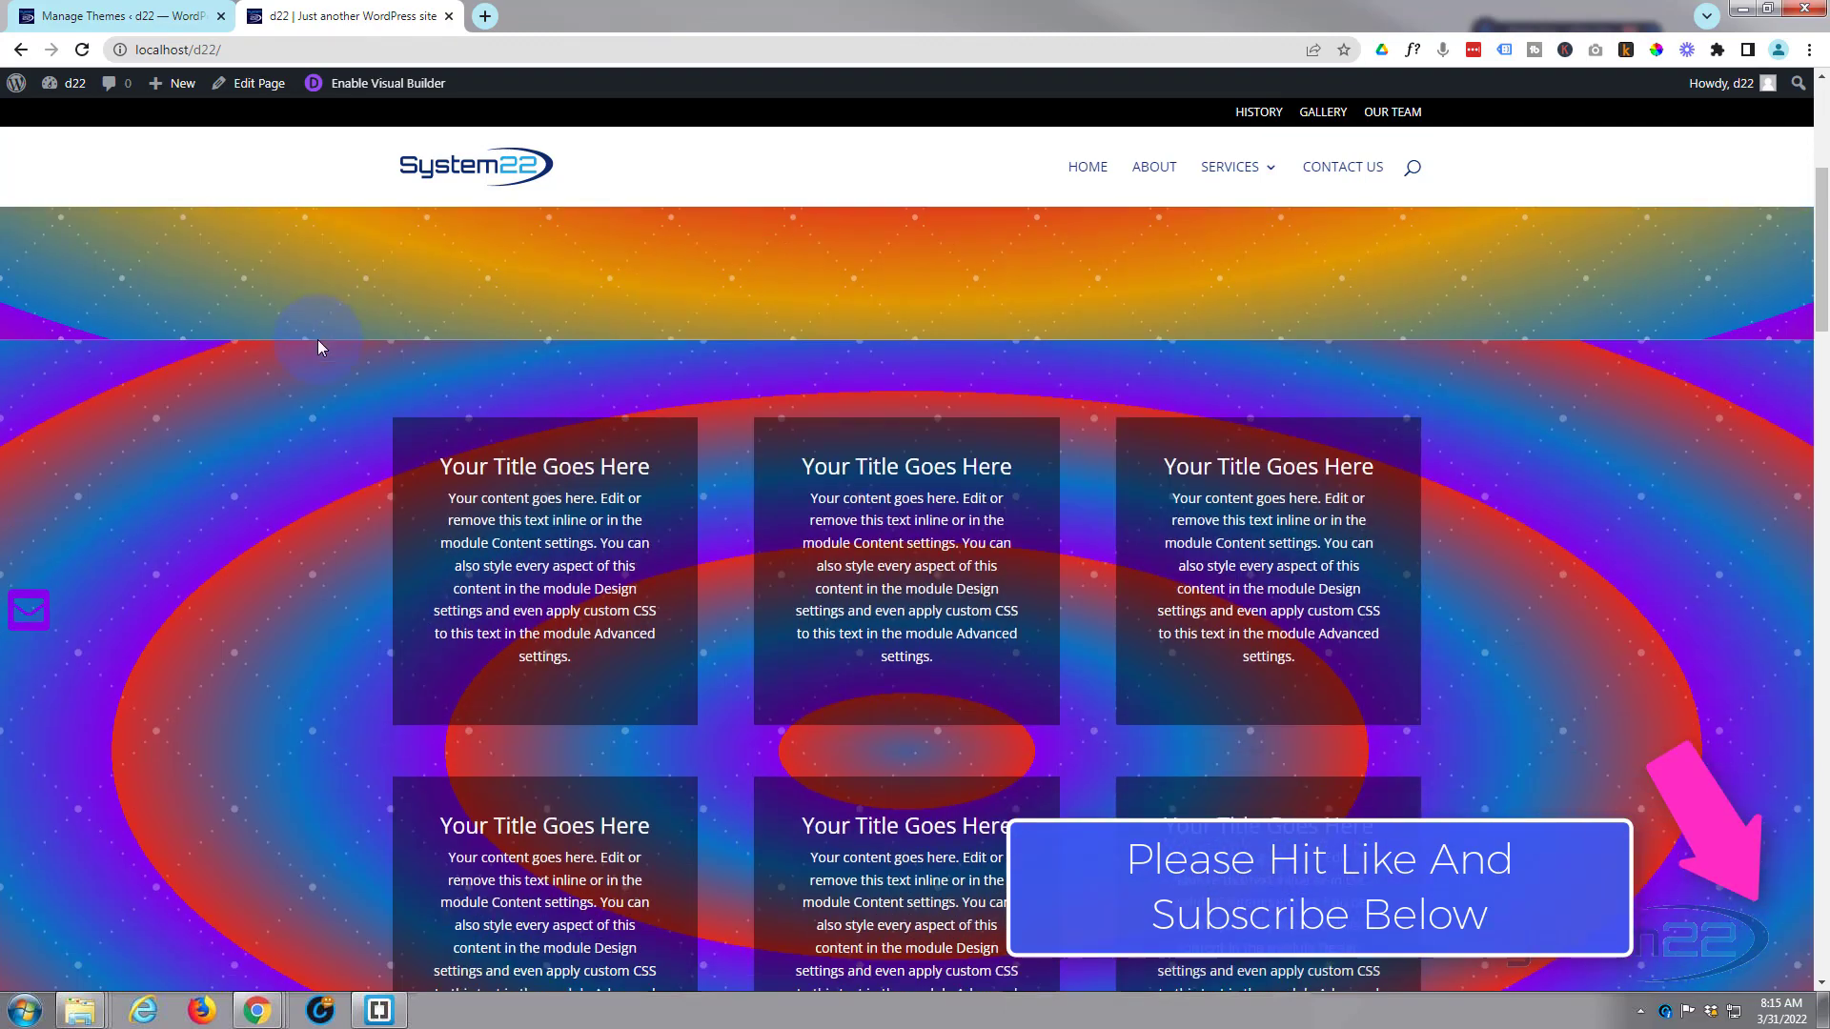
{"action": "scroll", "scroll_direction": "down", "scroll_amount": 3}
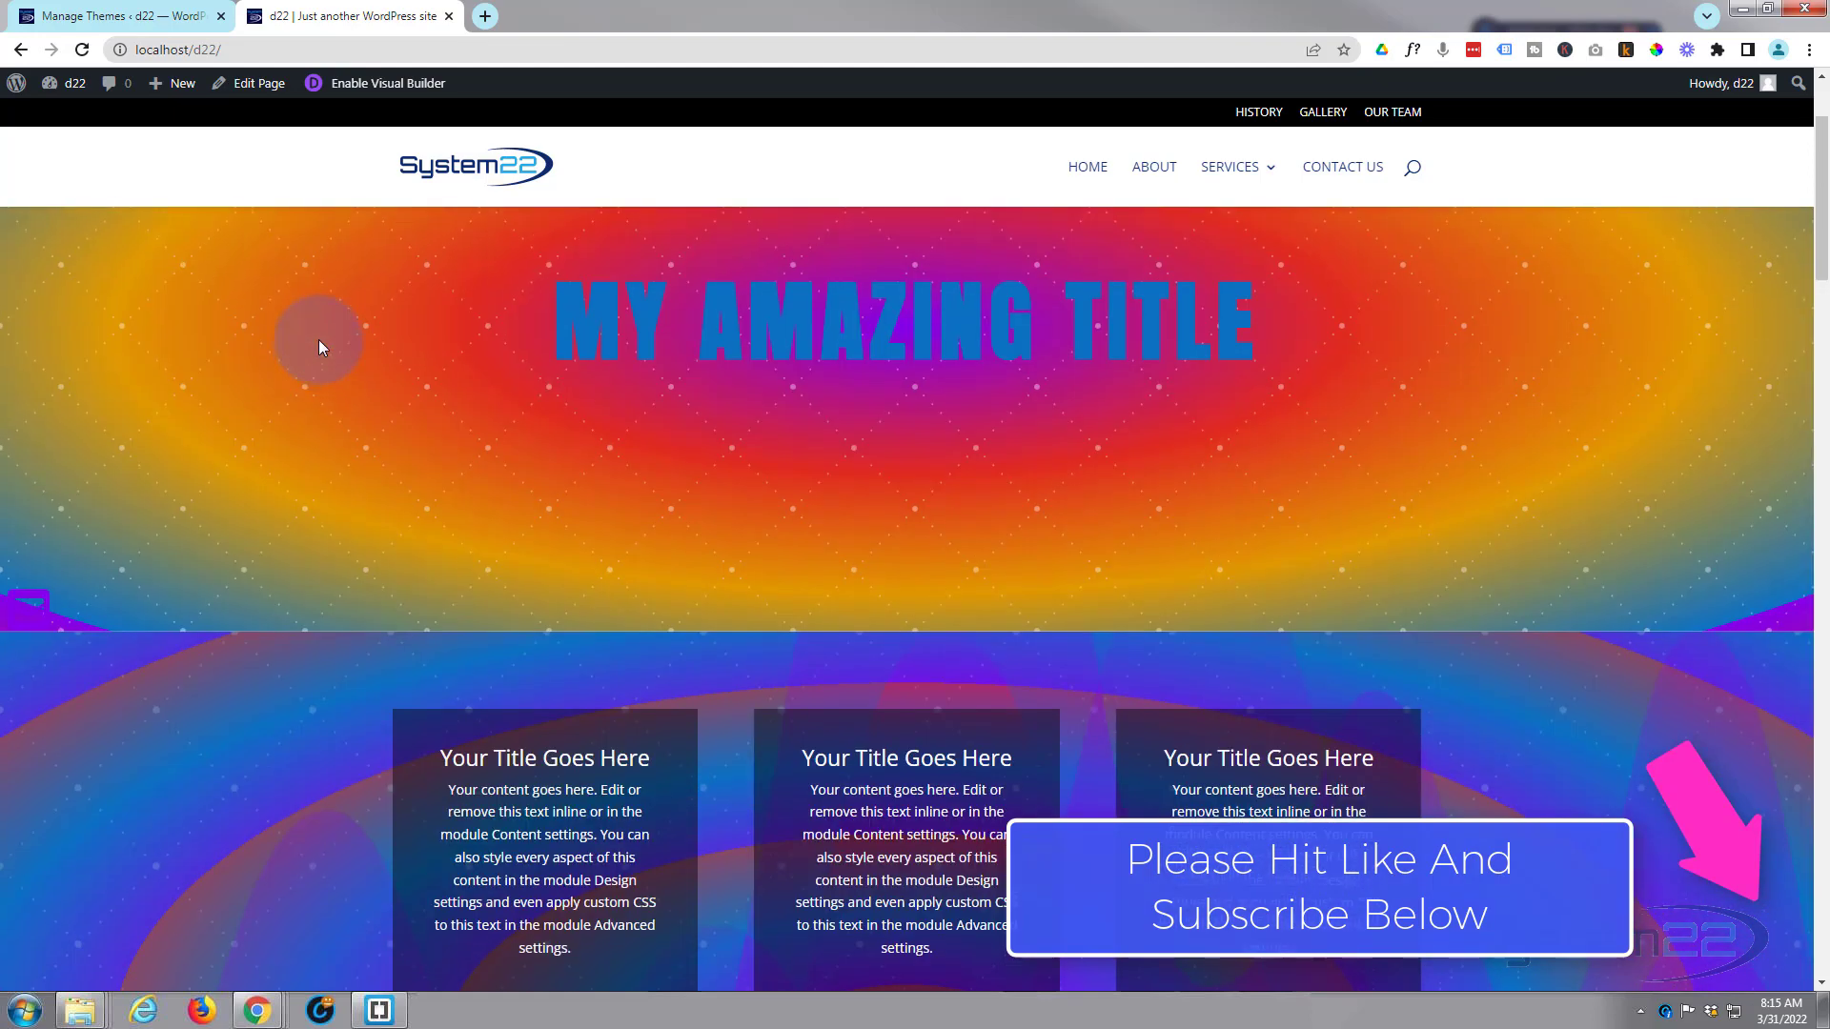
{"action": "scroll", "scroll_direction": "down", "scroll_amount": 3}
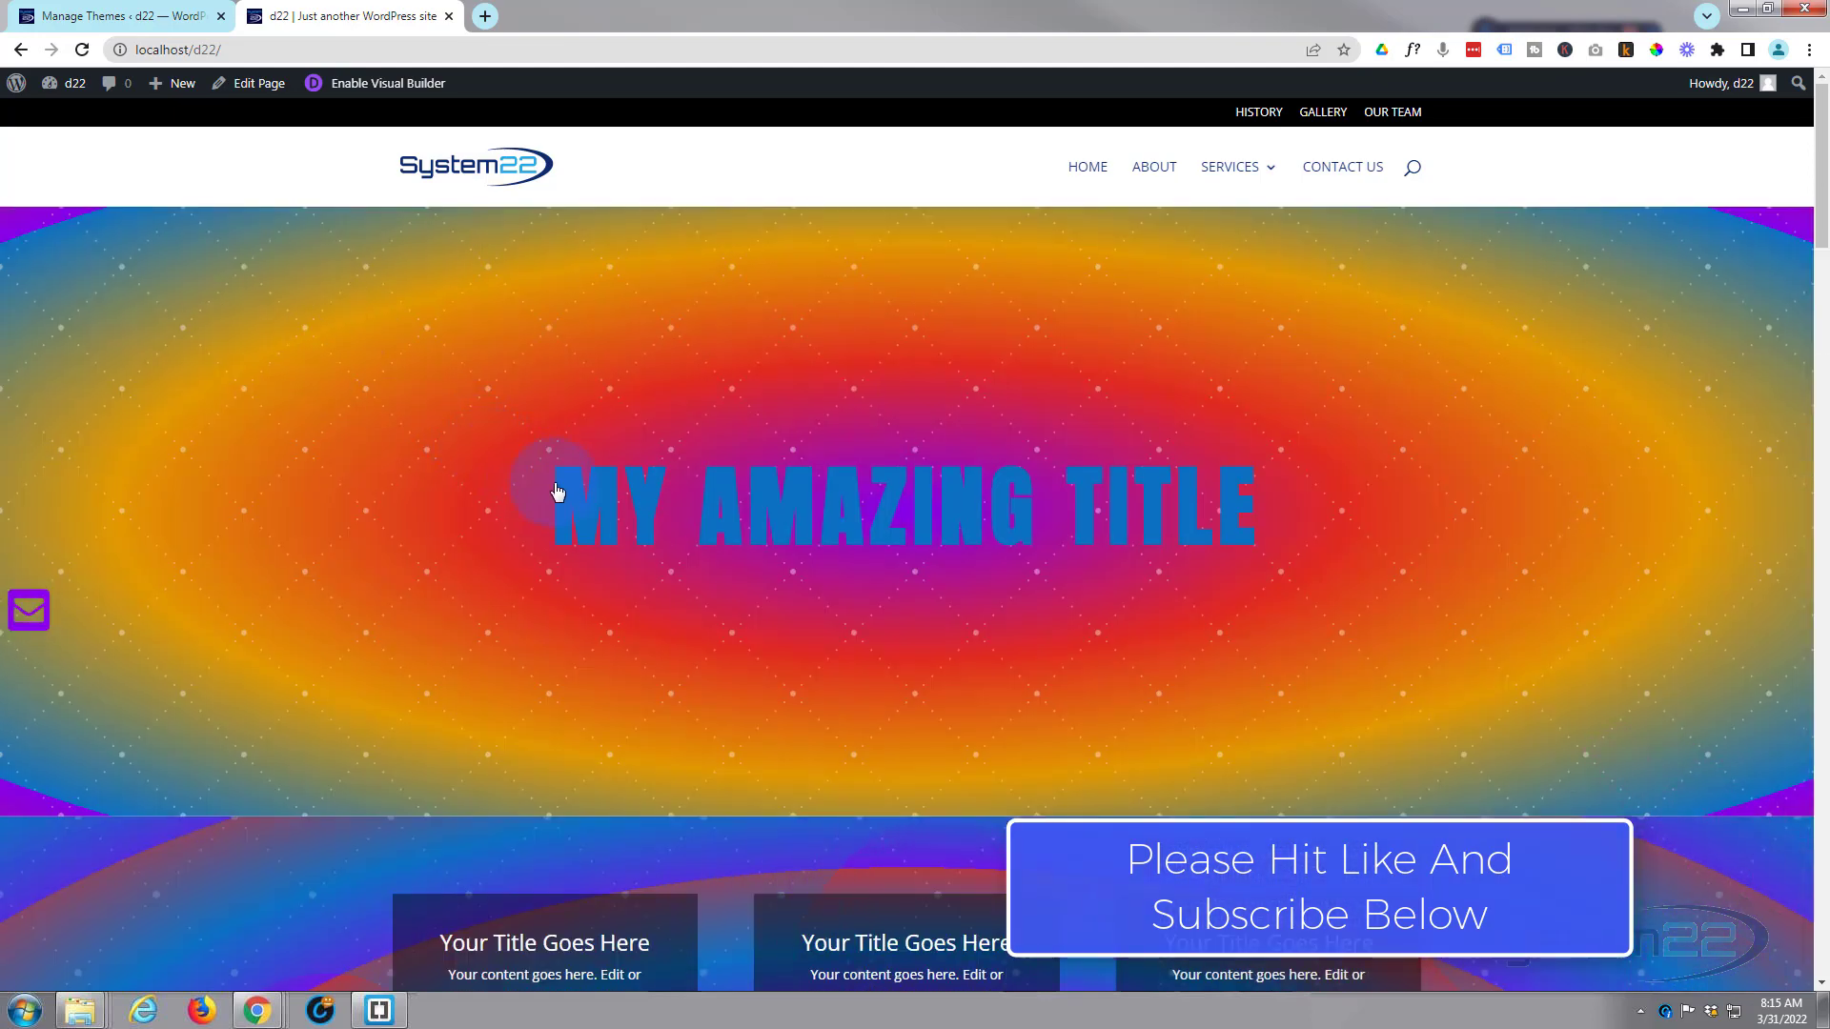